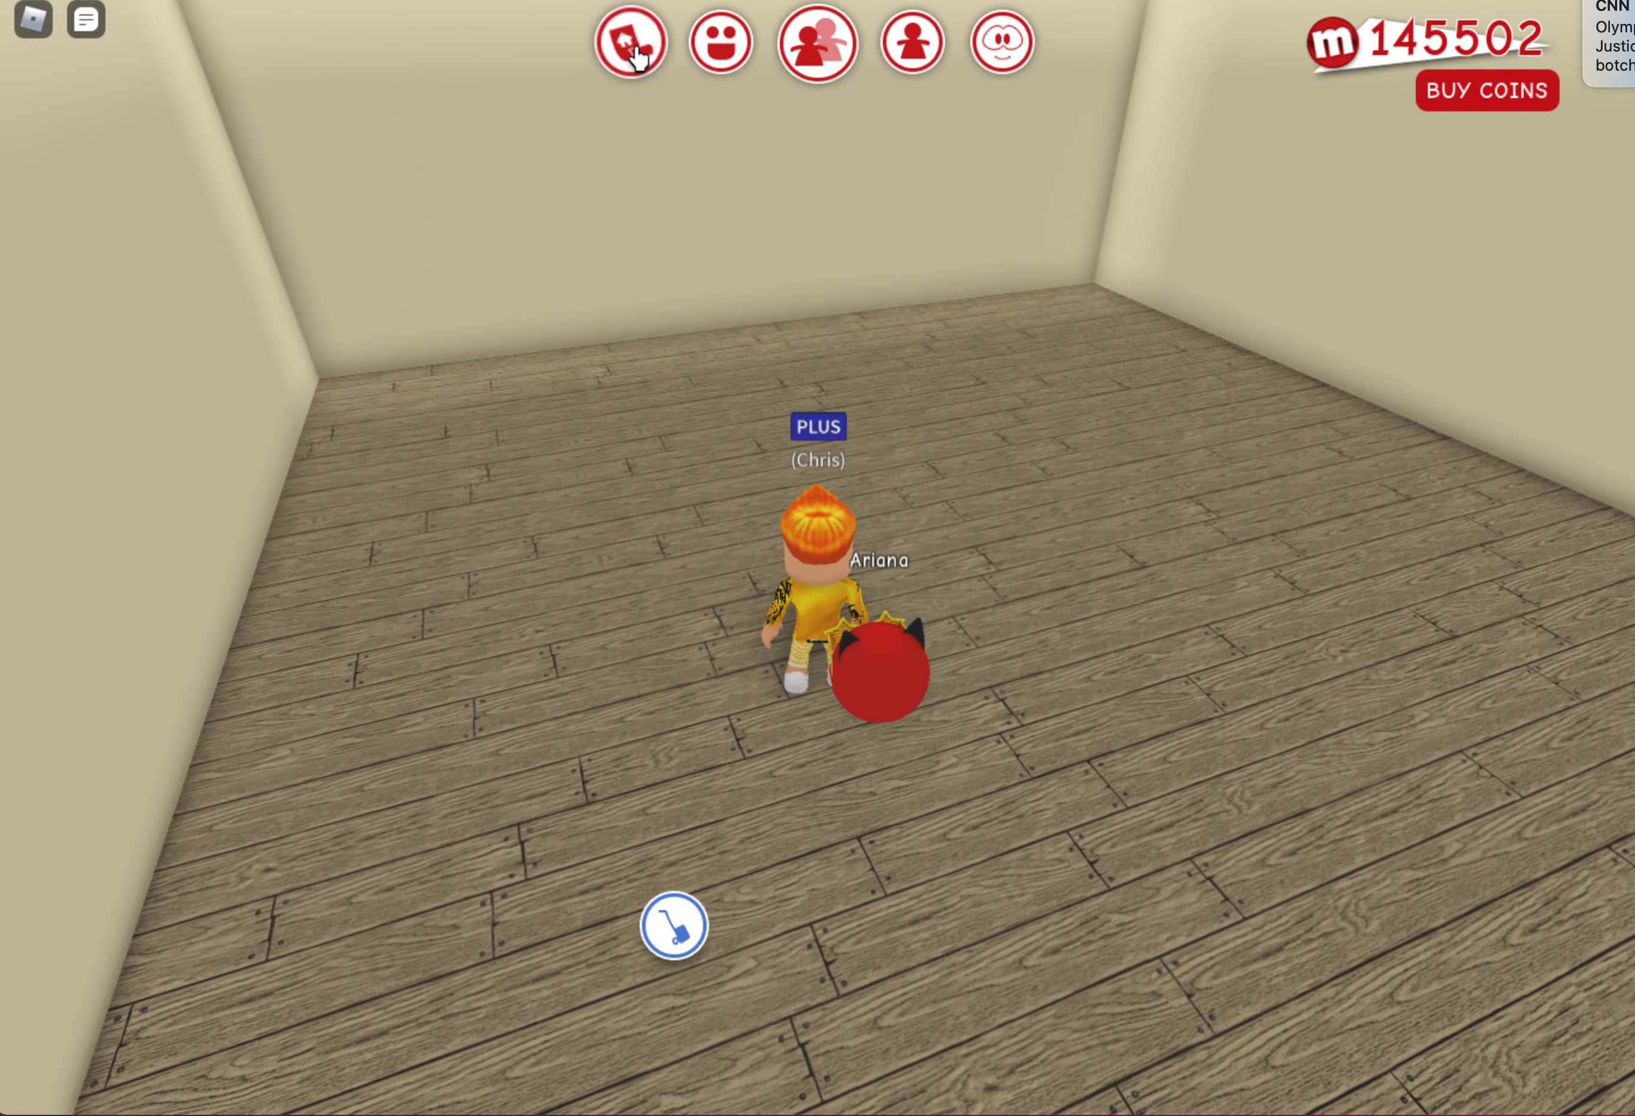
Enter the house editor so the wallpaper catalogue for the empty room shows
left_click(628, 43)
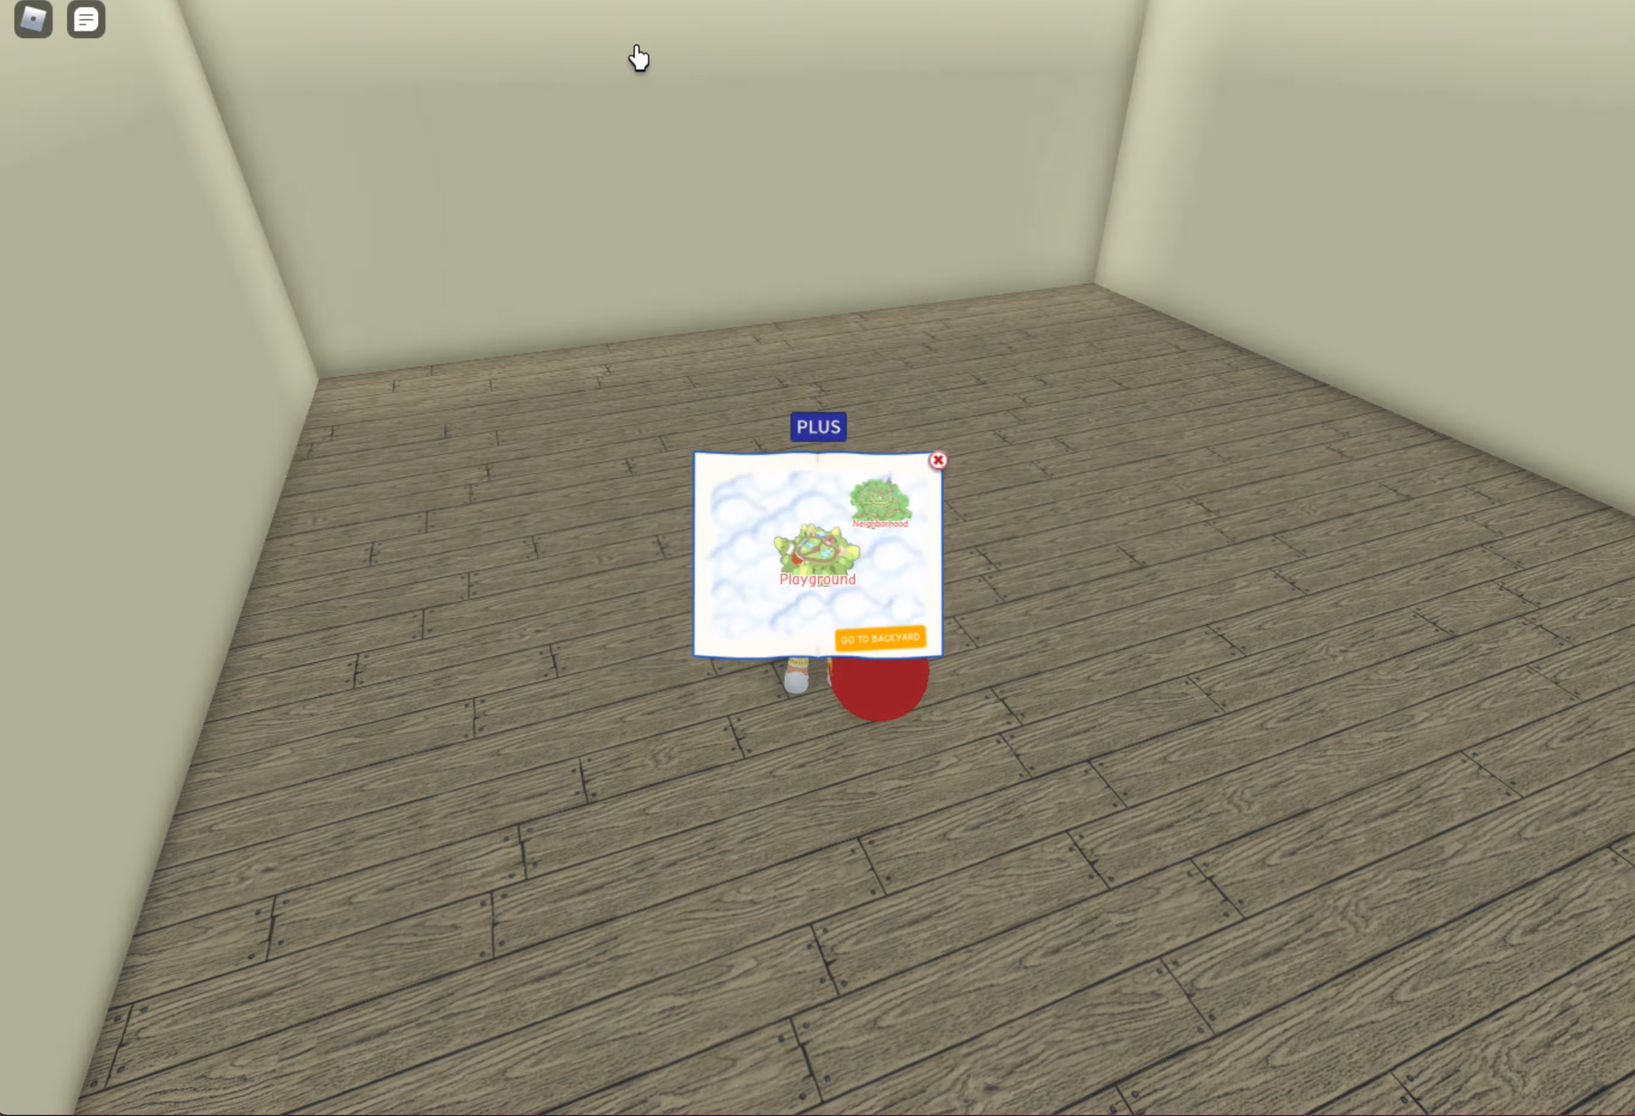
left_click(938, 460)
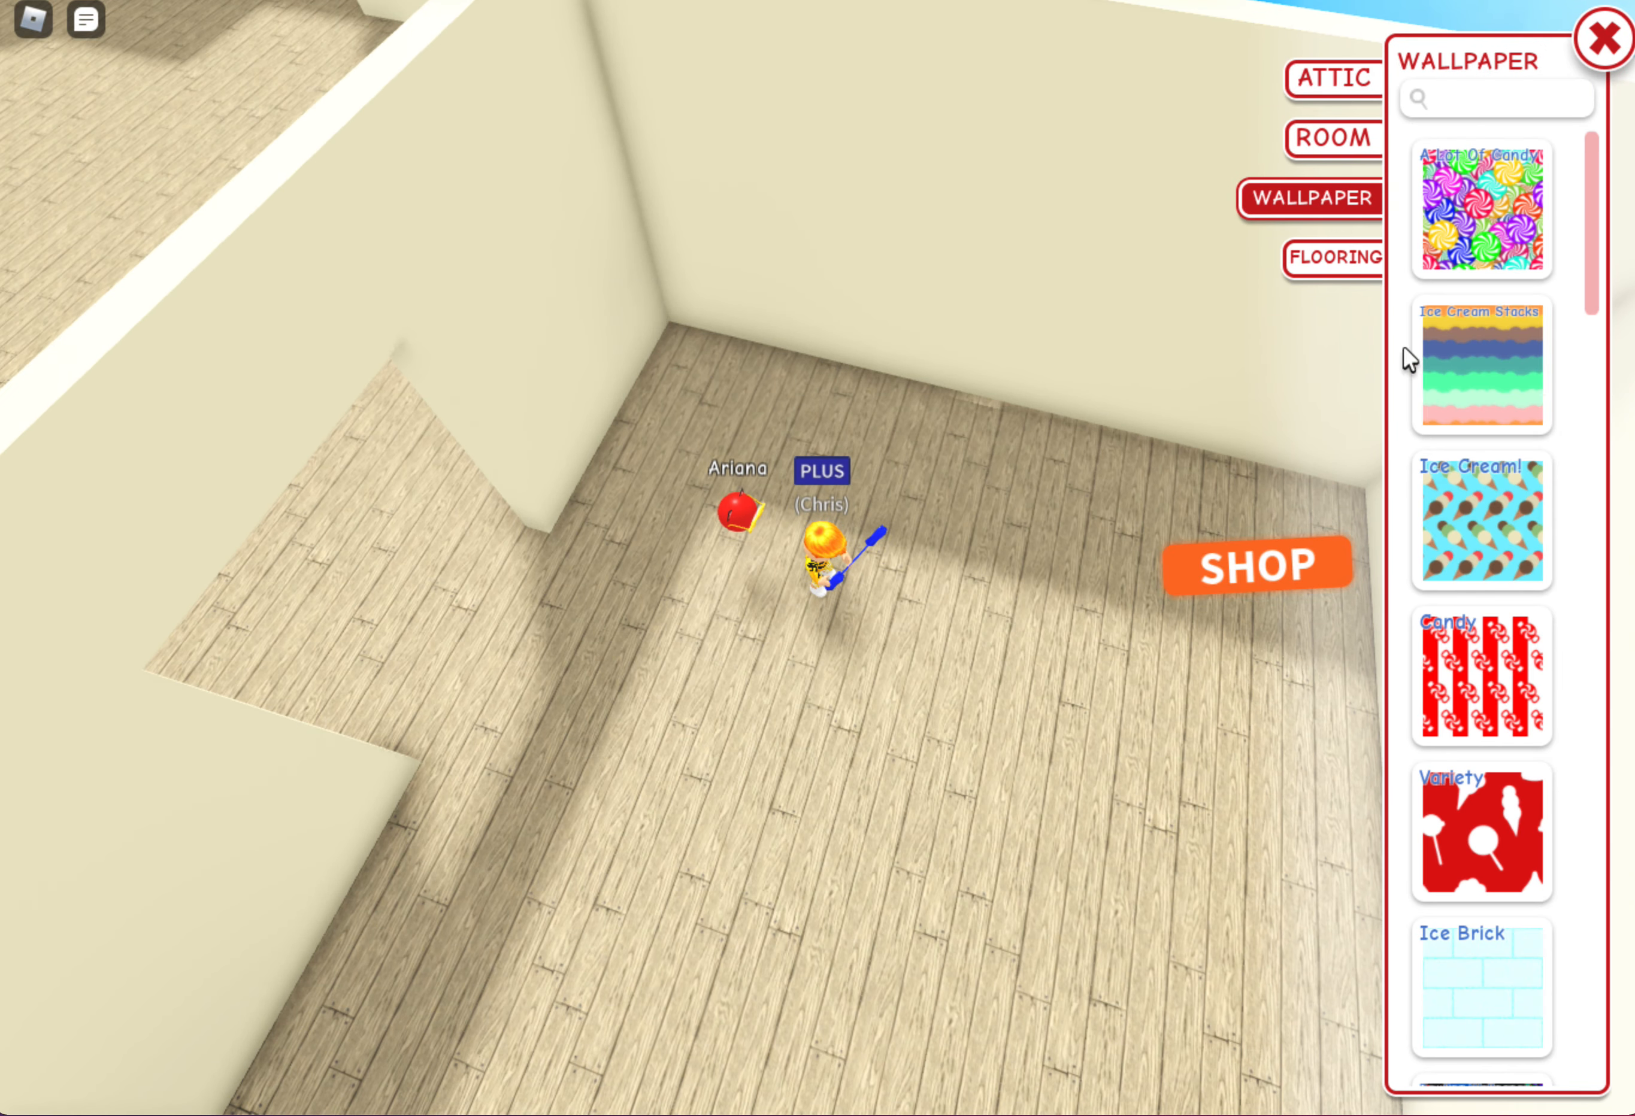
scroll("down", 3)
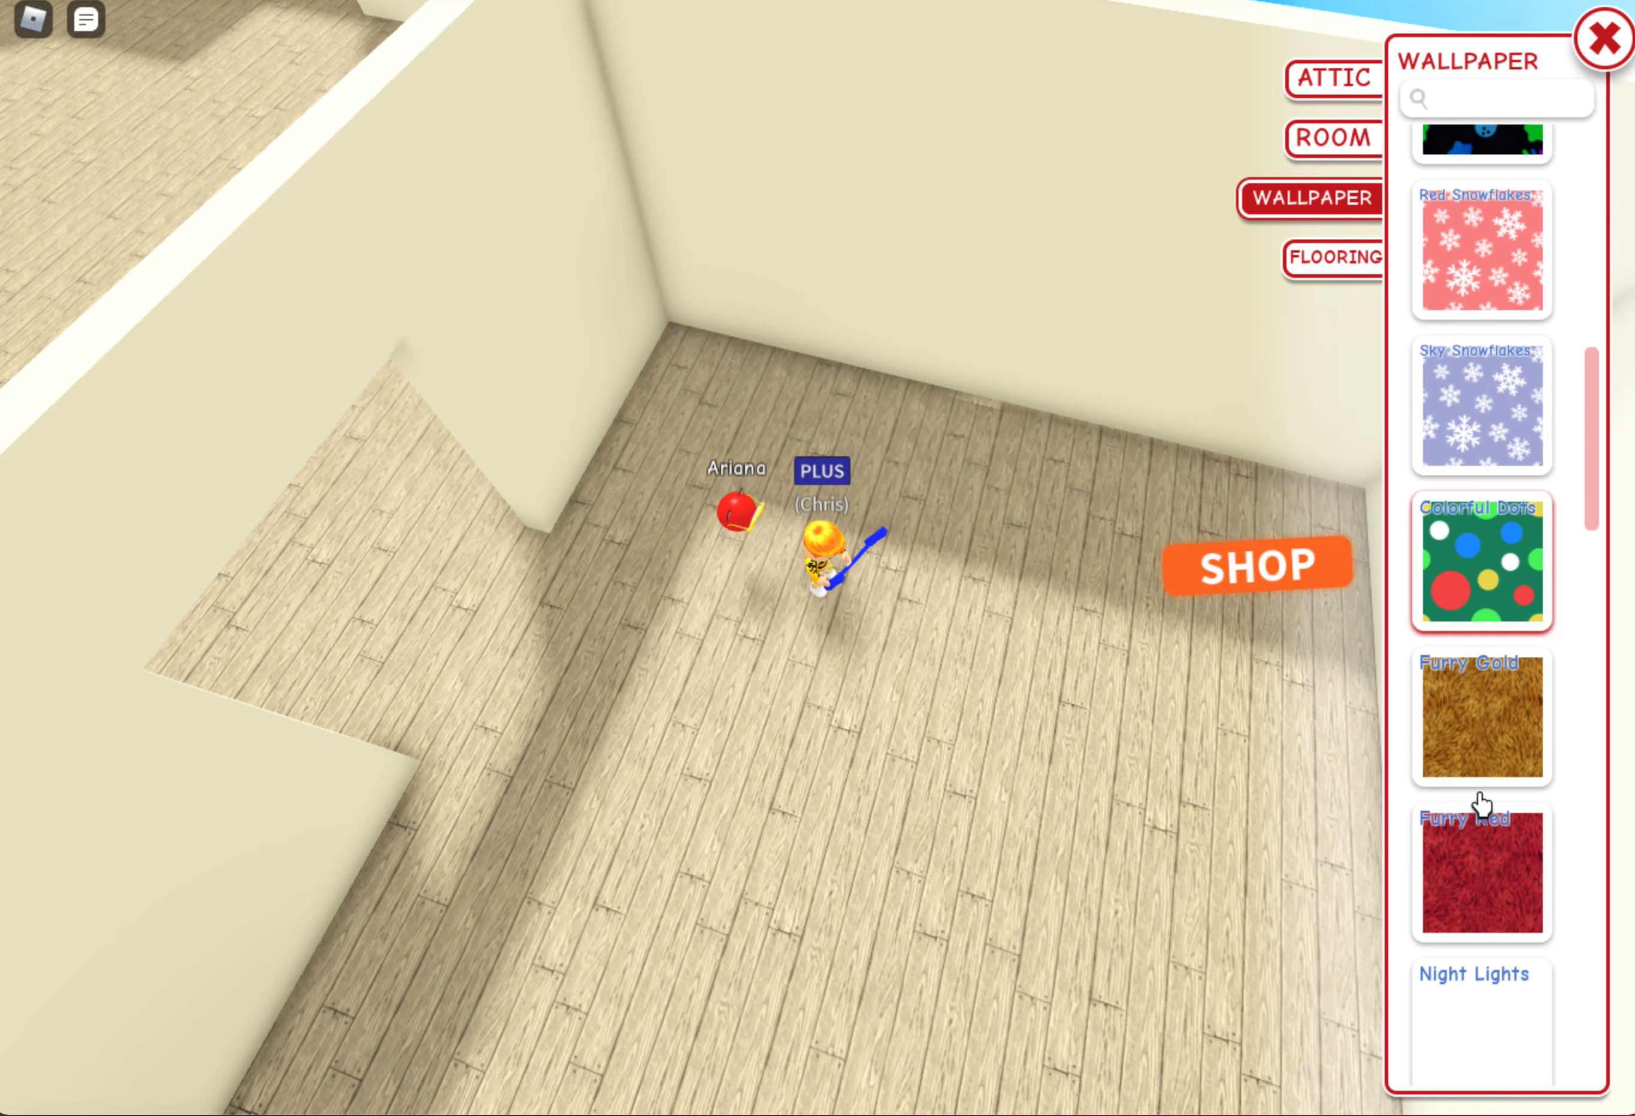
scroll("down", 3)
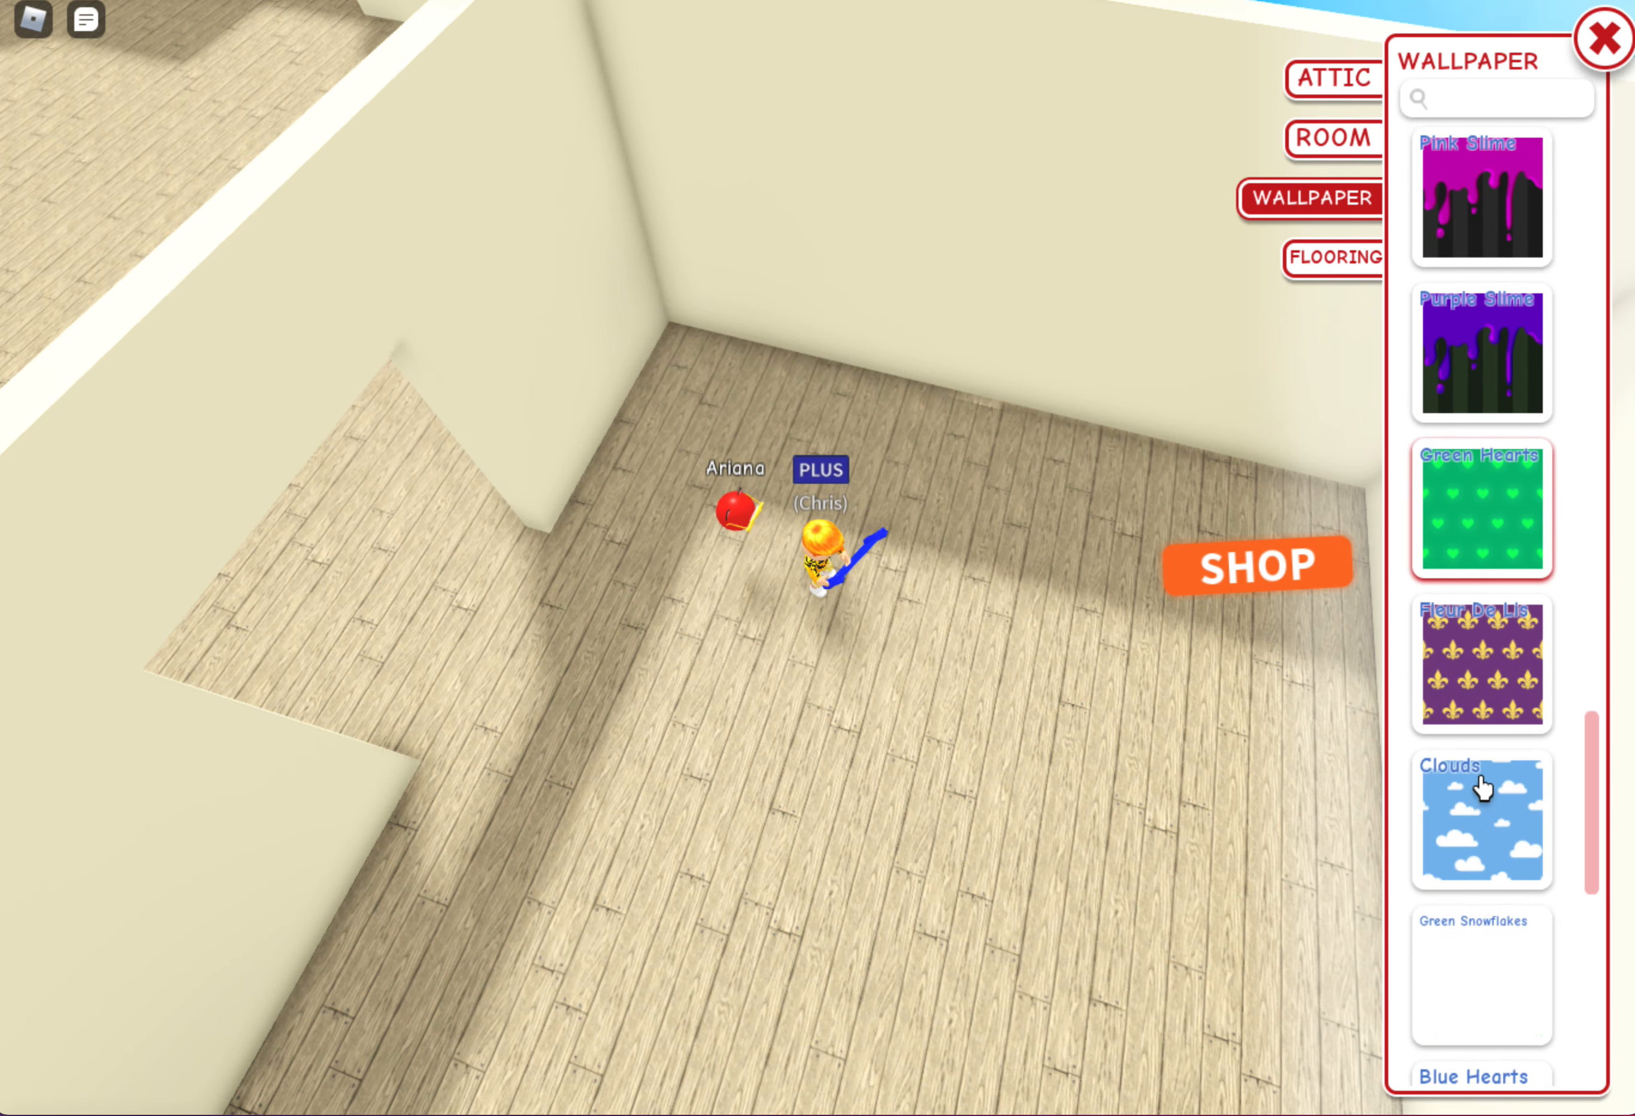
scroll("down", 3)
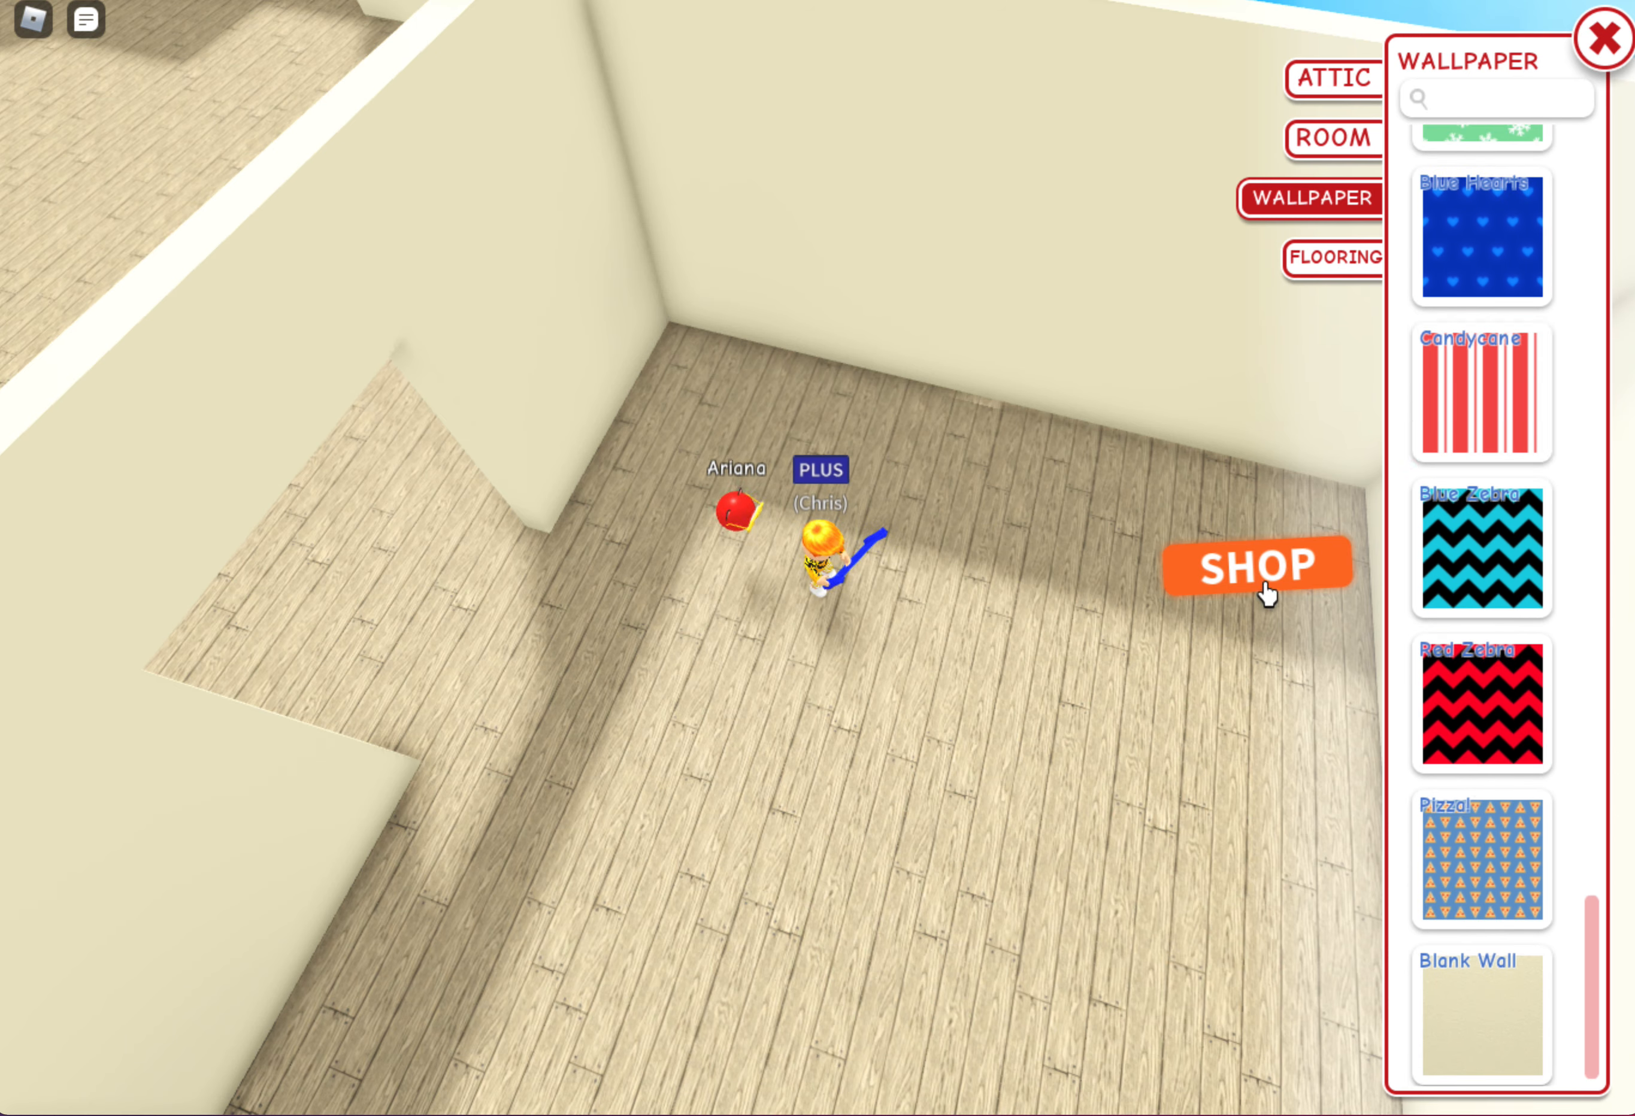
Browse the wallpaper shop down to Gingerbread Frosting and Royal White without buying
left_click(1255, 565)
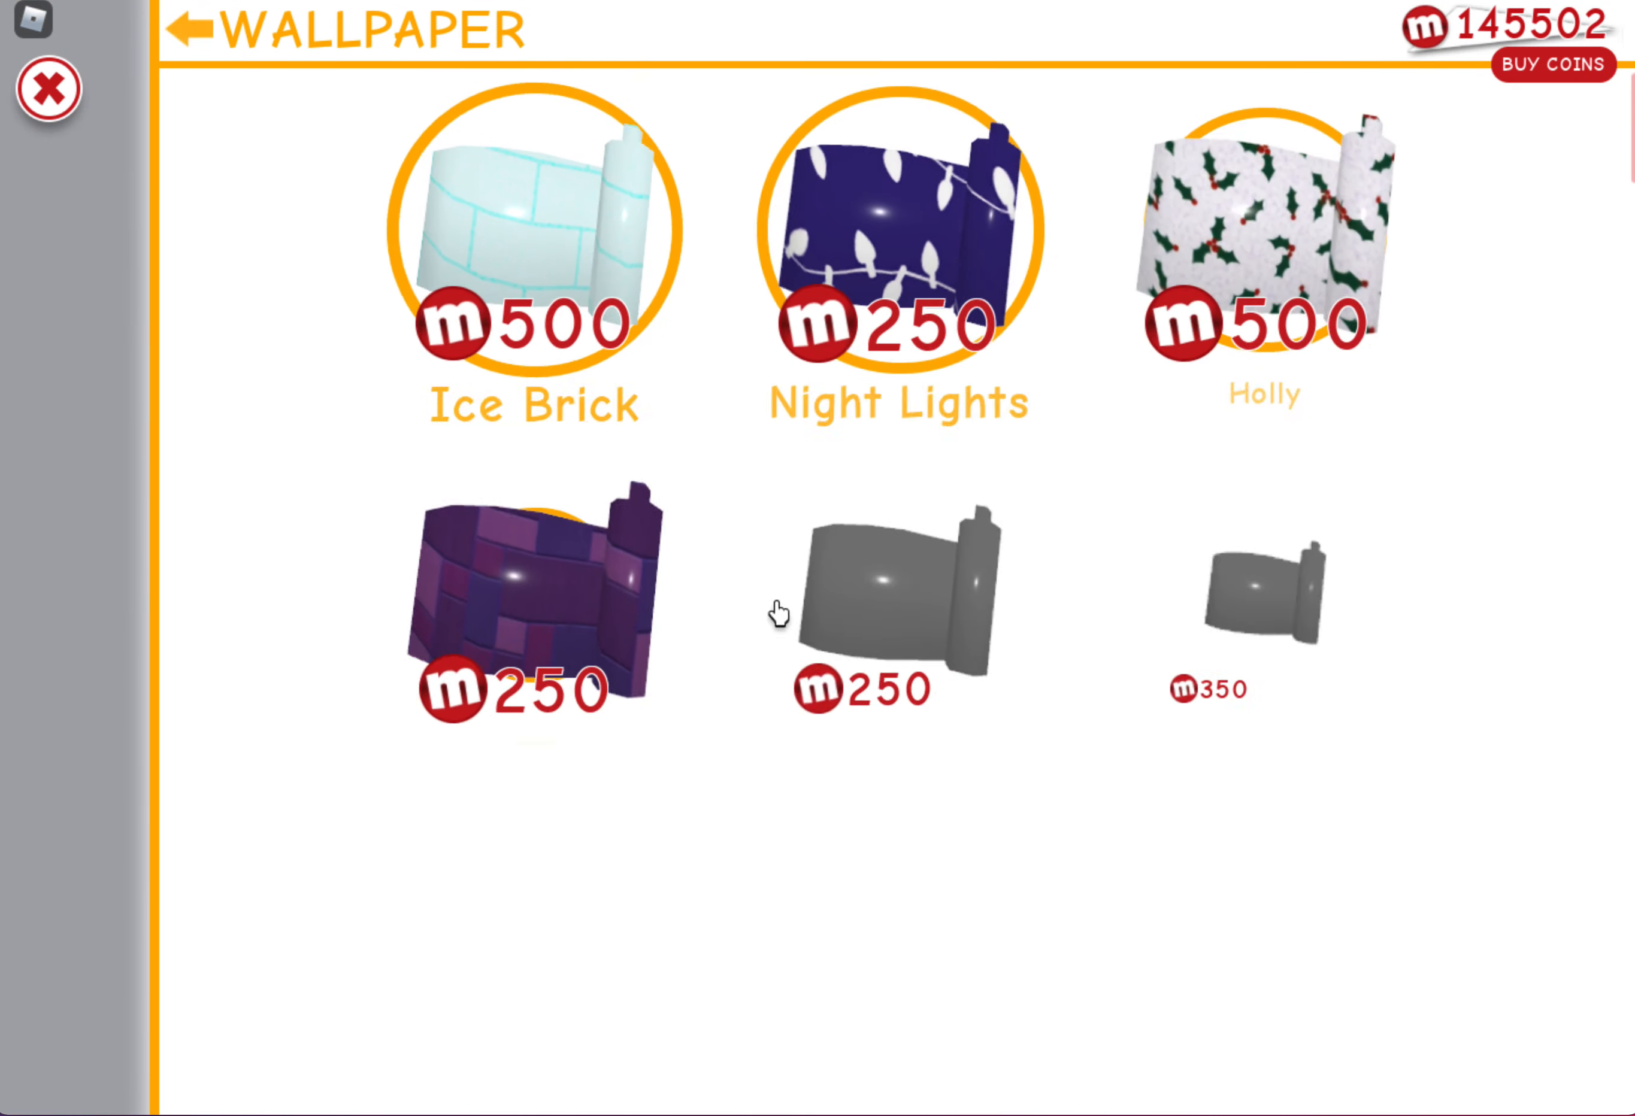
scroll("down", 3)
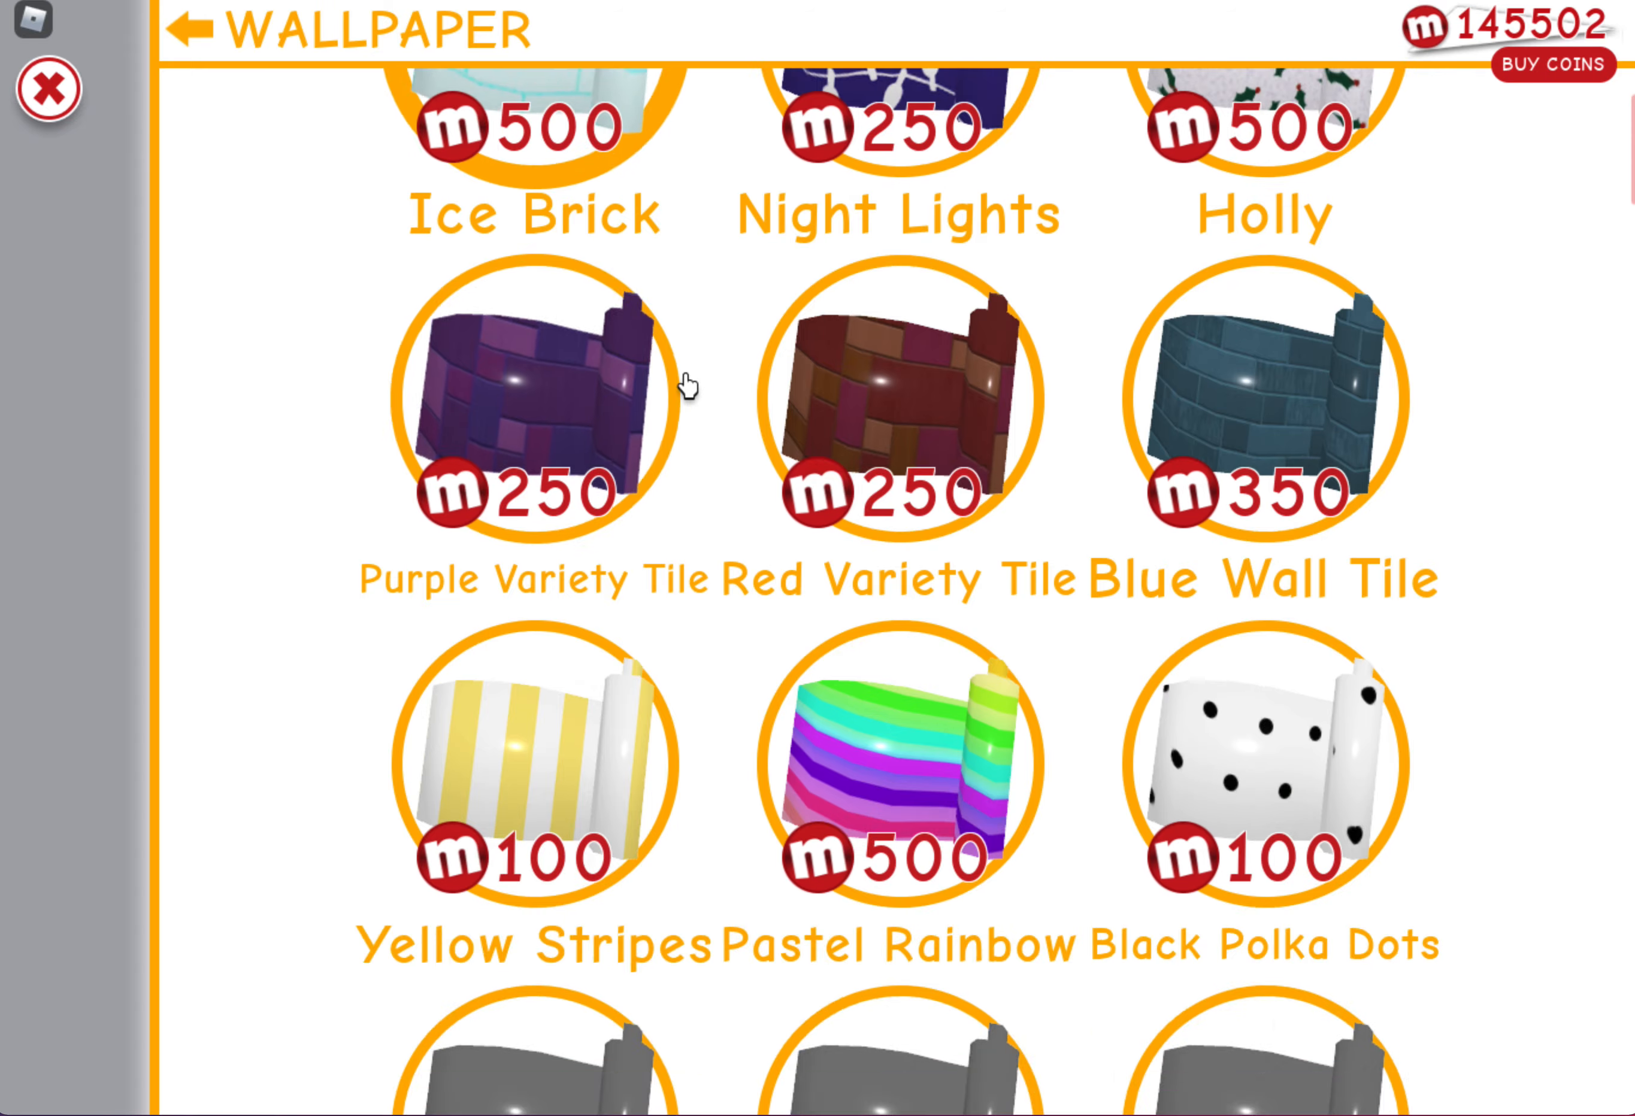
scroll("down", 3)
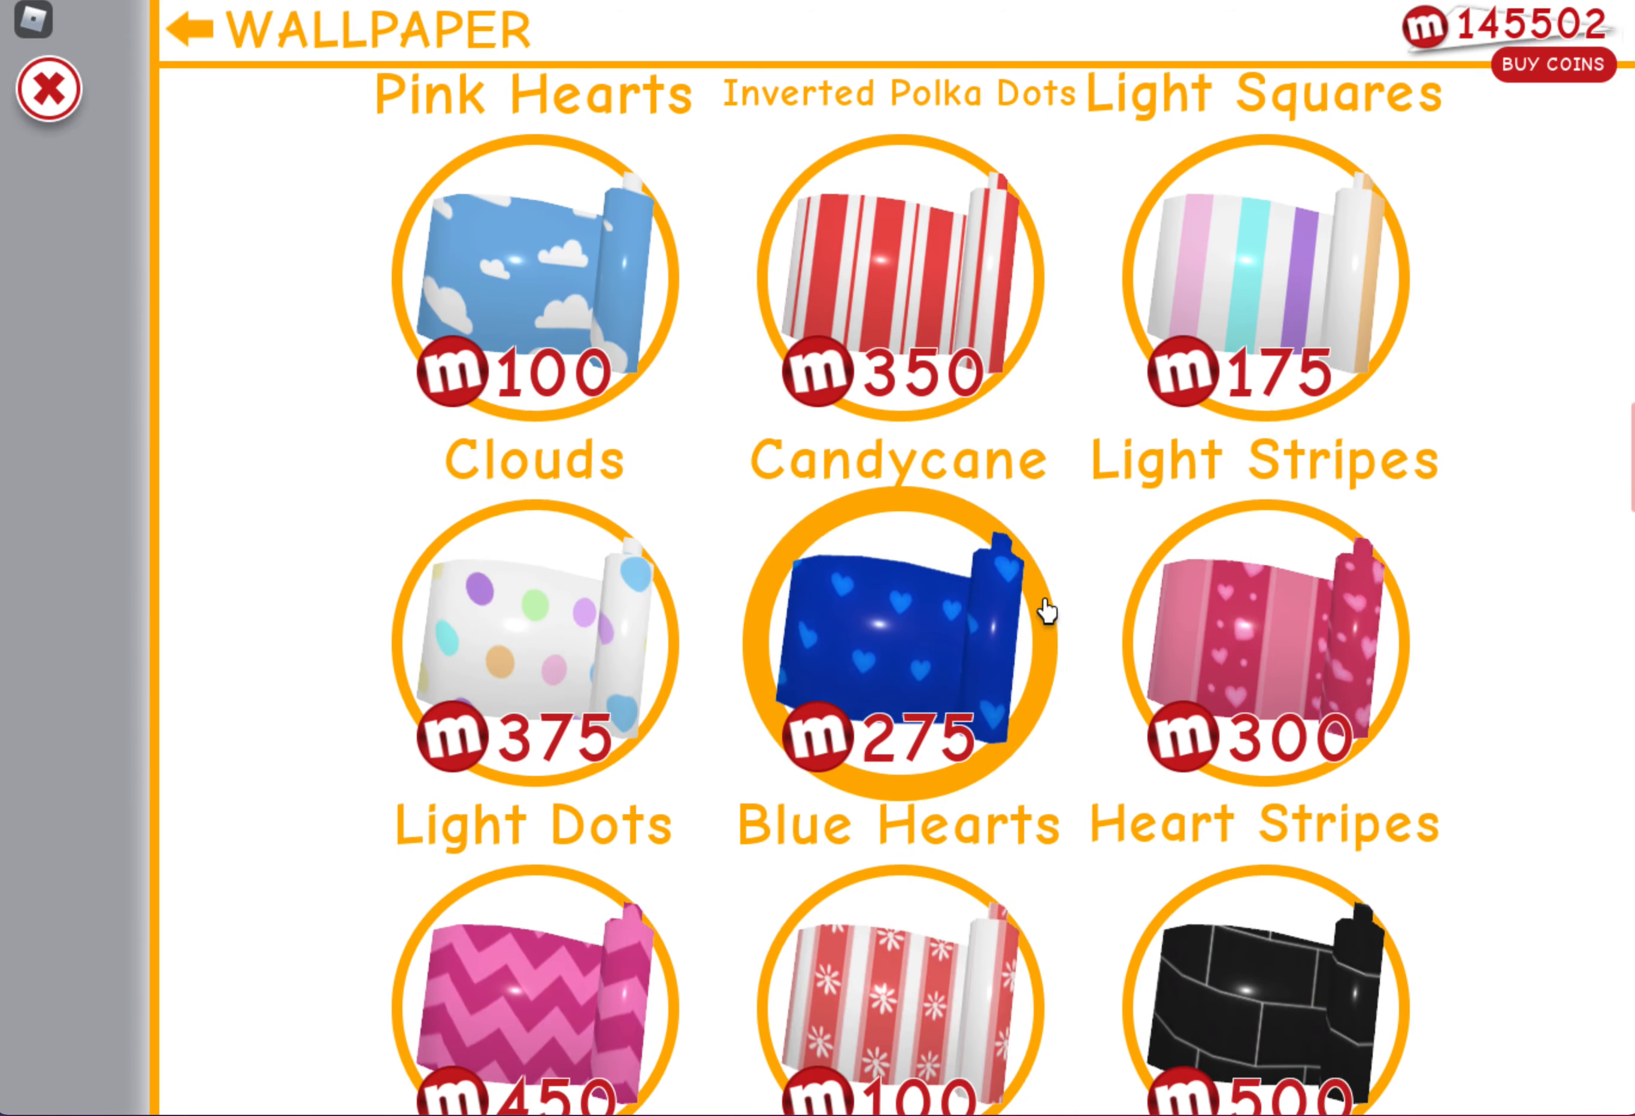
scroll("down", 3)
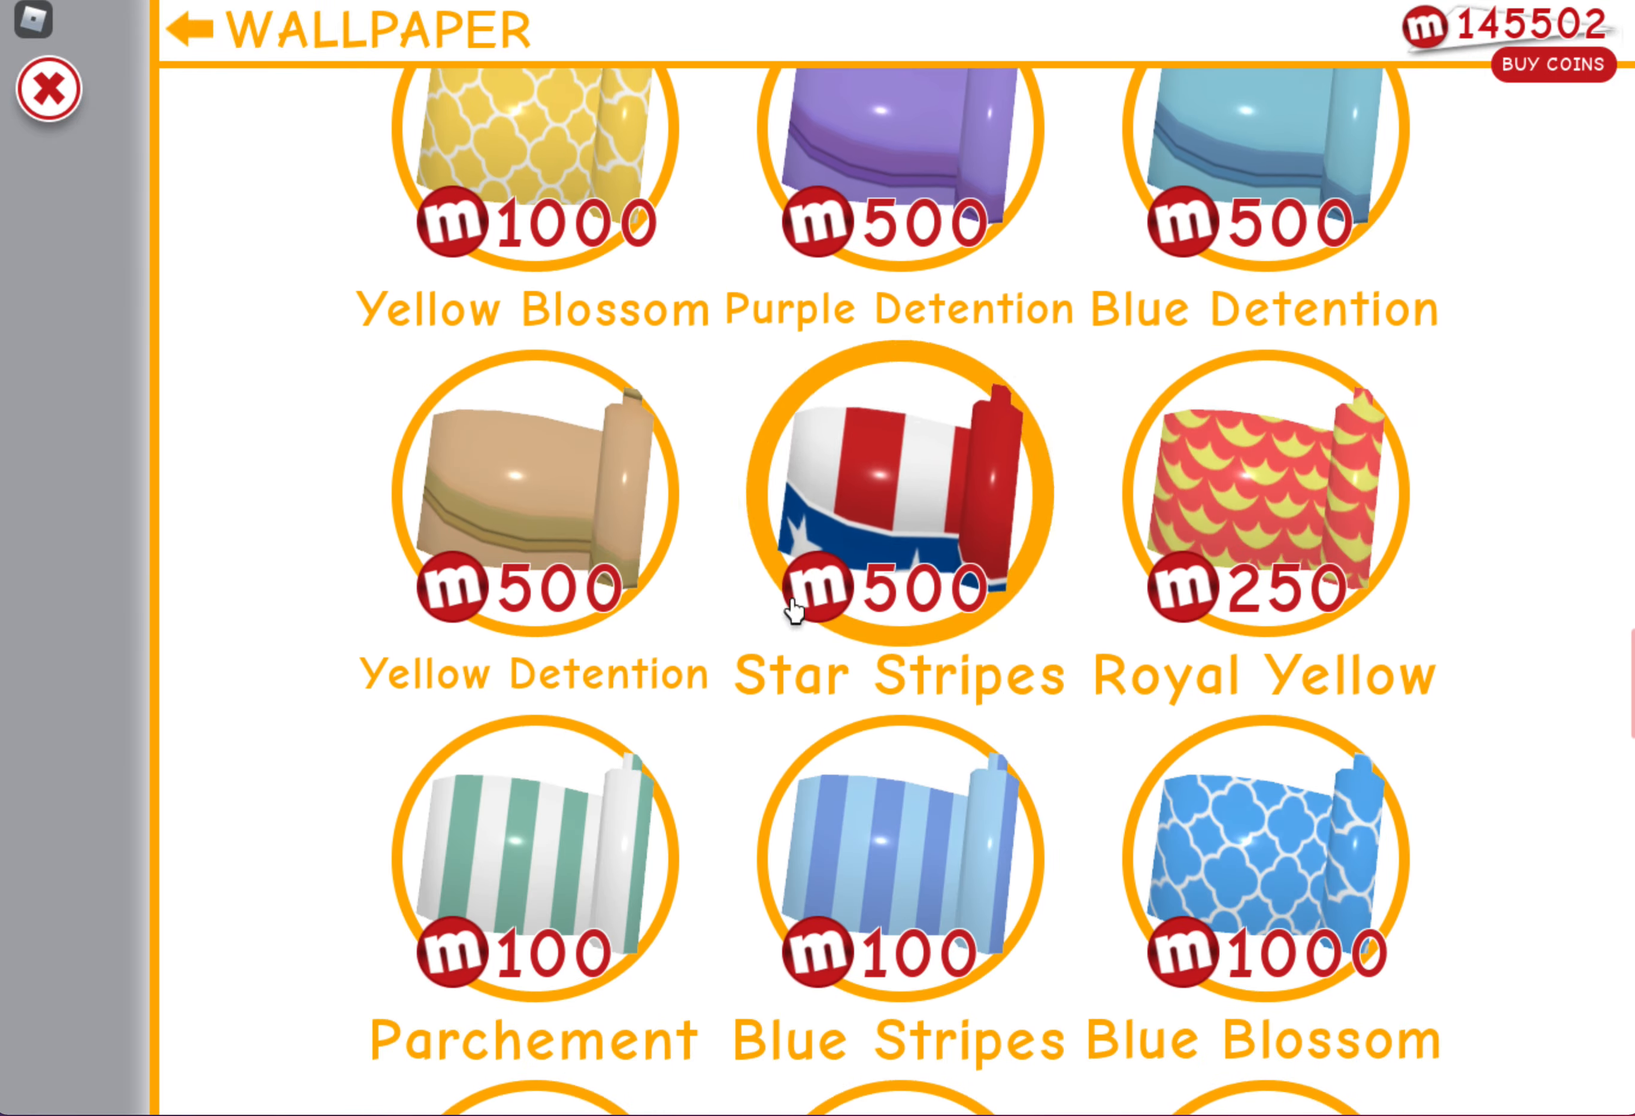
scroll("down", 3)
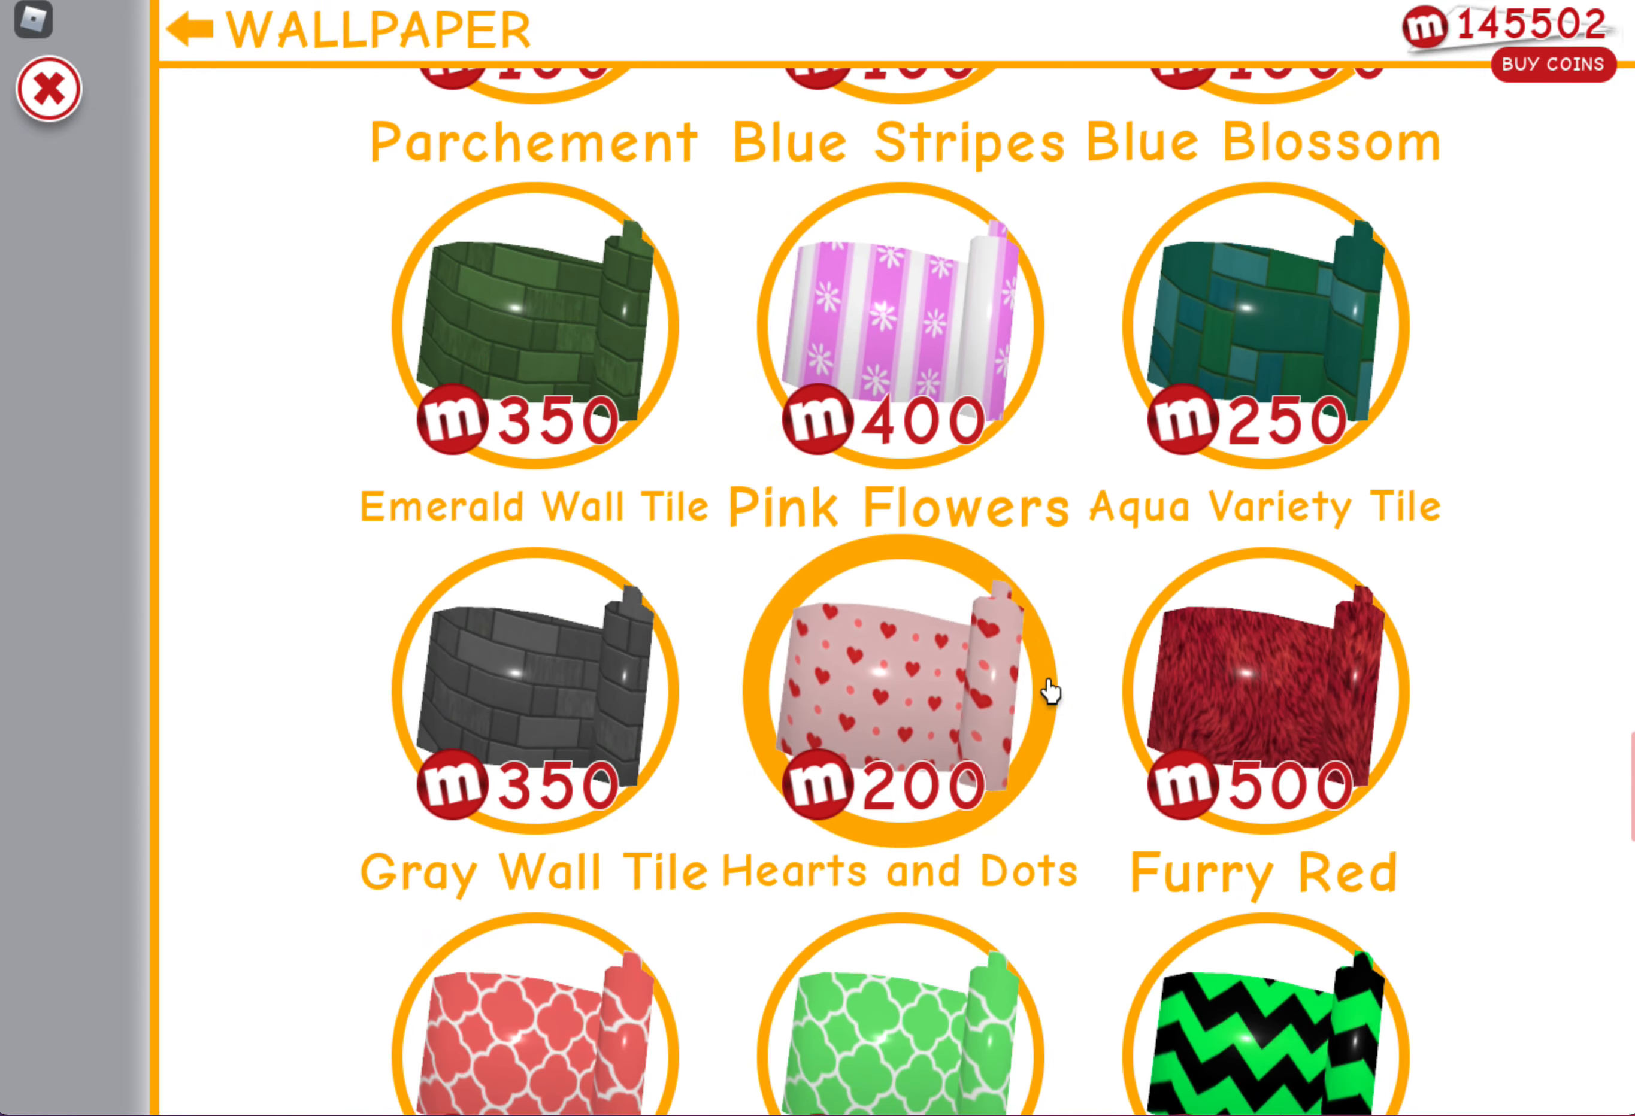
scroll("down", 3)
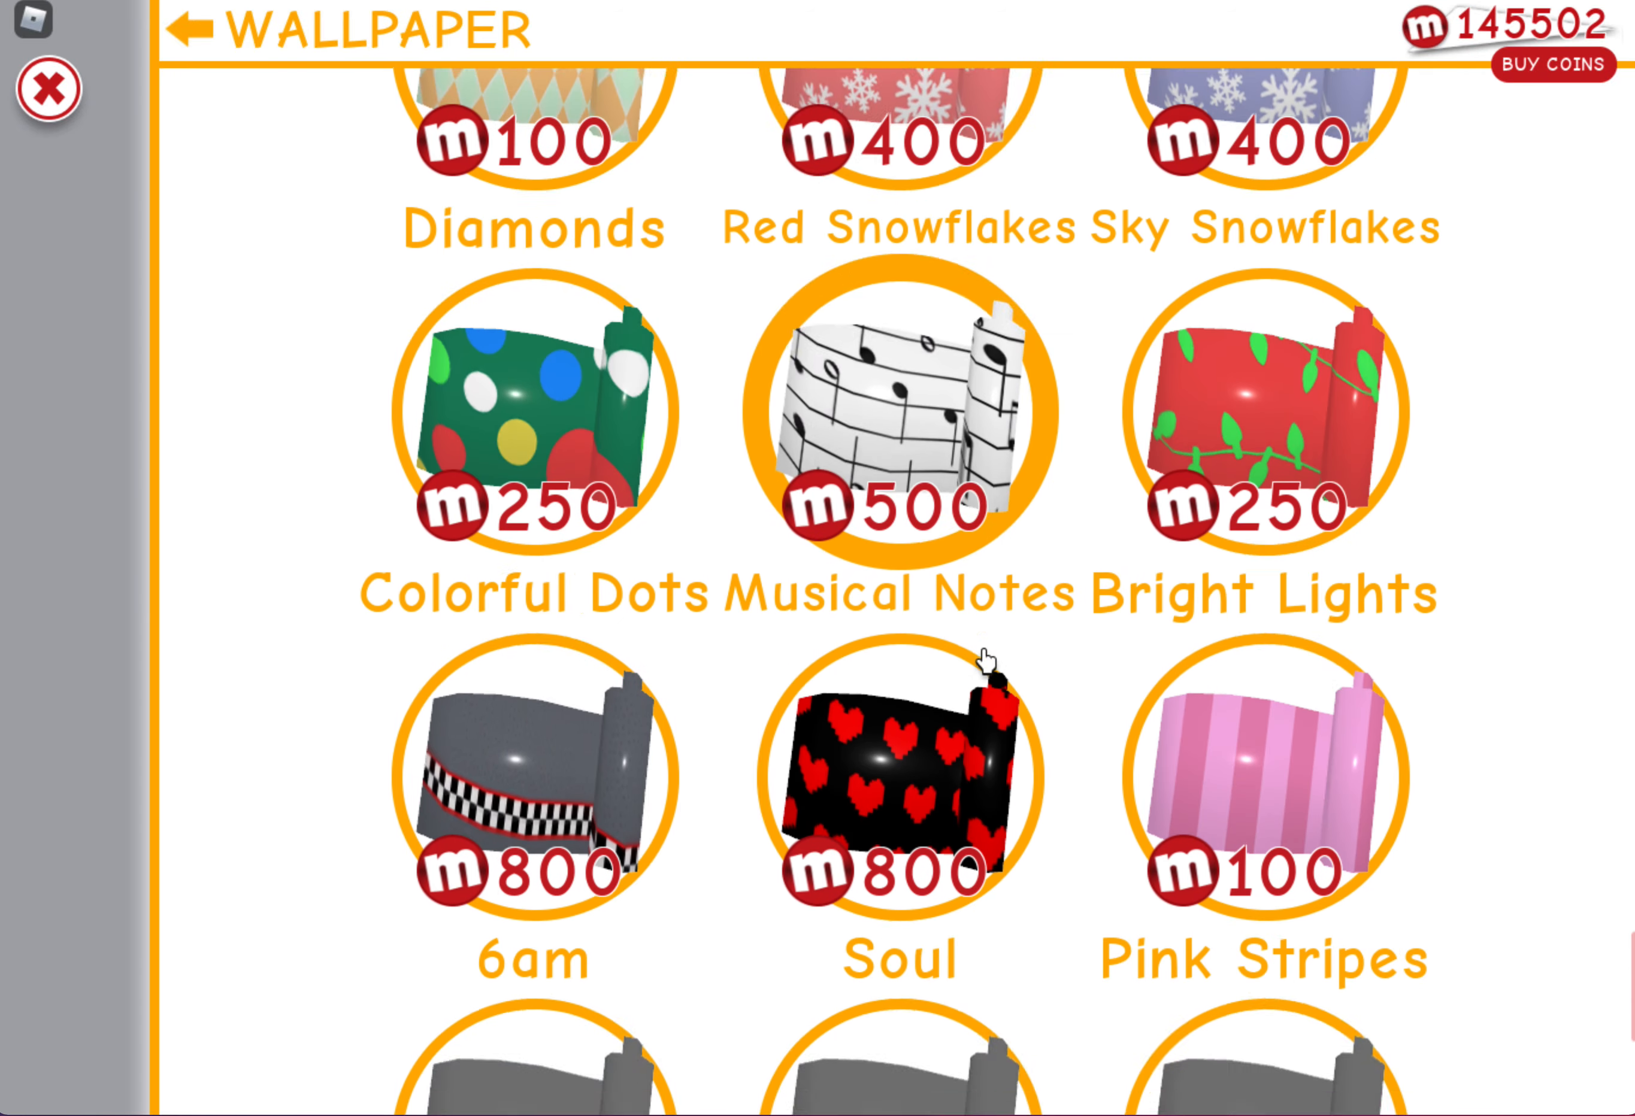
scroll("down", 3)
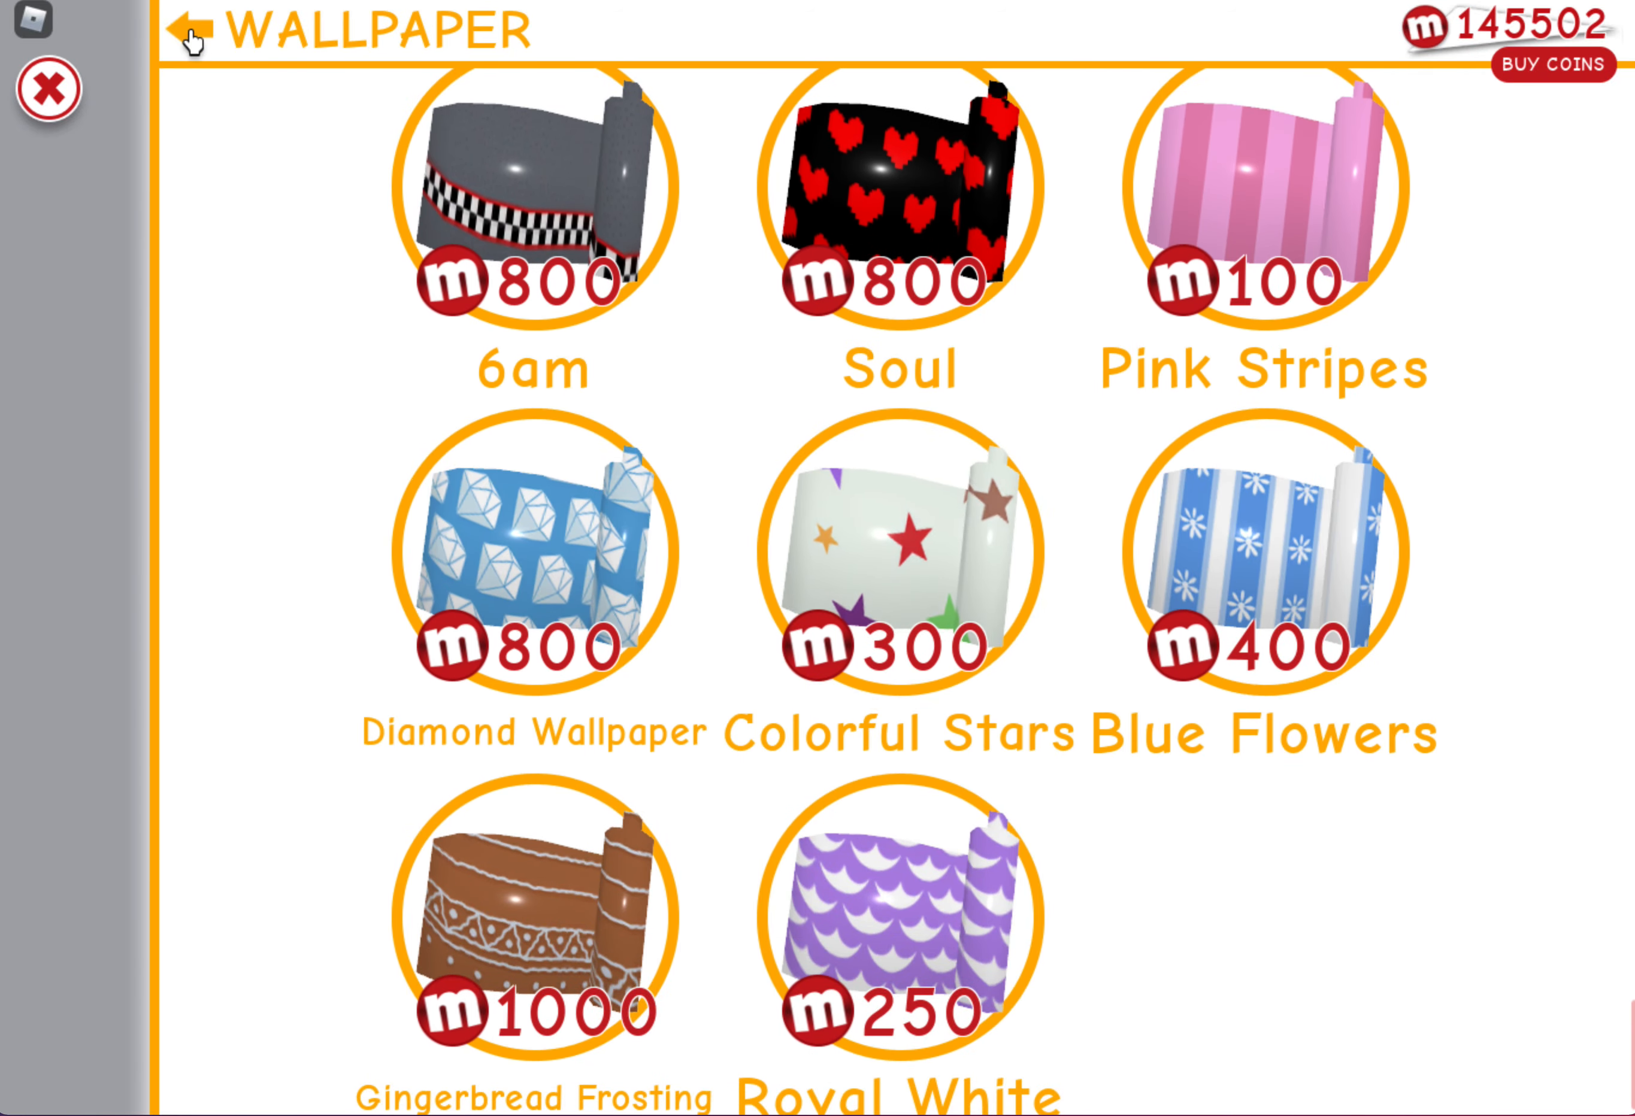
Return to the home improvement categories and browse down the Flooring catalogue
left_click(192, 31)
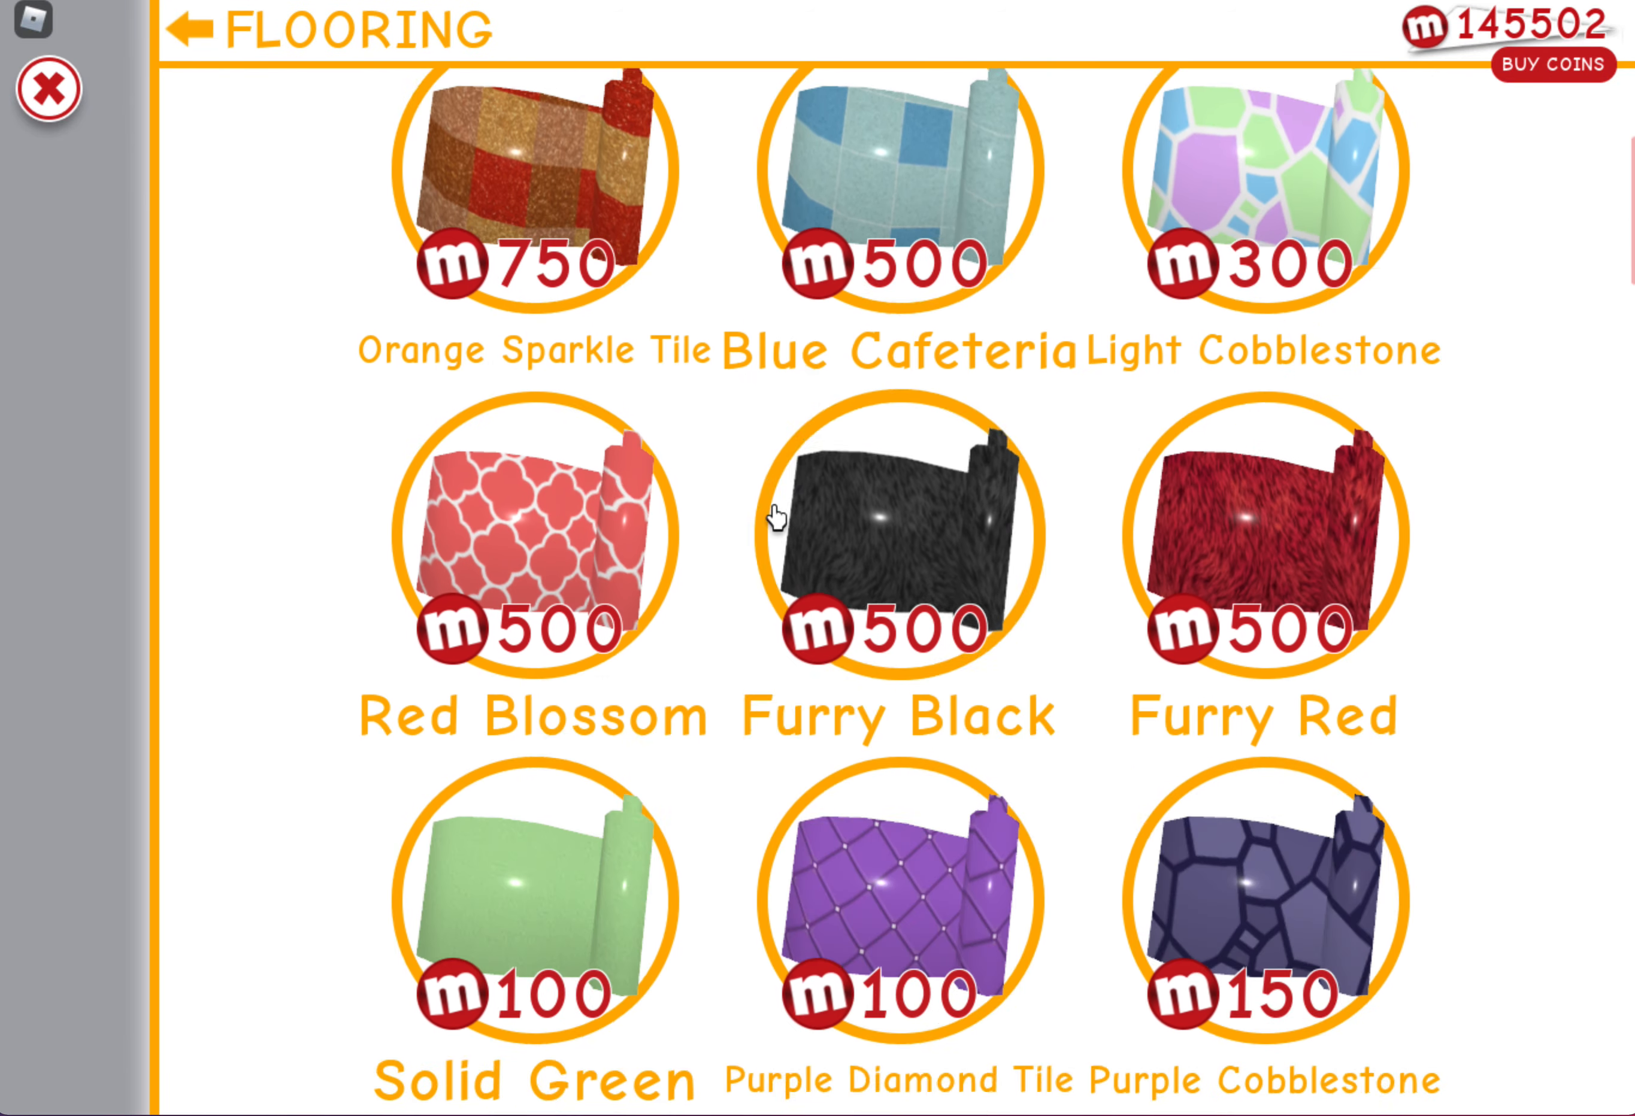
scroll("down", 3)
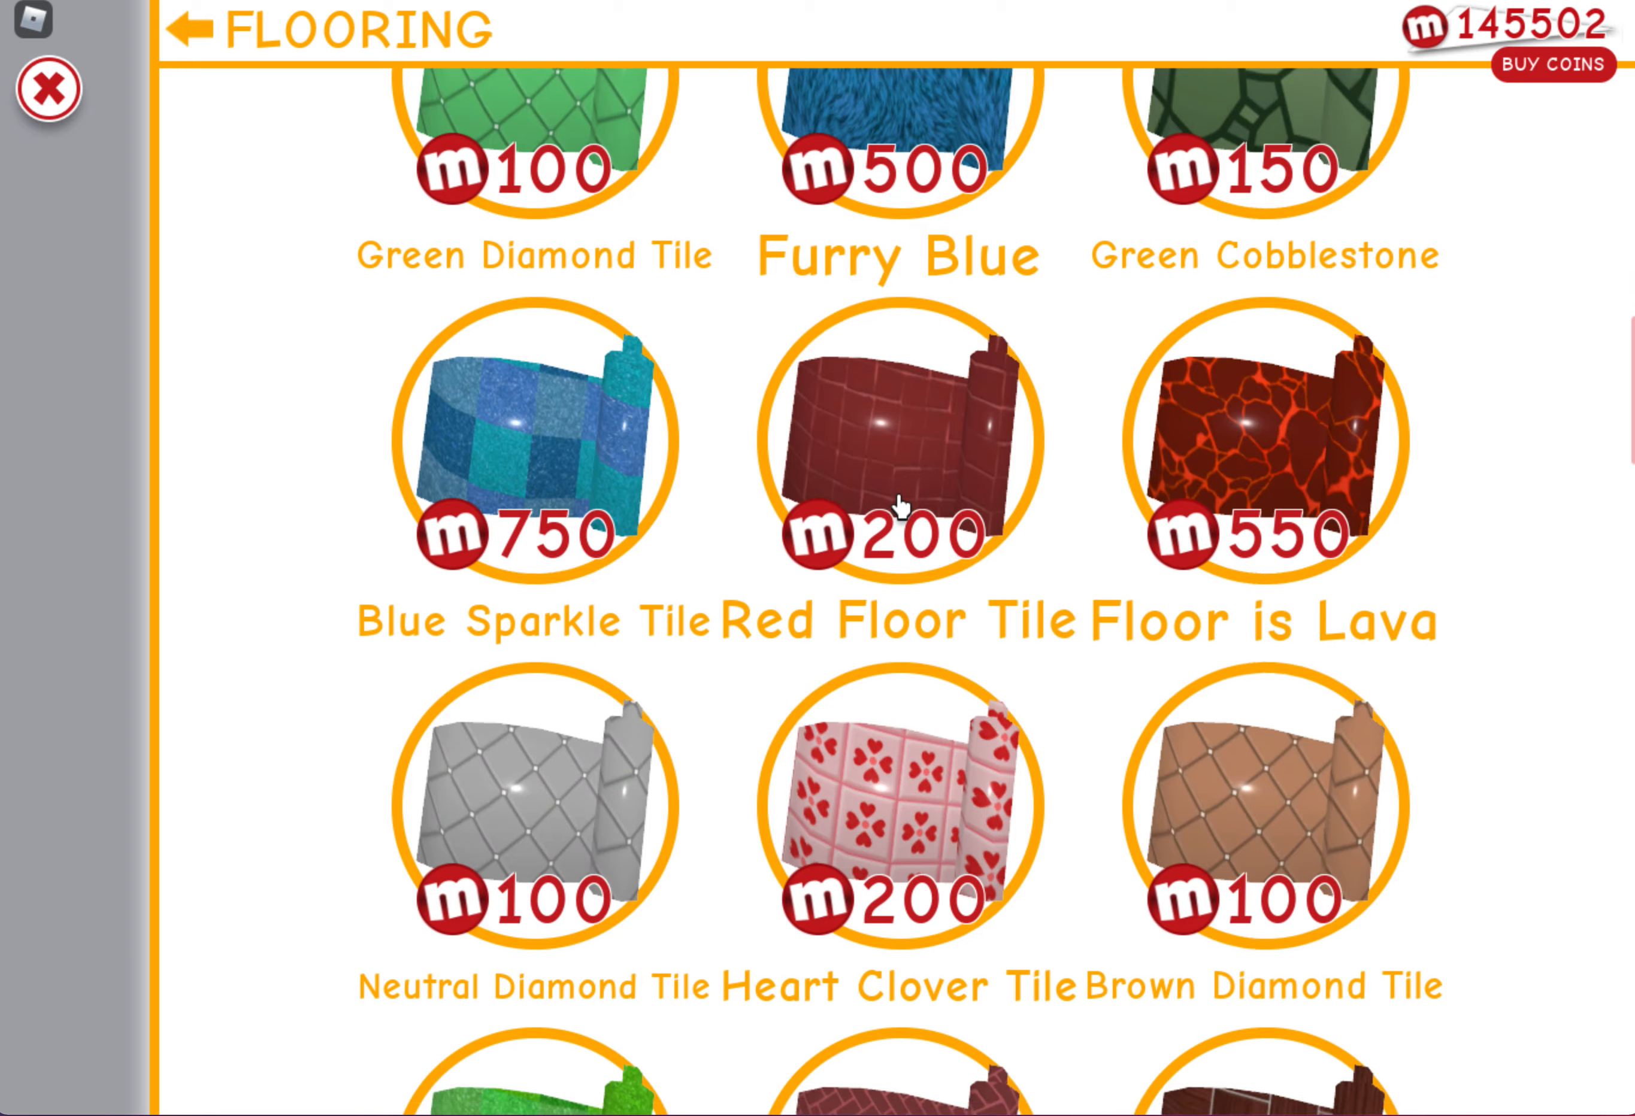
scroll("up", 3)
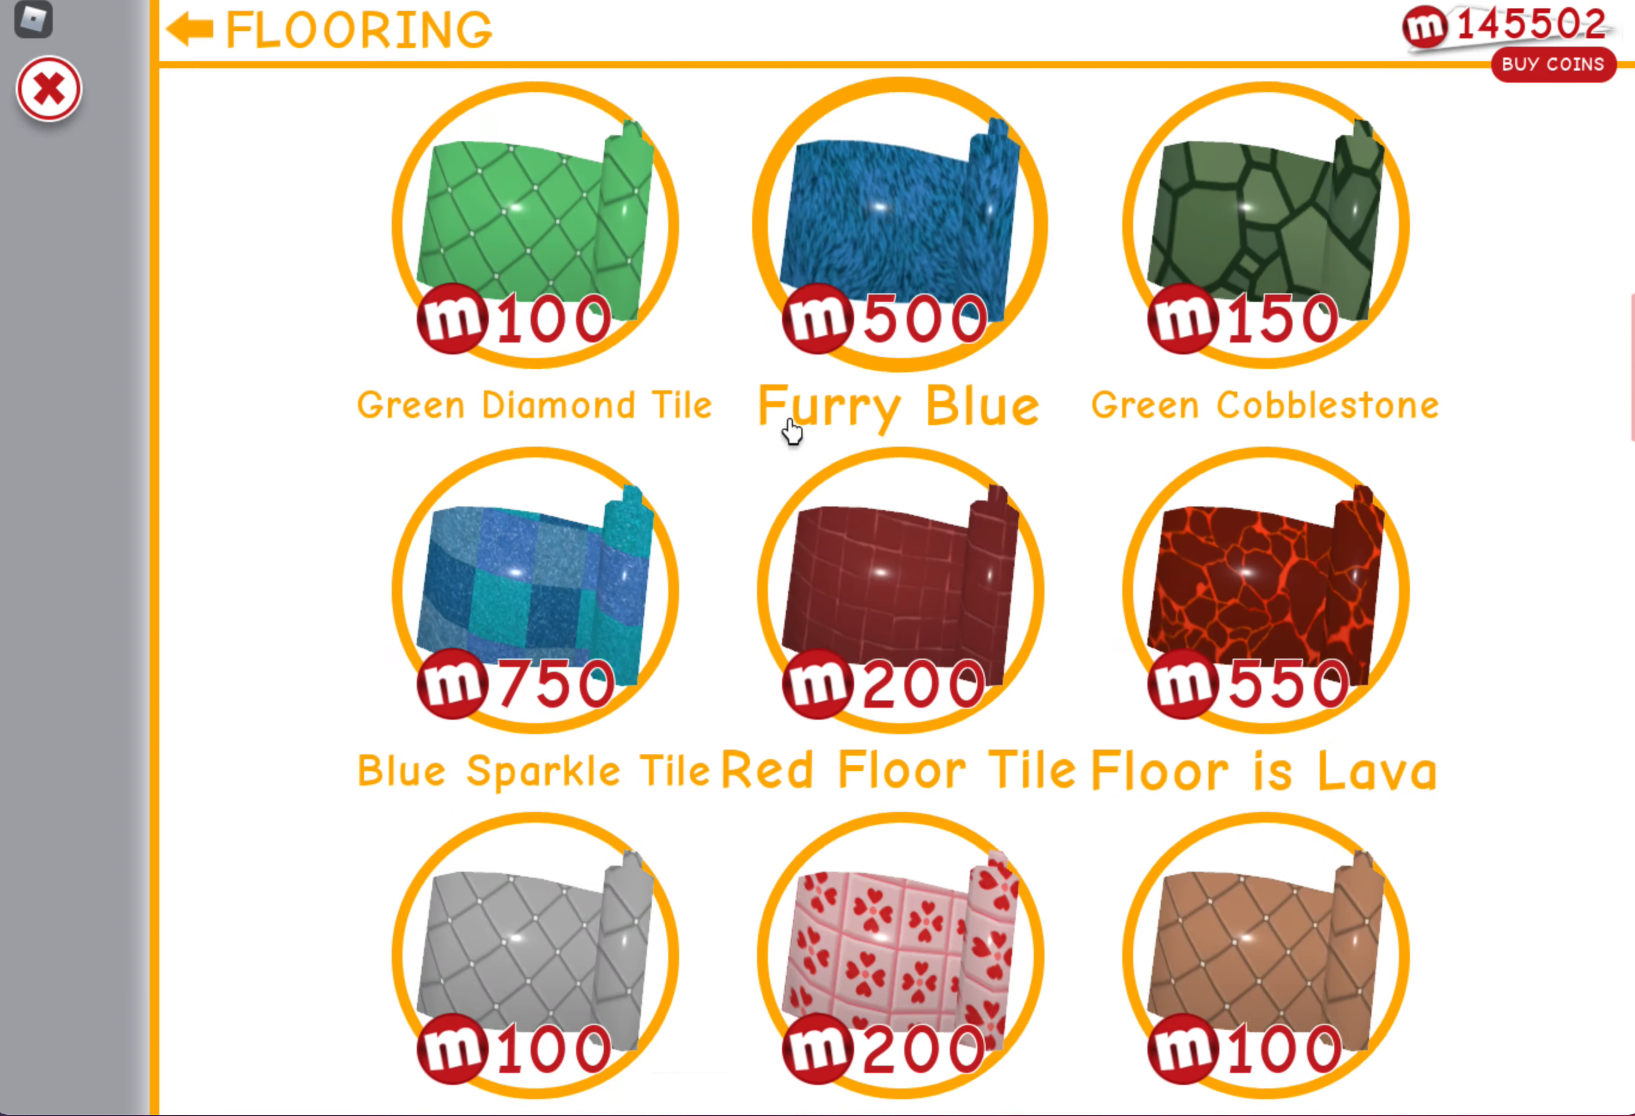
scroll("down", 3)
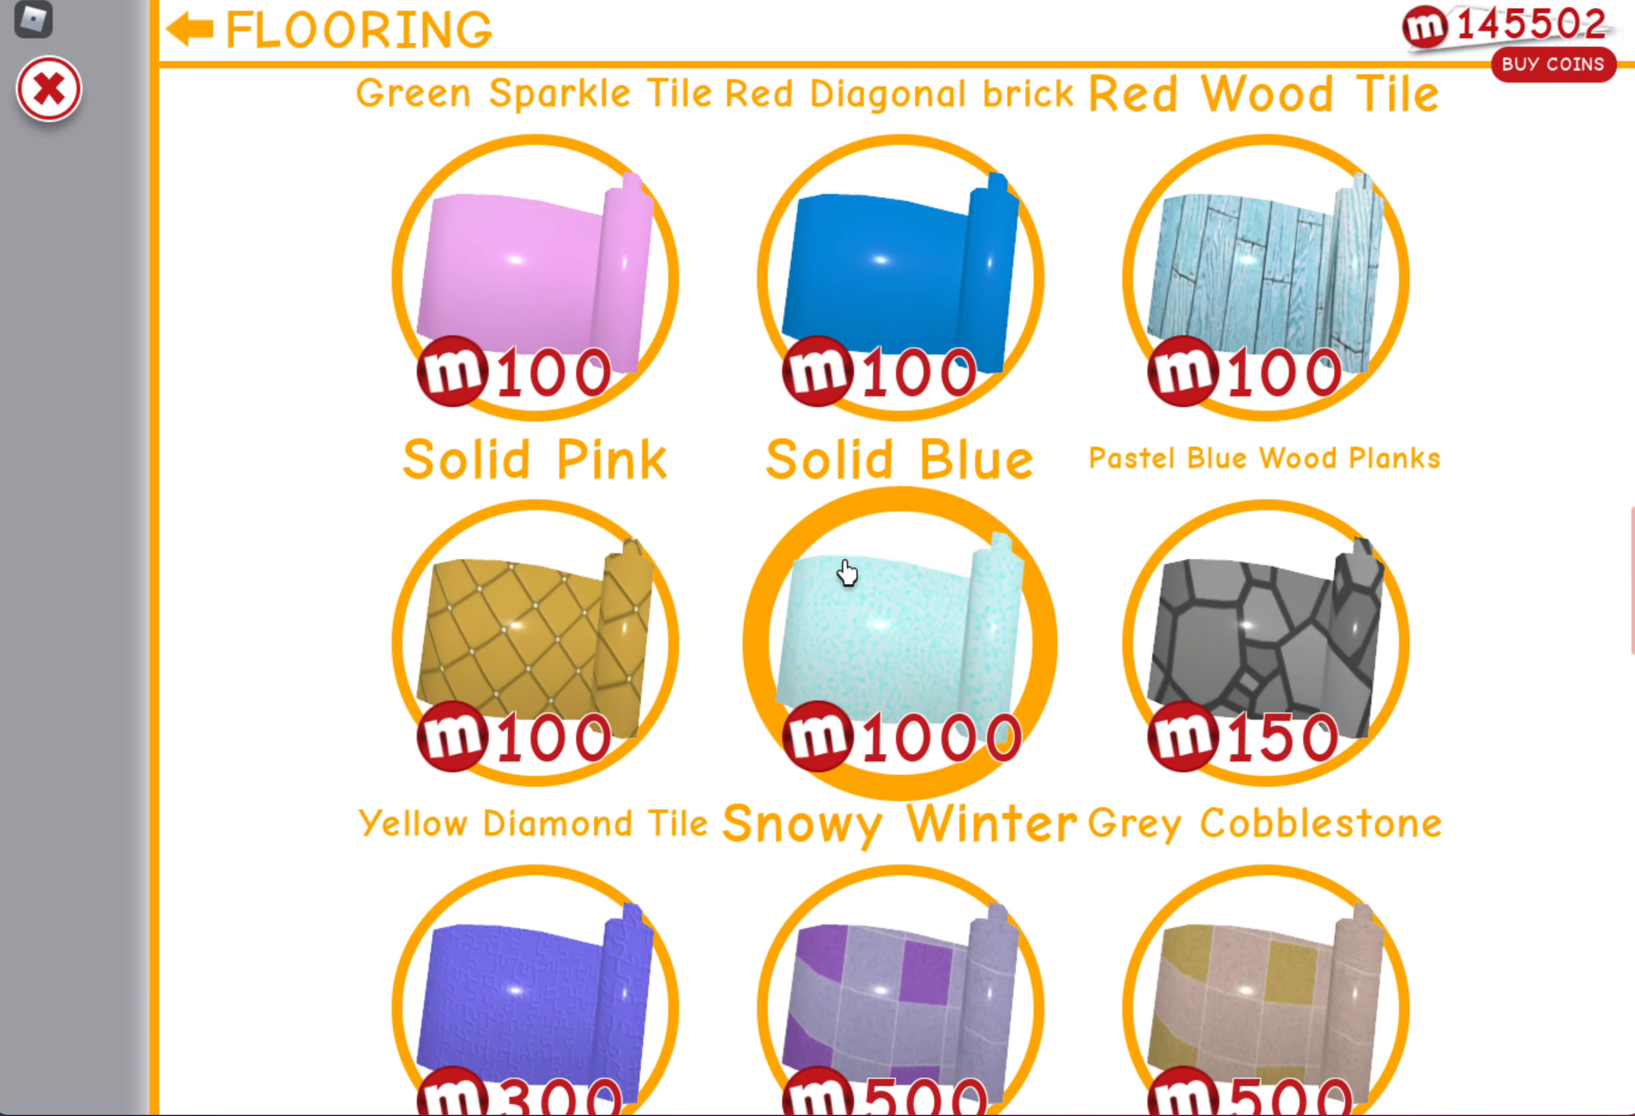
scroll("down", 3)
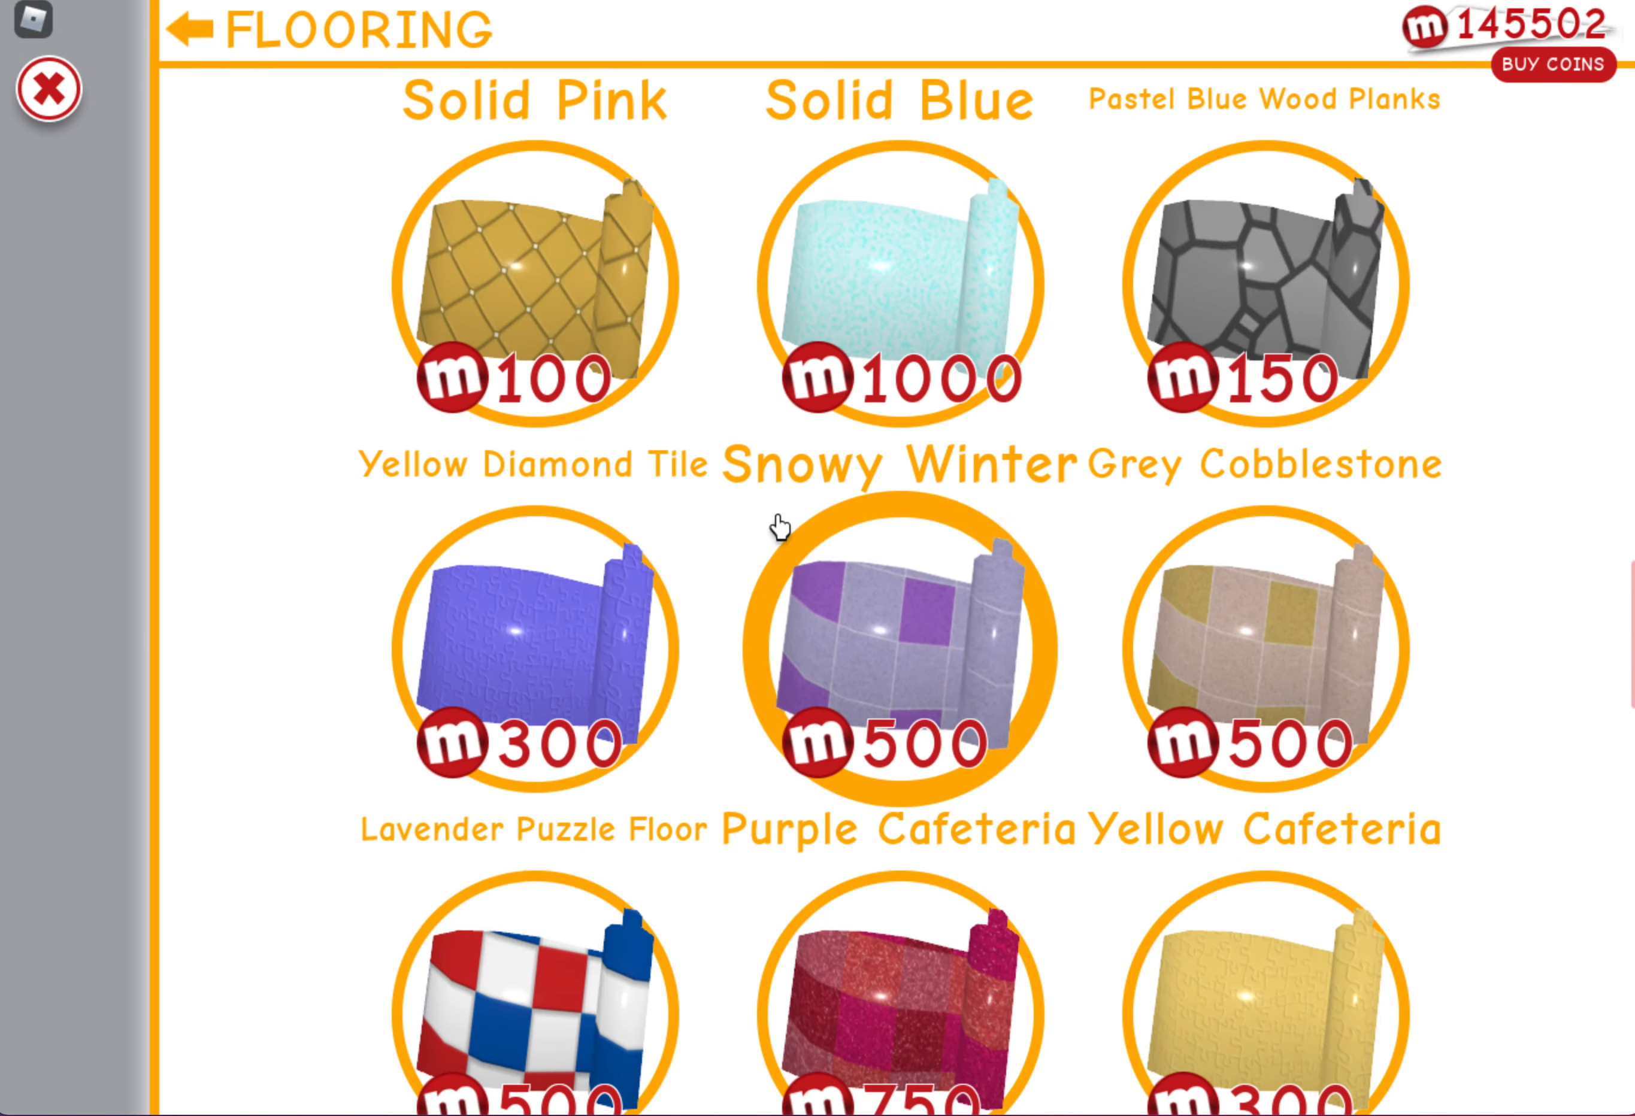
scroll("down", 3)
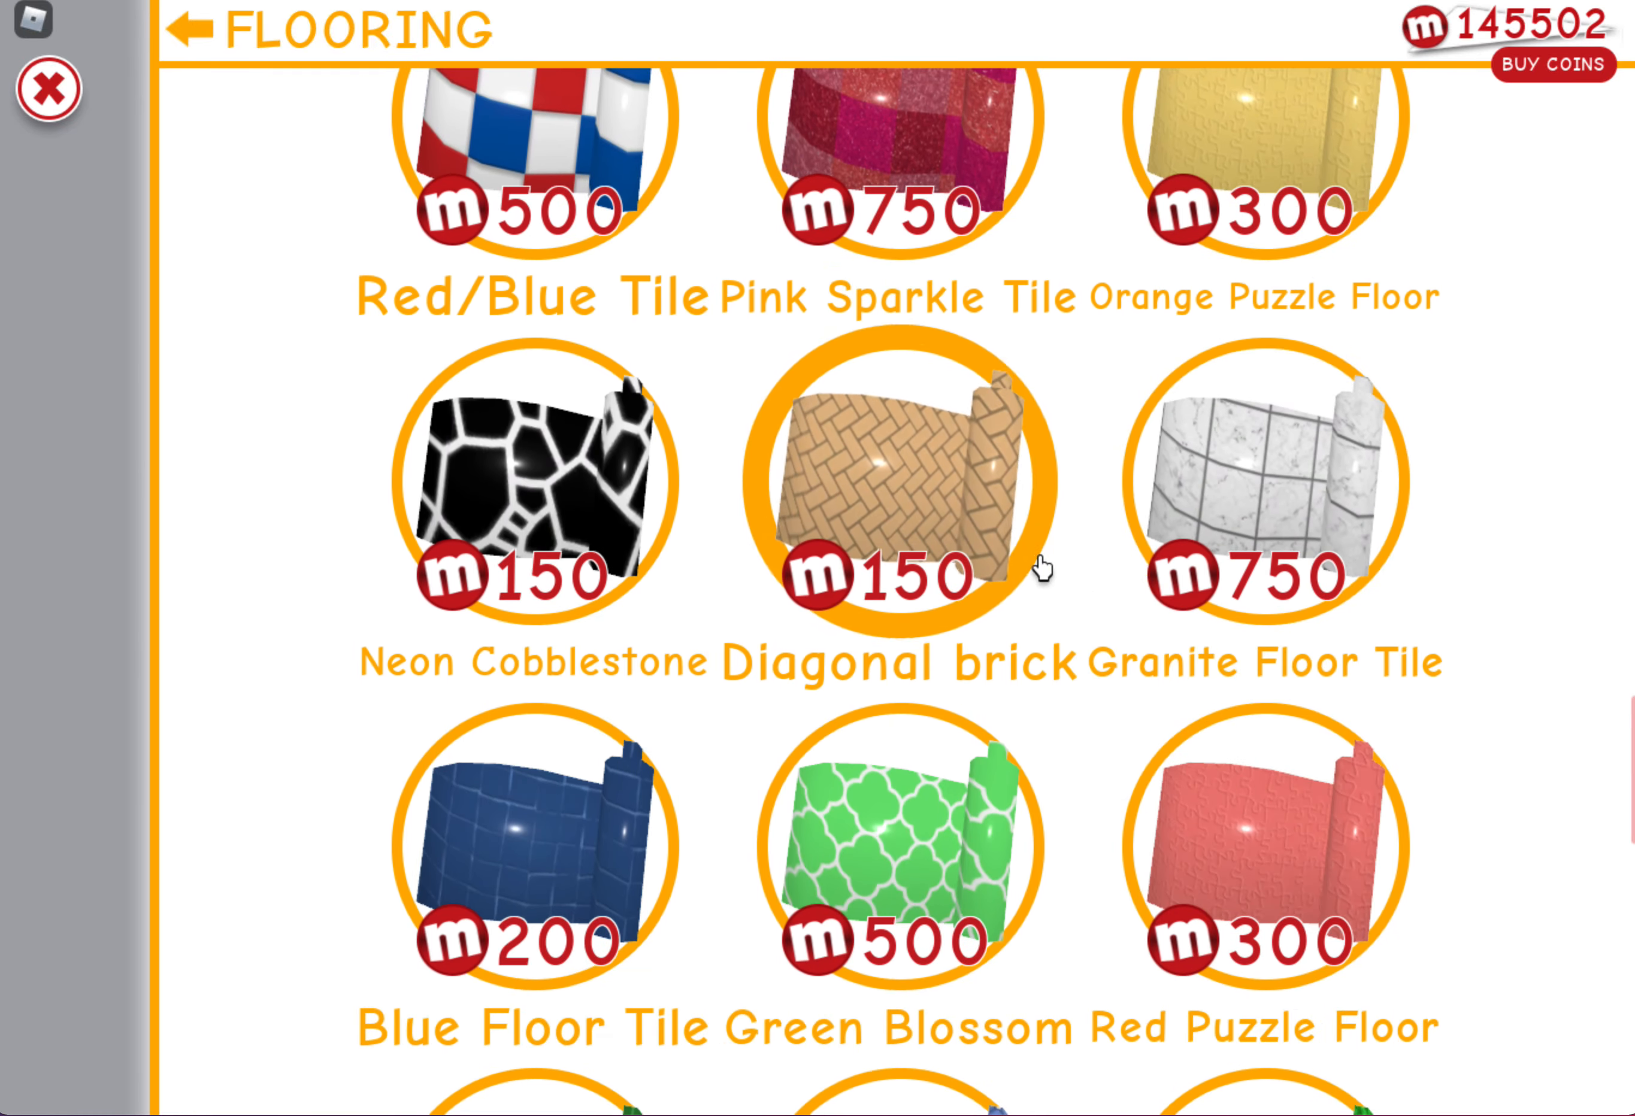
scroll("down", 3)
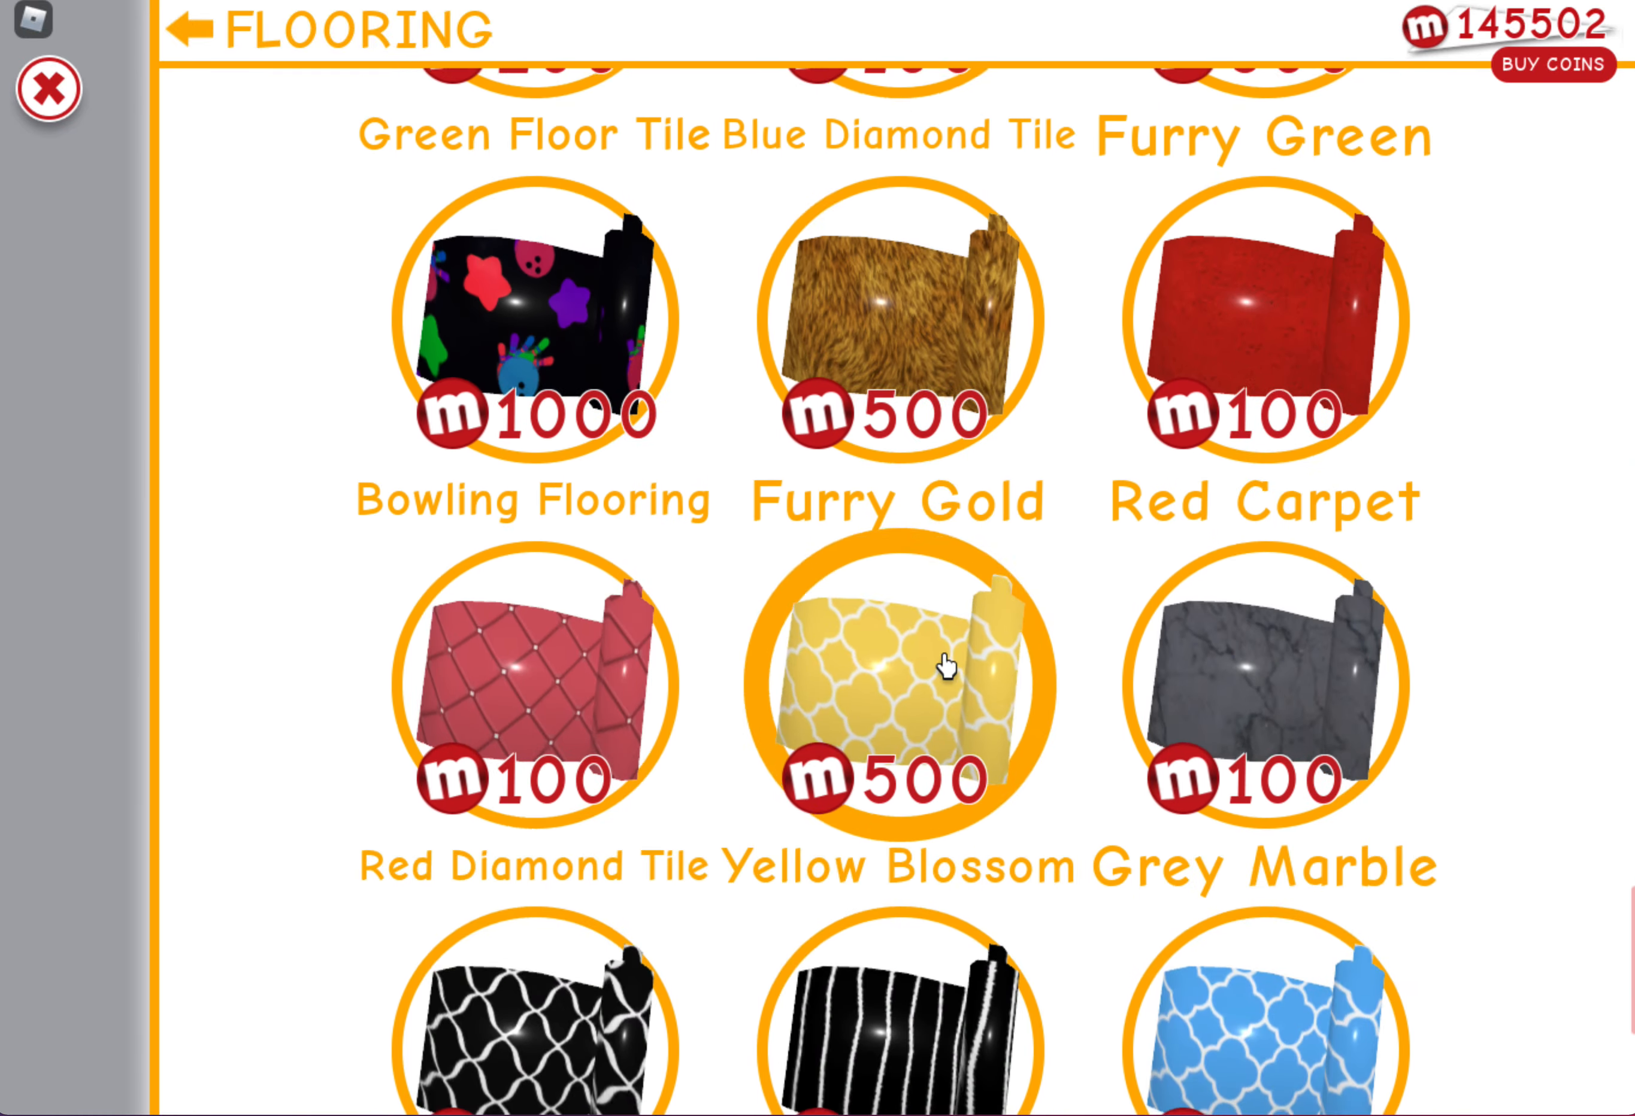
Buy the Yellow Cafeteria tile flooring for 500 coins, leaving 145002
scroll("up", 3)
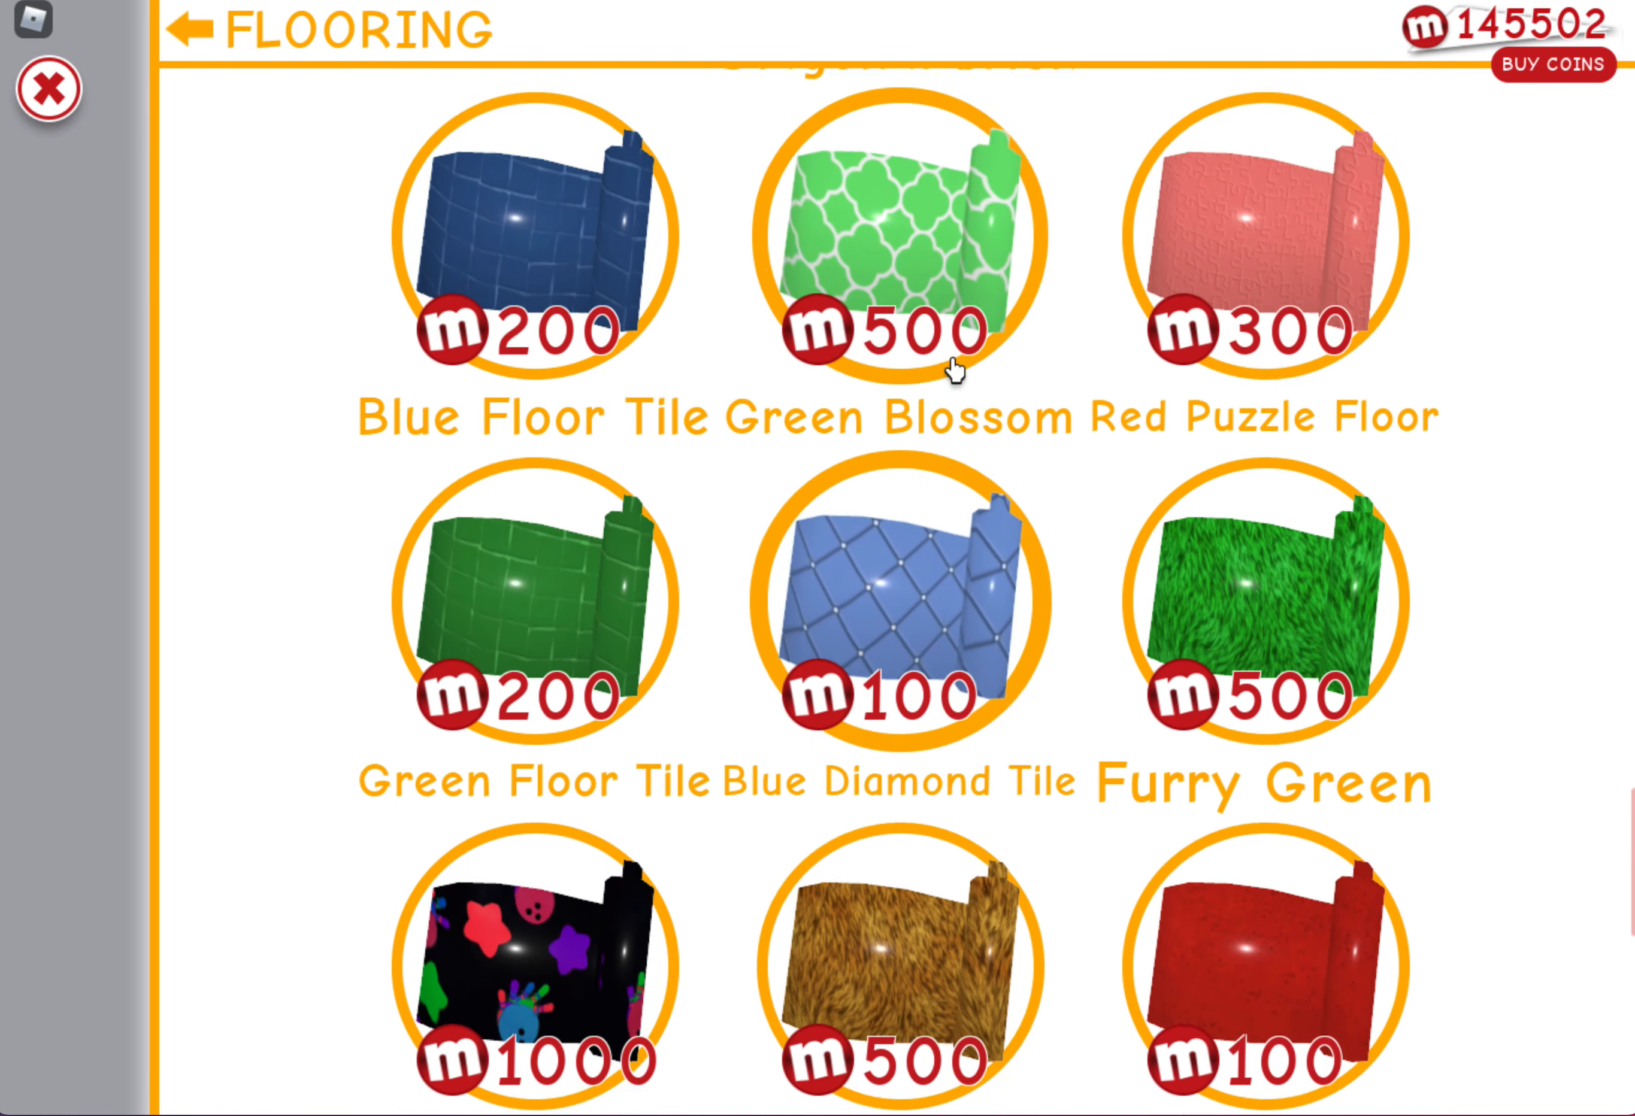
scroll("up", 3)
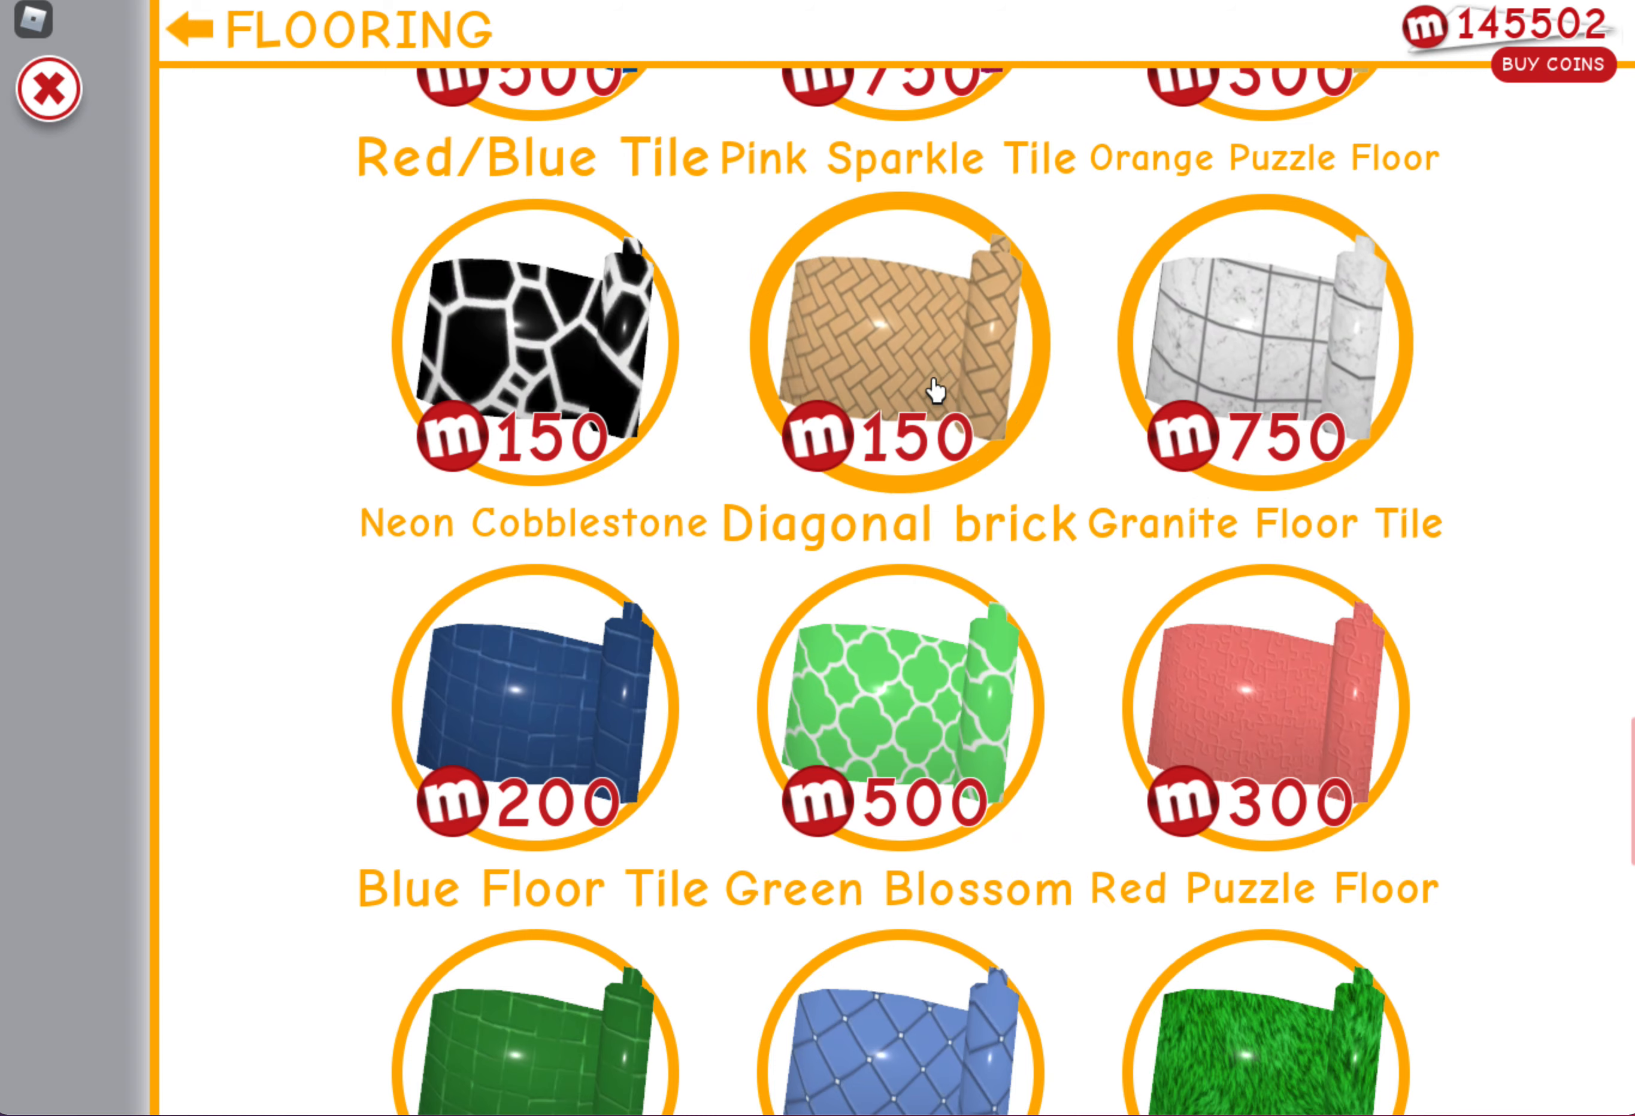
scroll("up", 3)
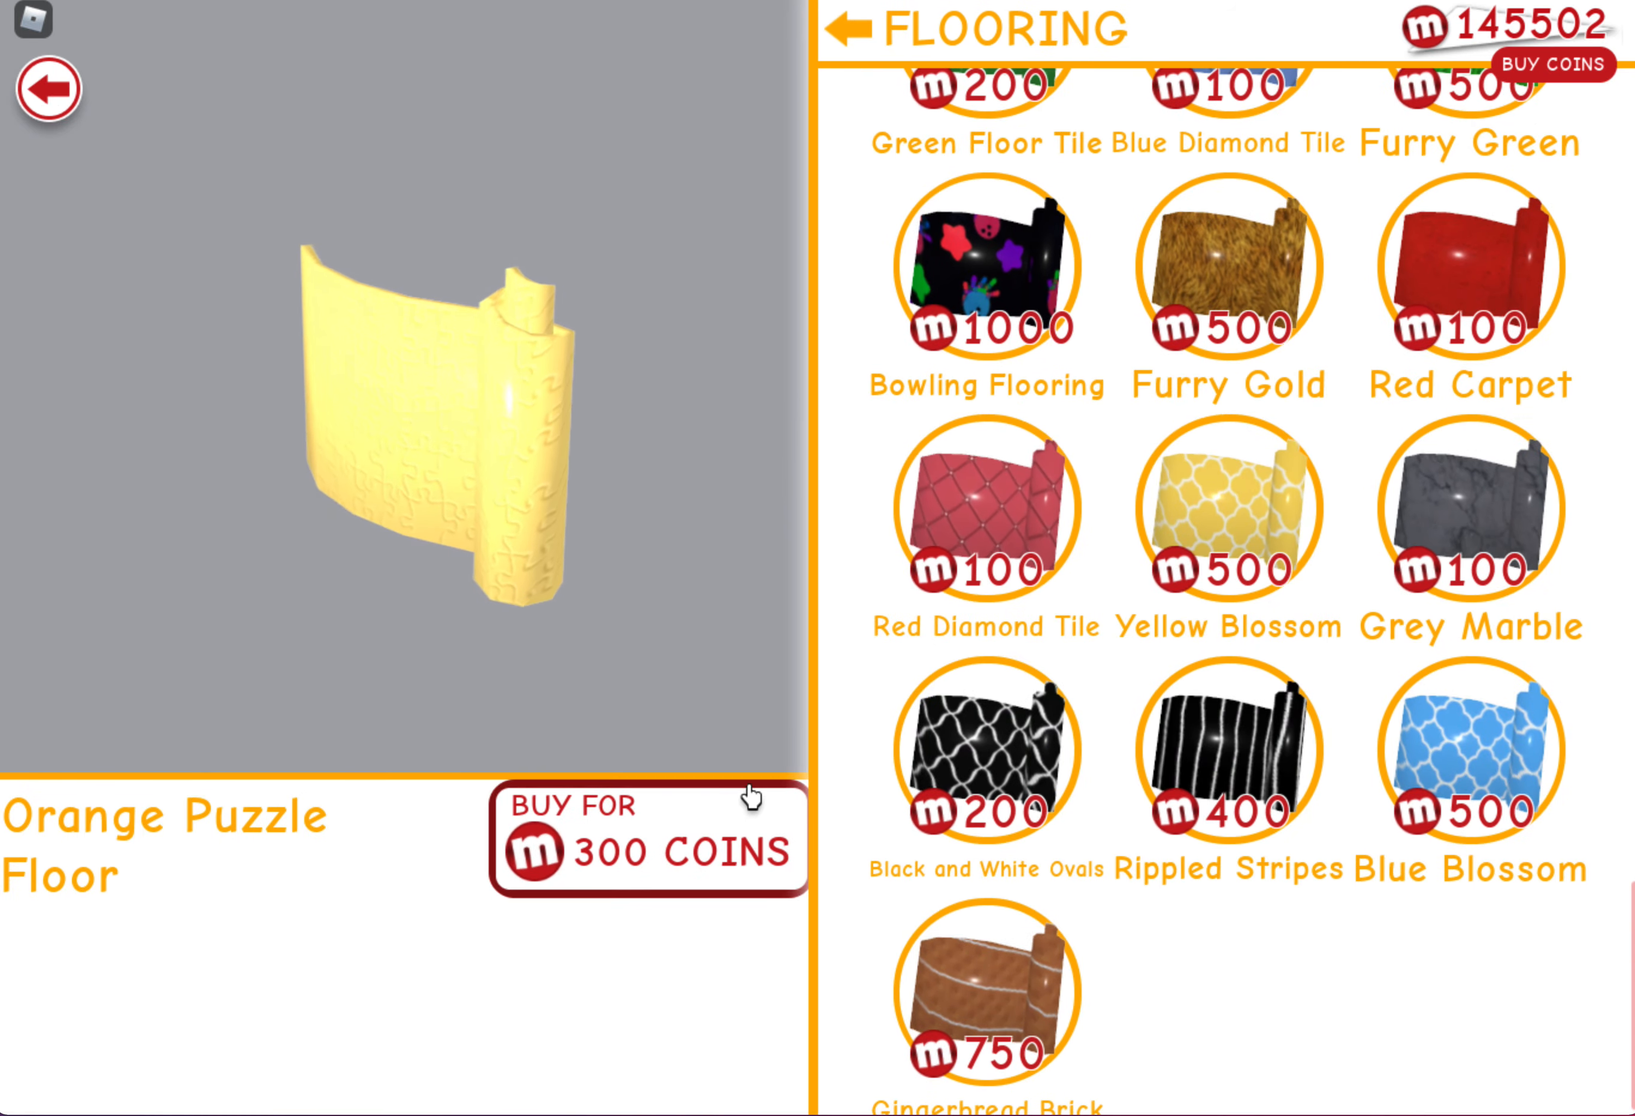
scroll("up", 3)
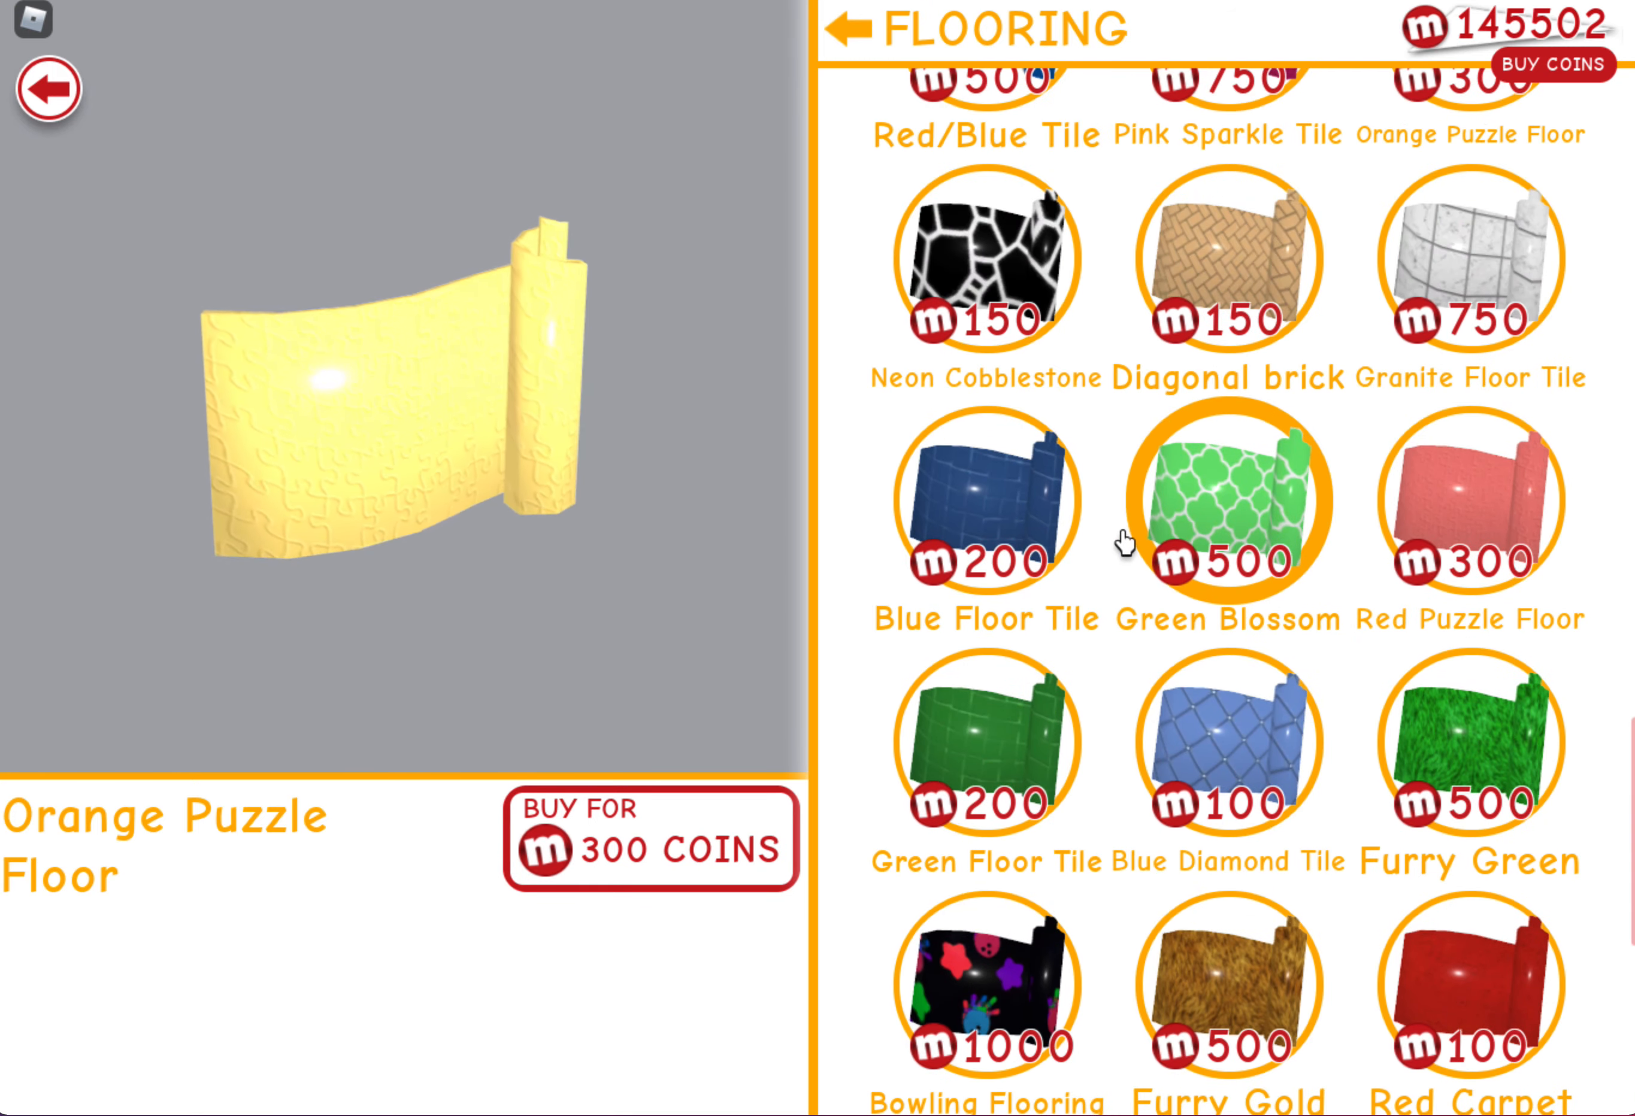
scroll("up", 3)
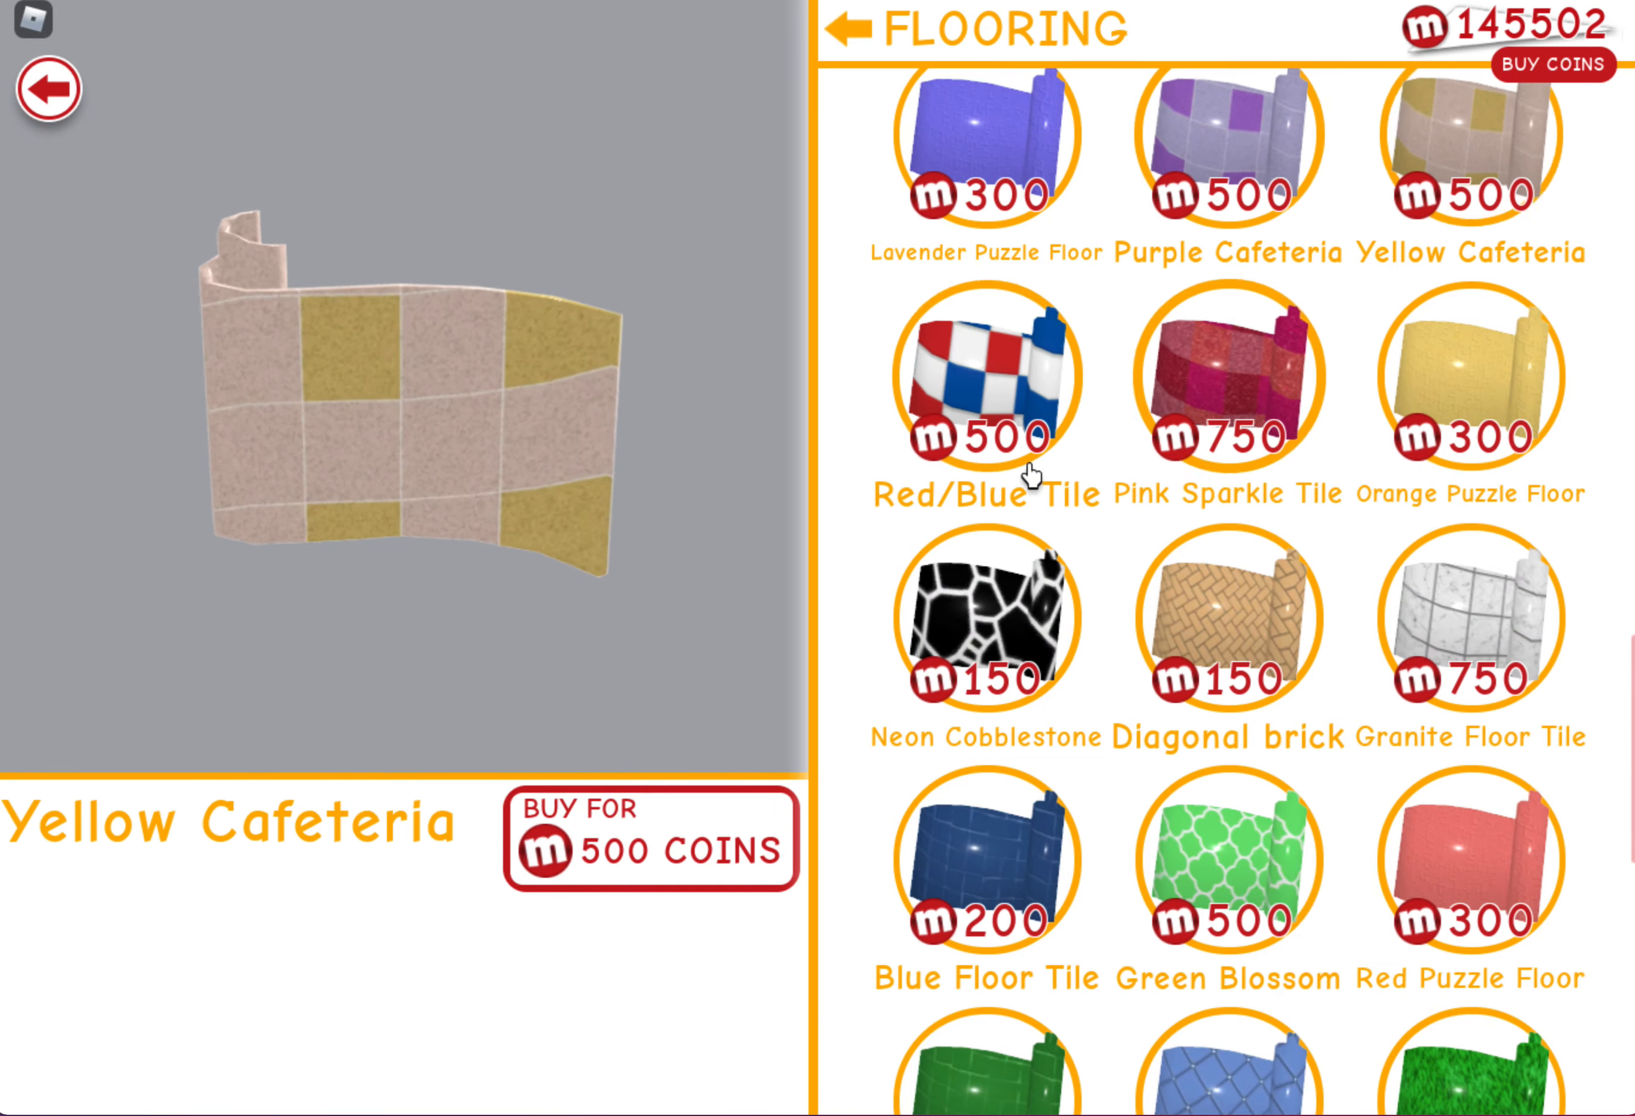
left_click(648, 840)
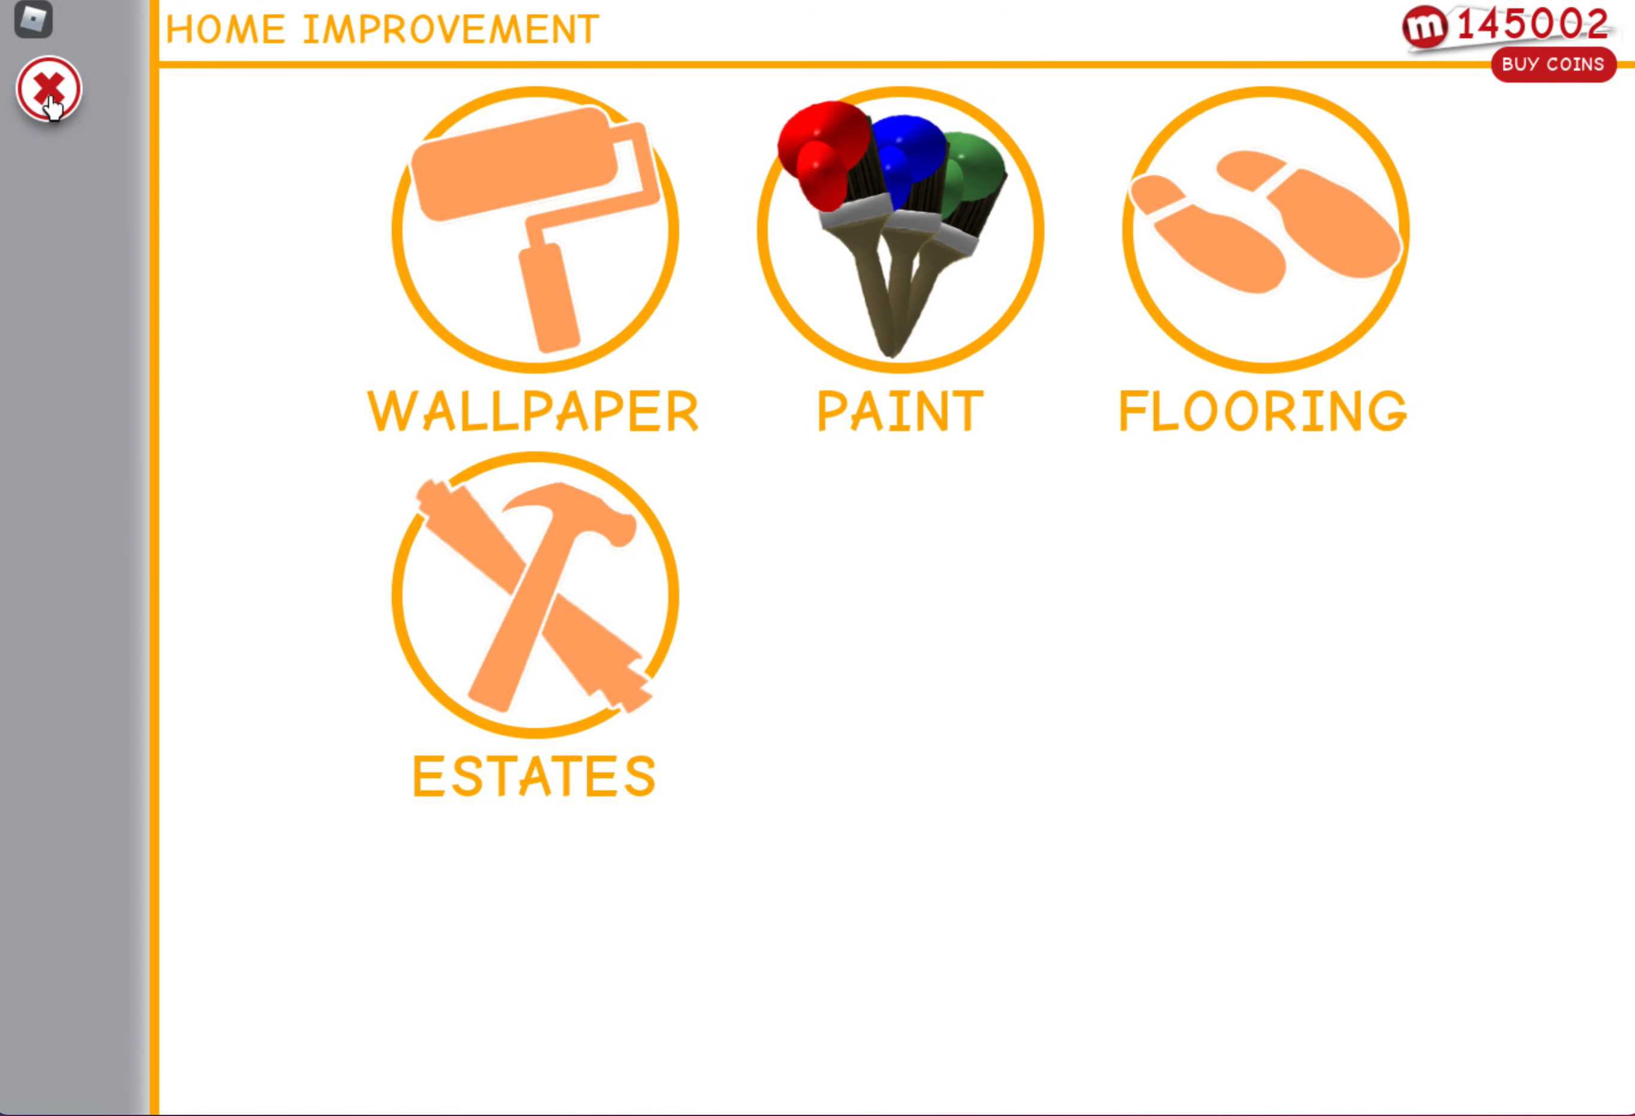
Cover the room's wooden floor with the Yellow Cafeteria tiles and return to the attic list
left_click(40, 86)
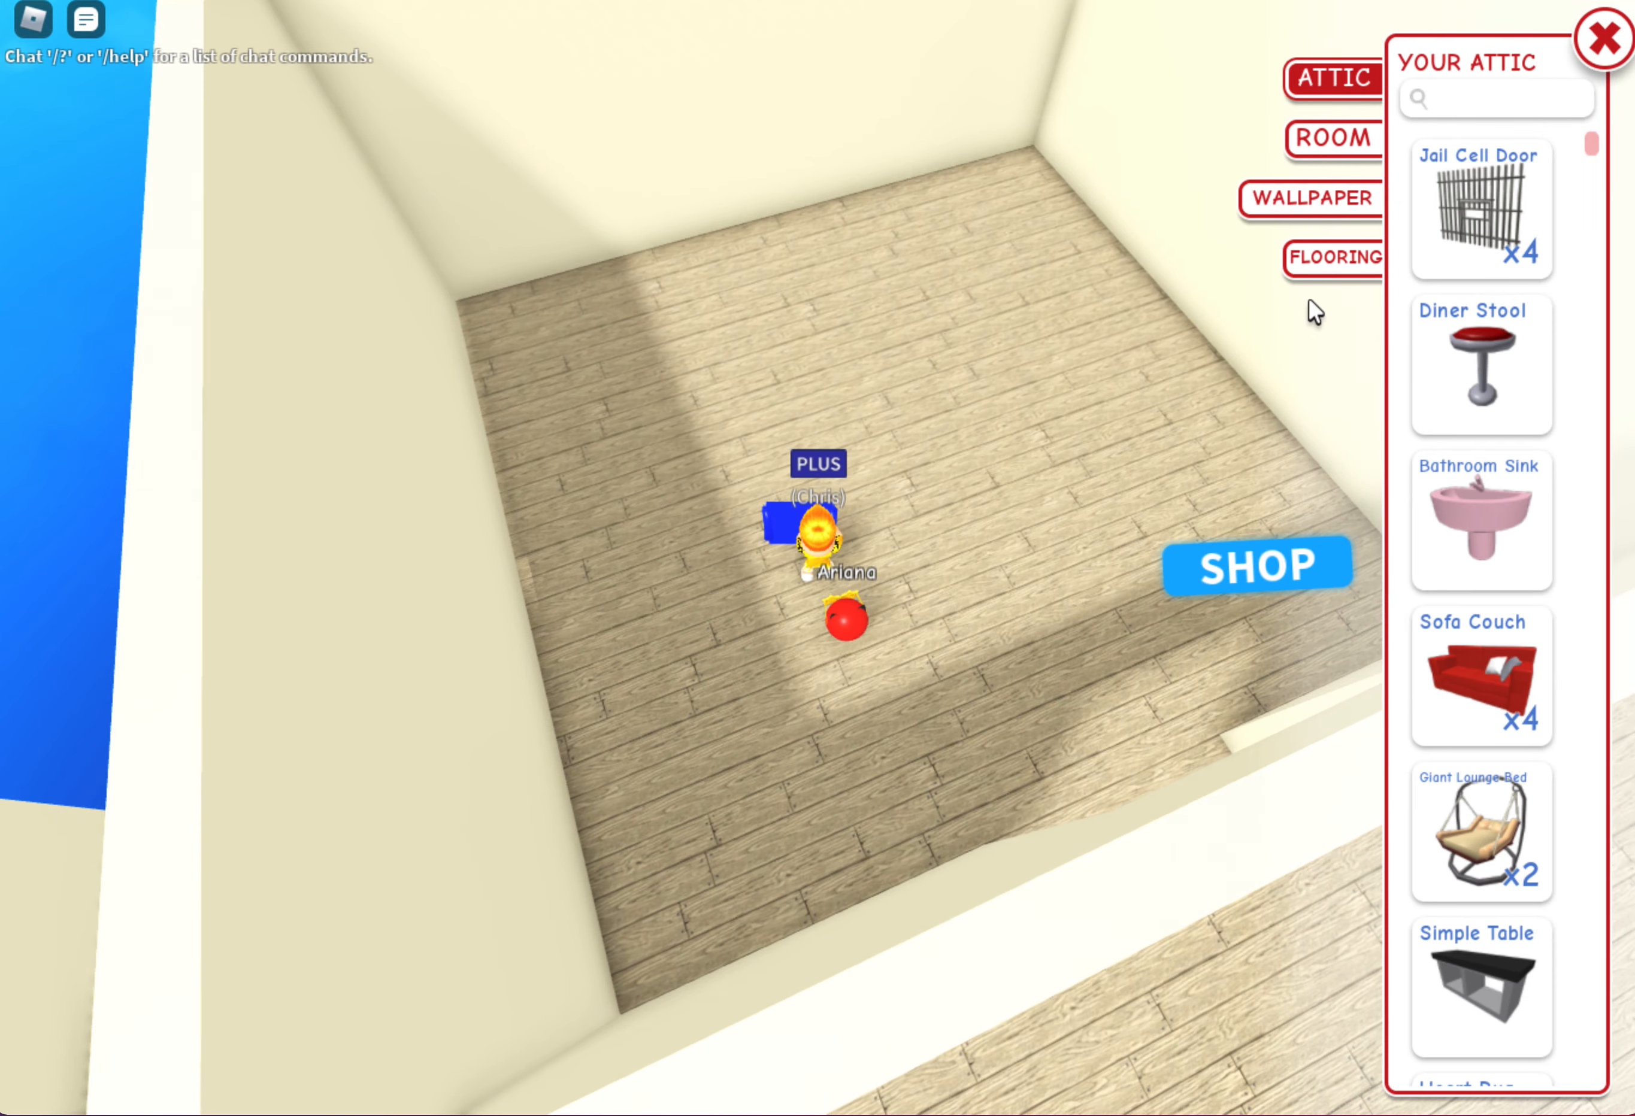
left_click(1334, 258)
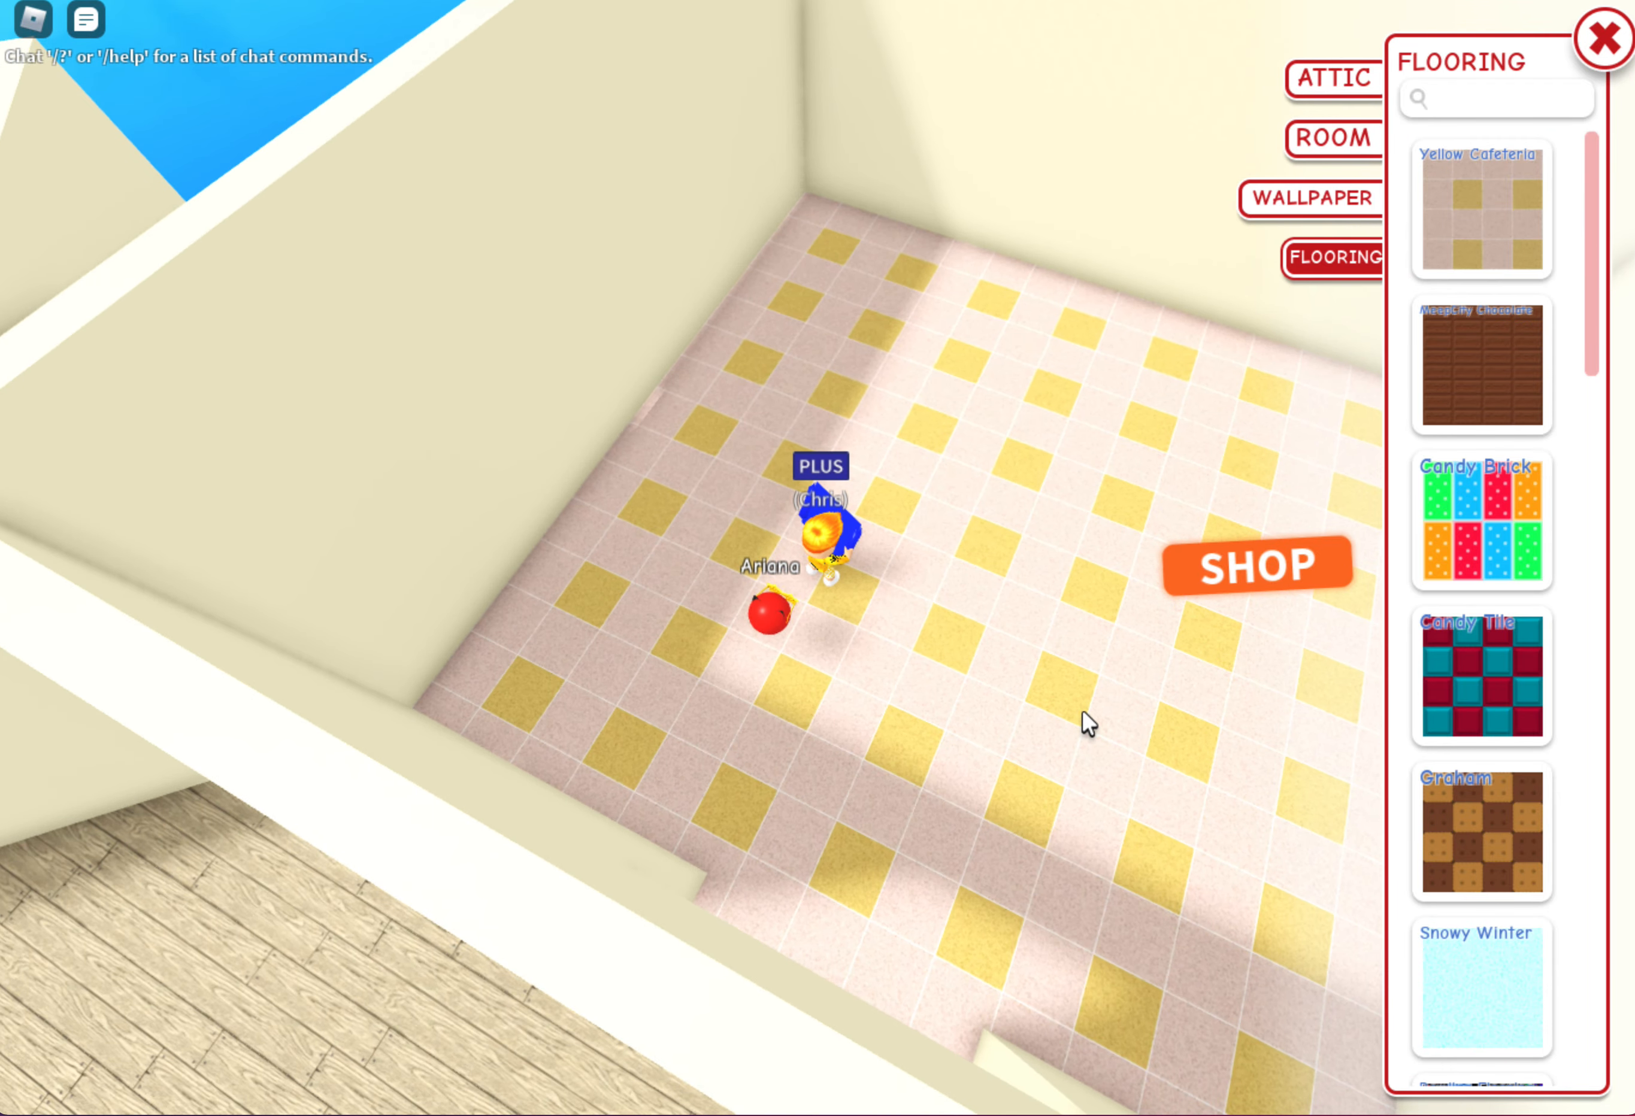
left_click(1334, 79)
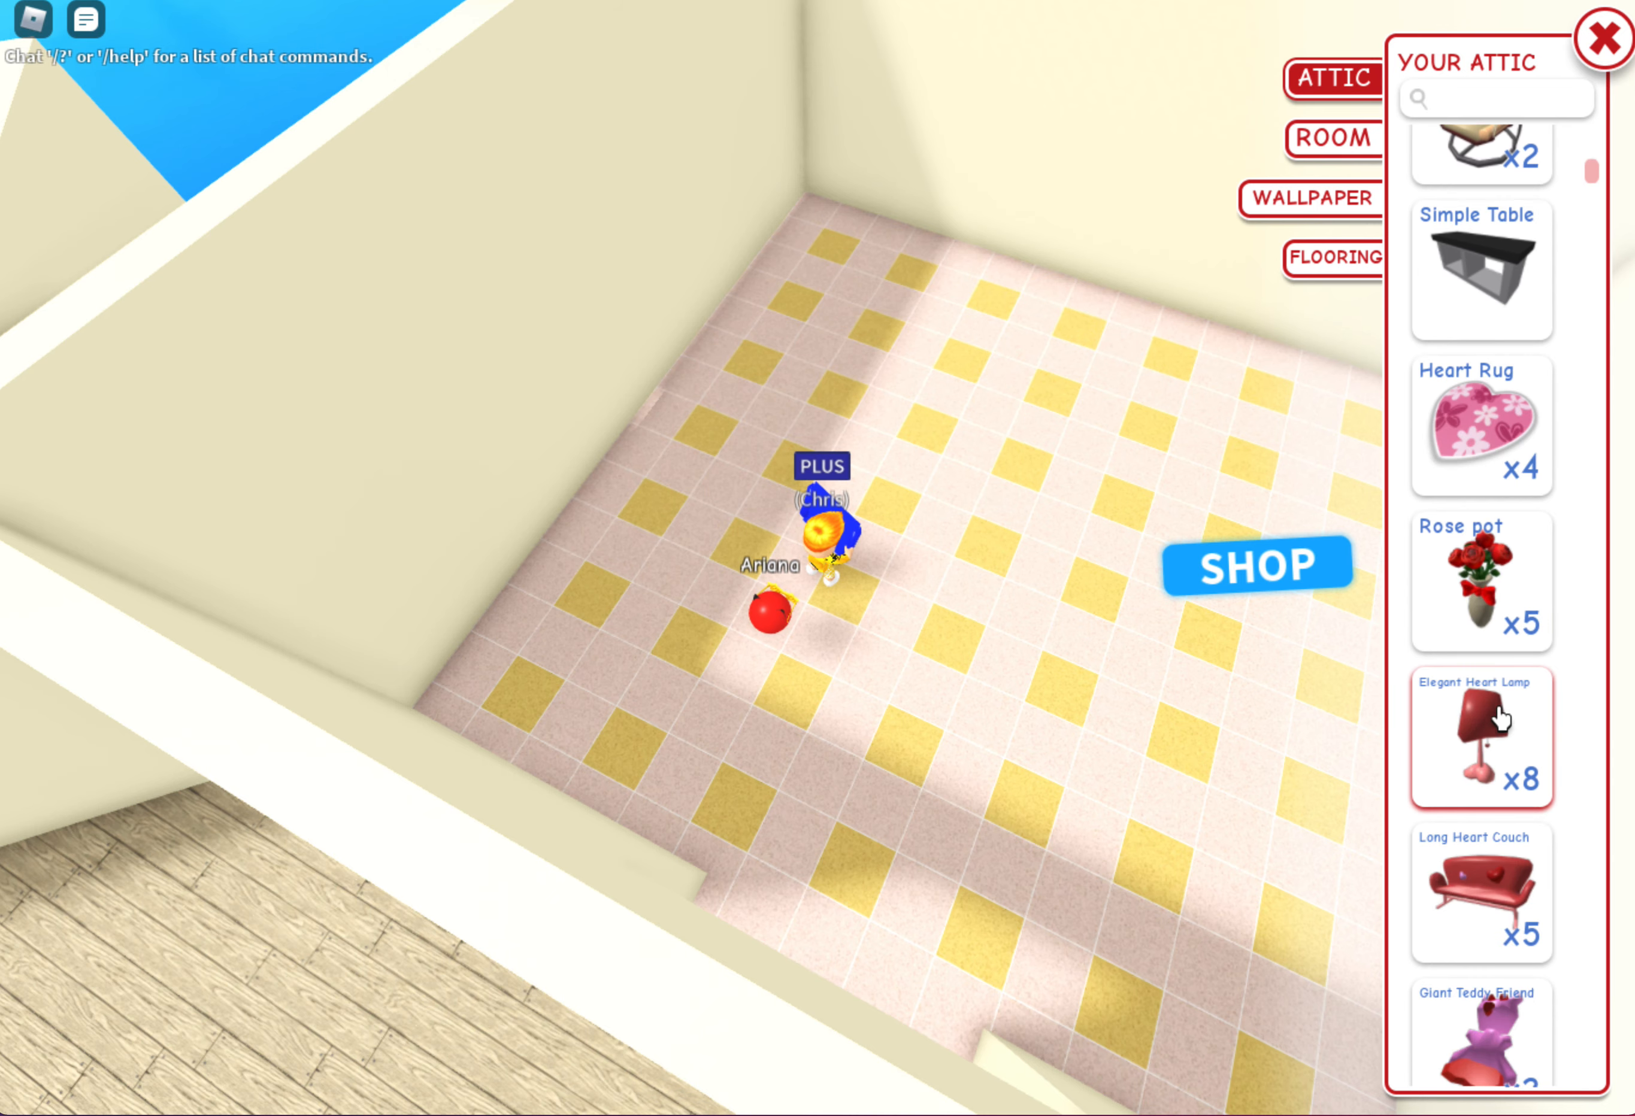
Look through the stored attic furniture before viewing the empty tiled room
scroll("down", 3)
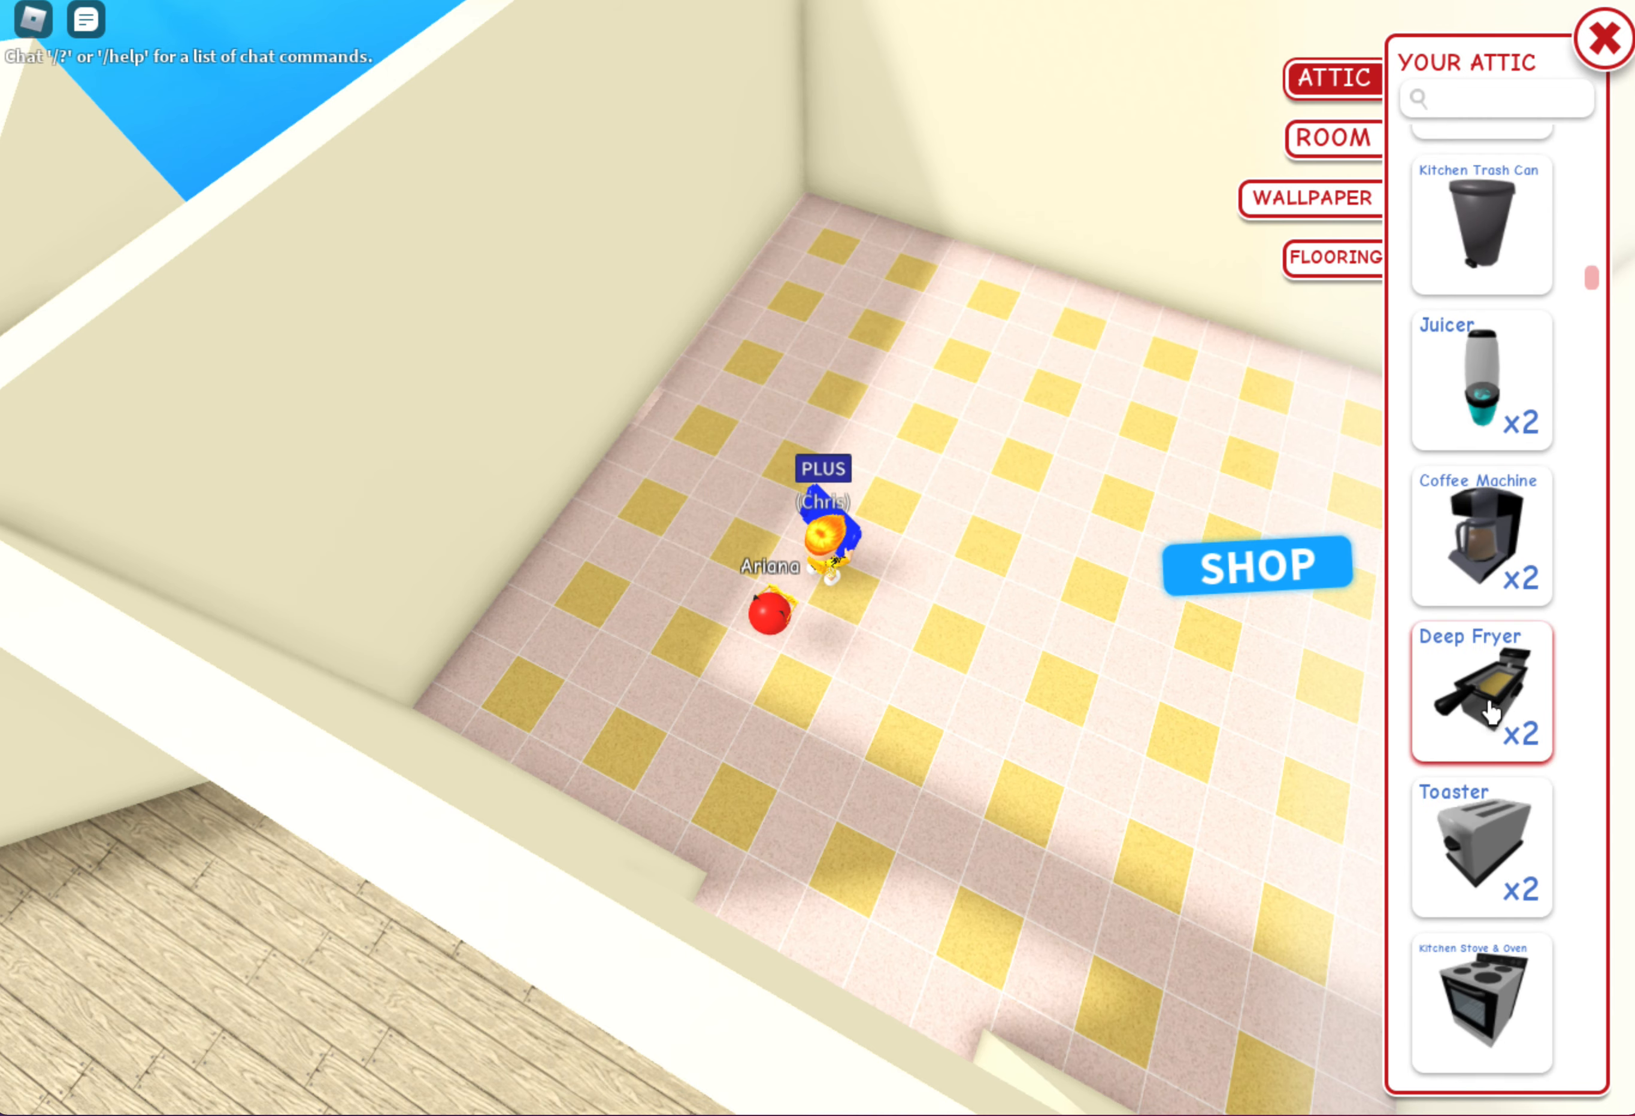
scroll("down", 3)
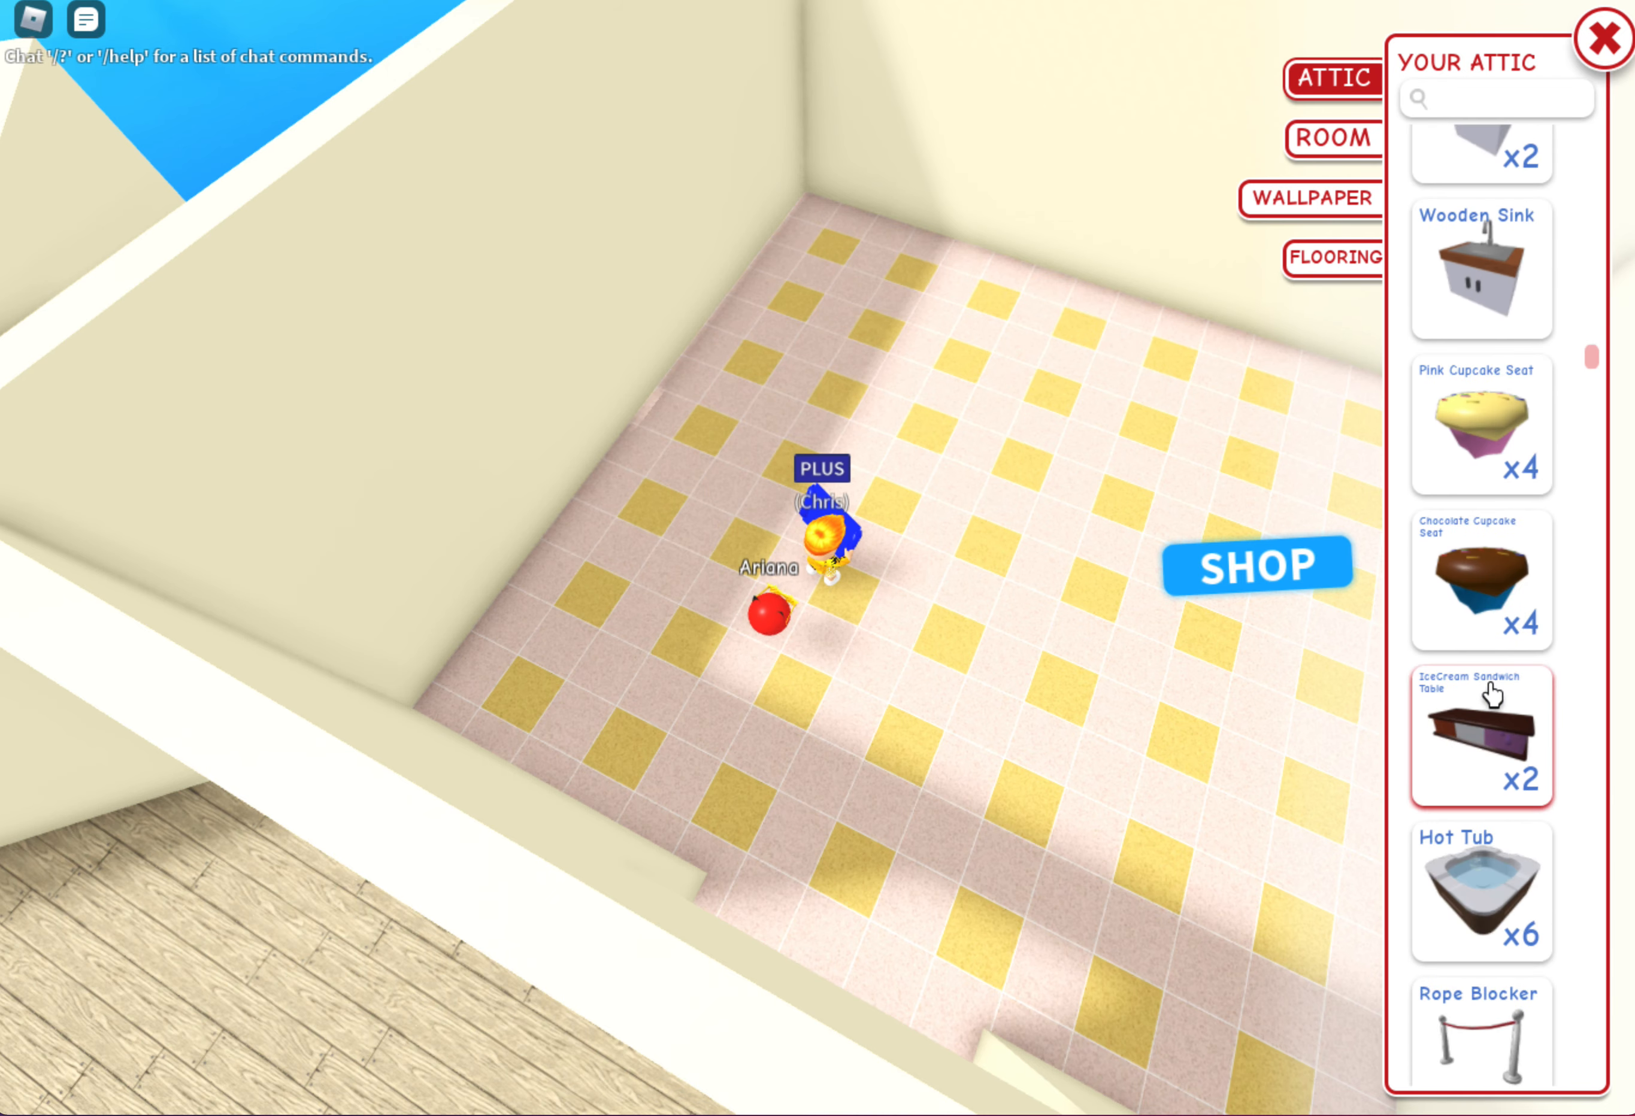
scroll("down", 3)
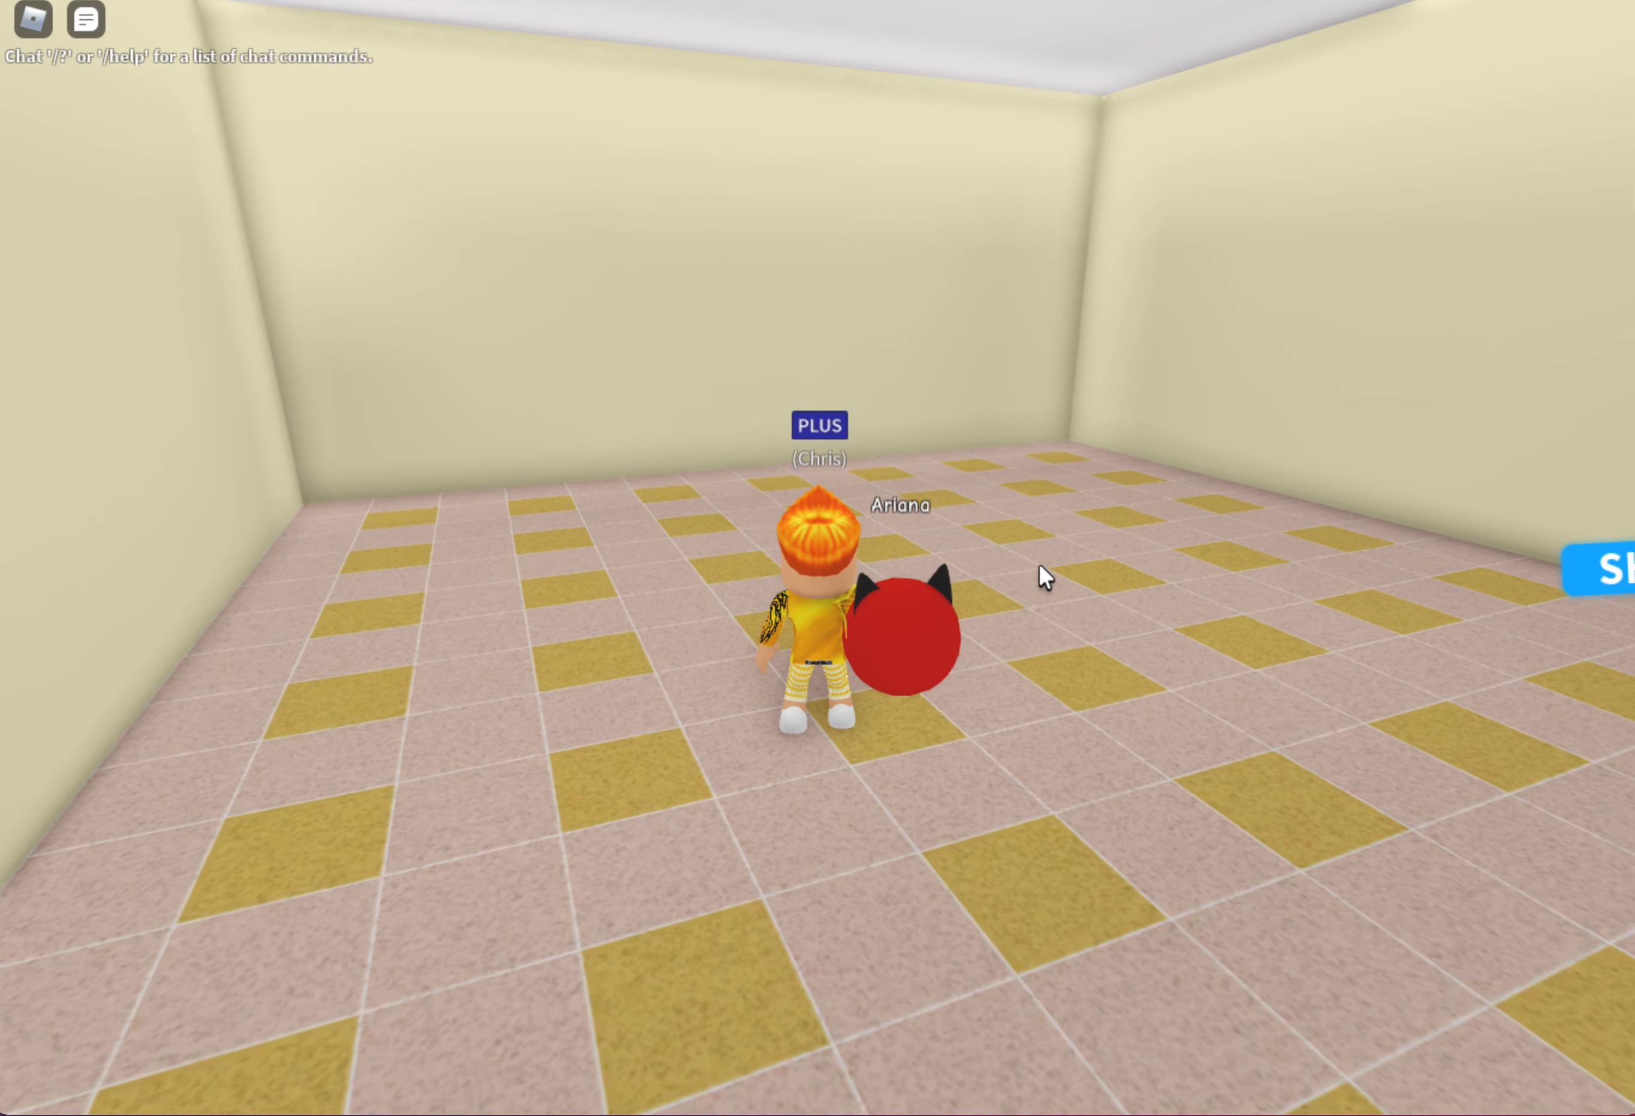
Browse the school furniture shop to find the Teacher Desk
left_click(1600, 574)
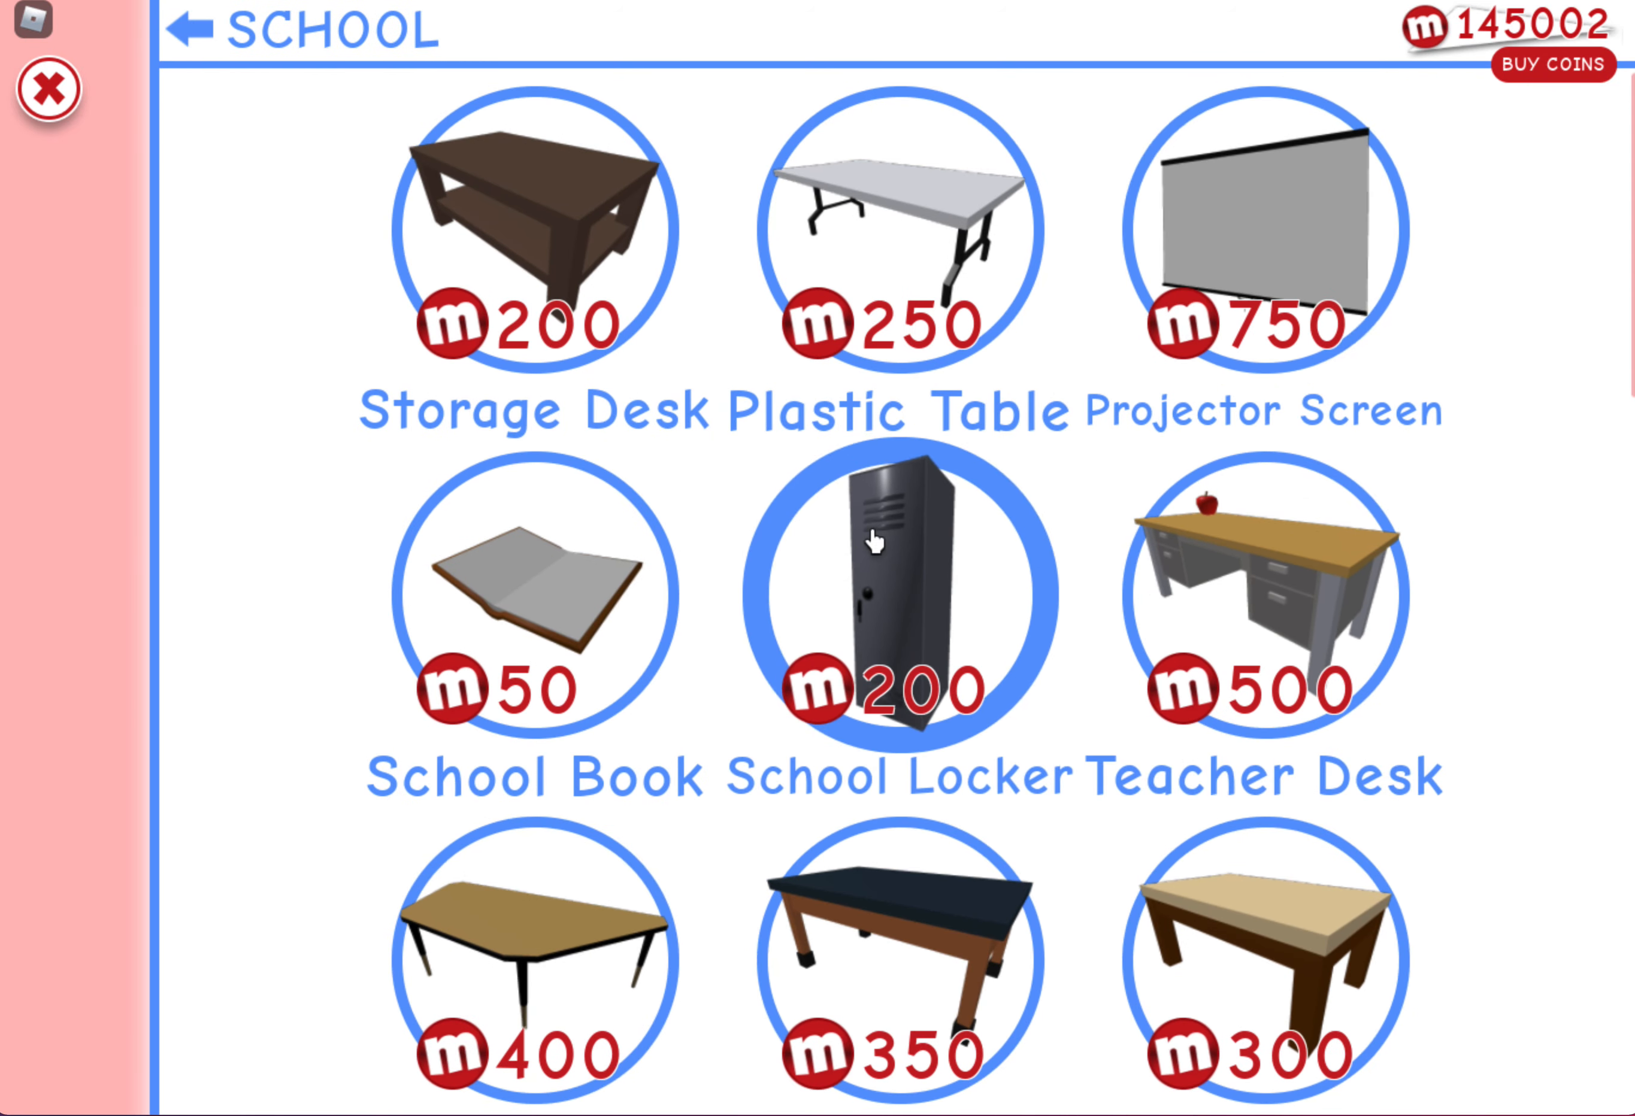
scroll("down", 3)
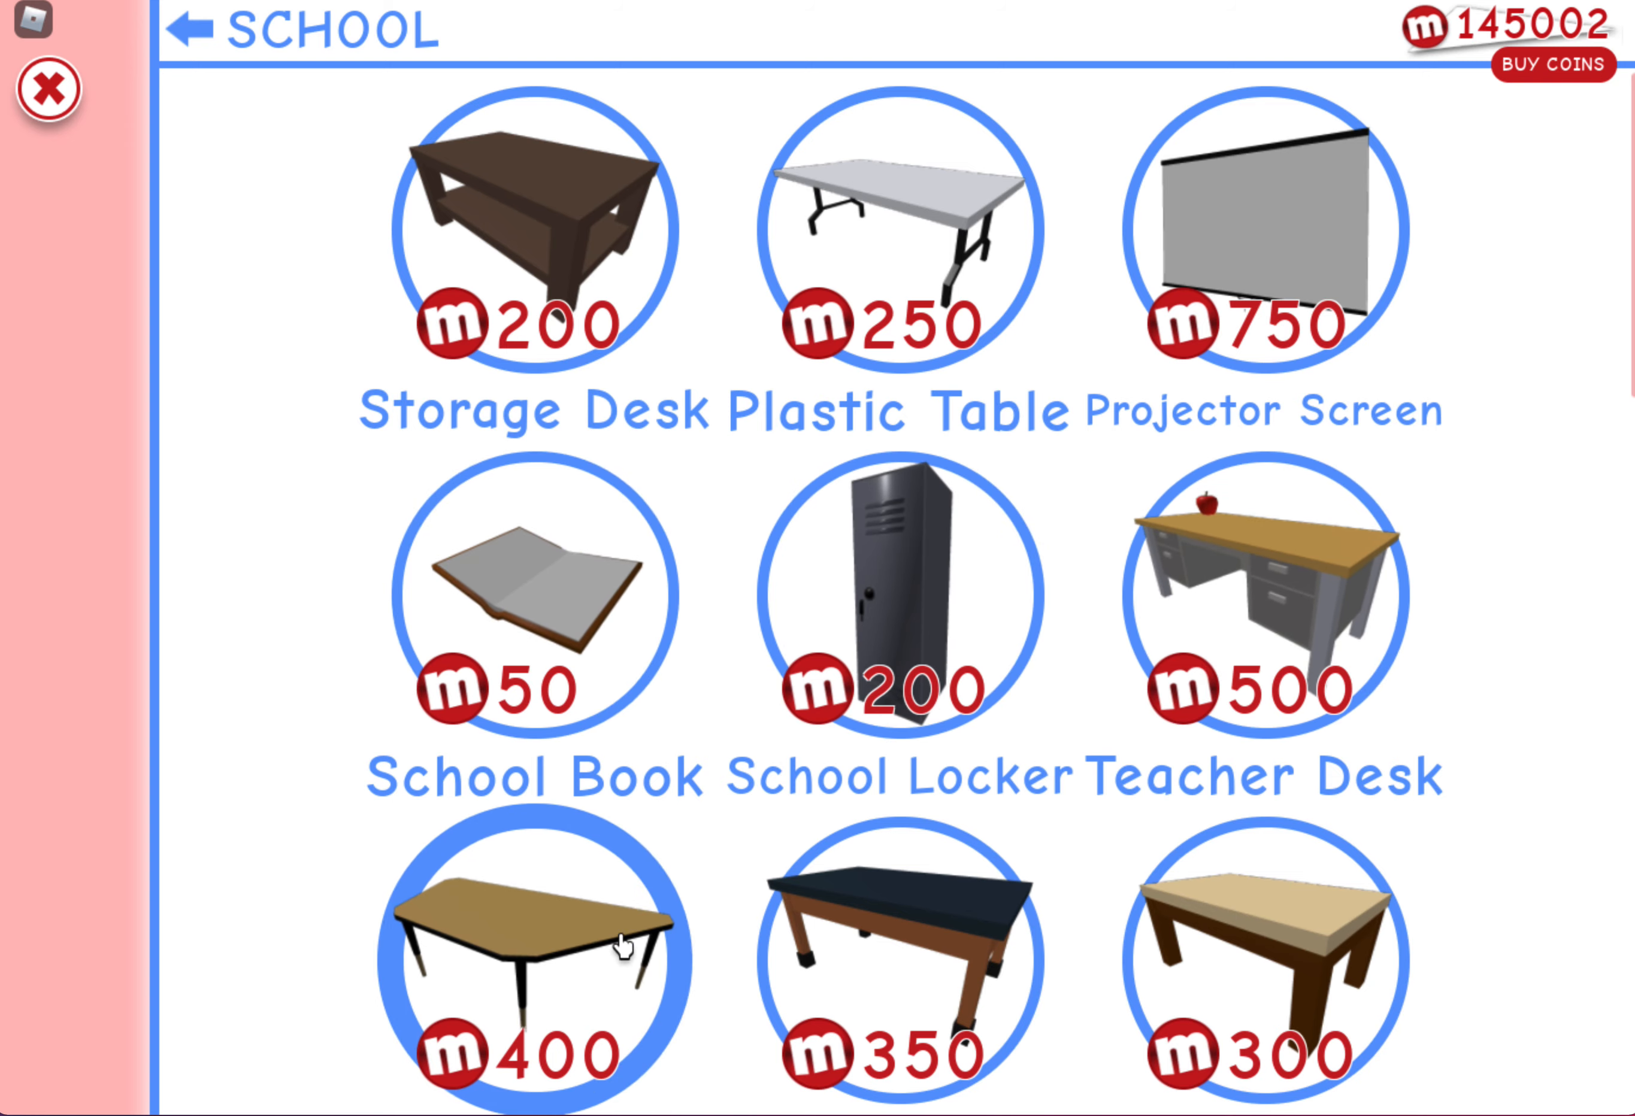
scroll("down", 3)
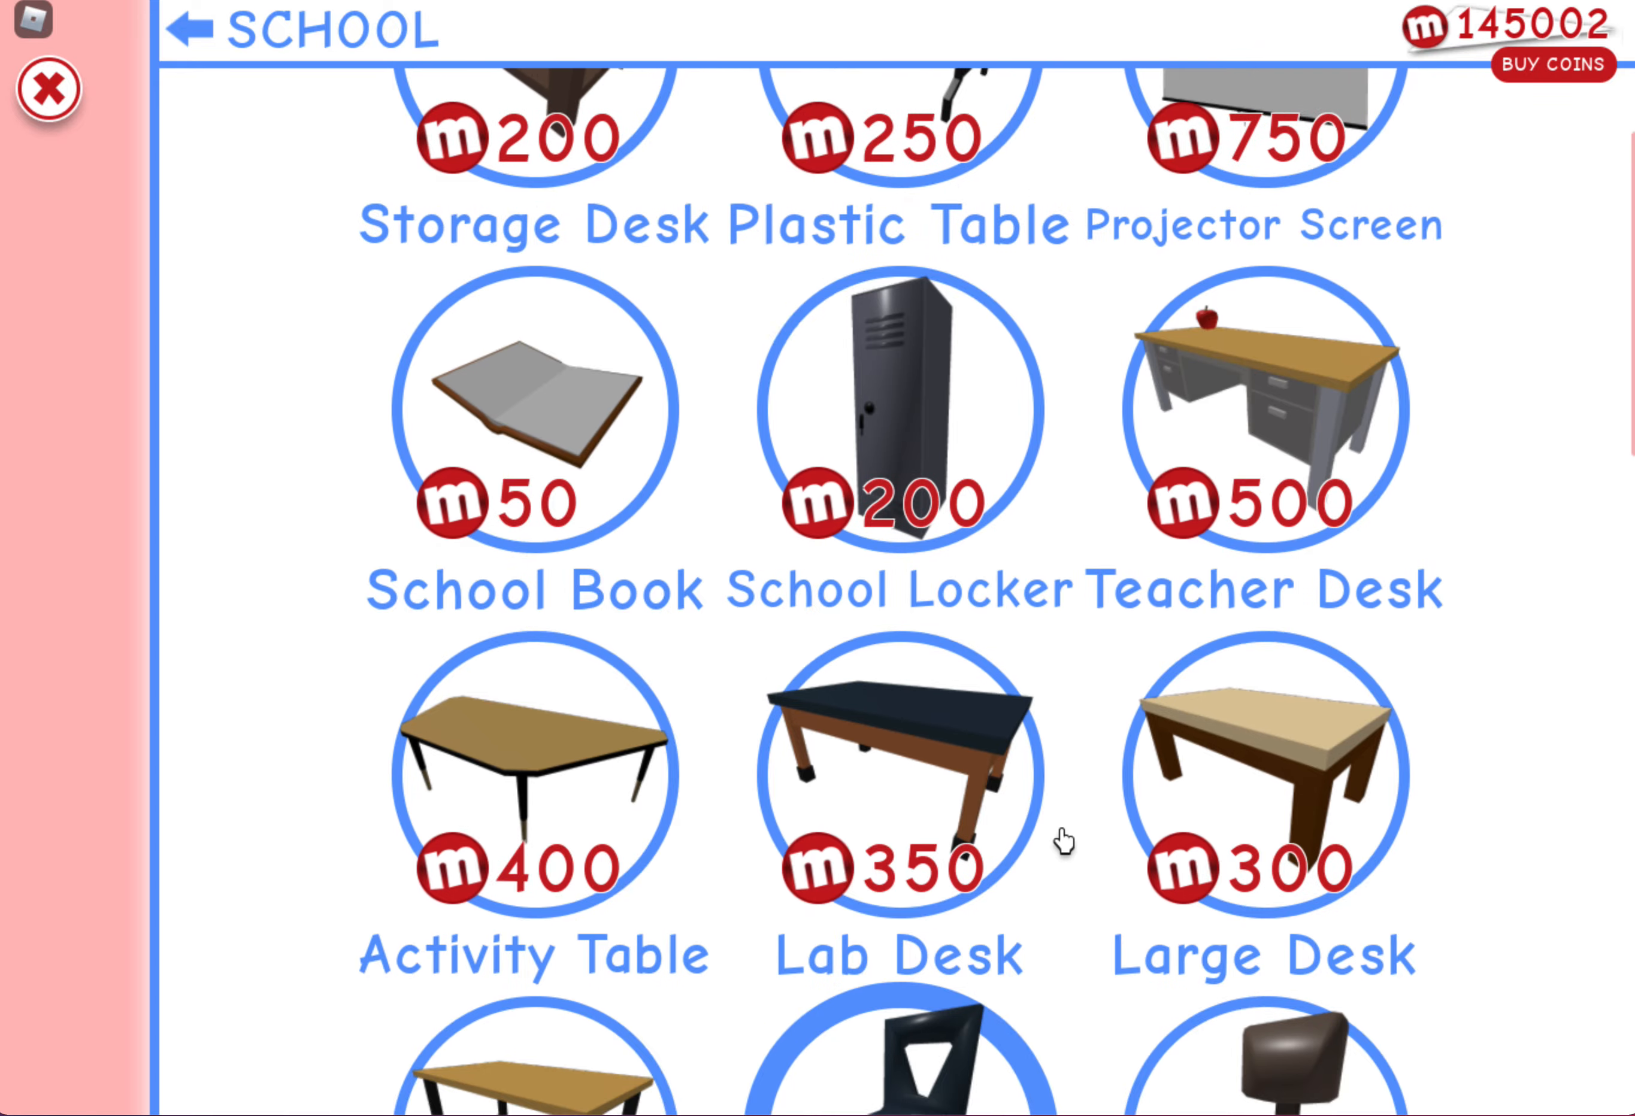
scroll("up", 3)
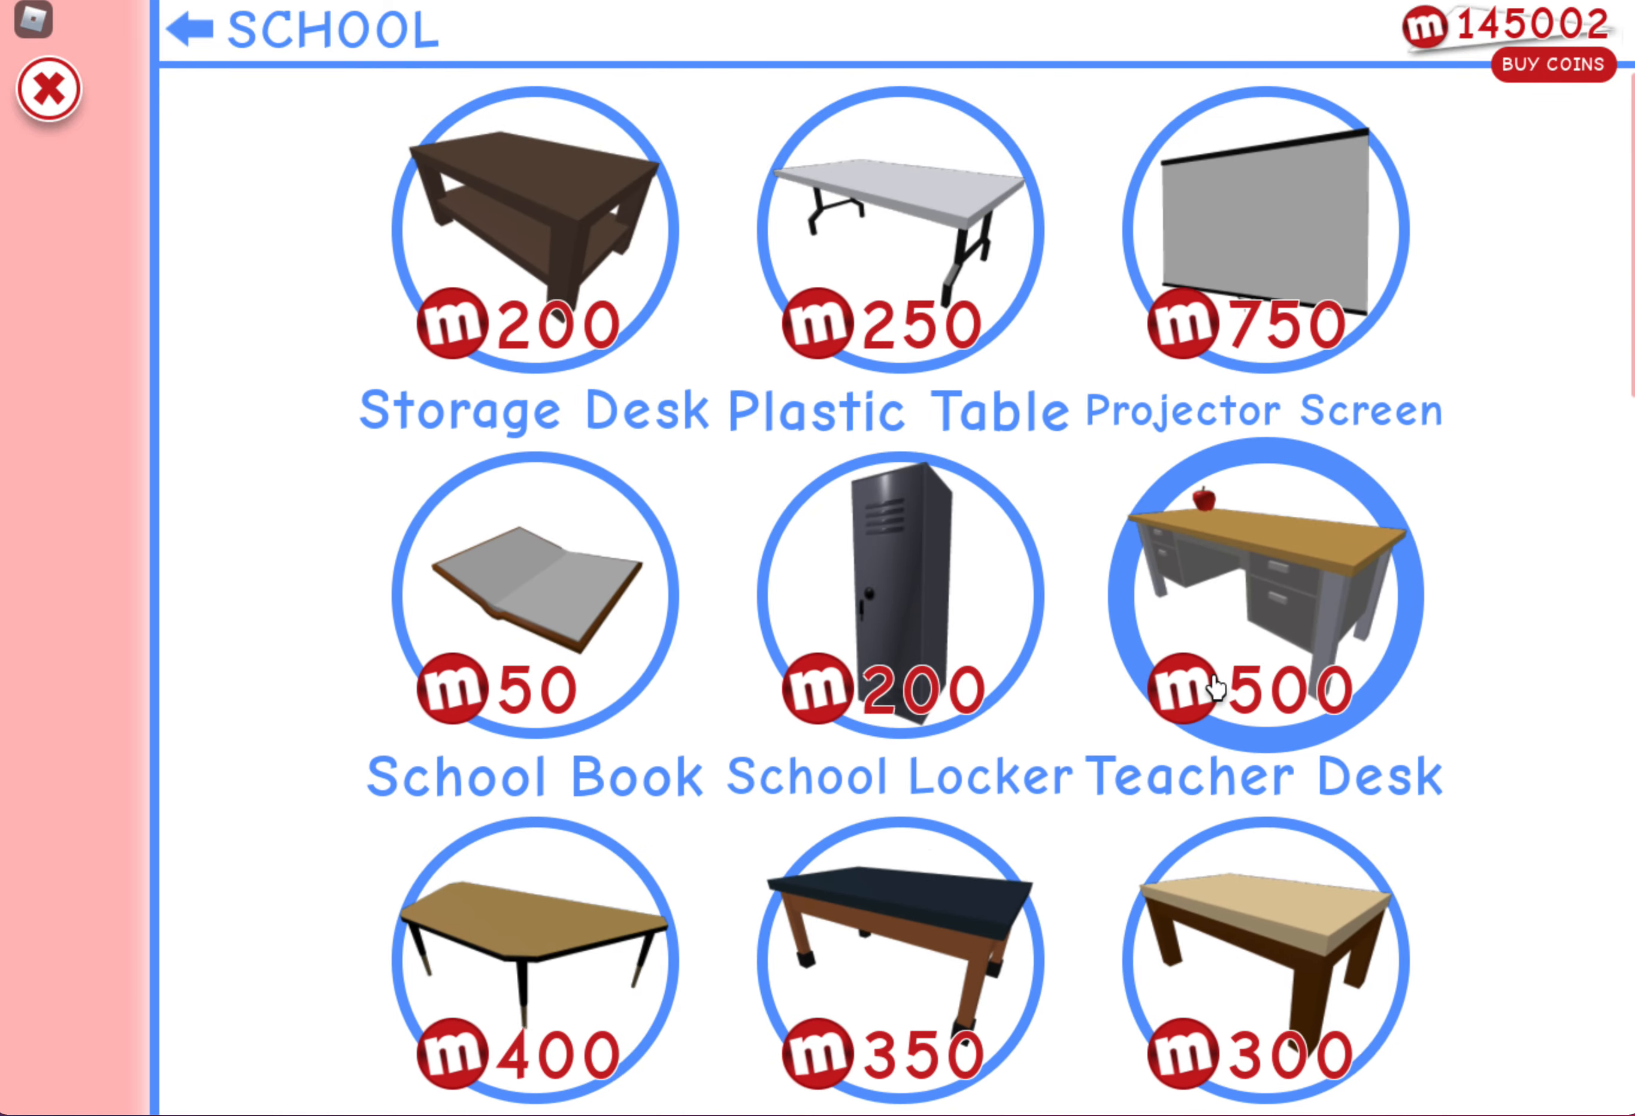
scroll("down", 3)
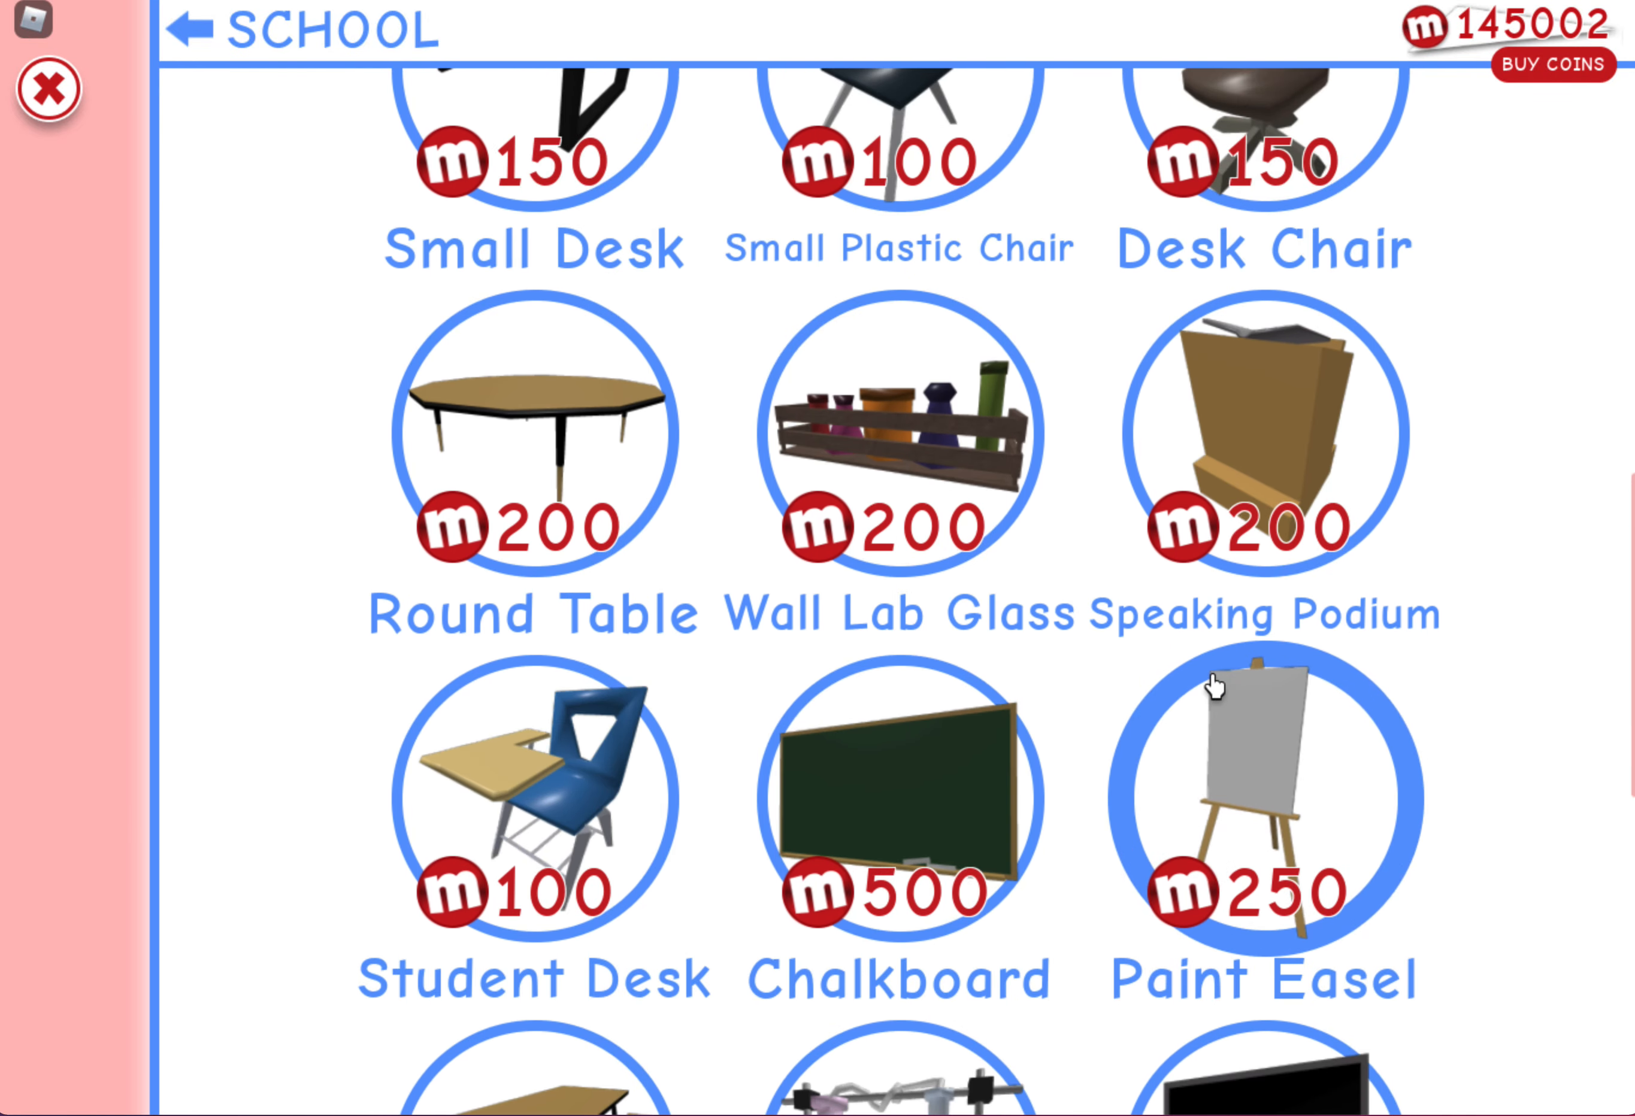
scroll("up", 3)
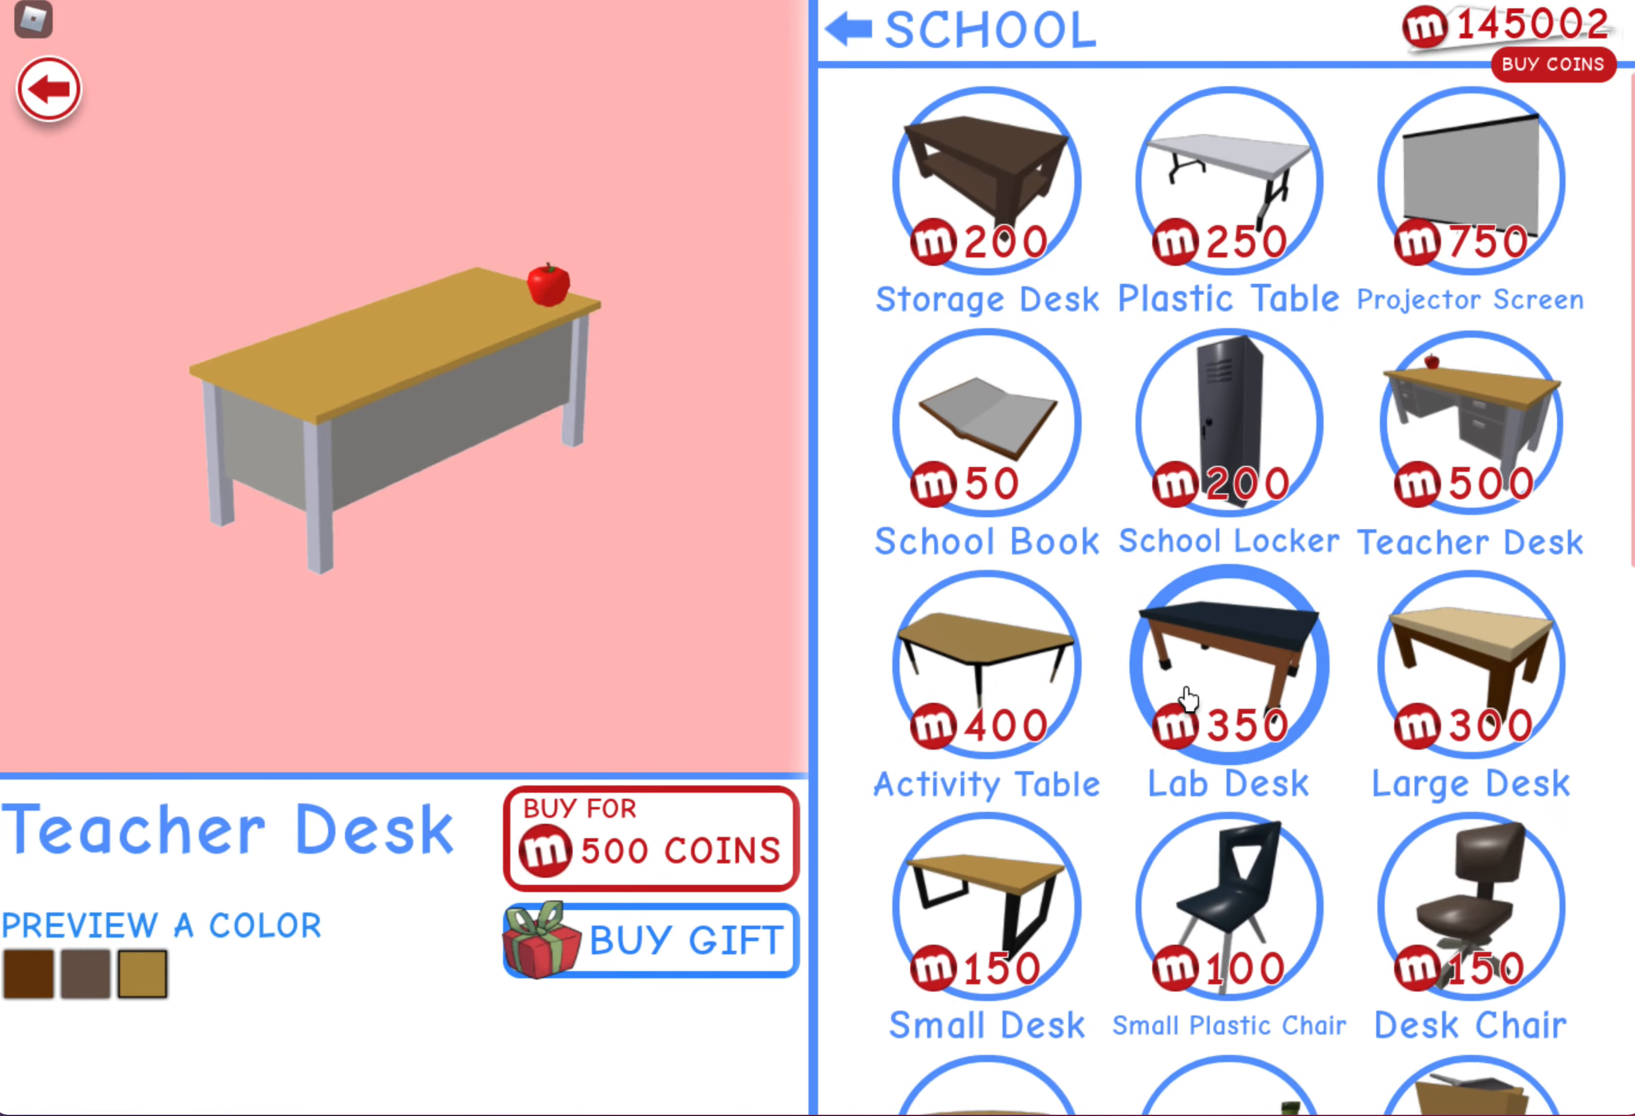
Buy the Teacher Desk for 500 coins, dropping the balance to 144502
left_click(649, 840)
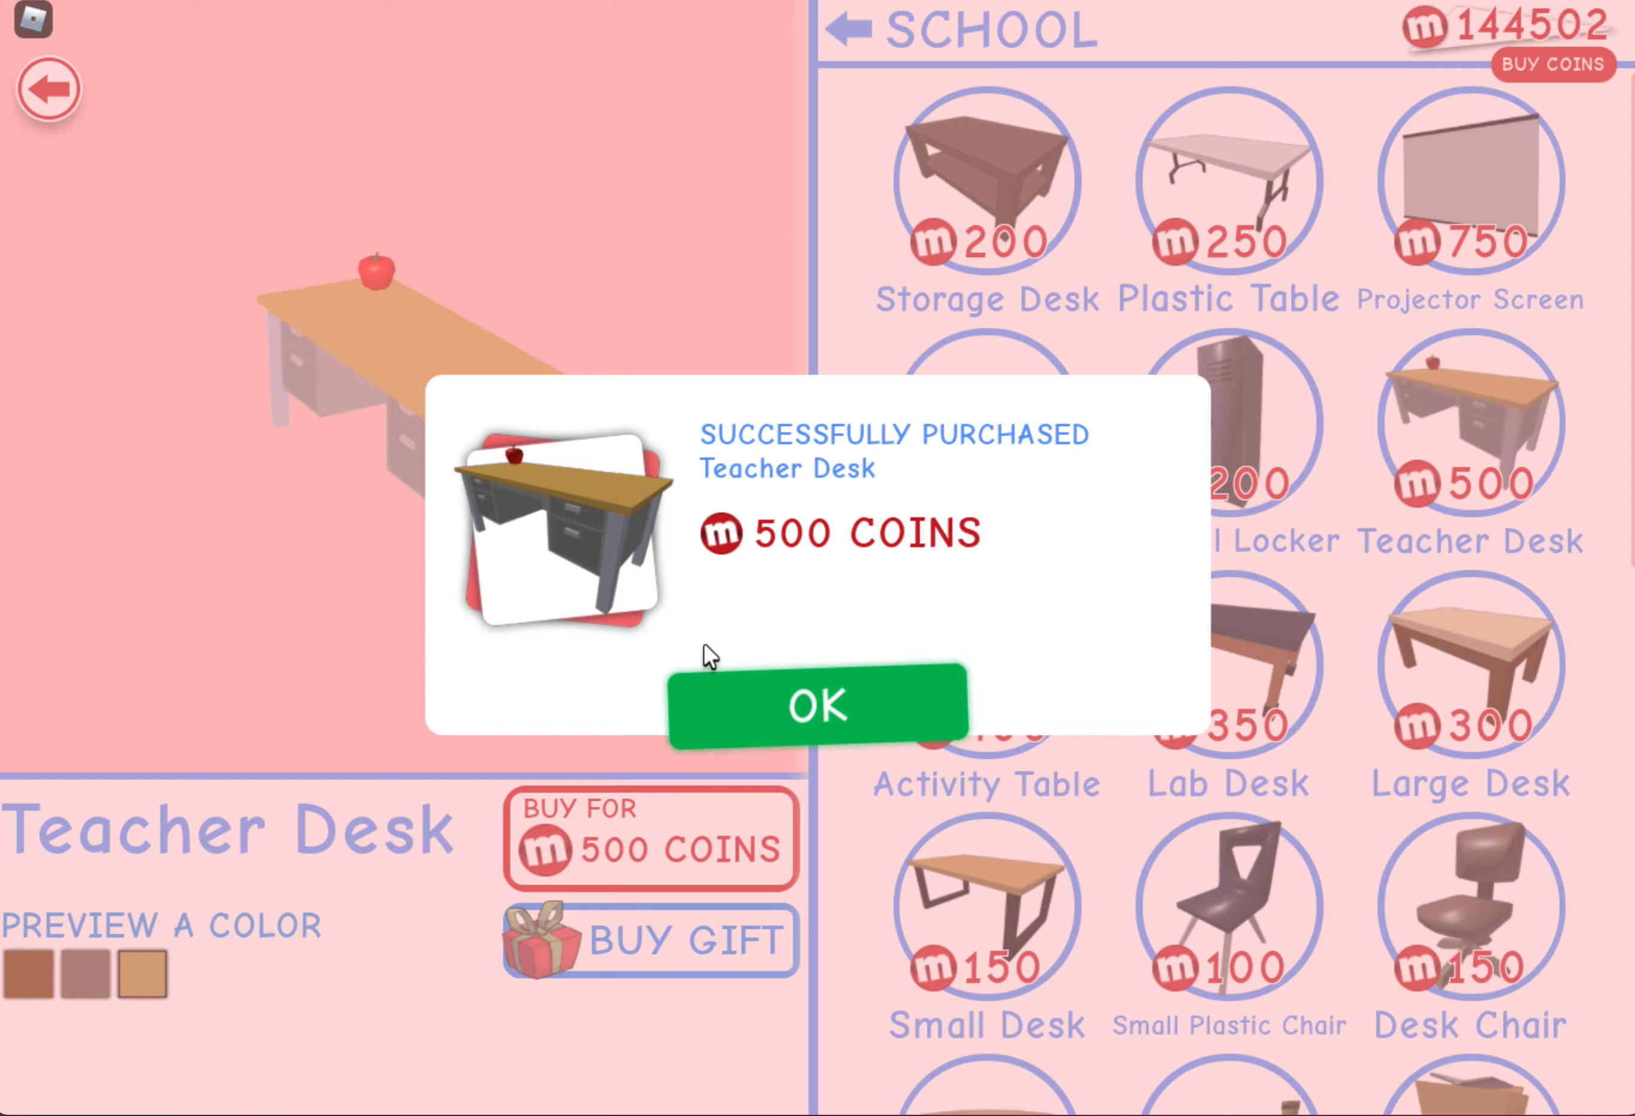
left_click(816, 702)
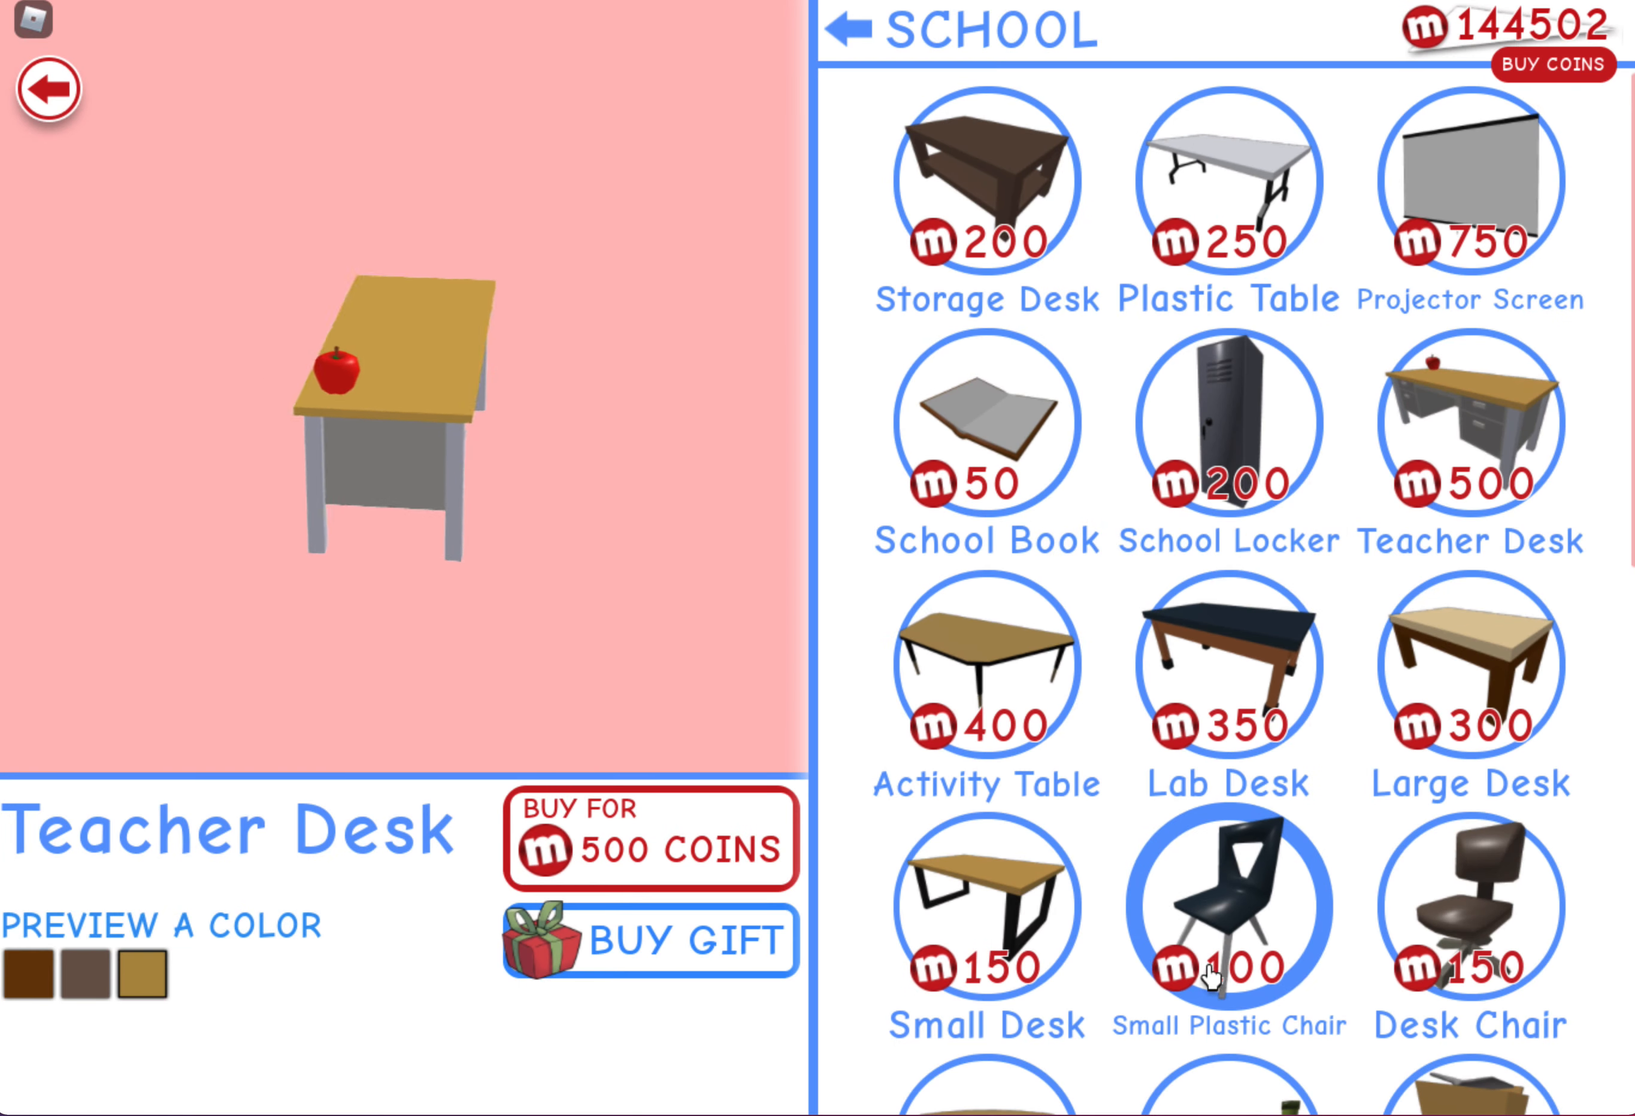
scroll("down", 3)
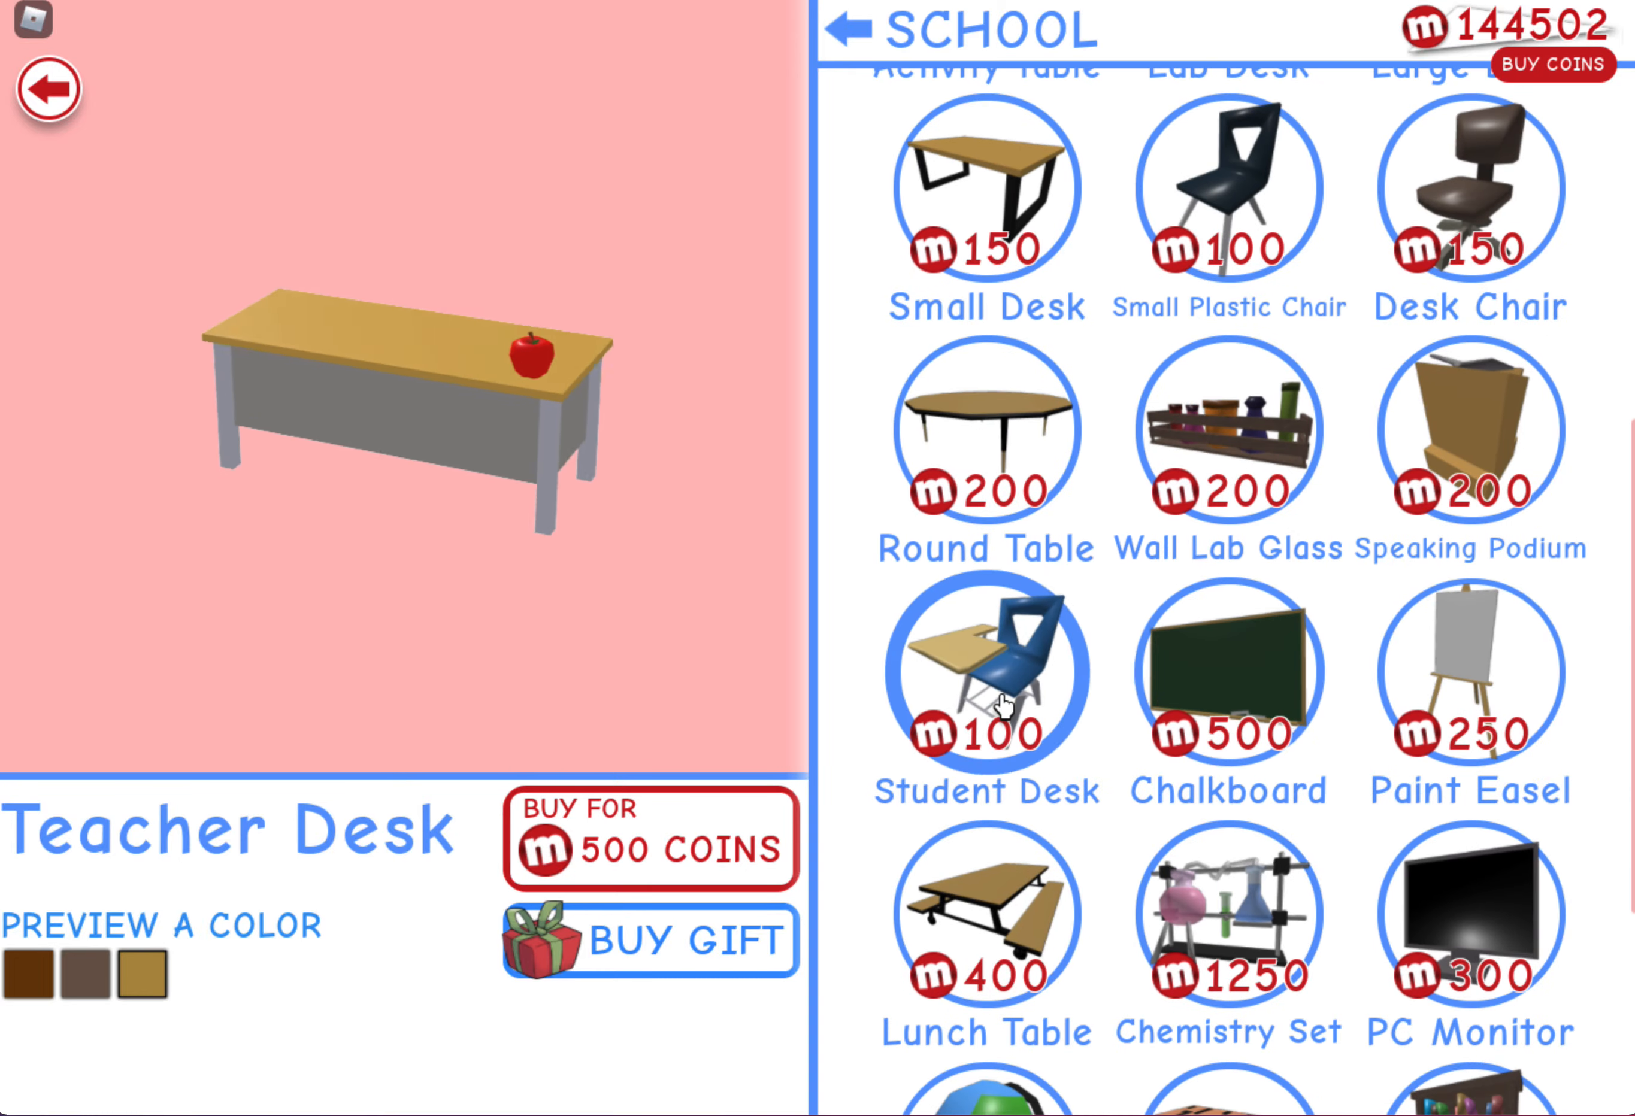
Buy two Student Desks from the school shop
left_click(984, 672)
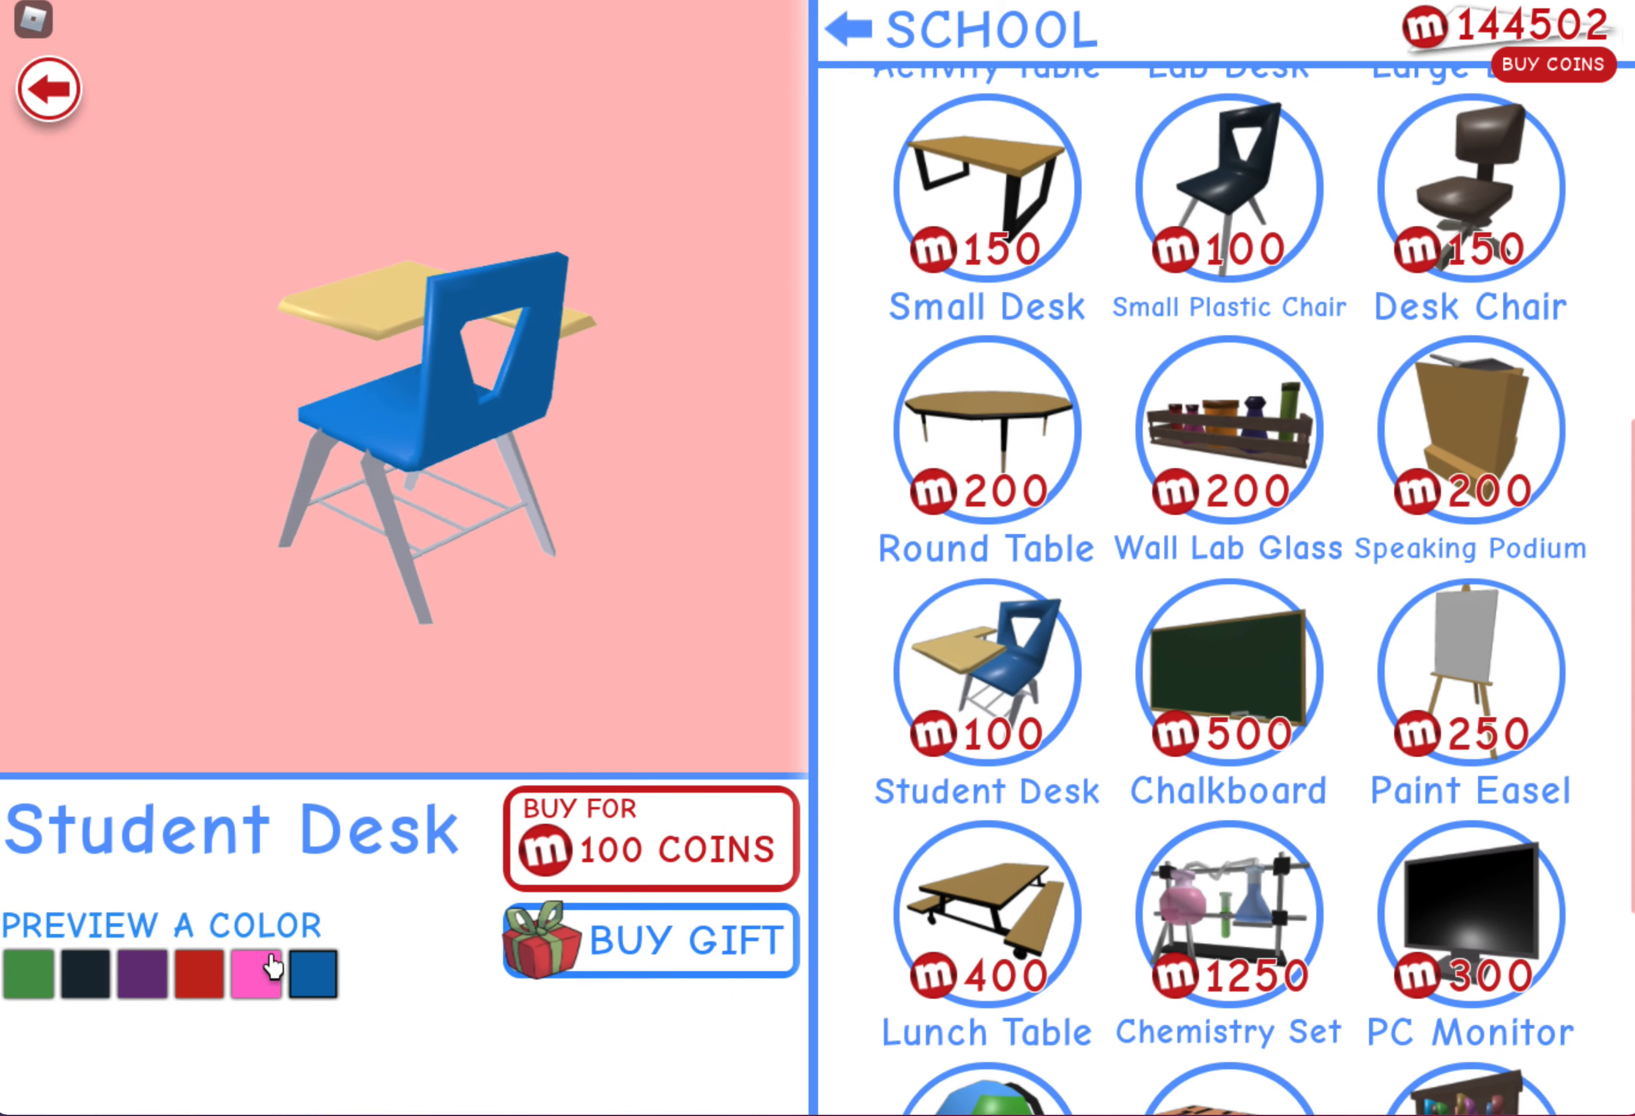
left_click(649, 842)
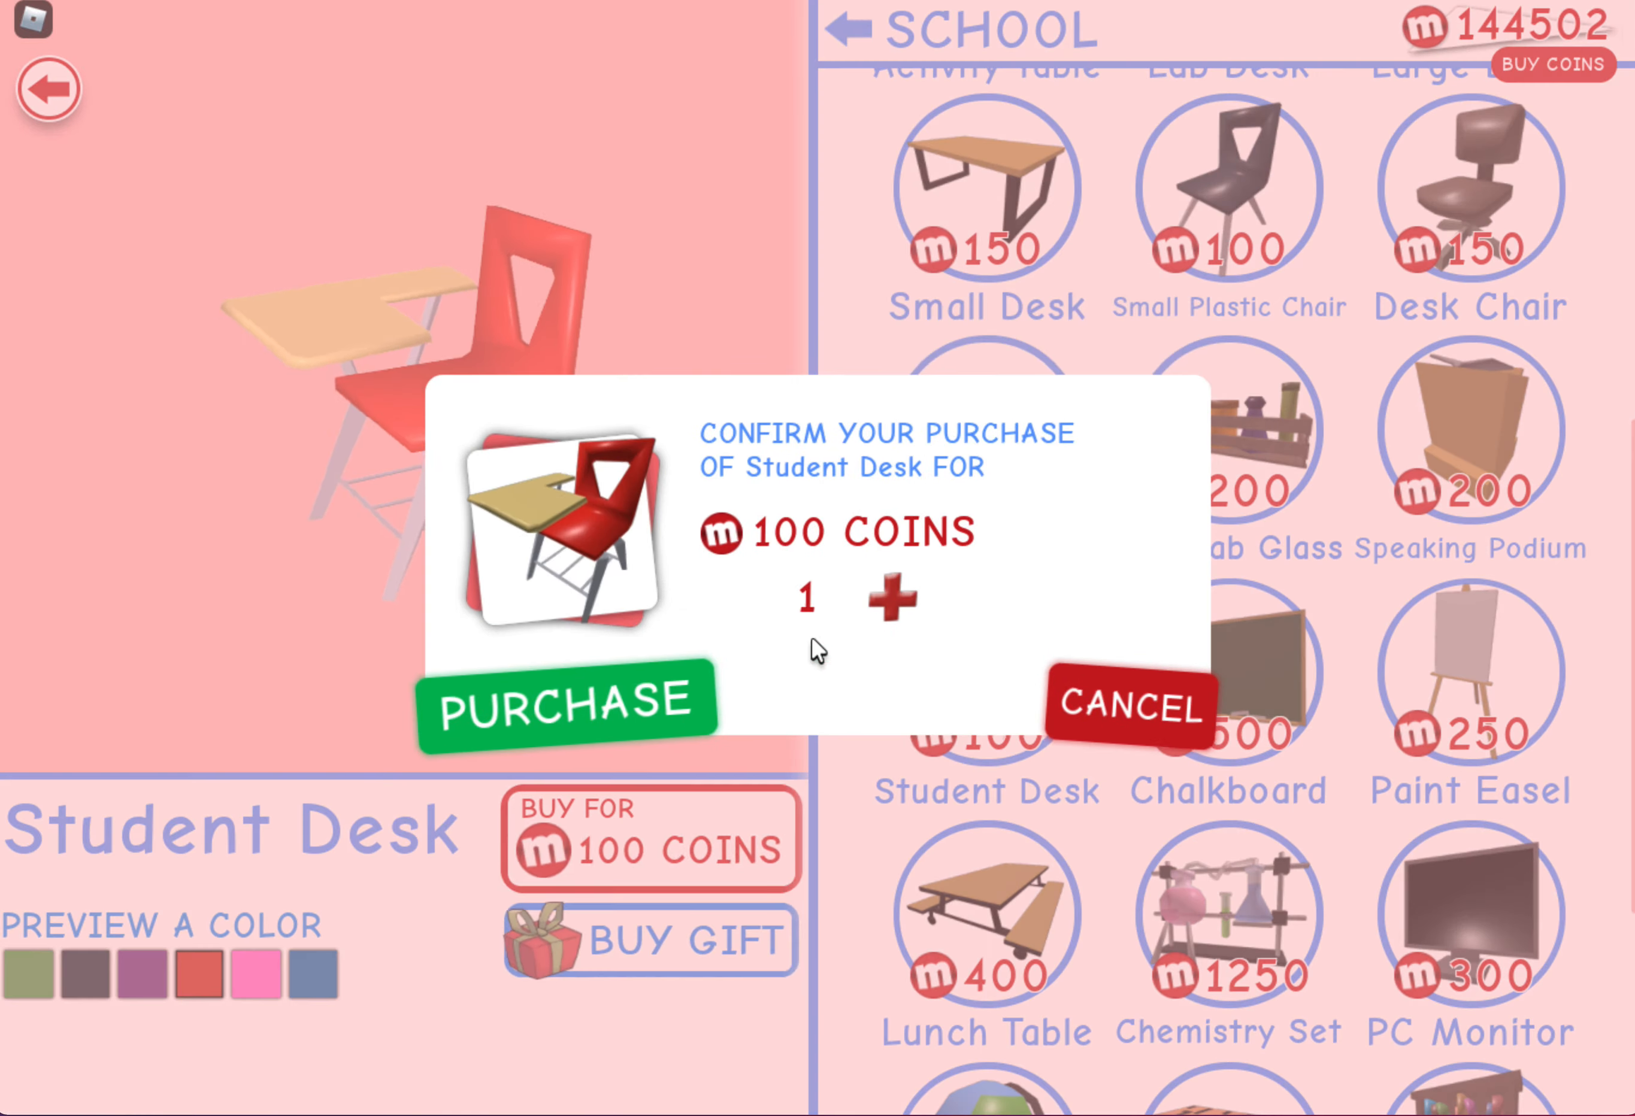
left_click(567, 701)
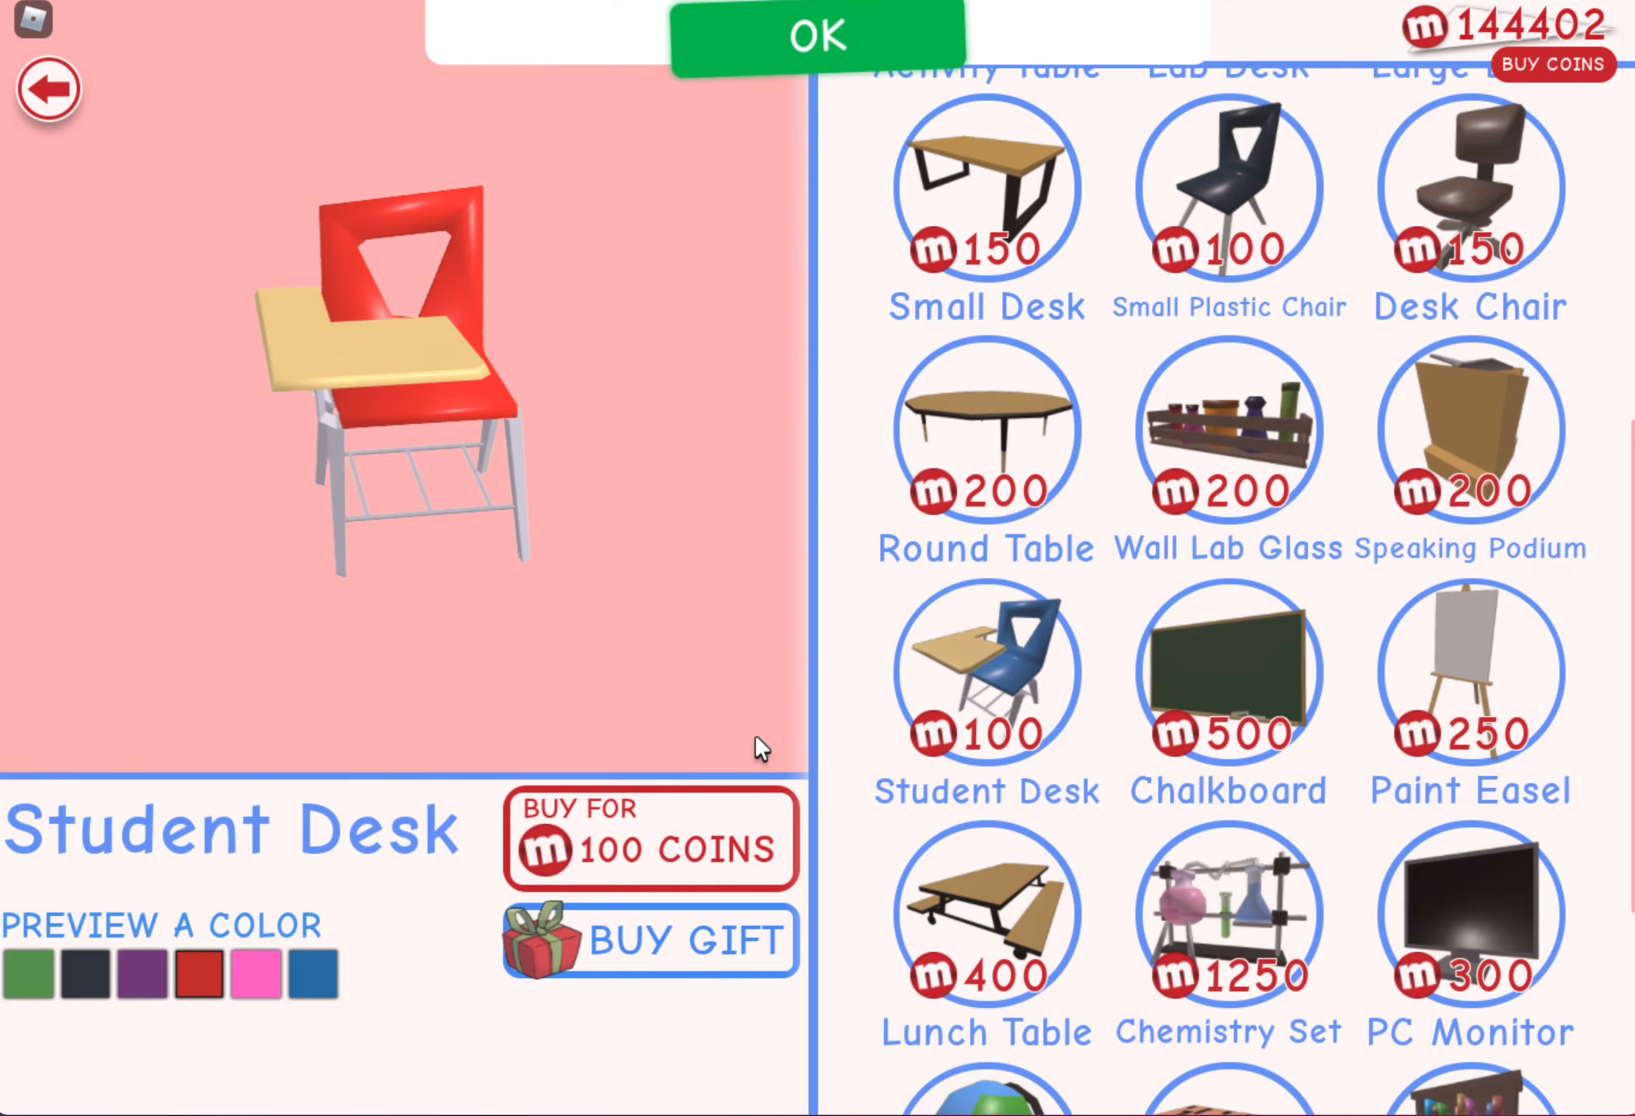
left_click(650, 840)
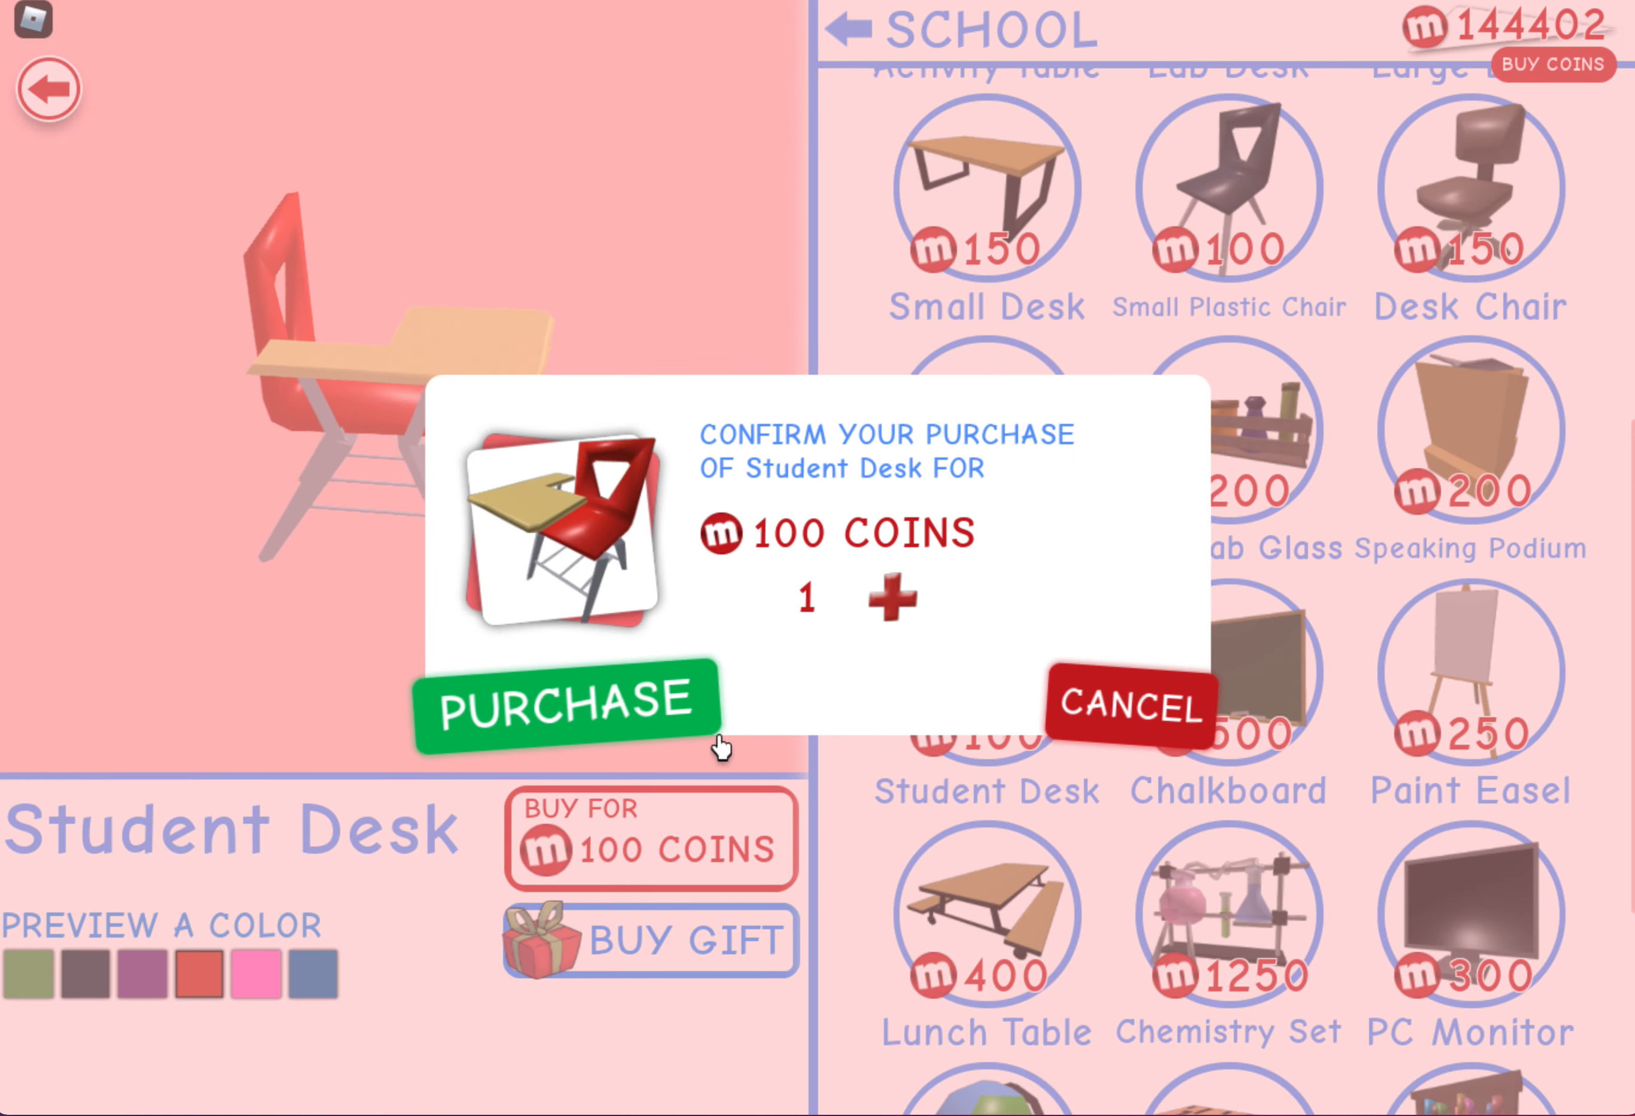
left_click(565, 701)
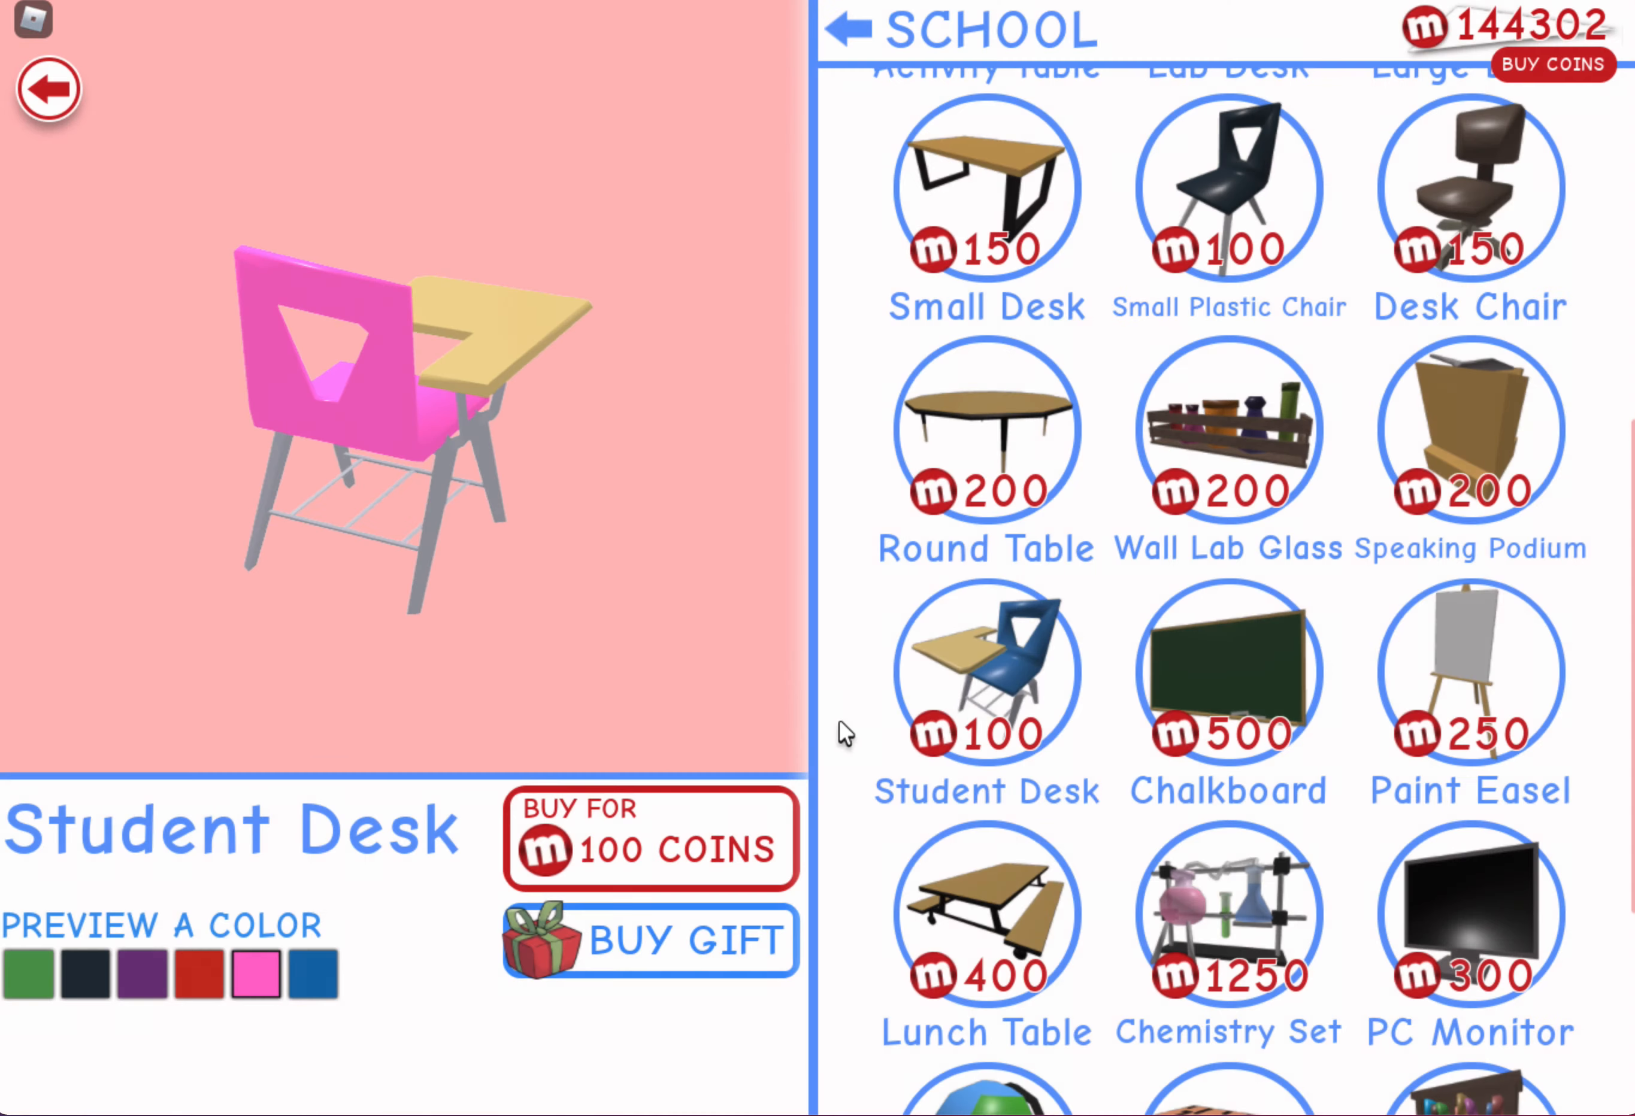
left_click(307, 975)
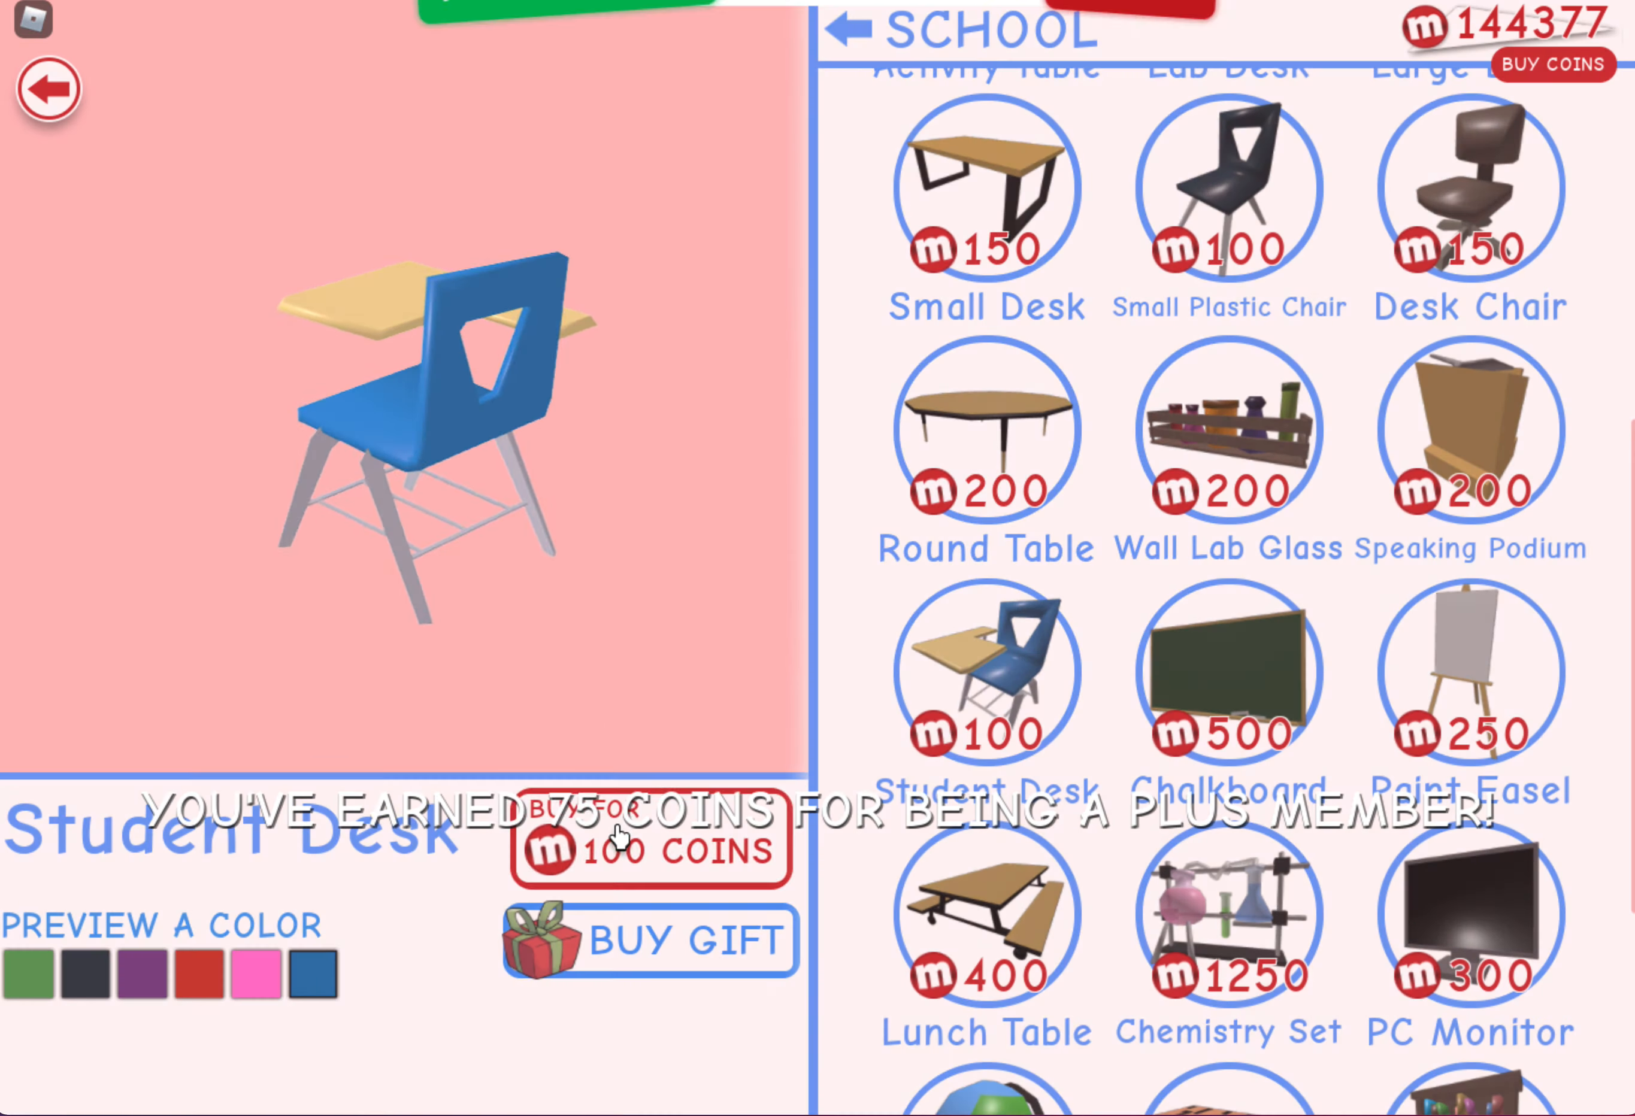
Buy further Student Desks in other colours, including pink, leaving 143777 coins
left_click(648, 846)
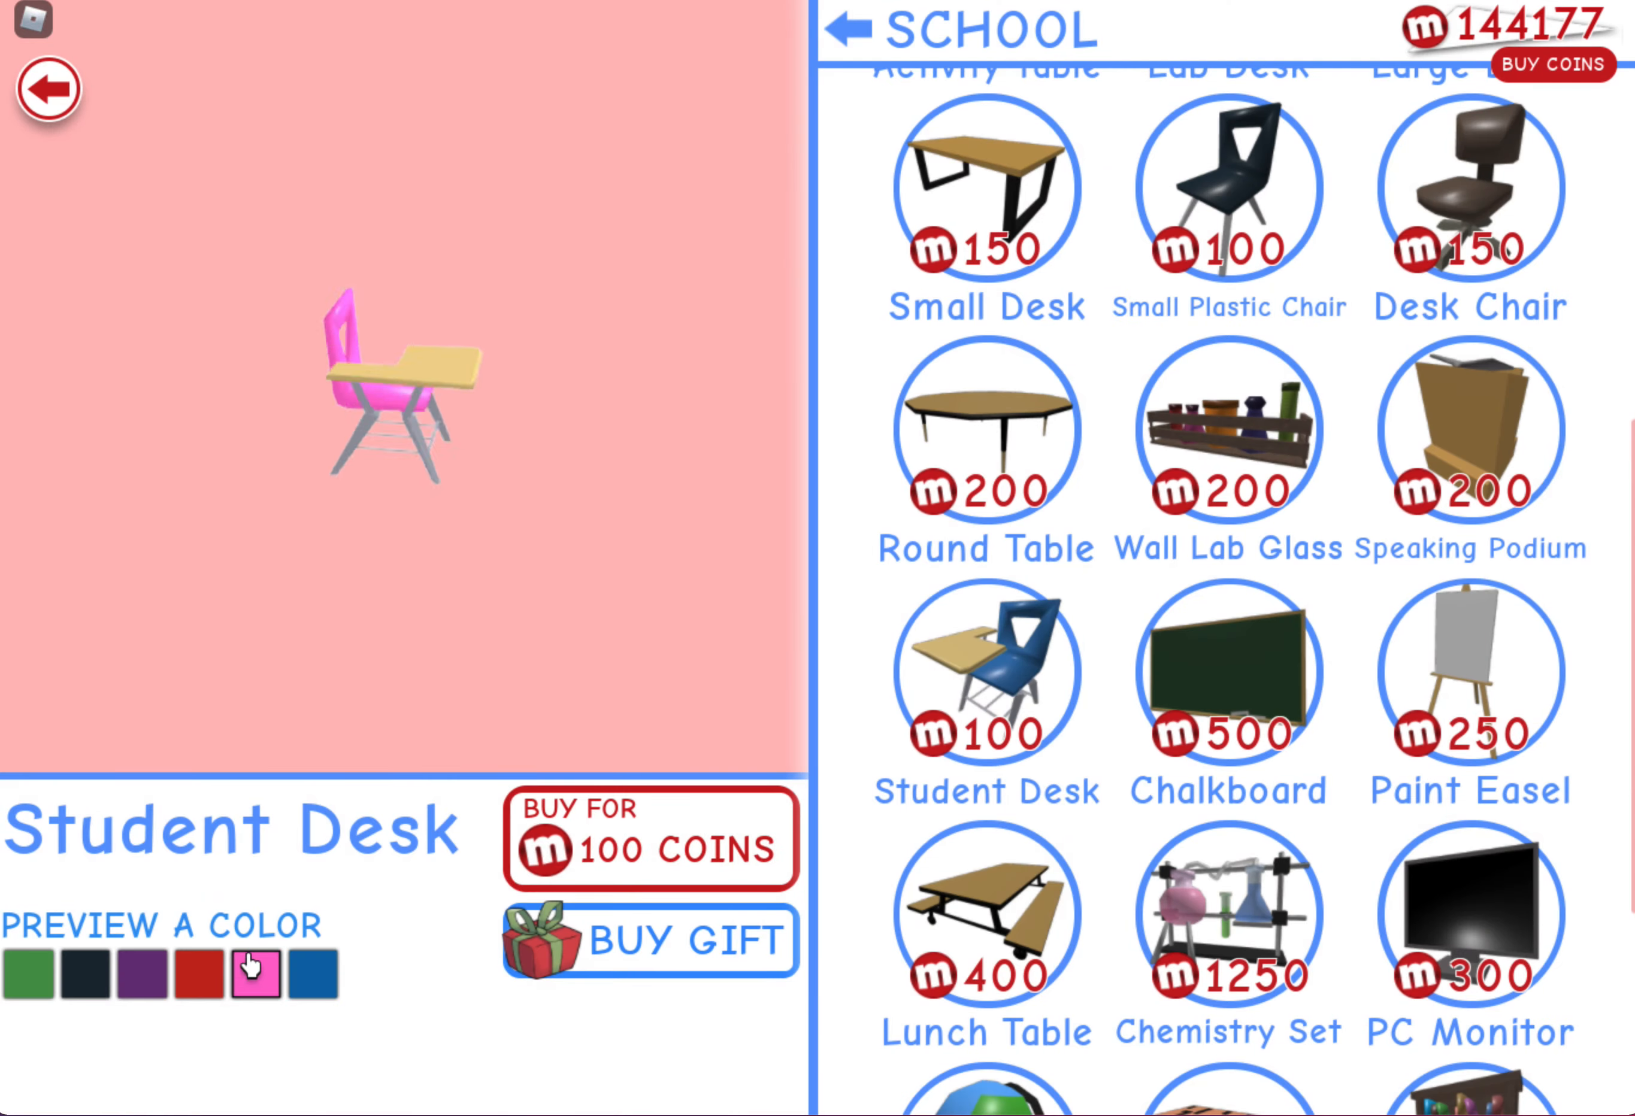
left_click(650, 842)
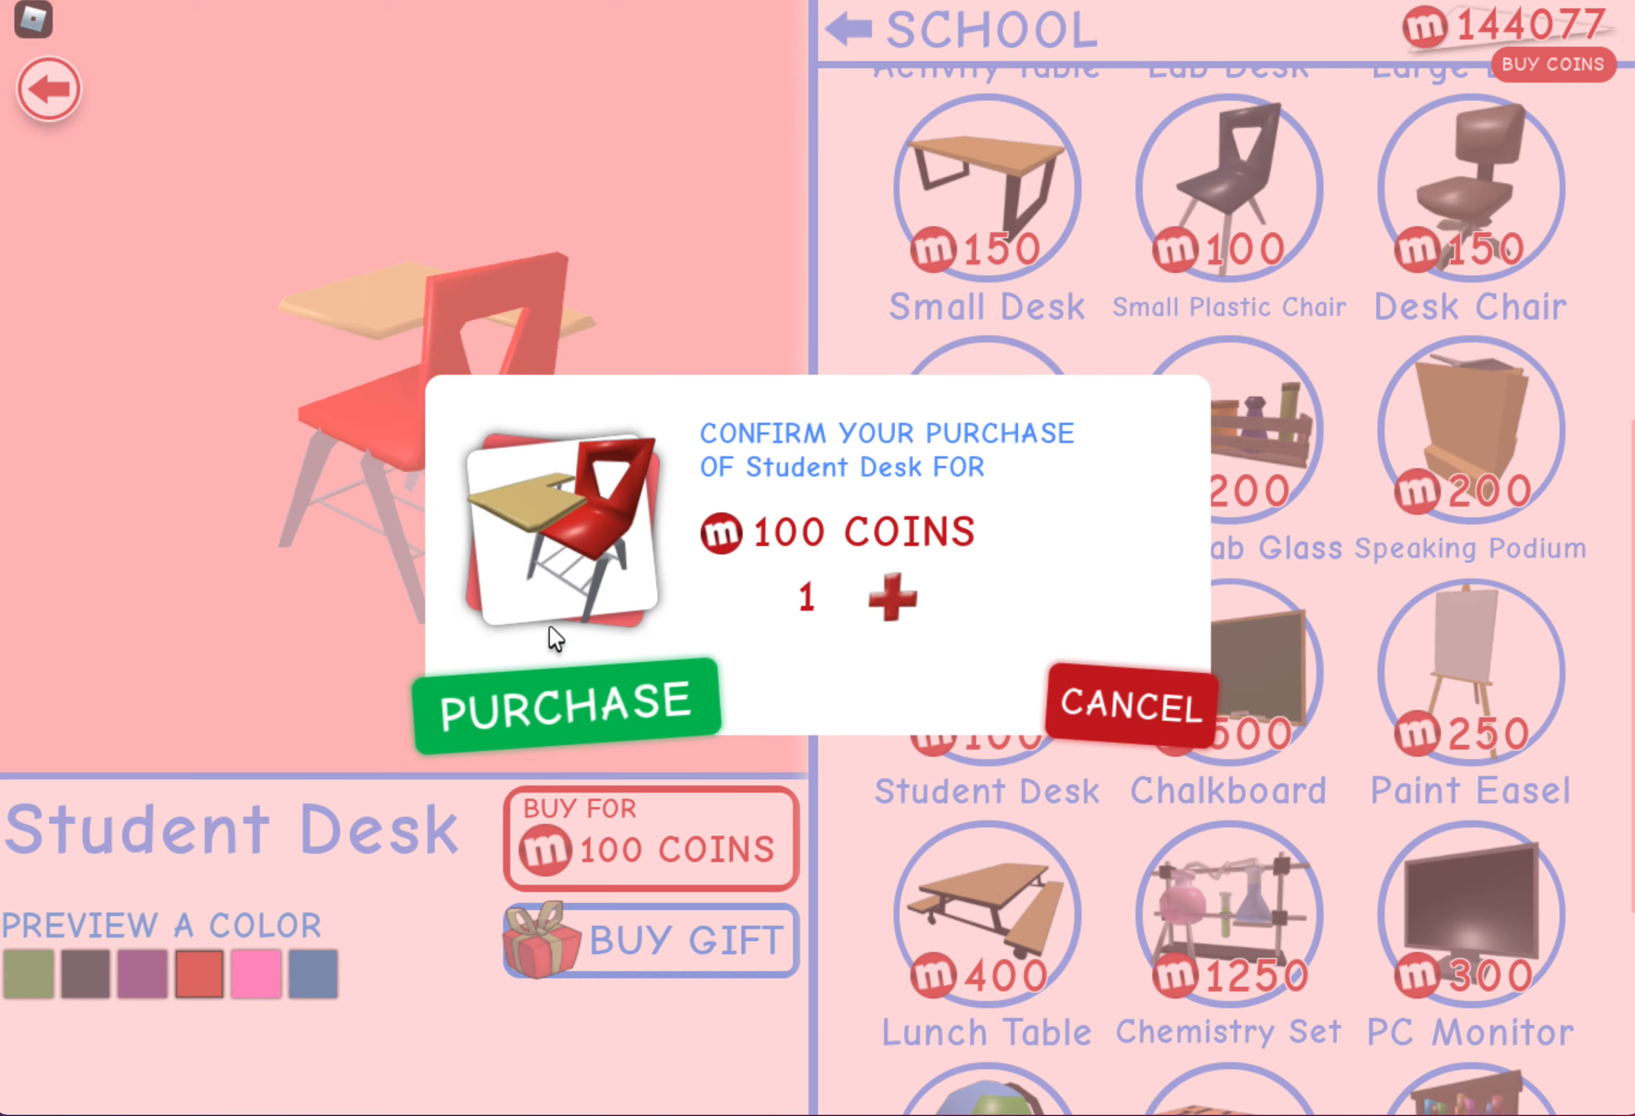
left_click(567, 702)
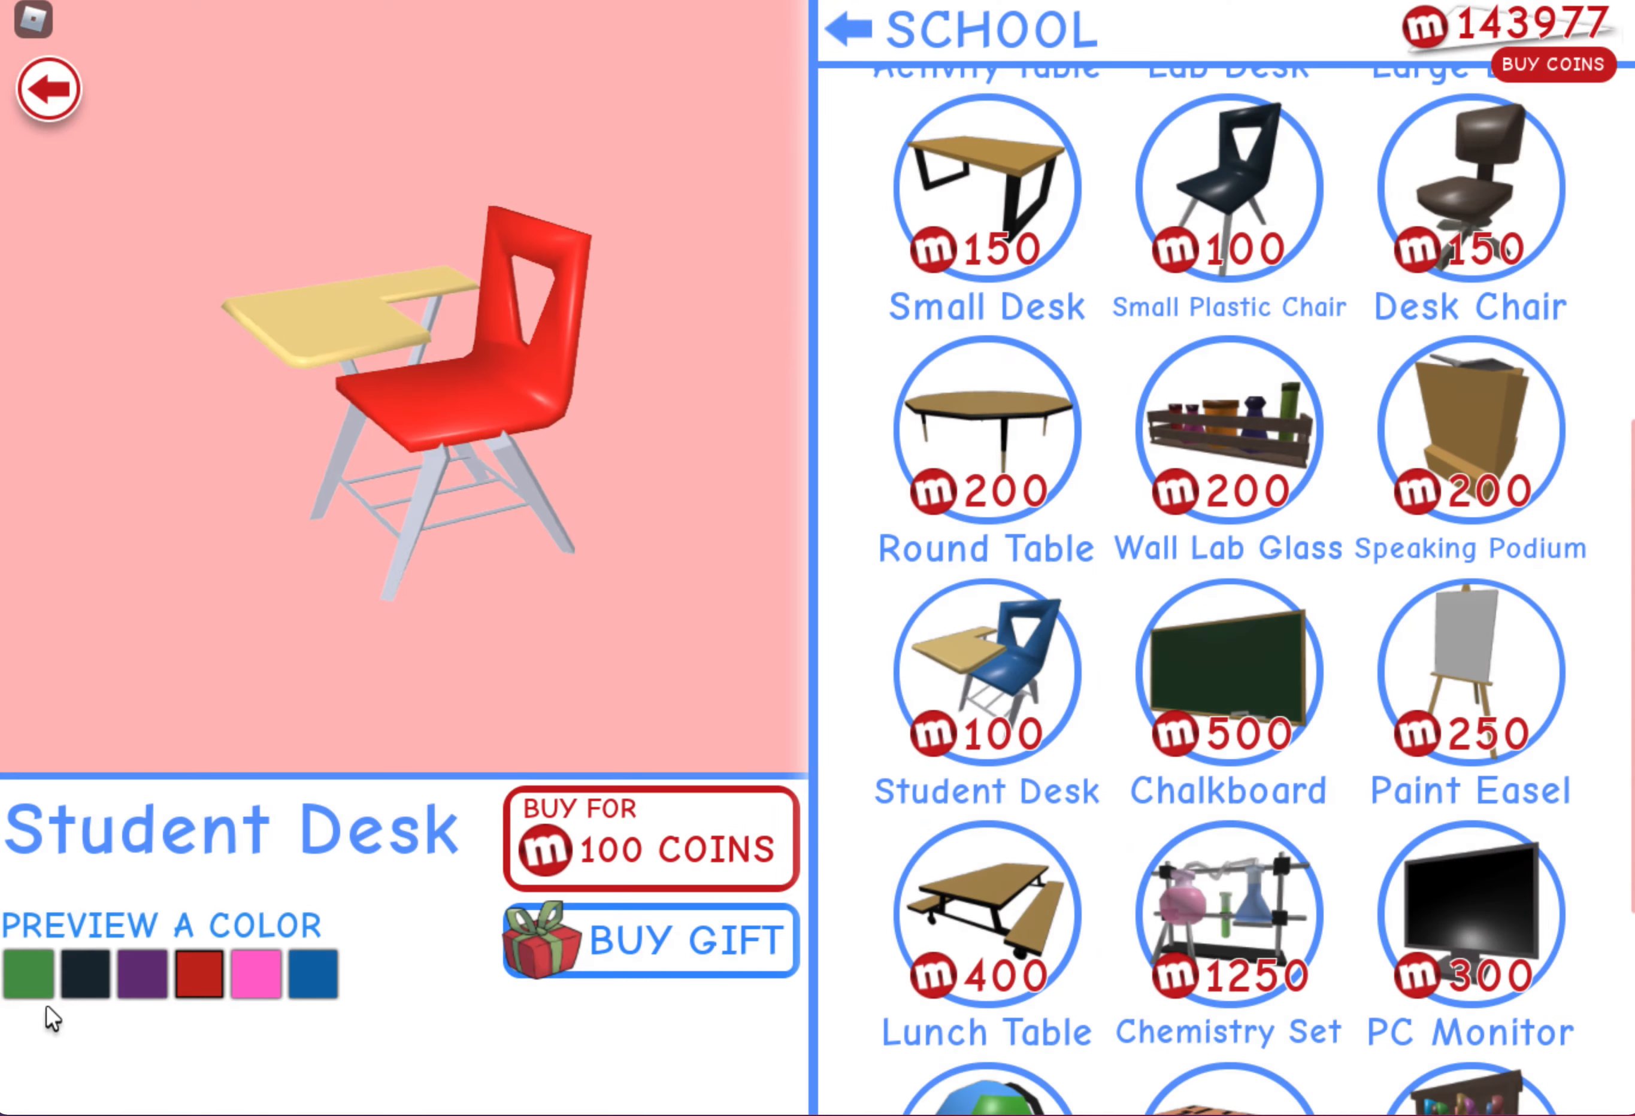
left_click(650, 842)
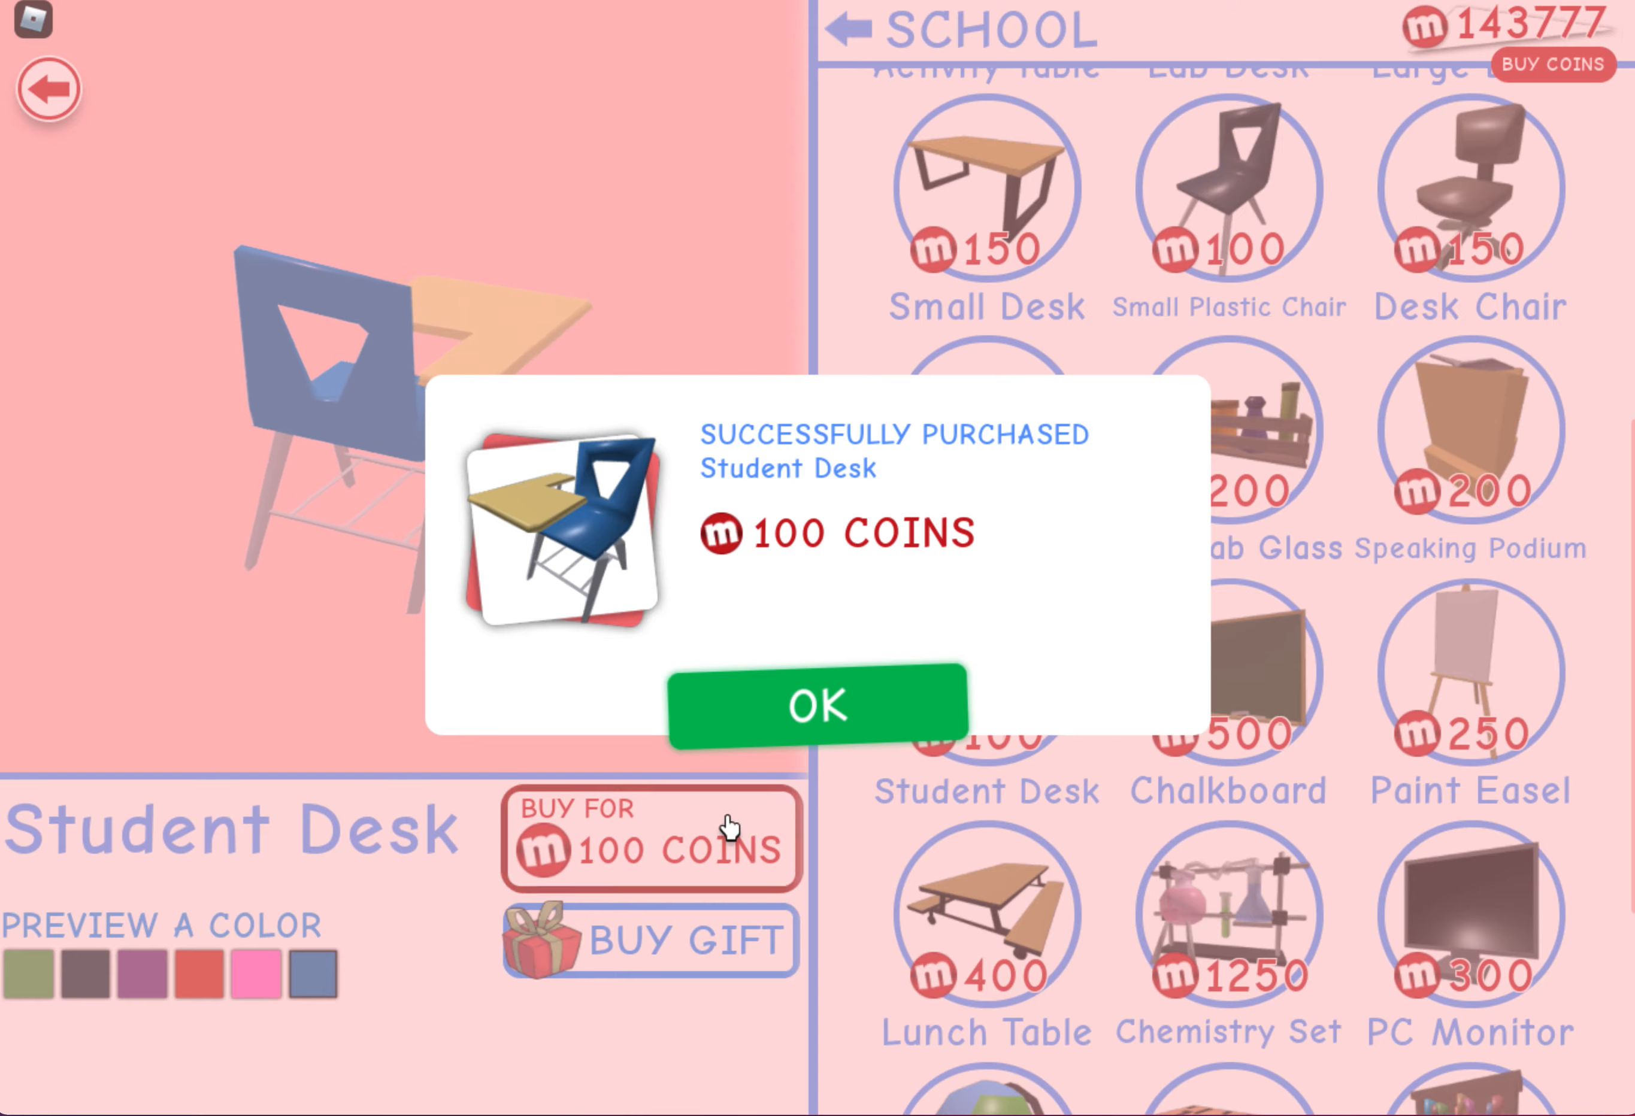
left_click(817, 703)
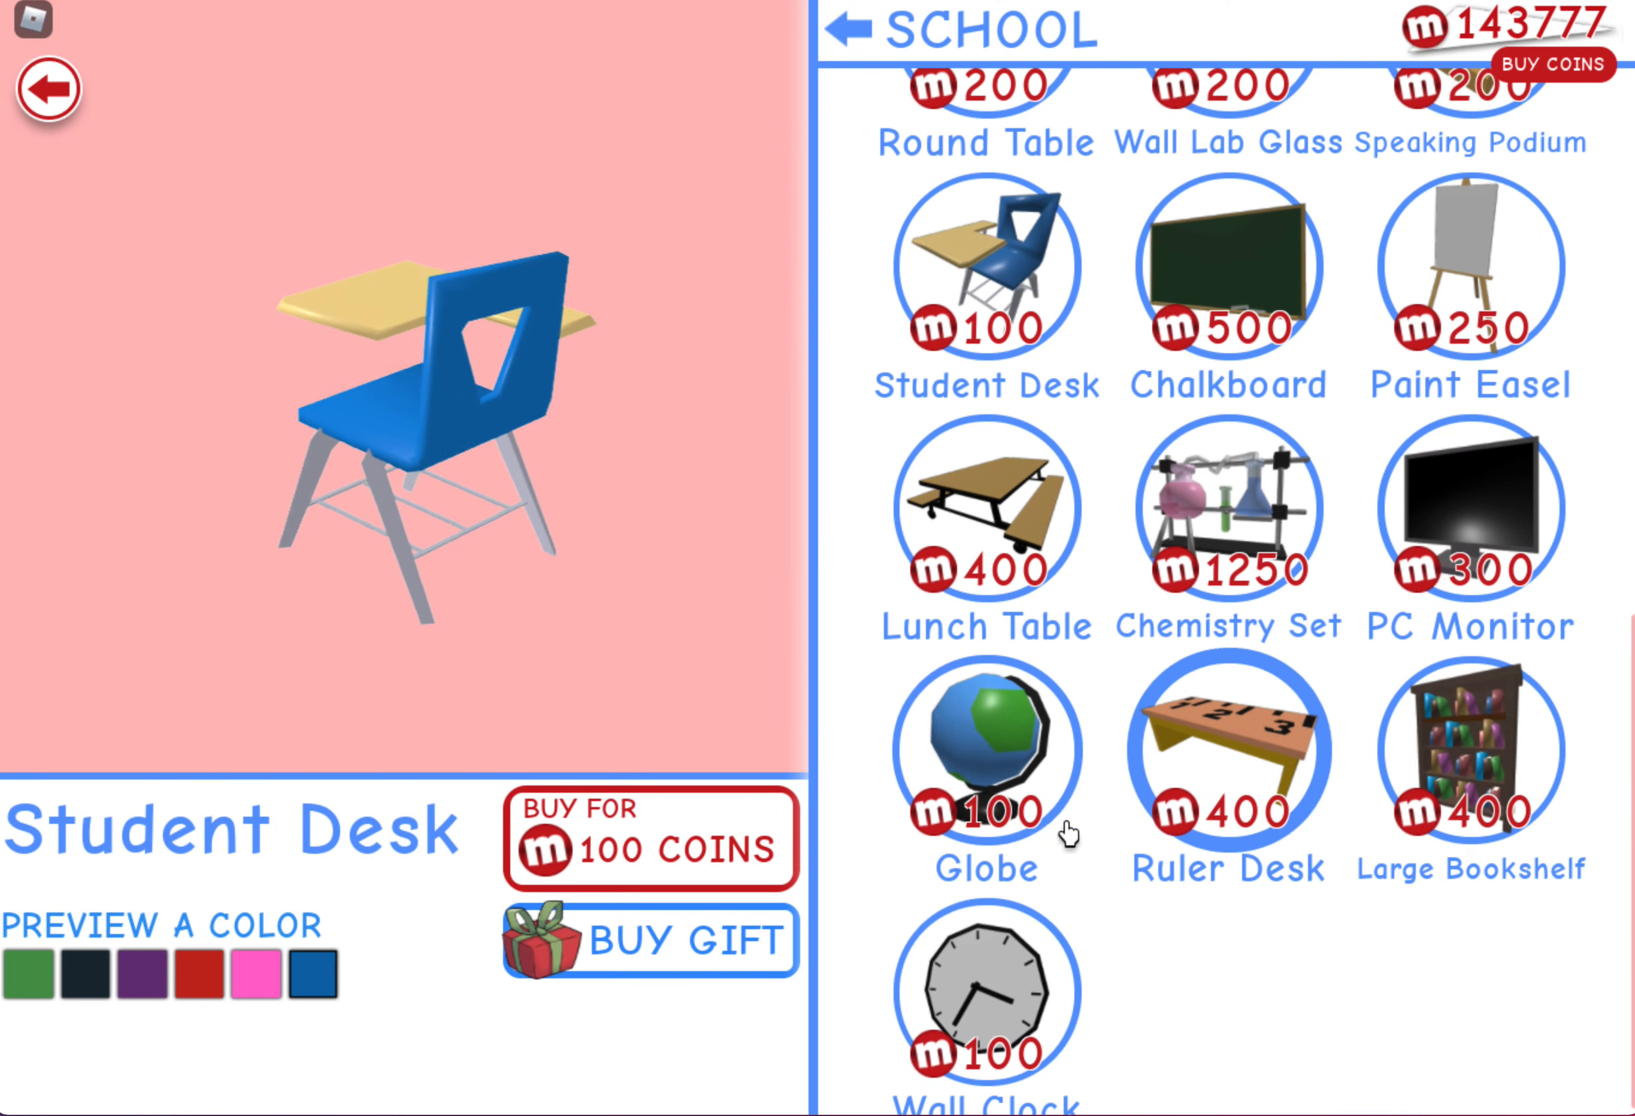
scroll("up", 3)
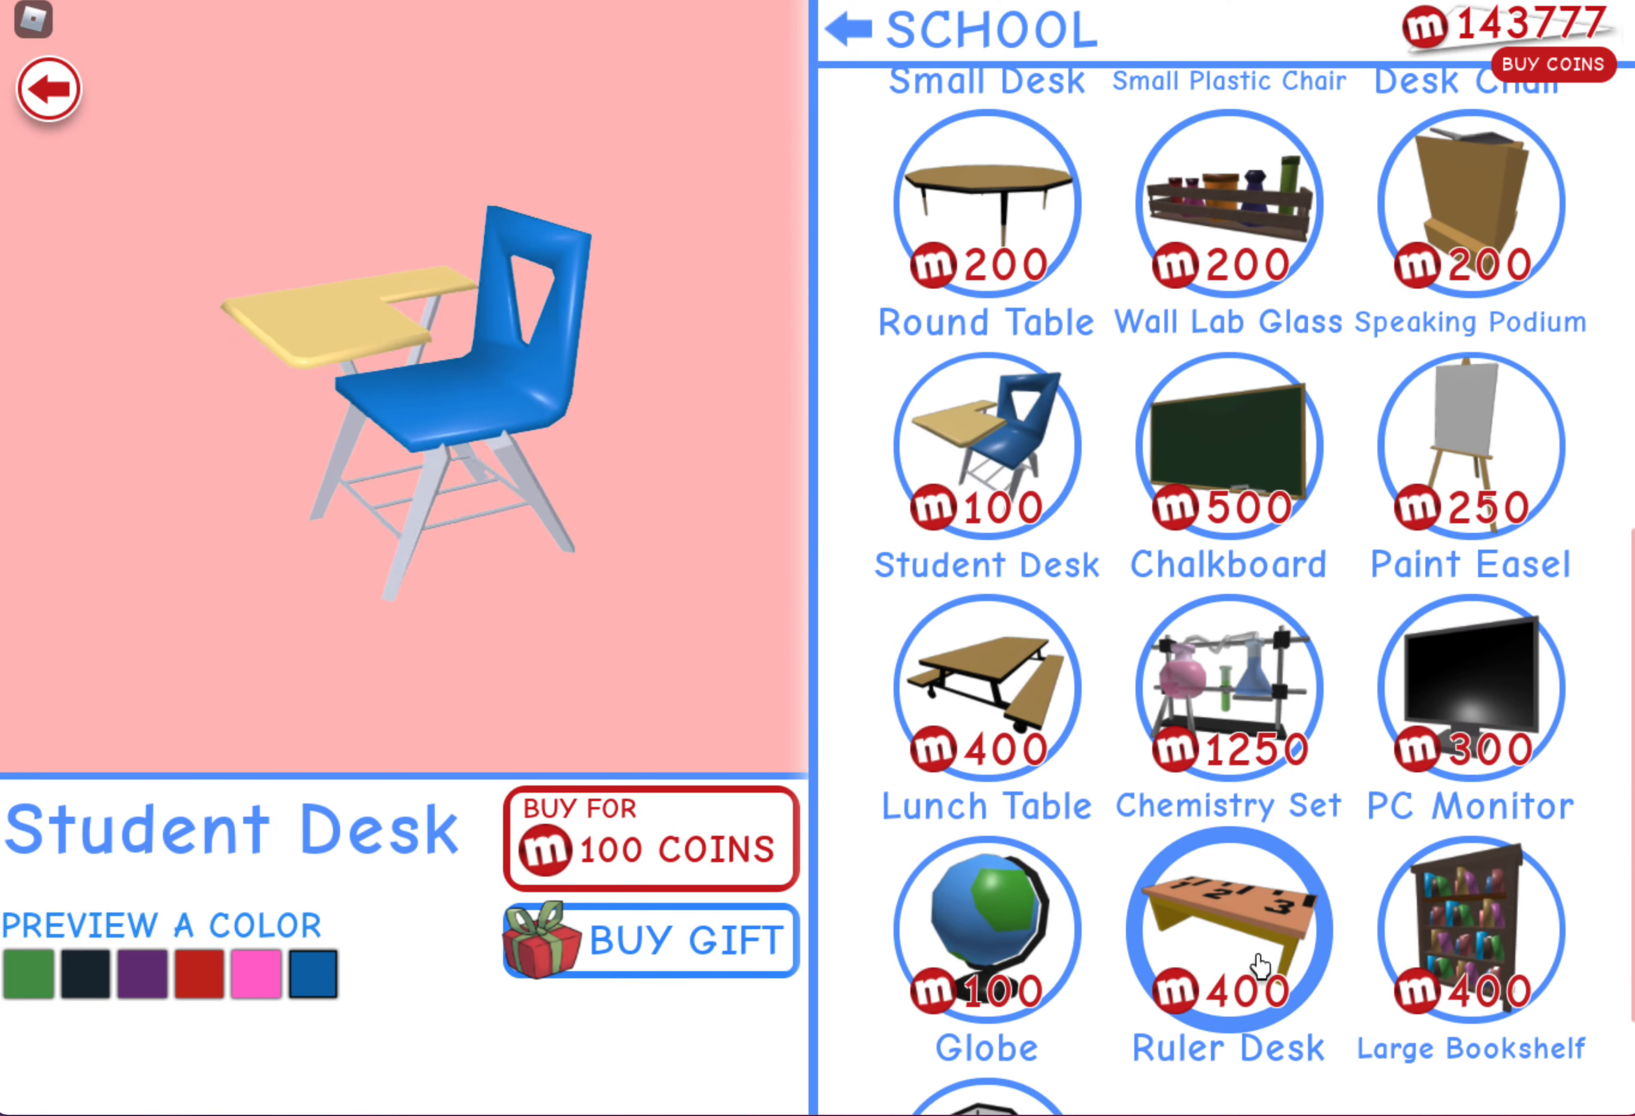
Buy the Ruler Desk for 400 coins
left_click(1228, 927)
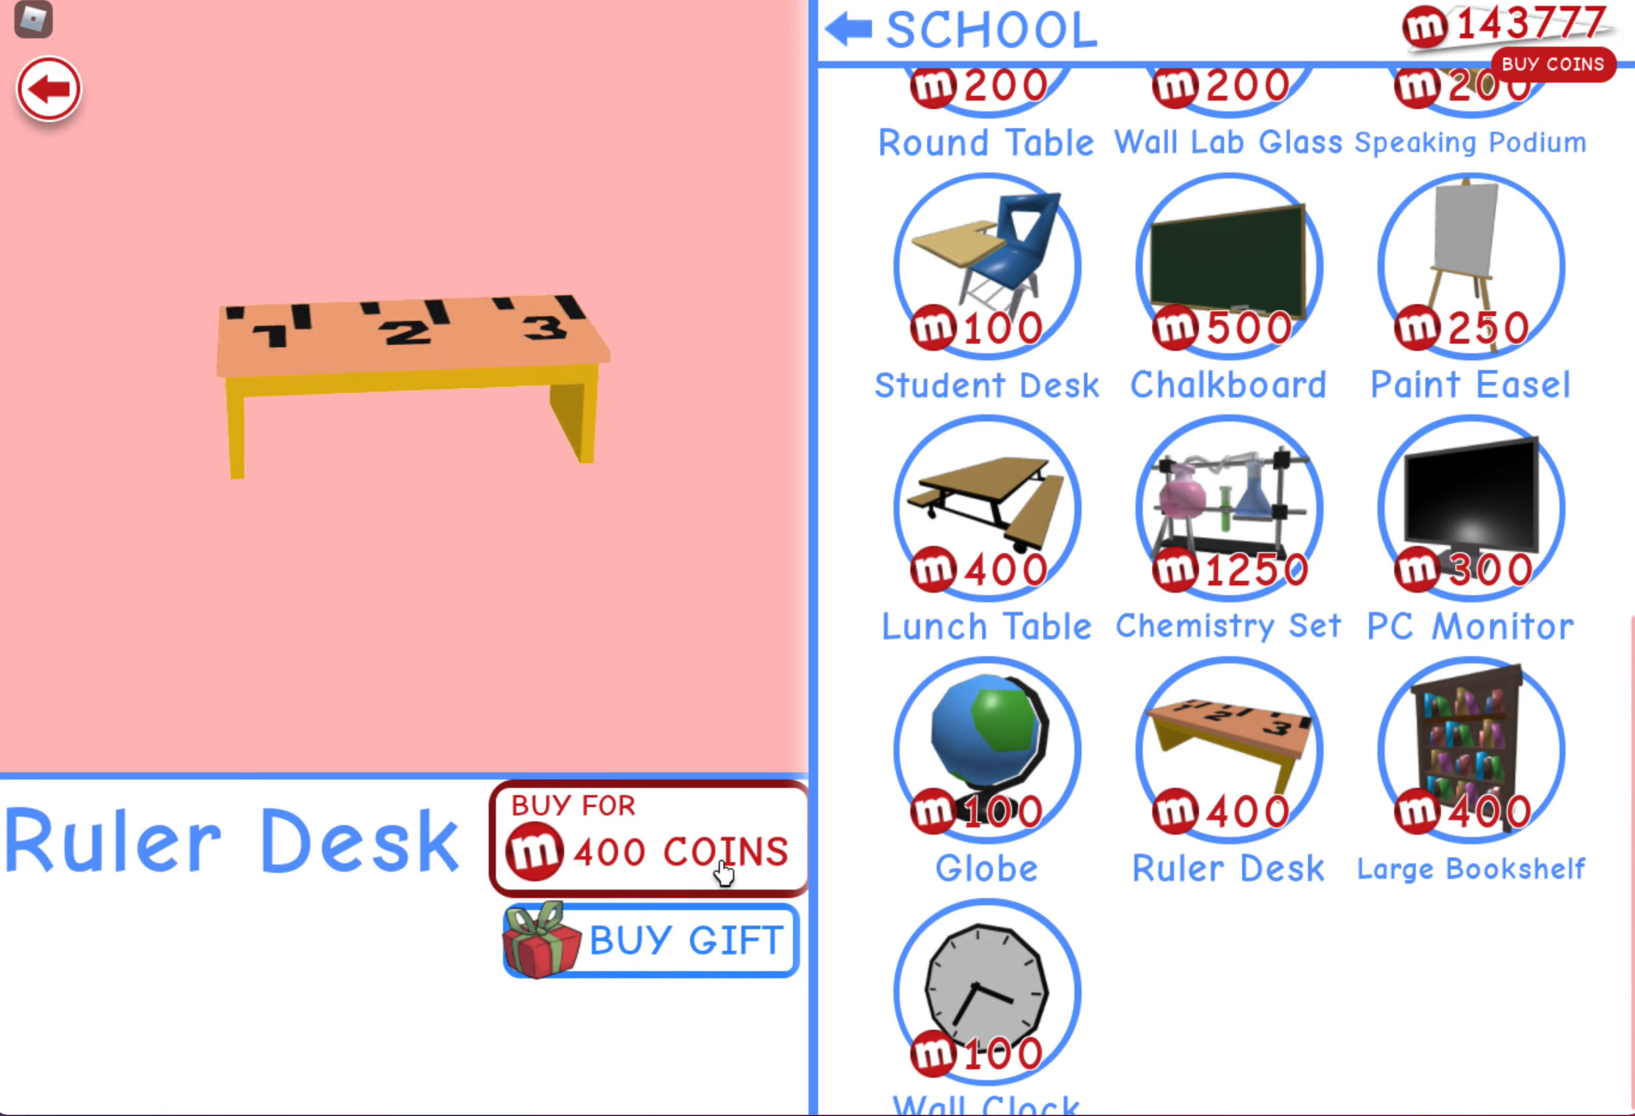
left_click(649, 840)
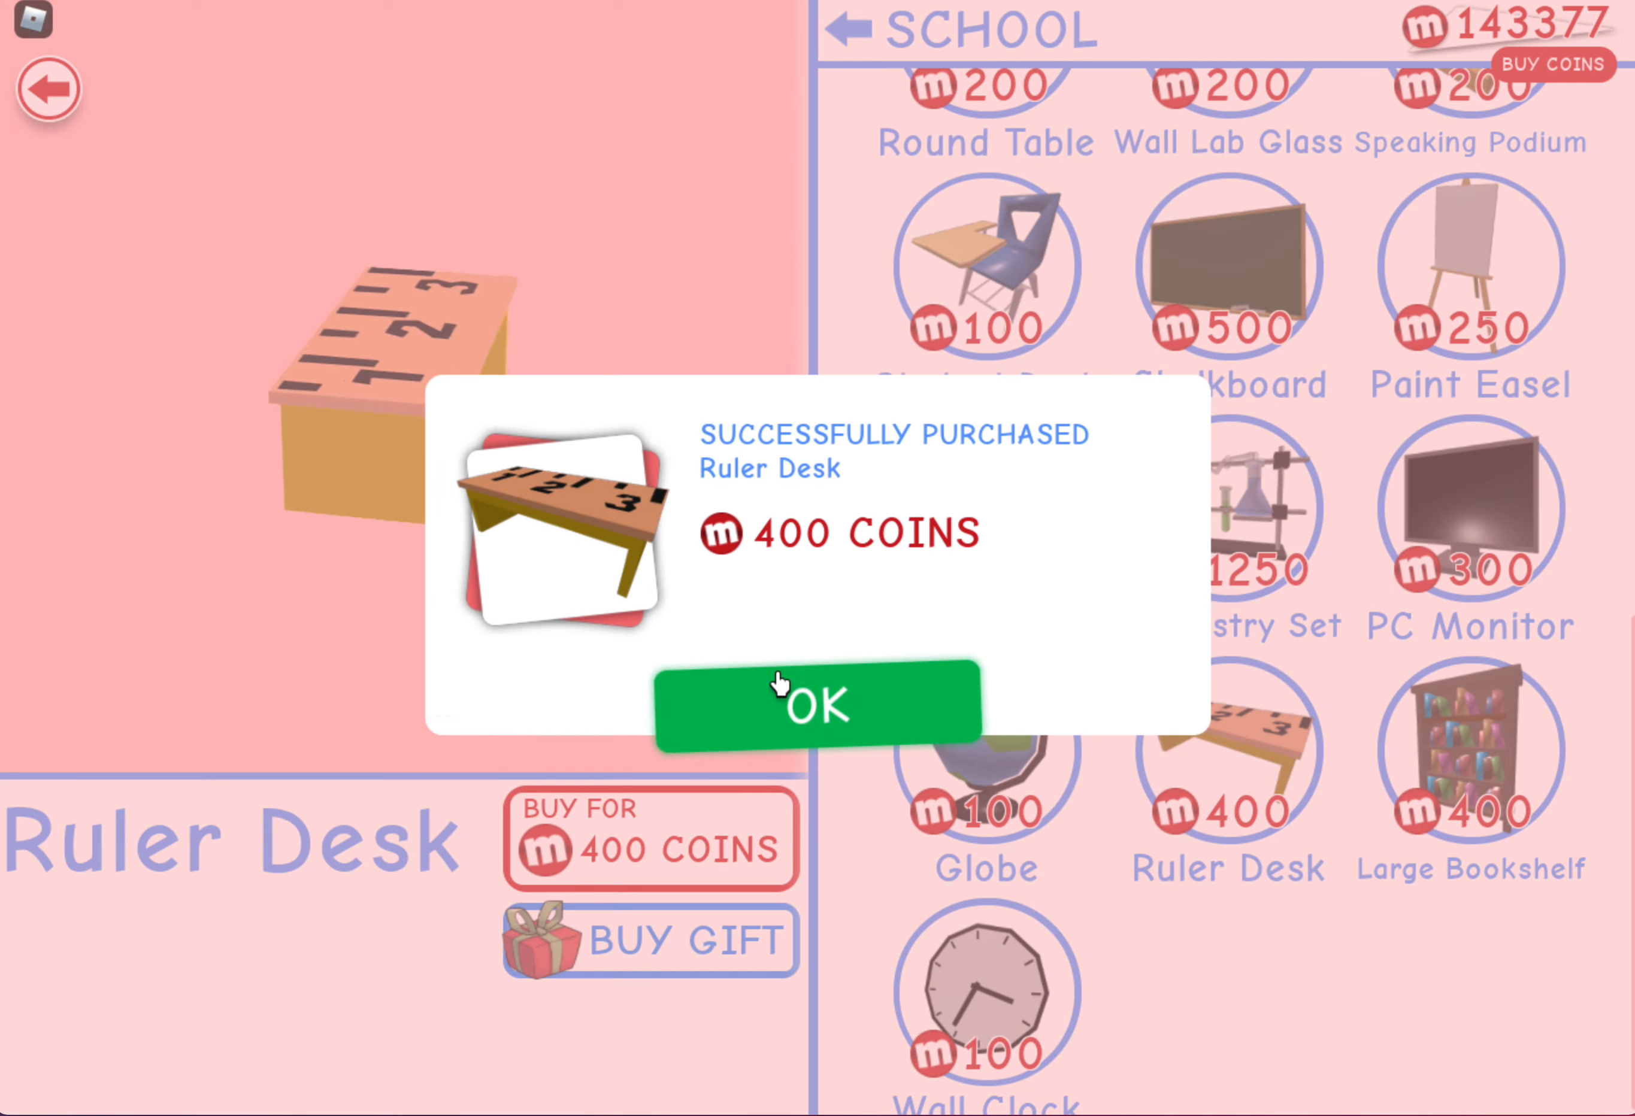
left_click(816, 701)
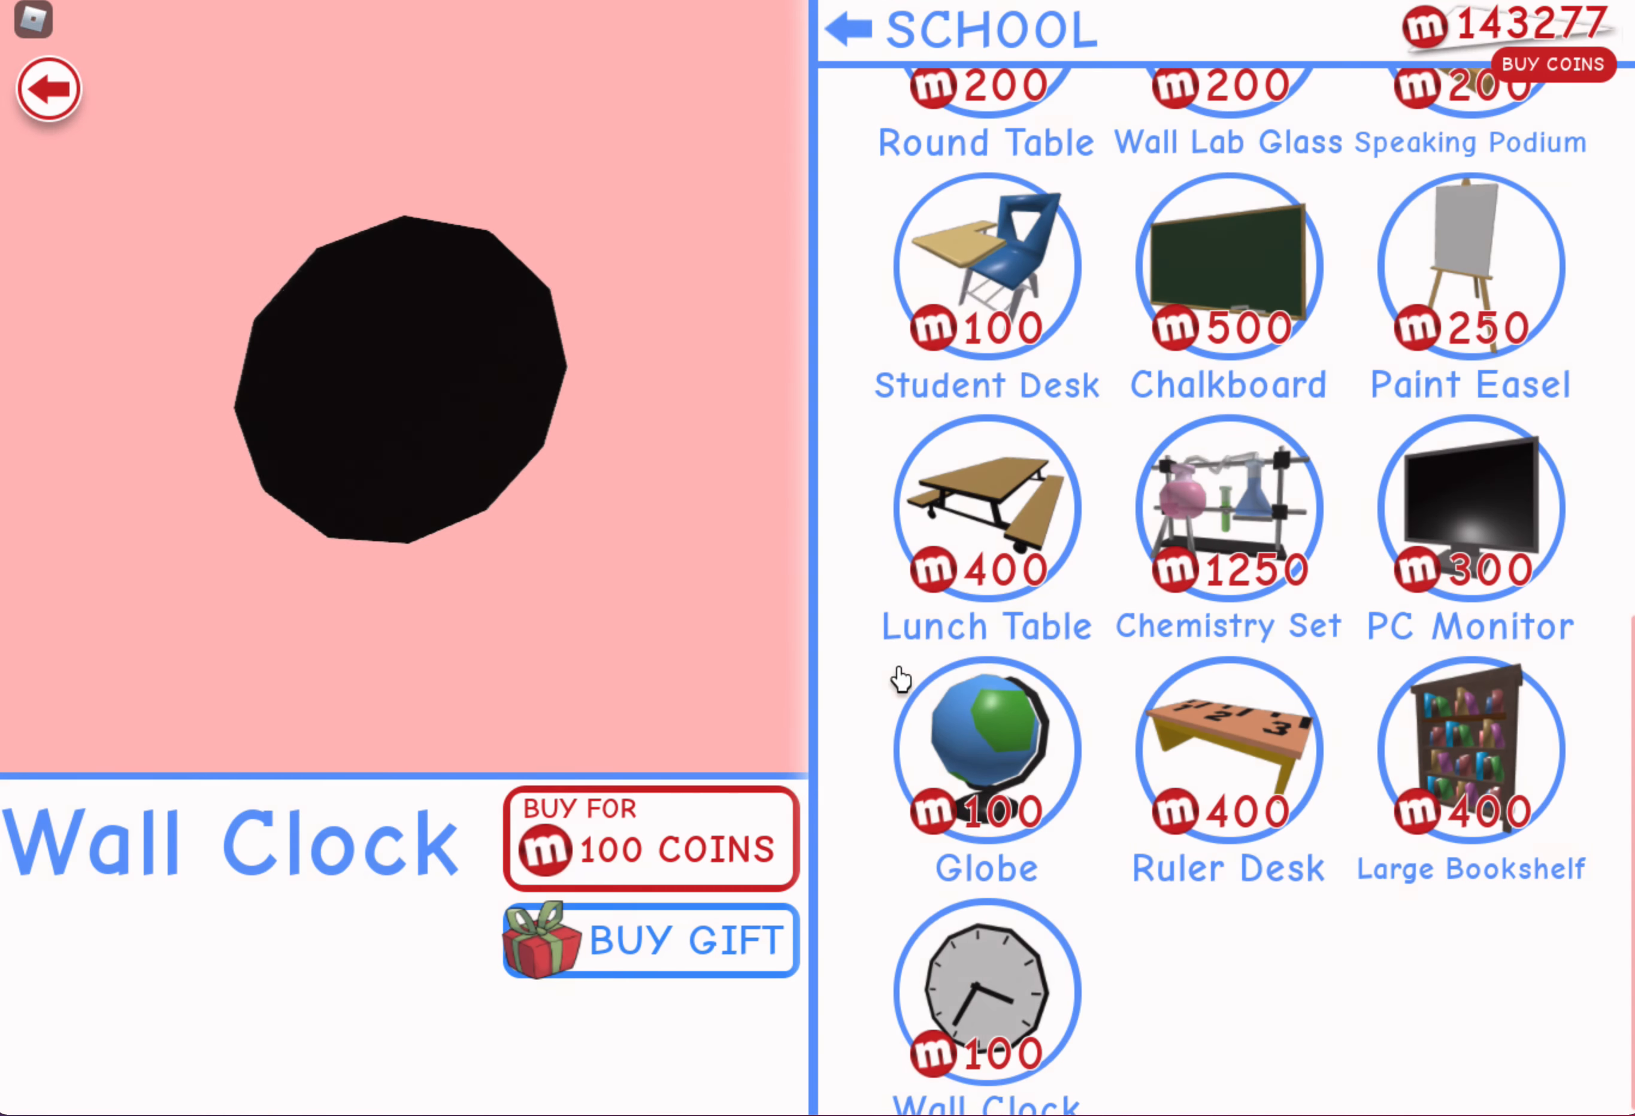
Buy the Chalkboard for 500 coins, leaving 142777, and hide the preview
left_click(1228, 266)
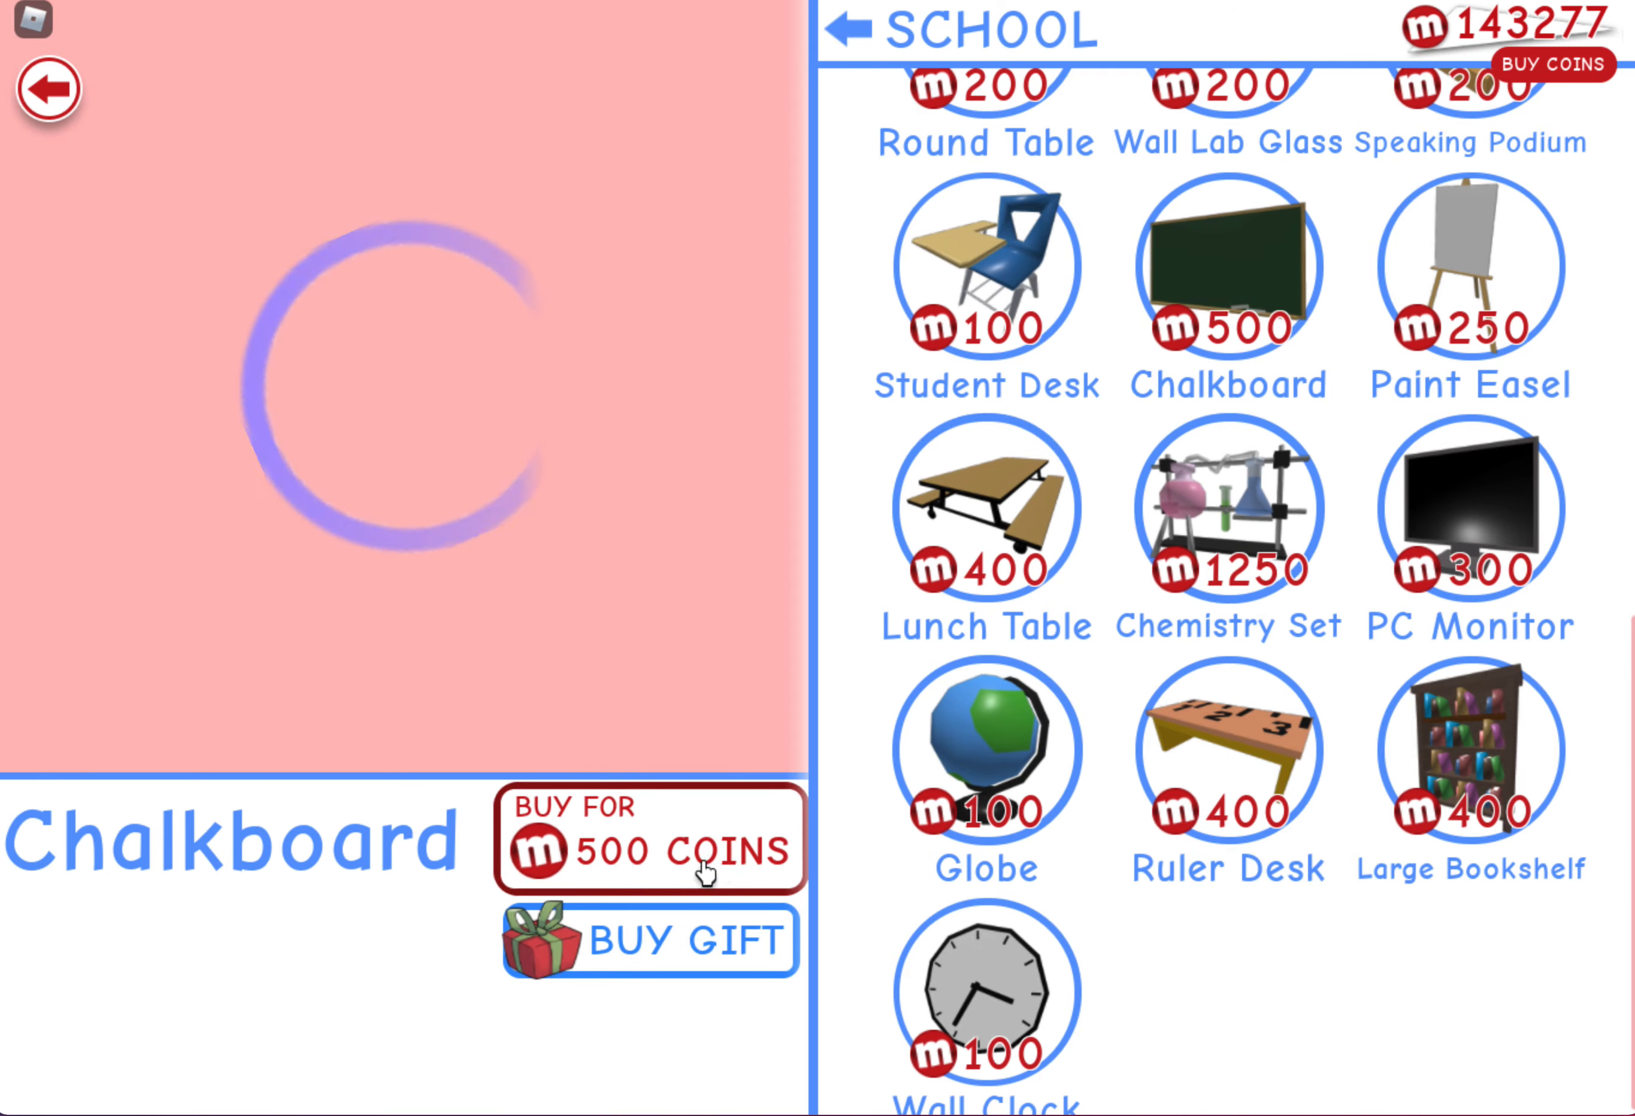
left_click(652, 849)
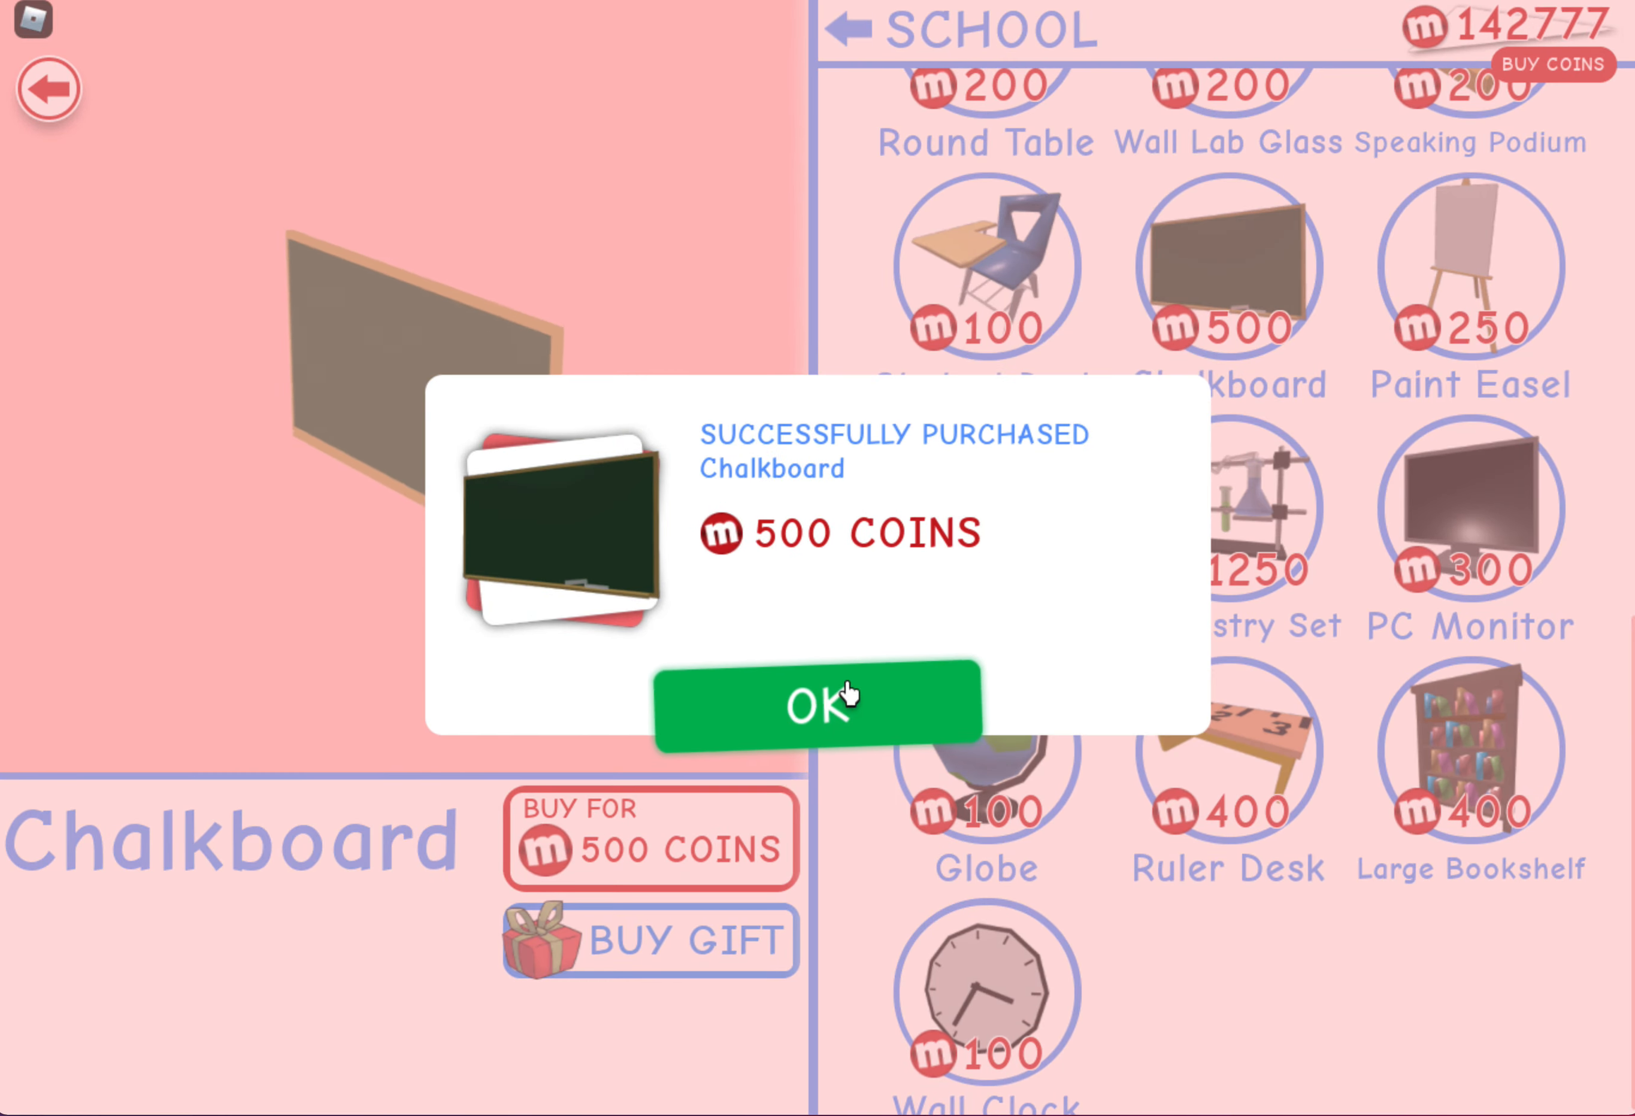
left_click(819, 704)
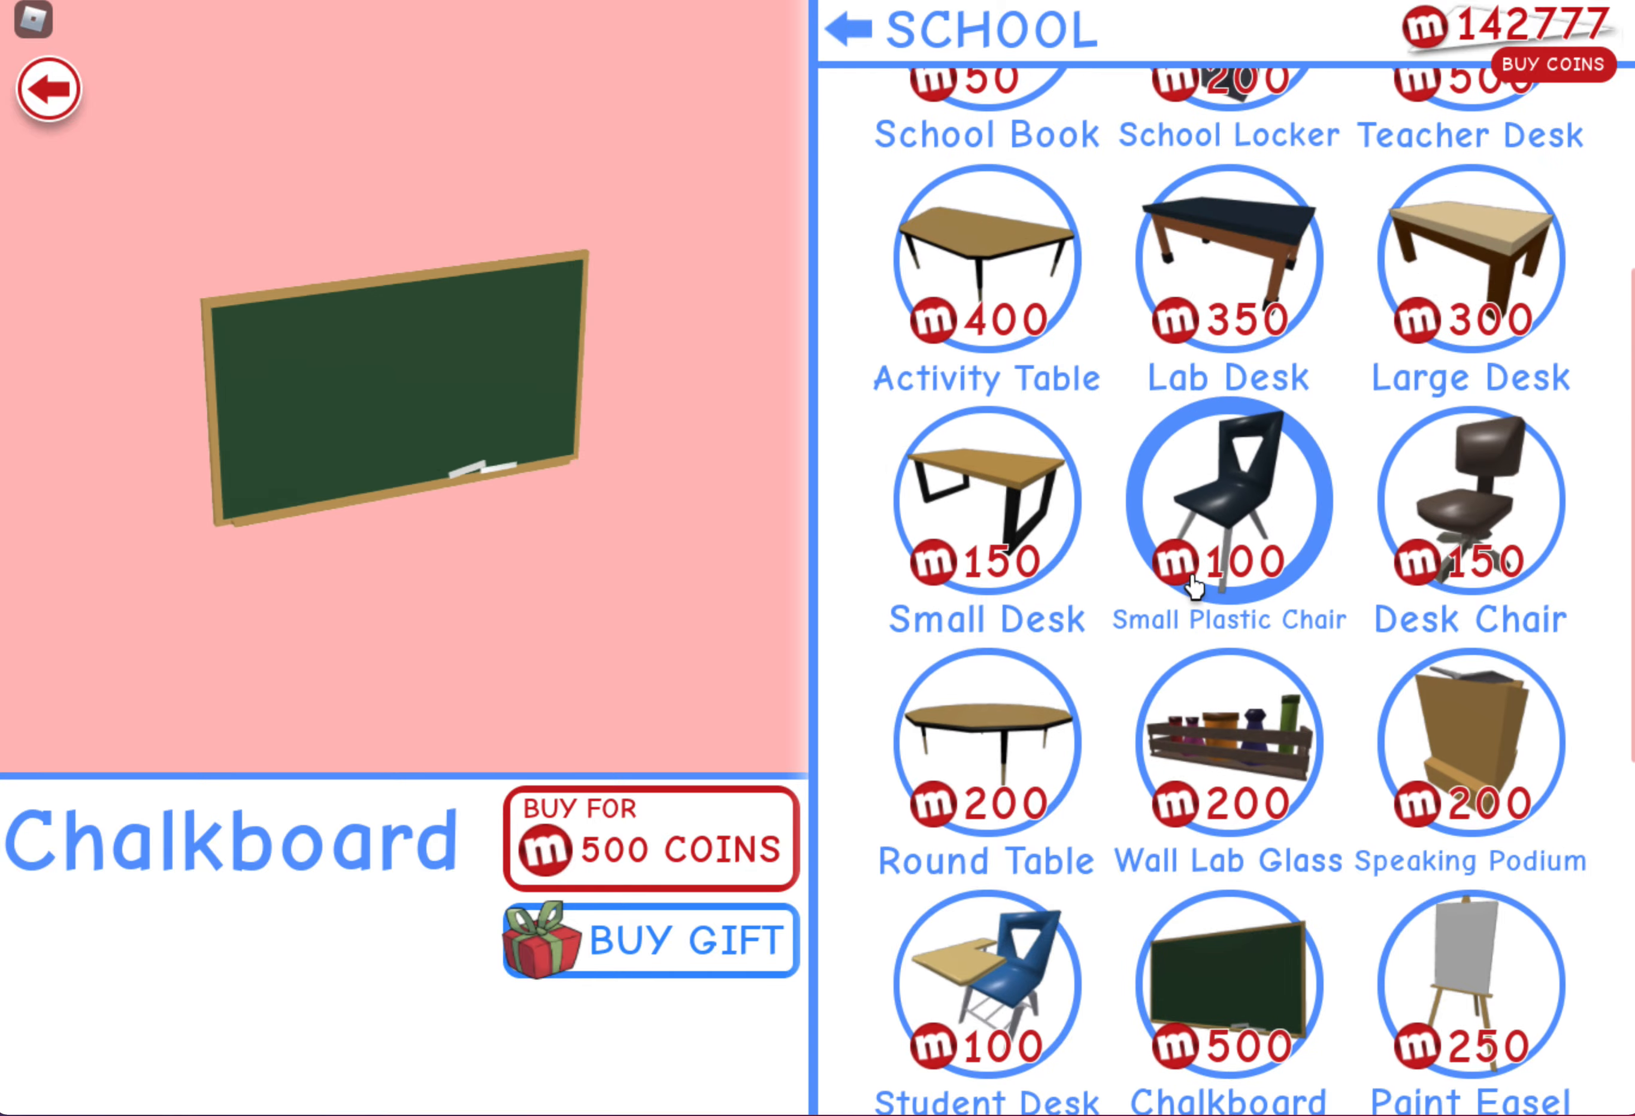
left_click(49, 88)
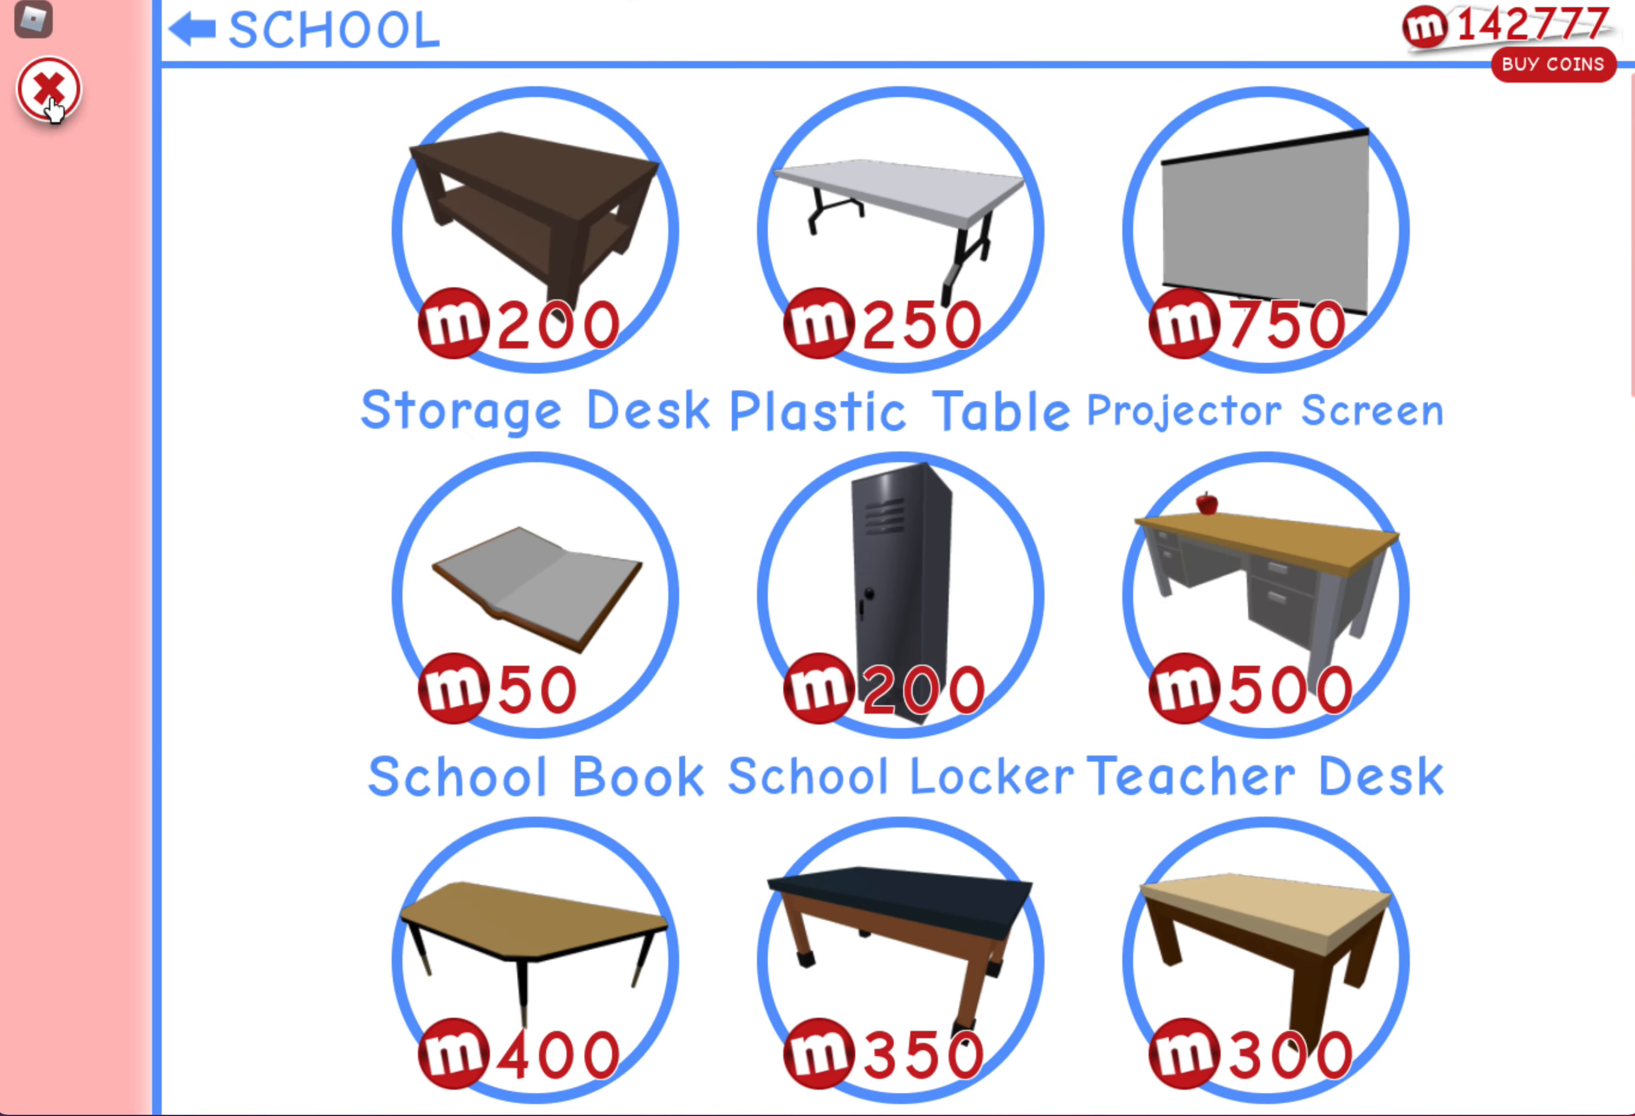
Leave the shop and, after checking the world map, stay in the tiled house room
left_click(40, 90)
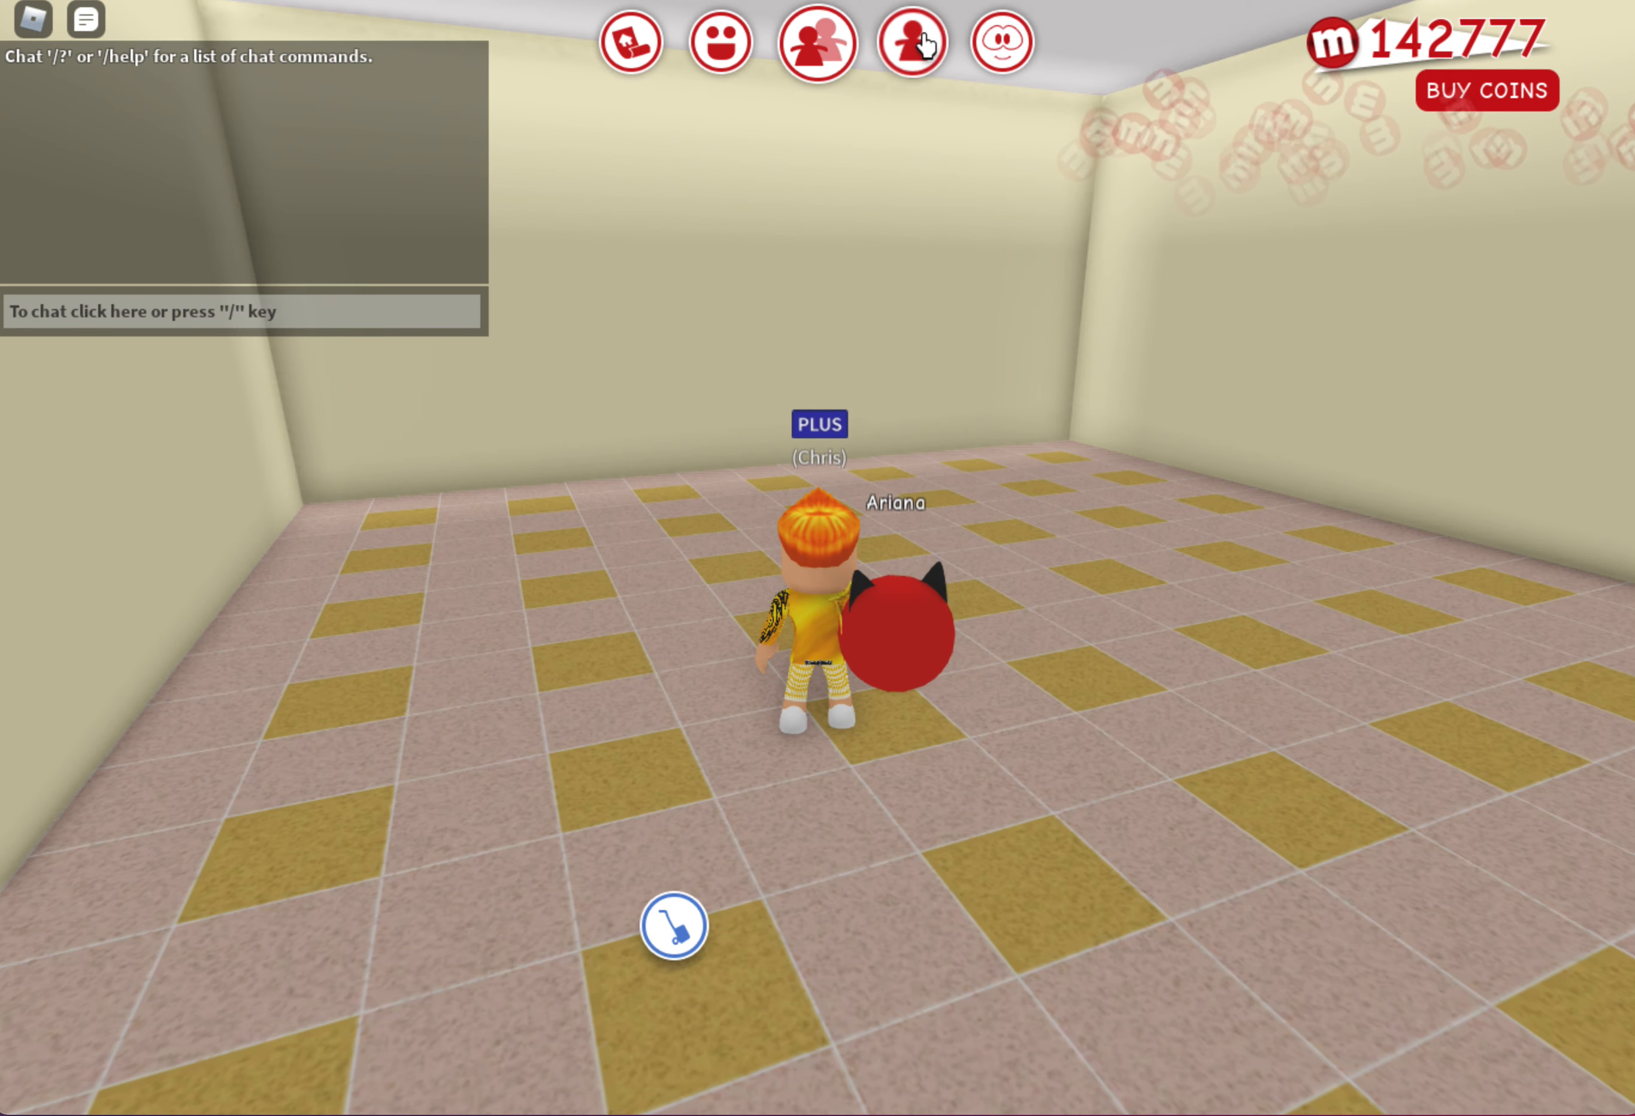
left_click(1000, 43)
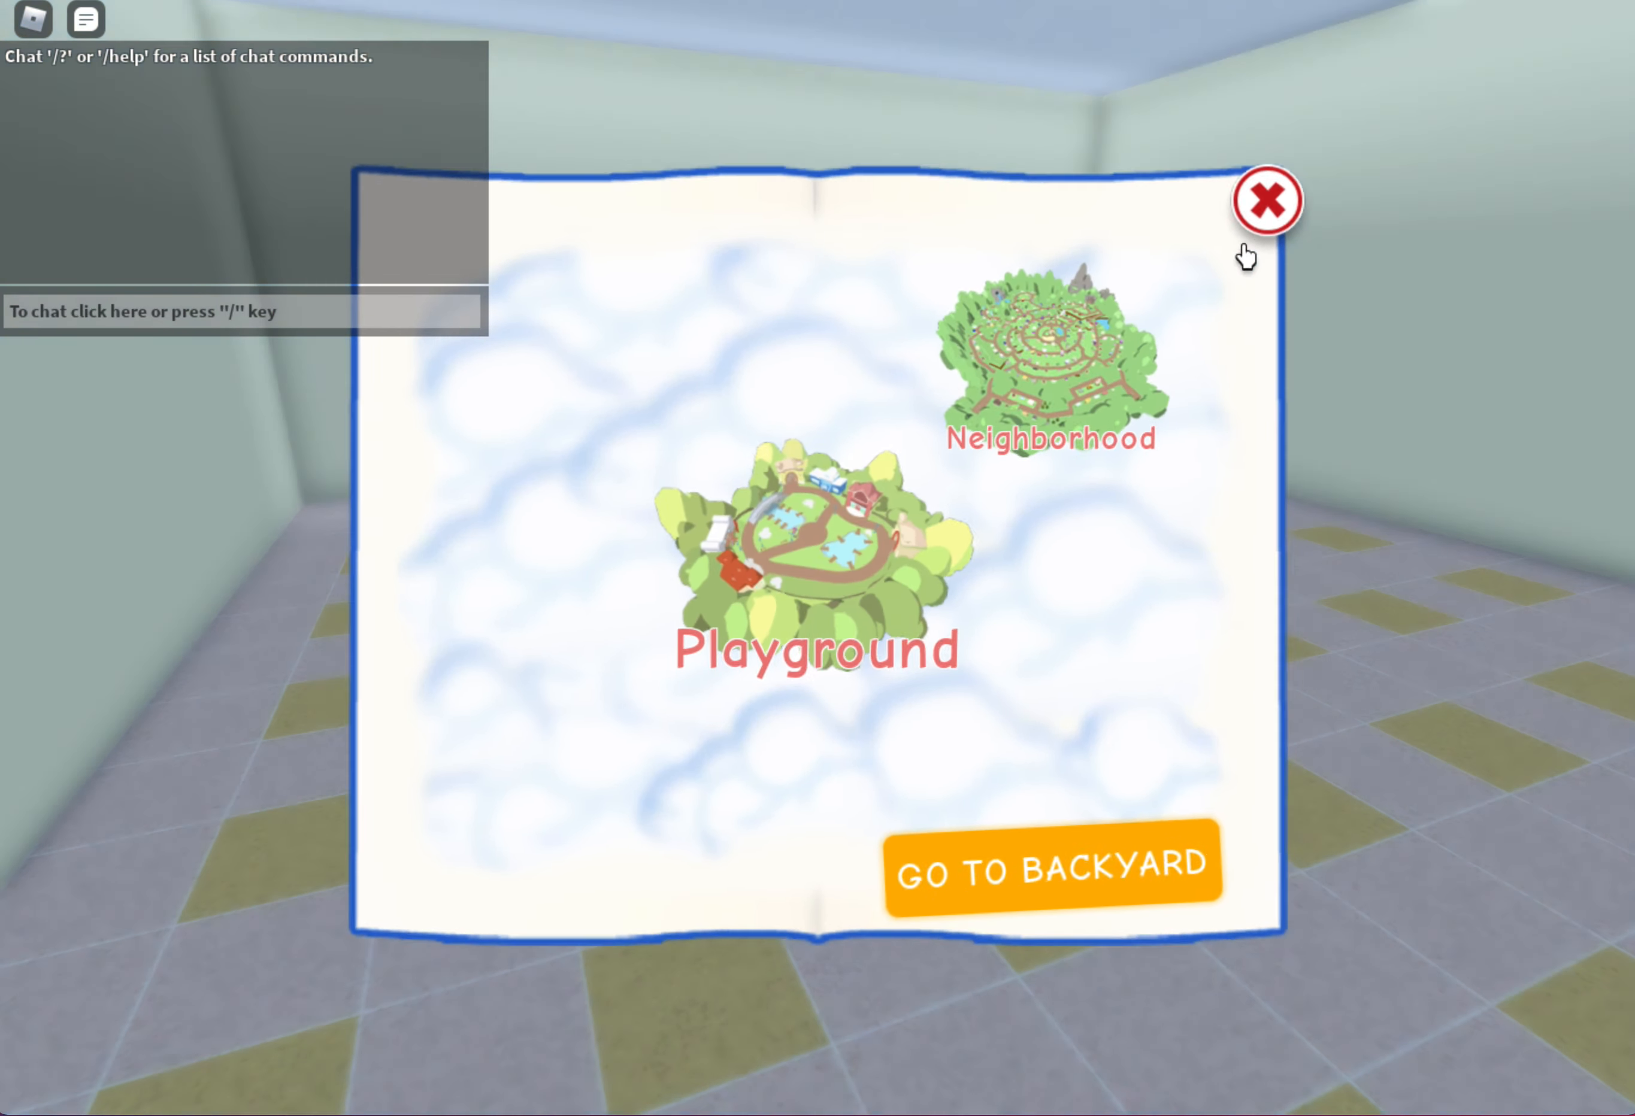
left_click(1266, 199)
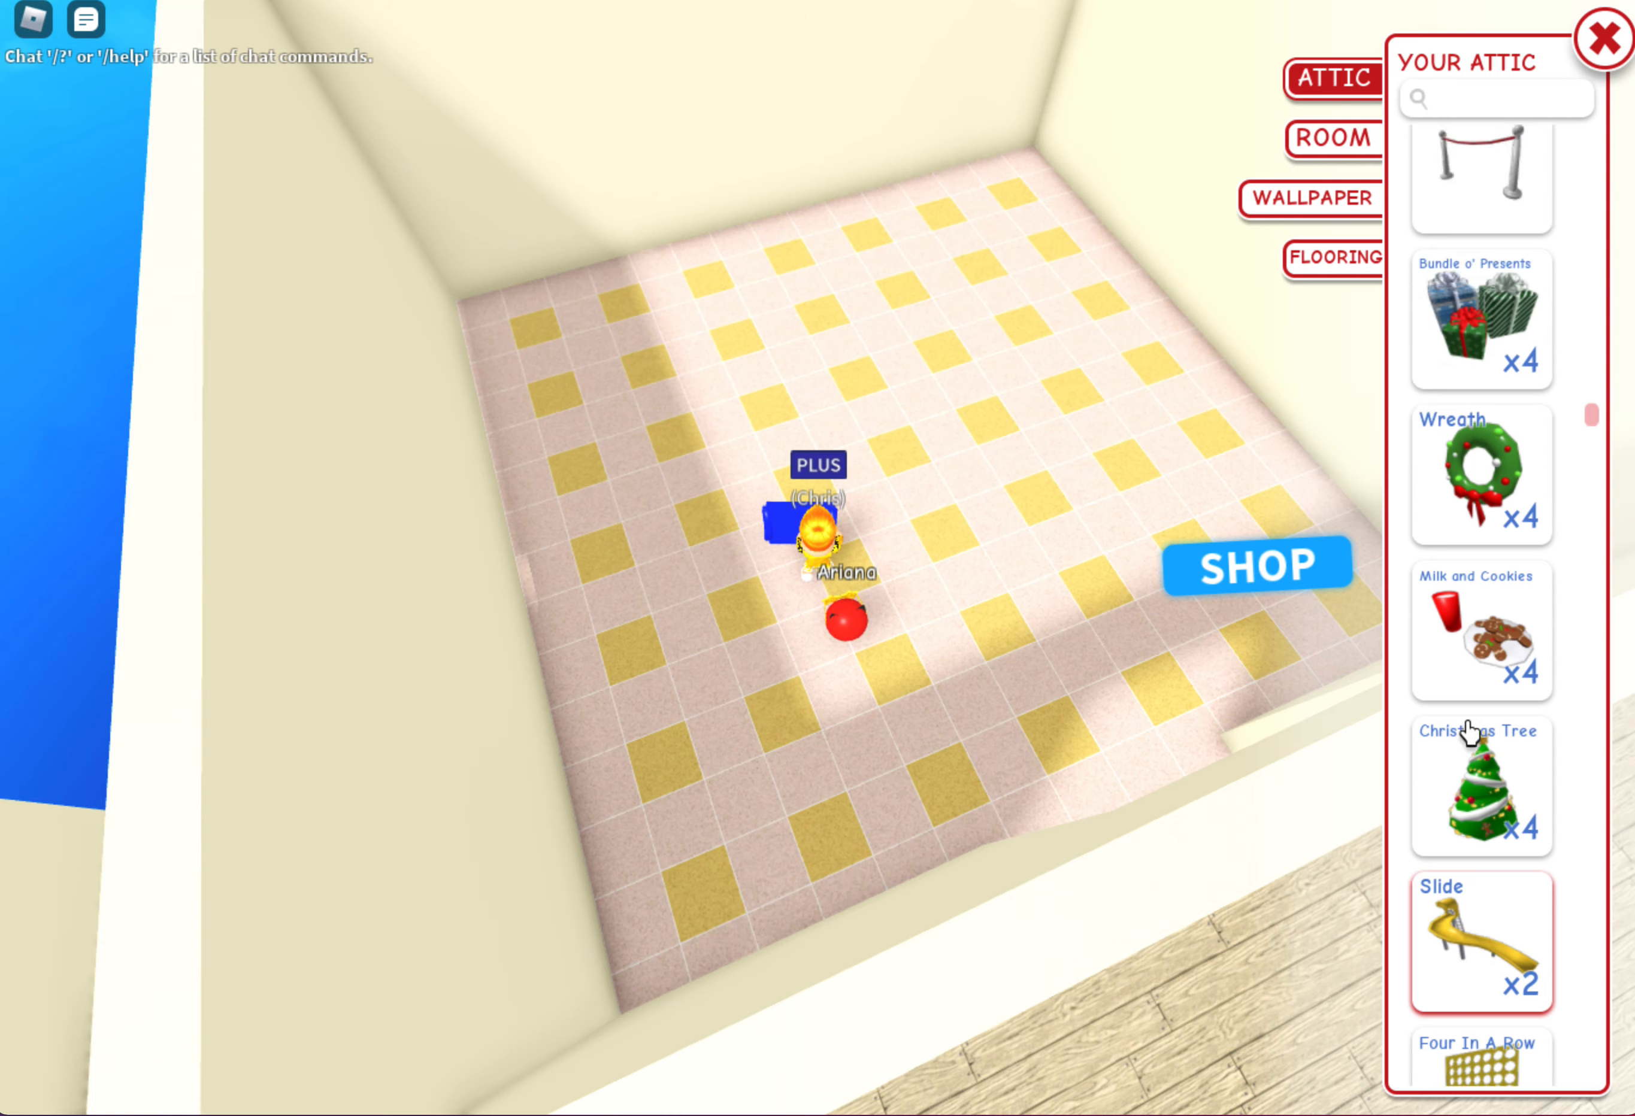
Take the Chalkboard from attic storage and hang it on the classroom wall
scroll("down", 3)
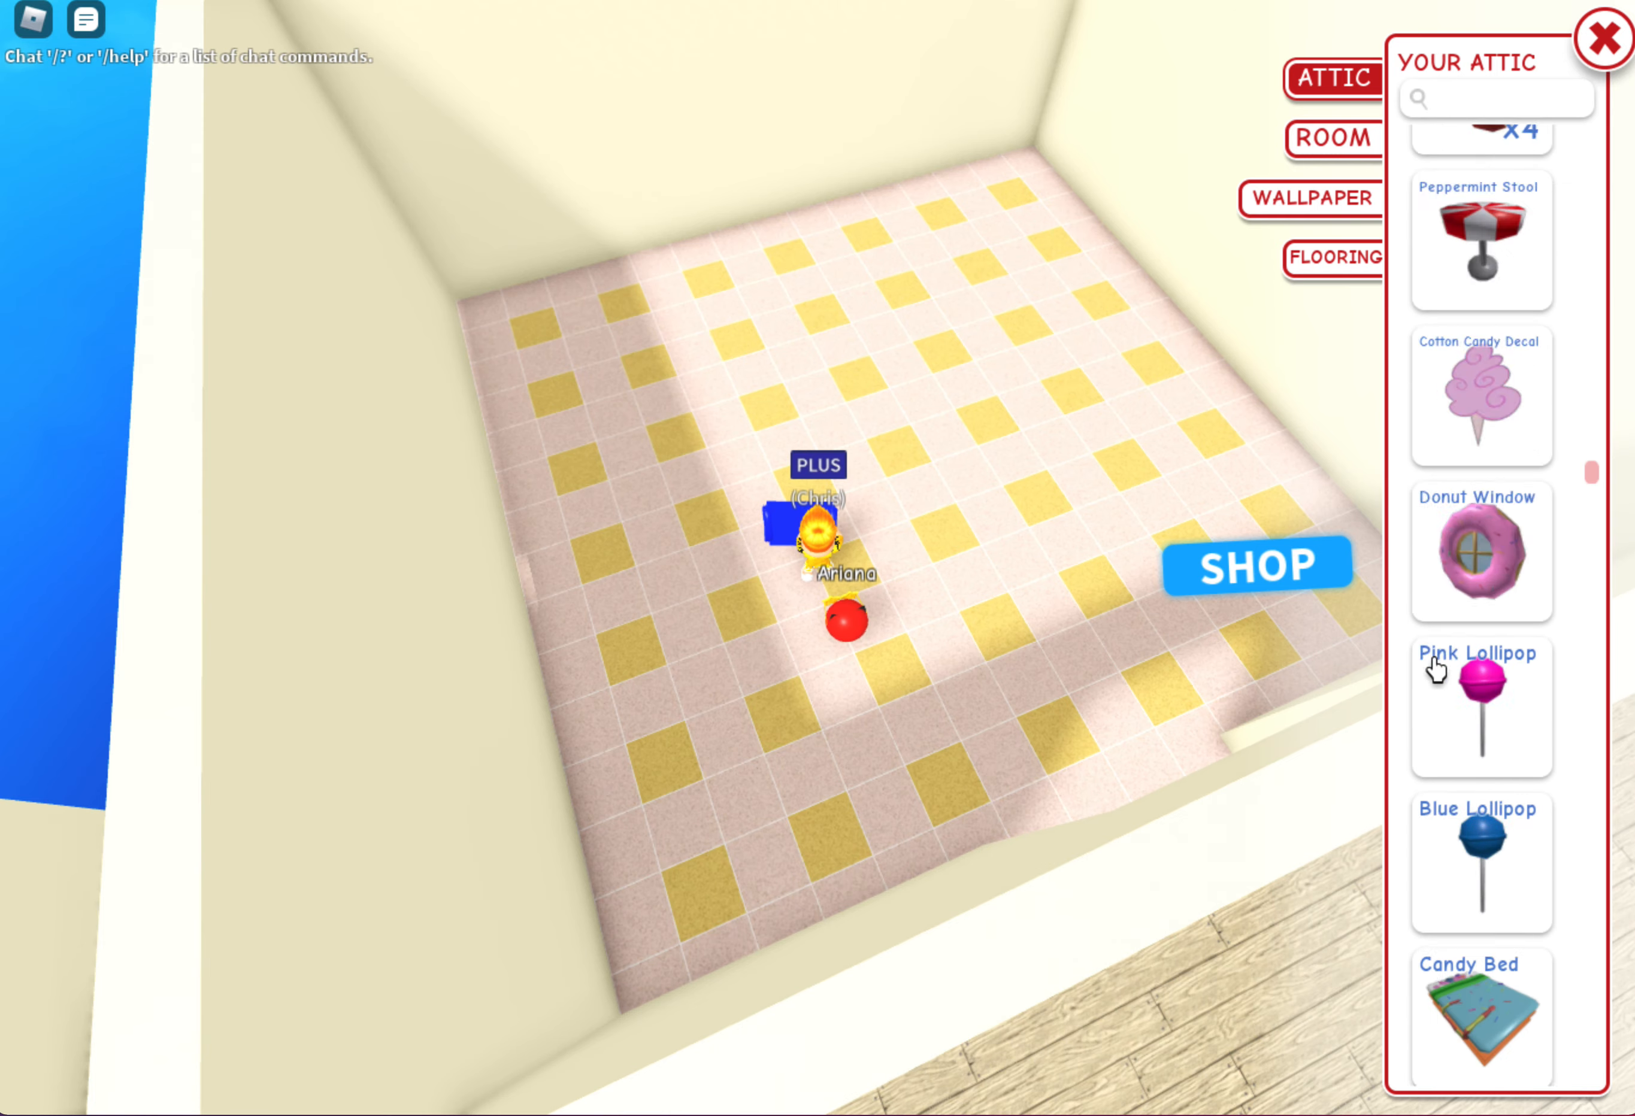
scroll("down", 3)
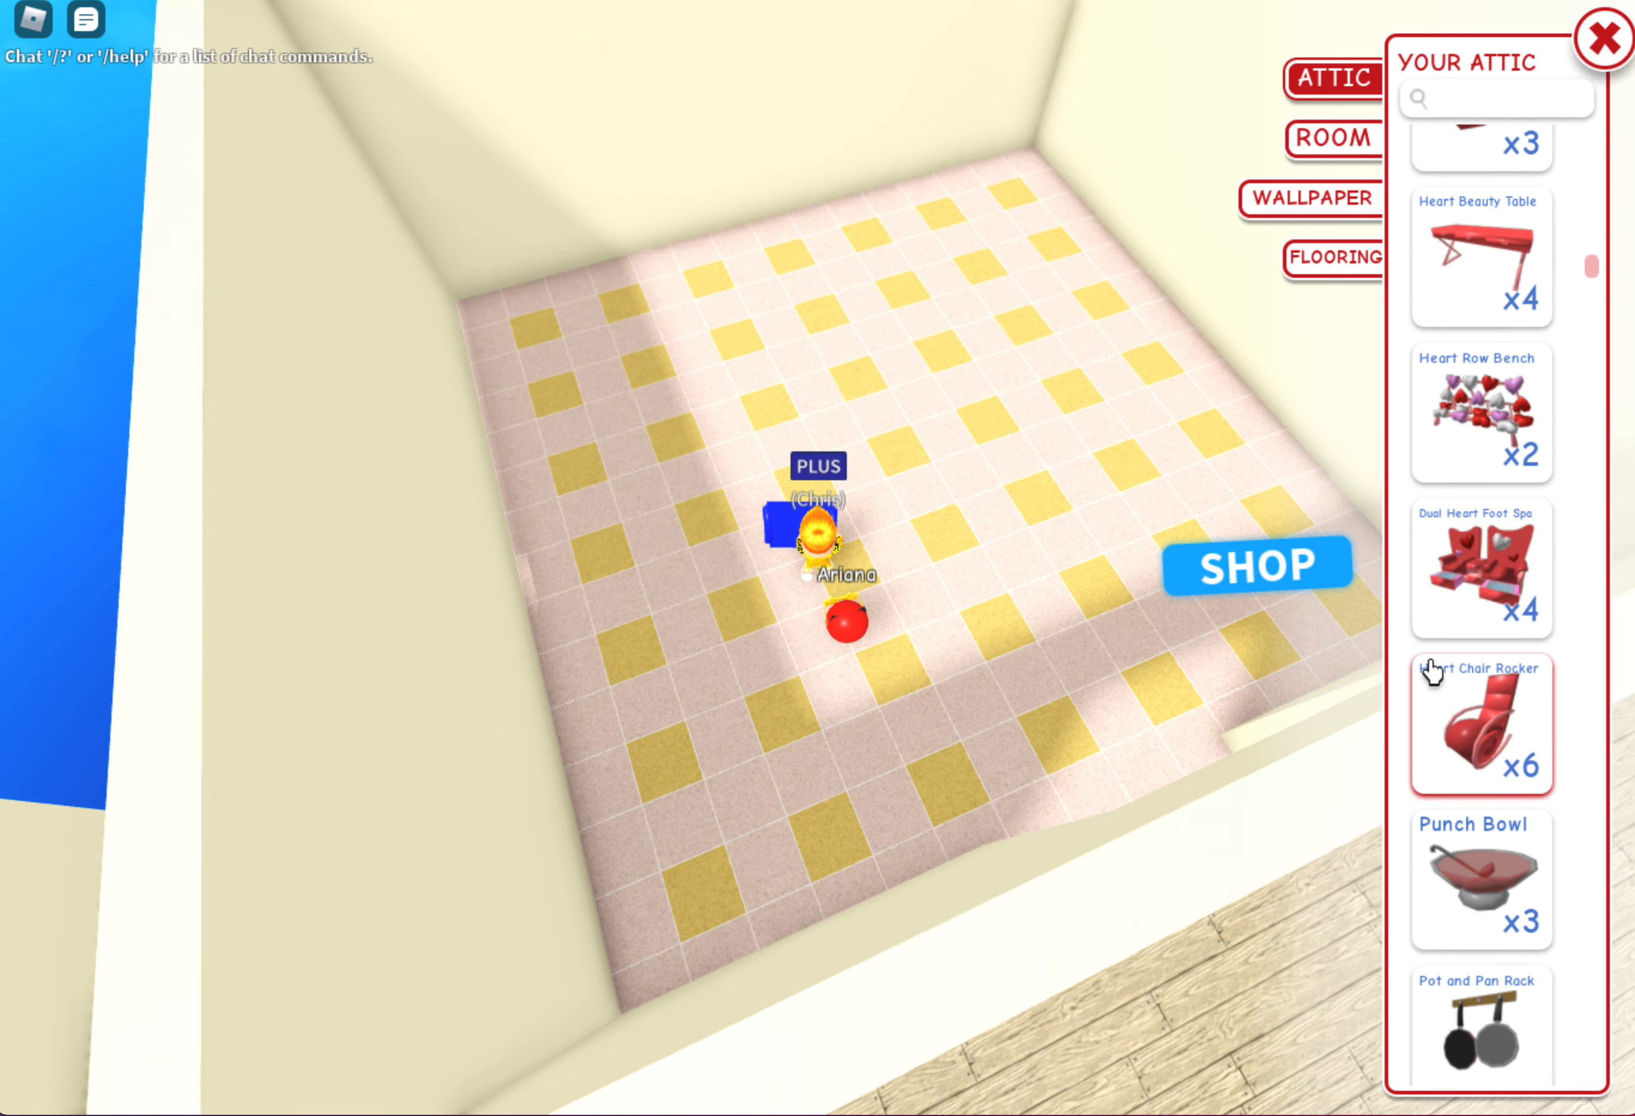
scroll("up", 3)
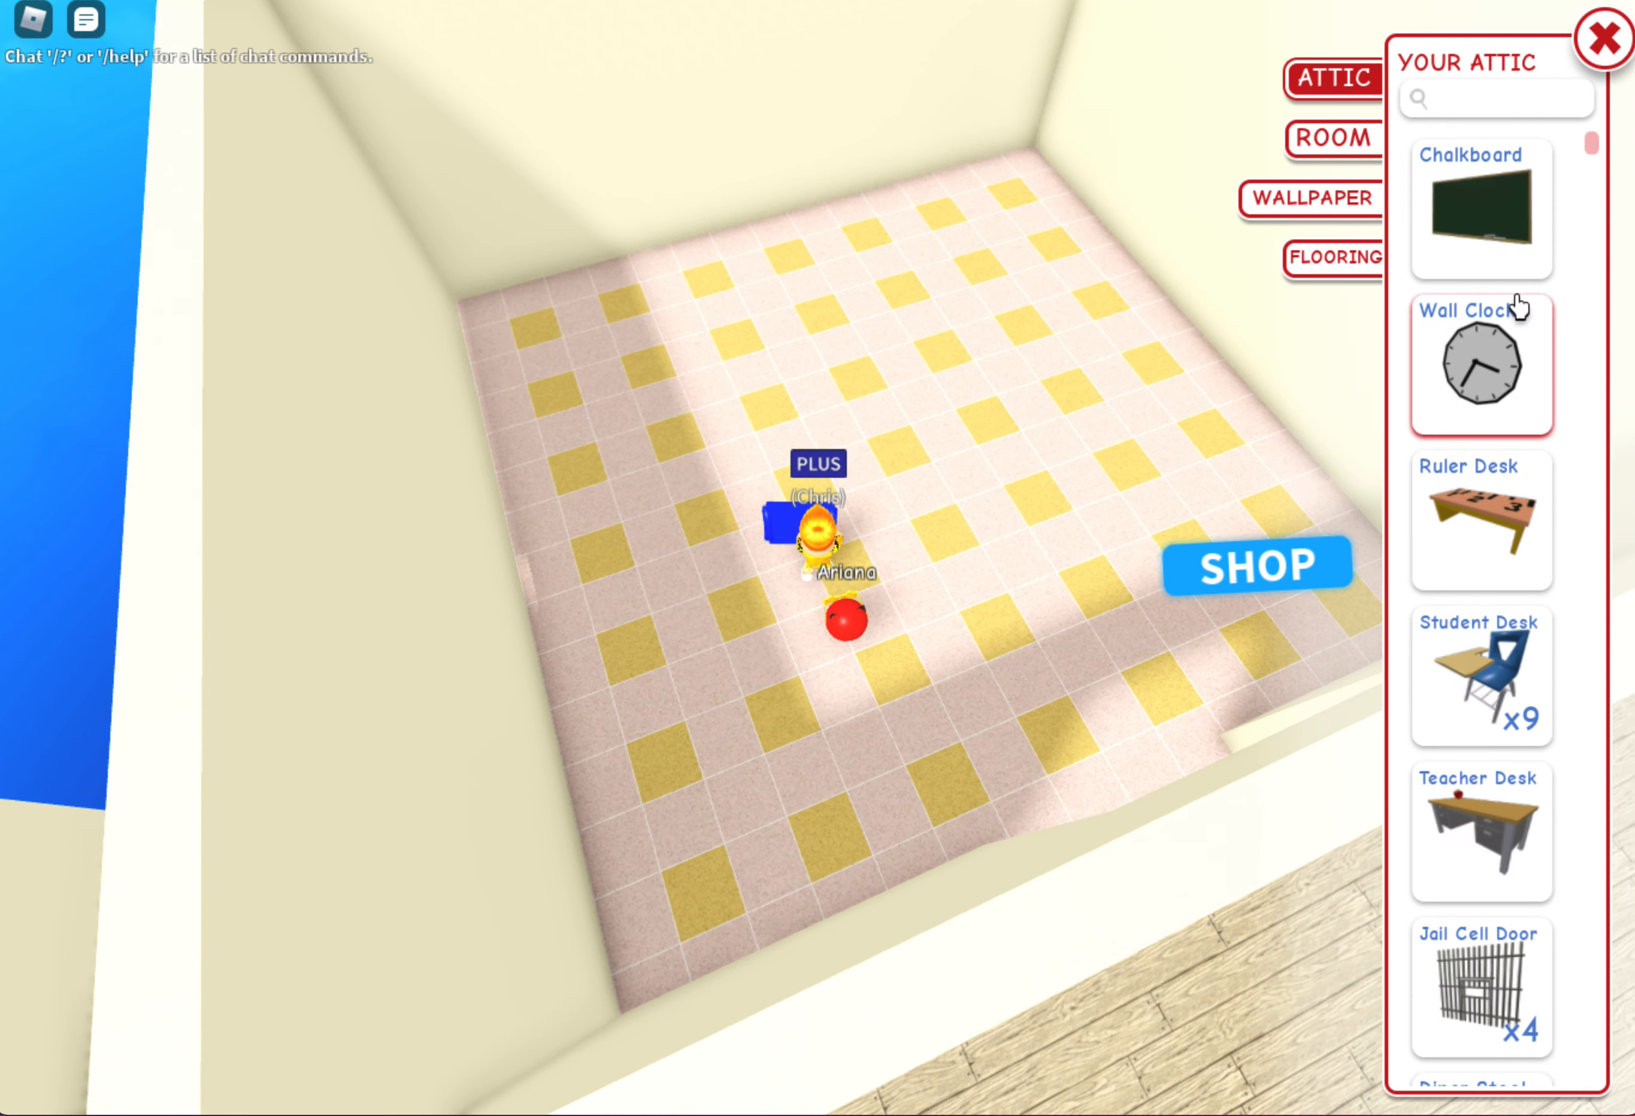
left_click(1479, 210)
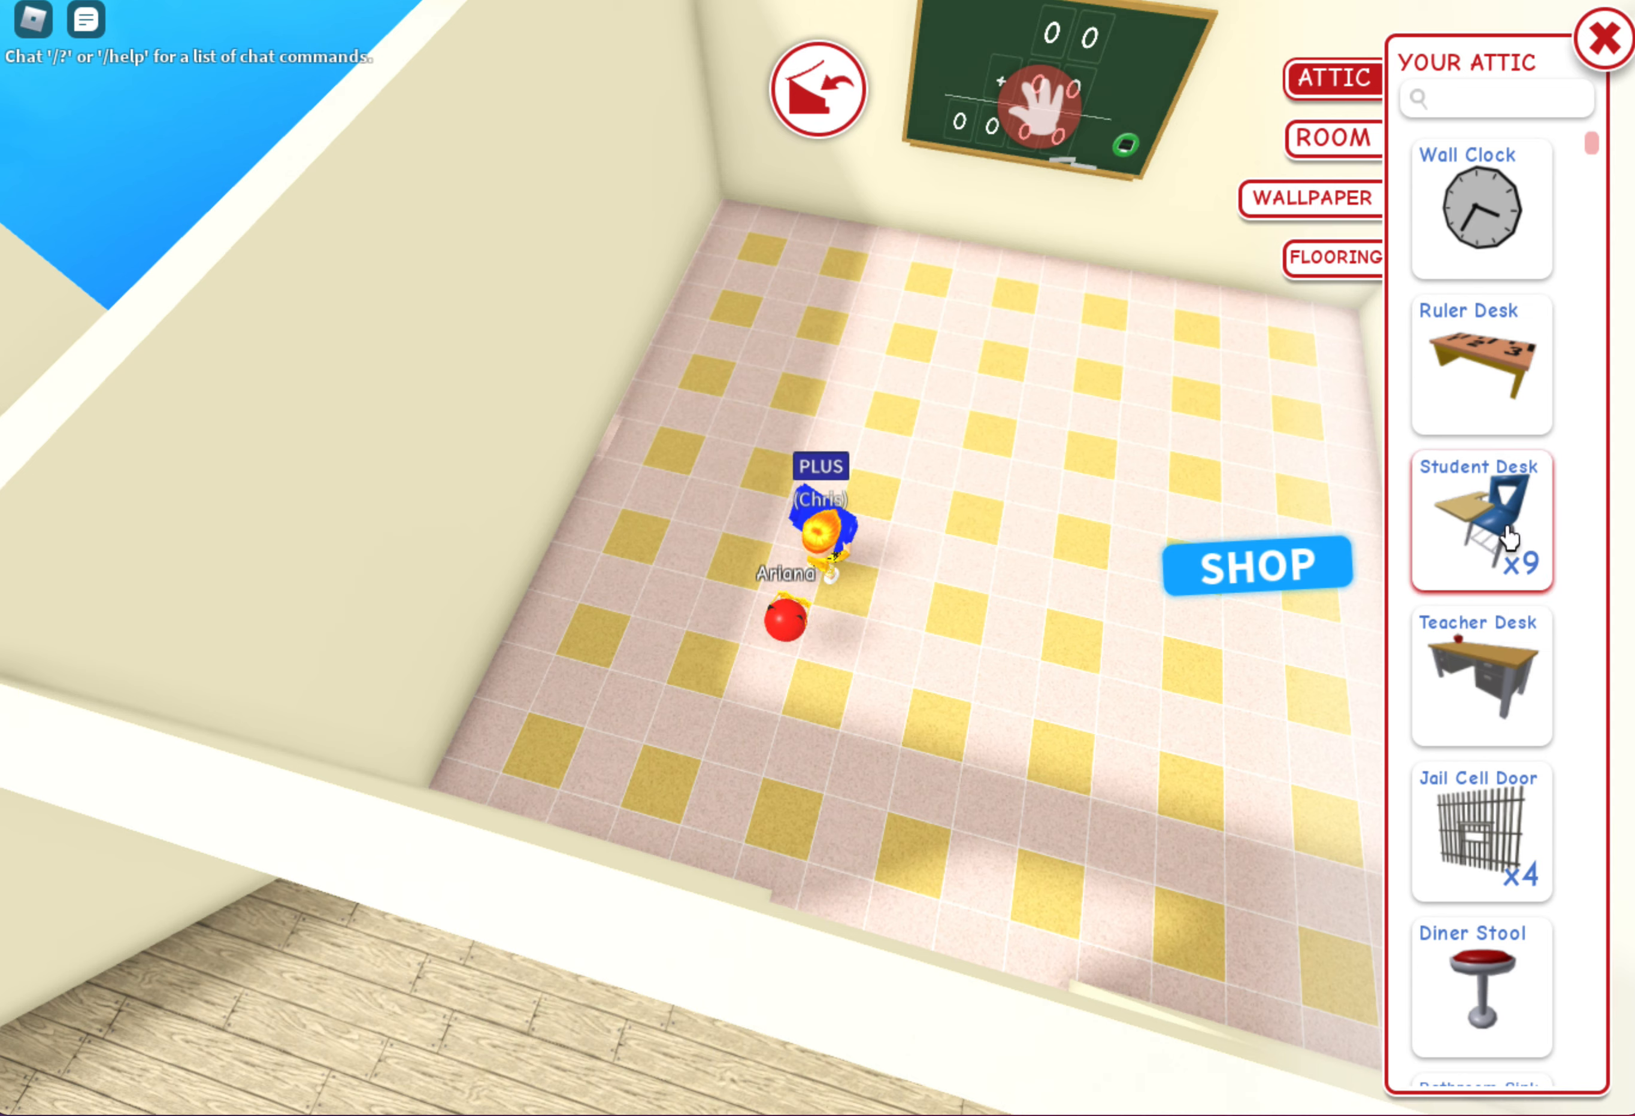
Take Student Desks out of the attic one by one and set them in rows on the tiled floor
left_click(1478, 519)
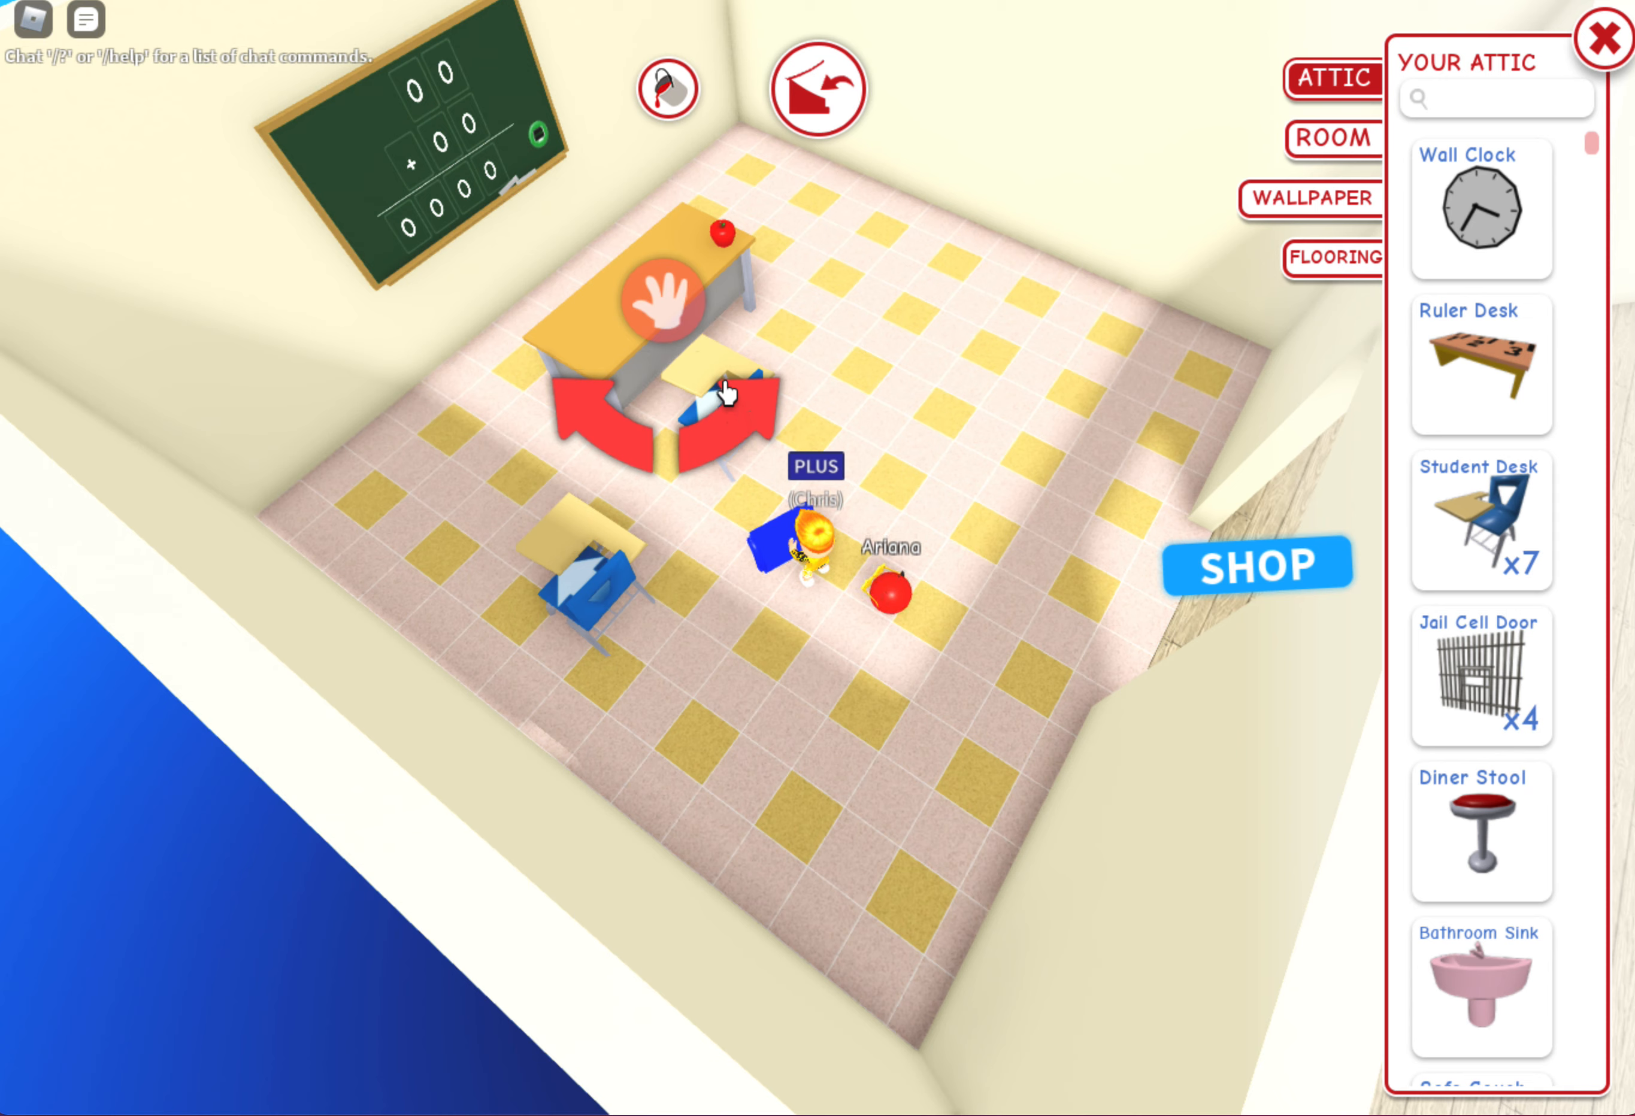
mouse_move(578, 417)
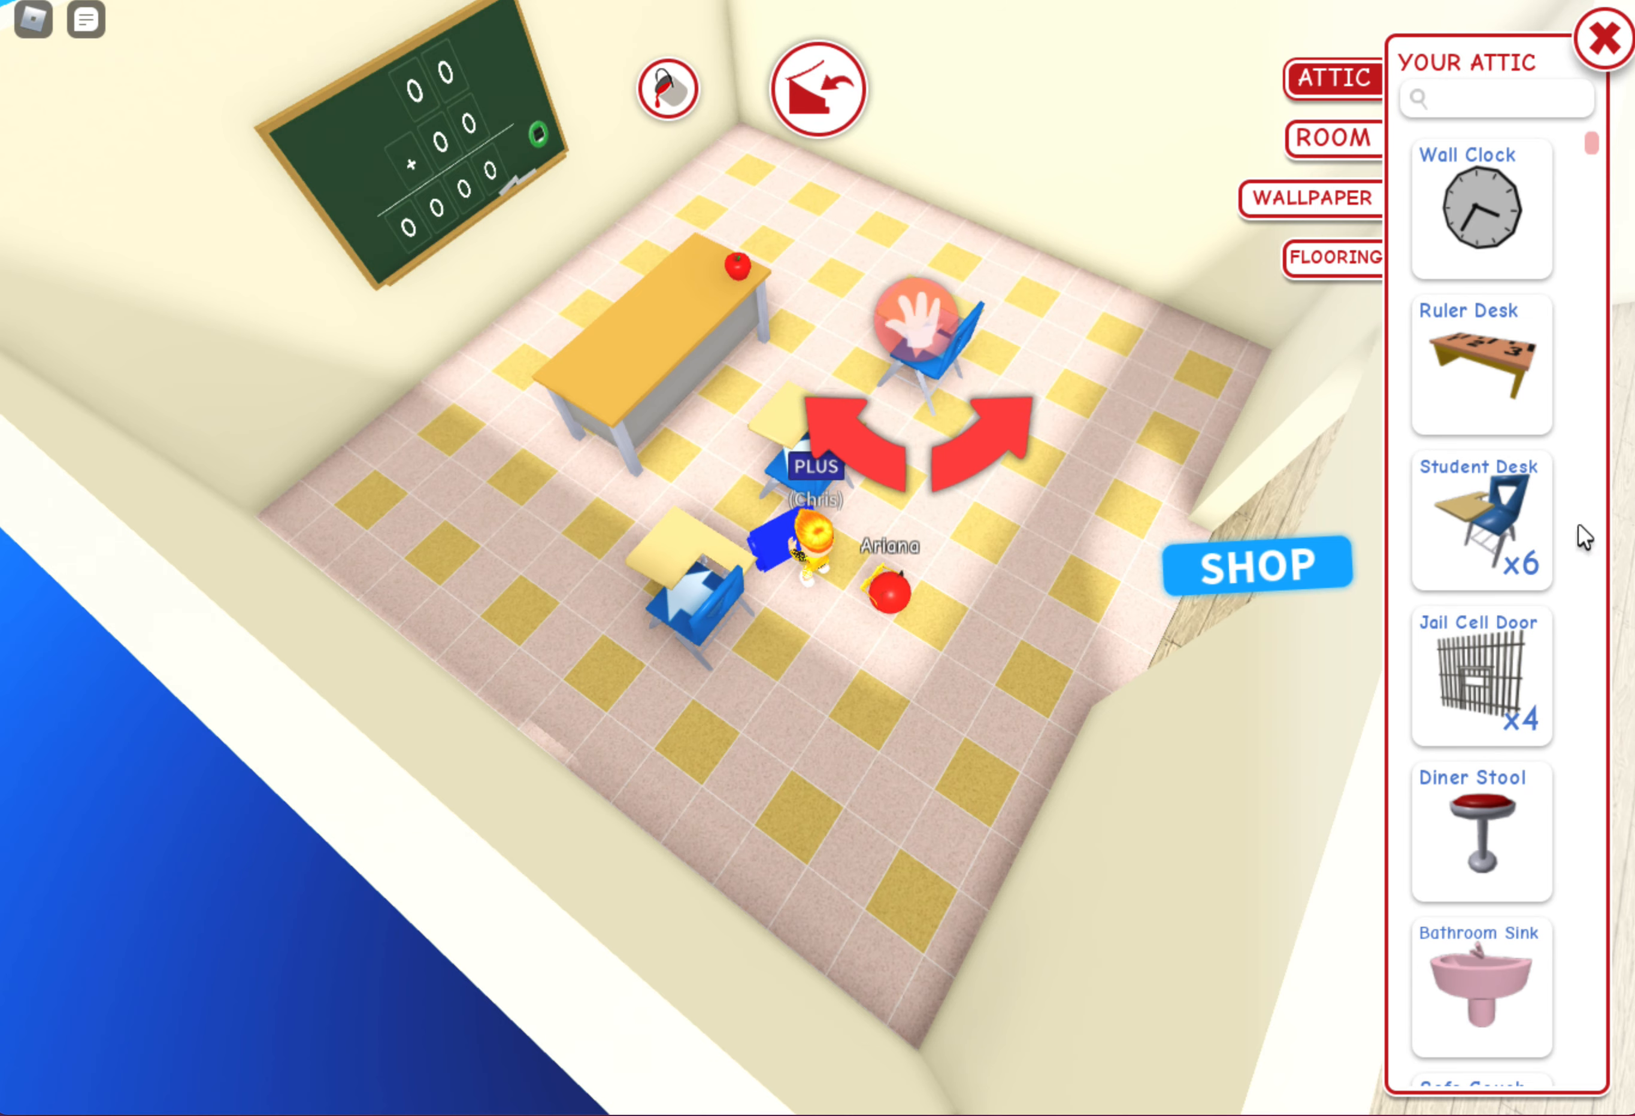
left_click(1477, 521)
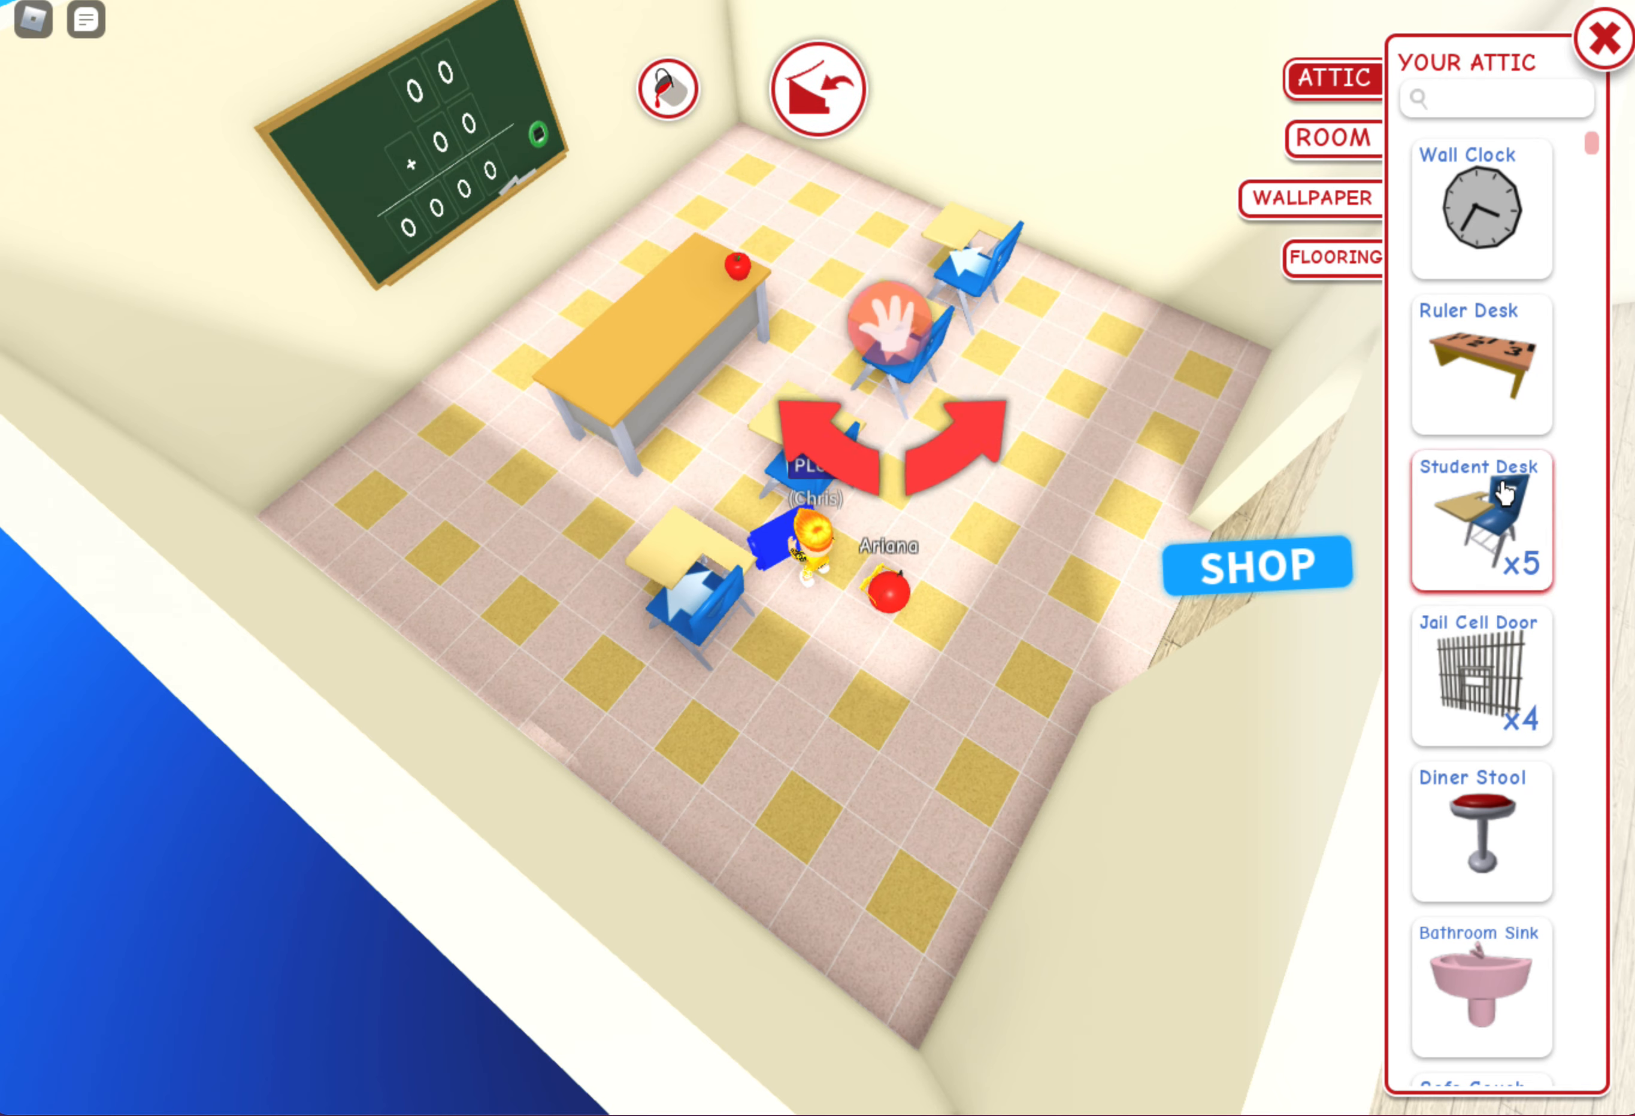
left_click(1478, 517)
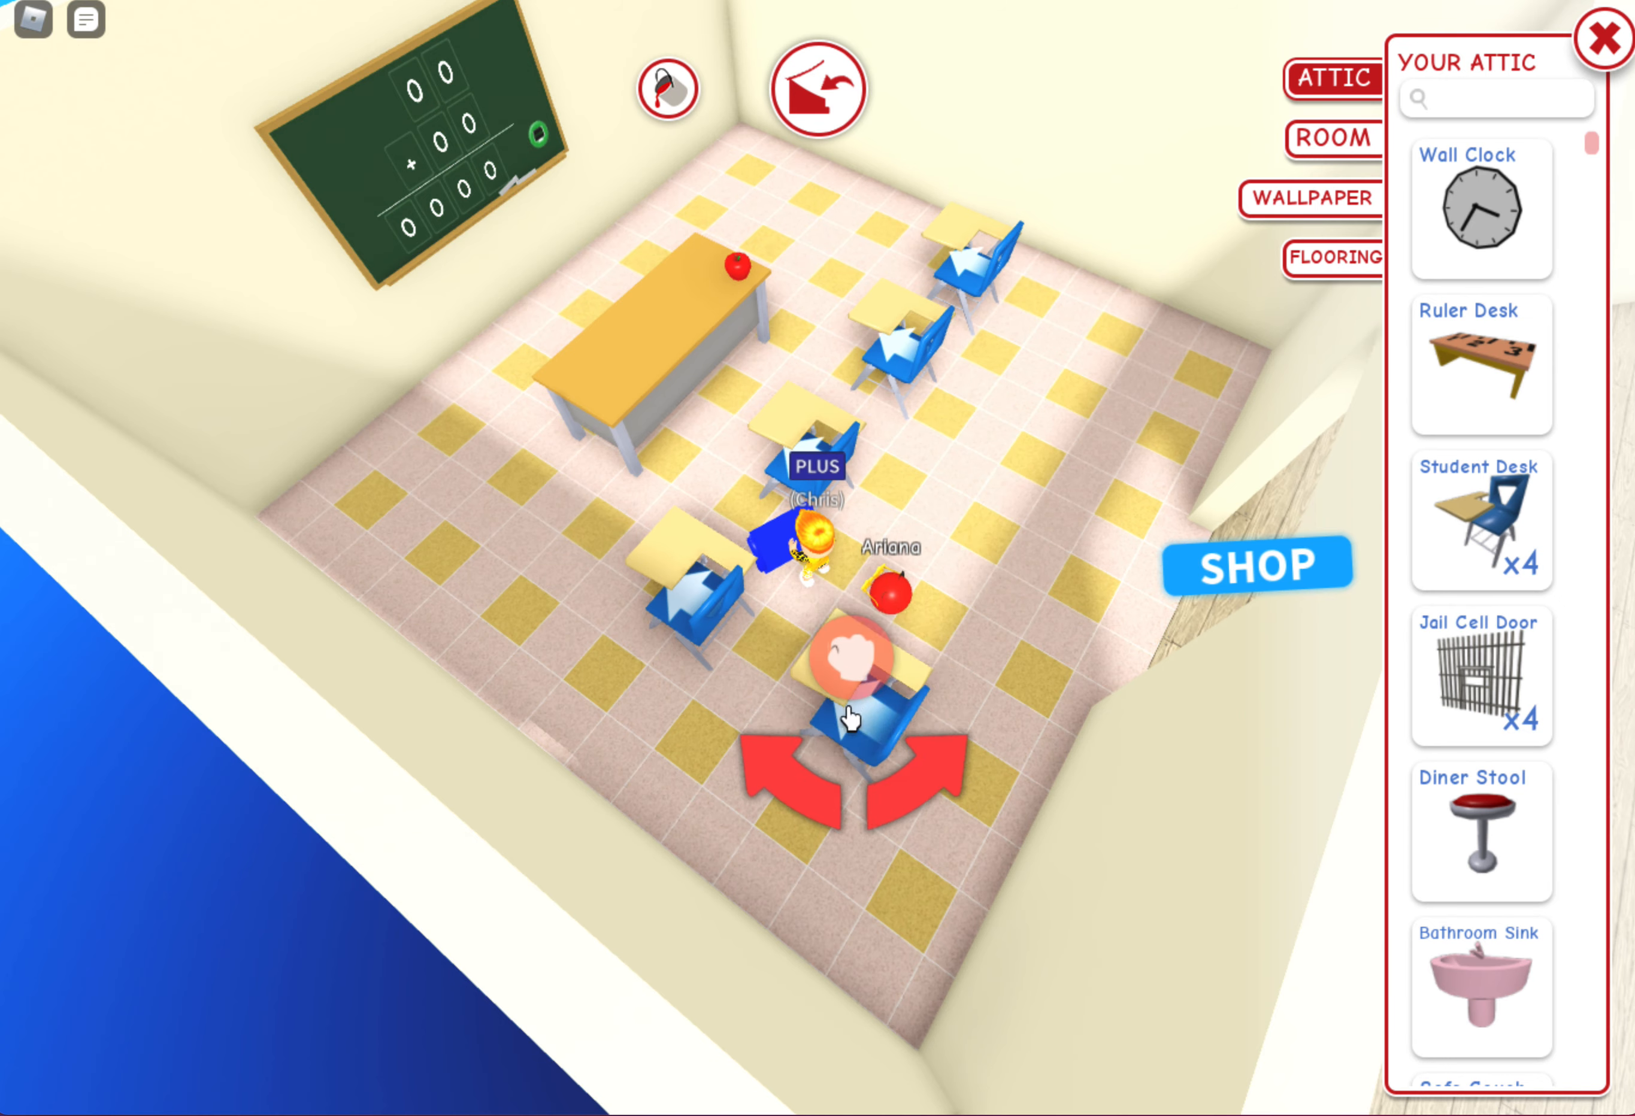
left_click(1478, 521)
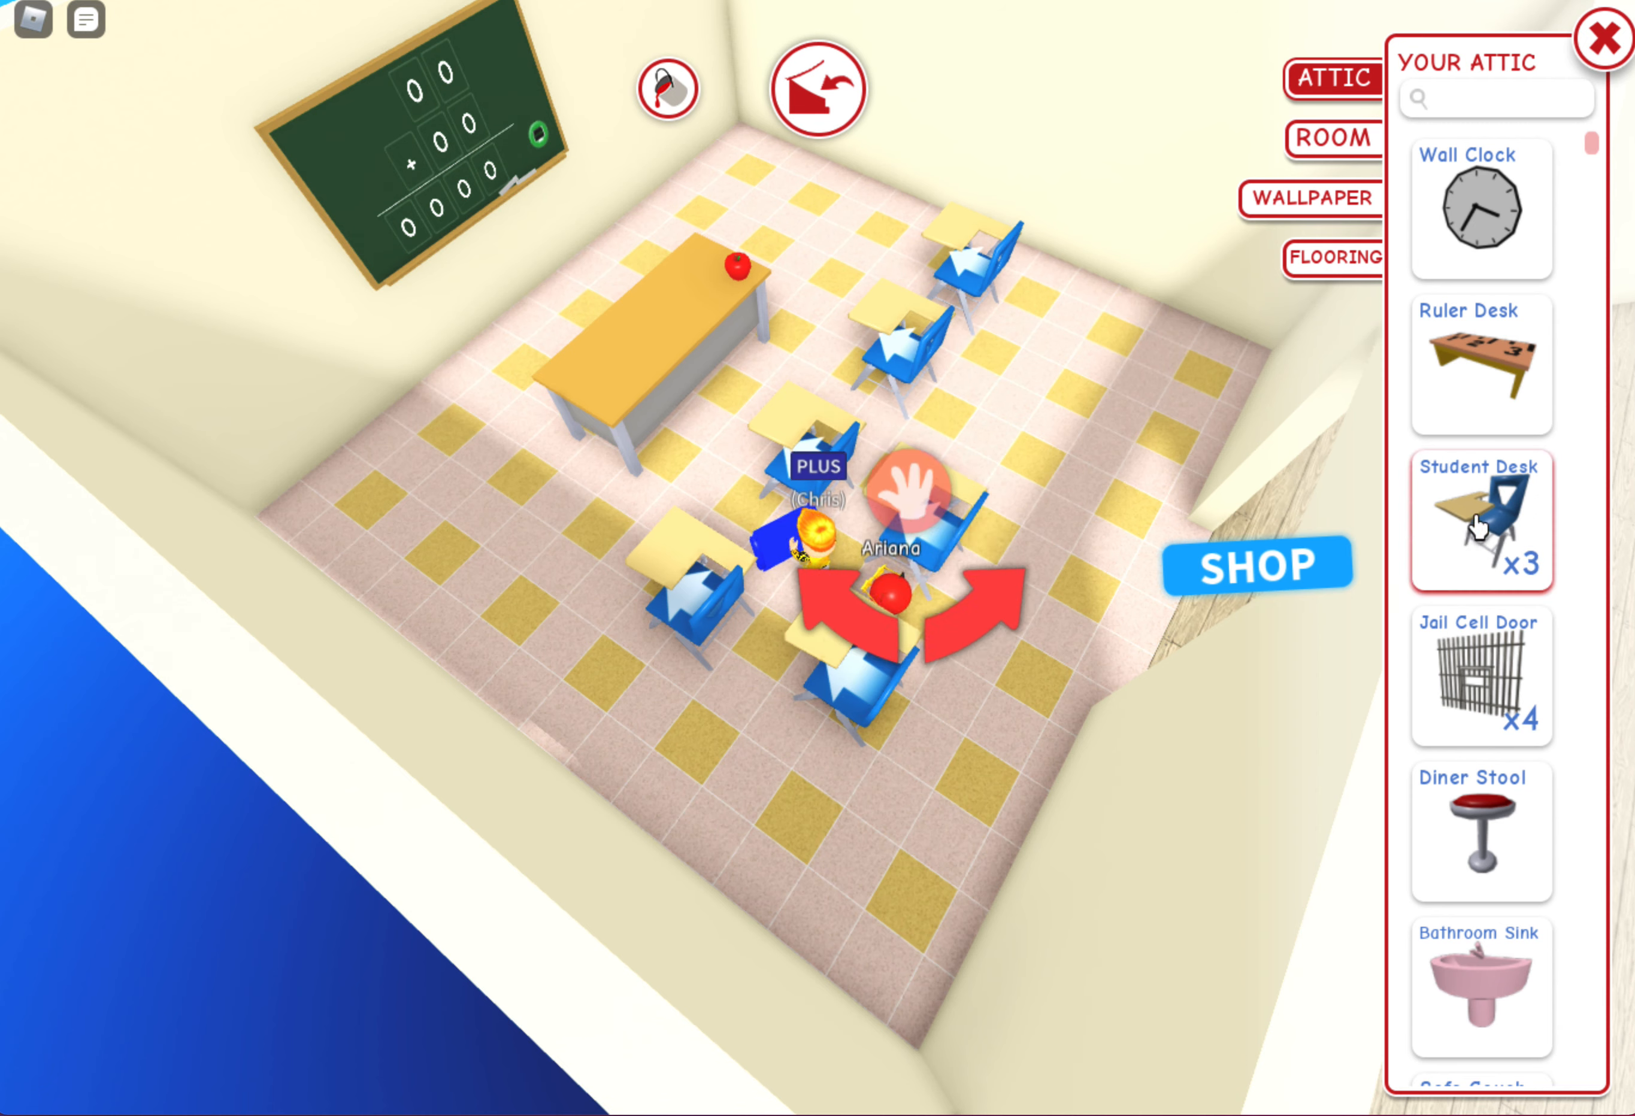
left_click(1479, 521)
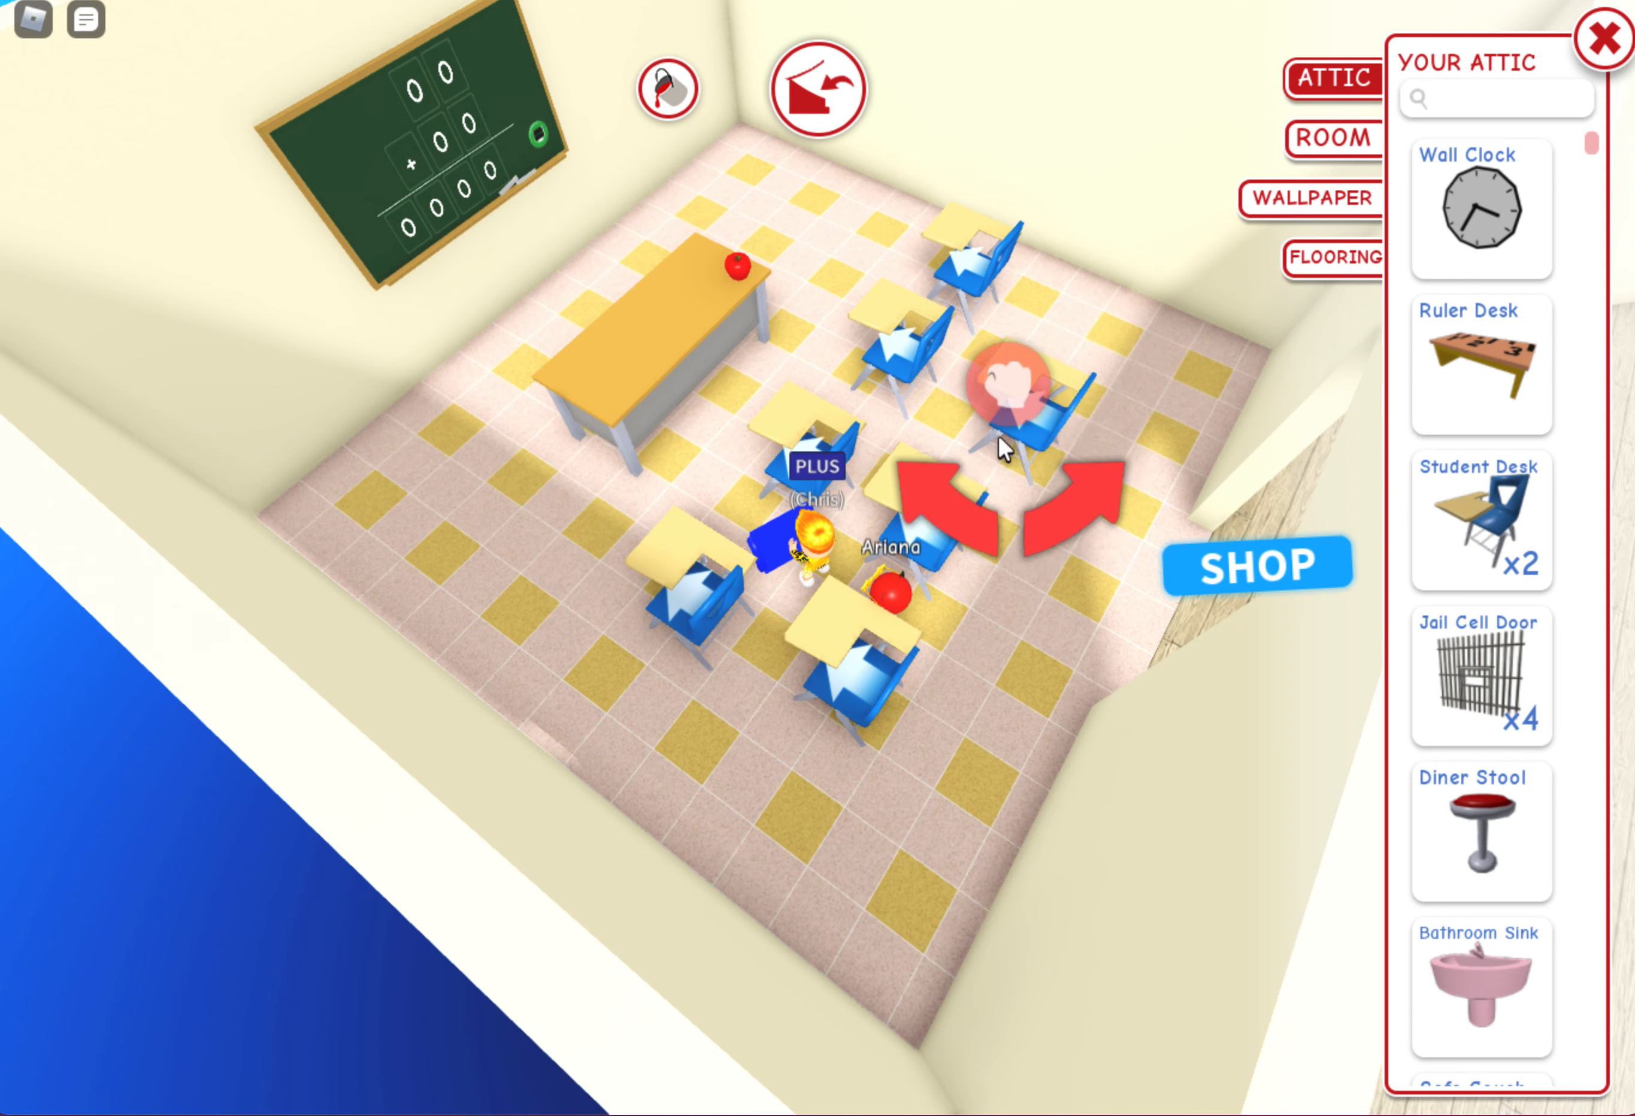
mouse_move(1106, 437)
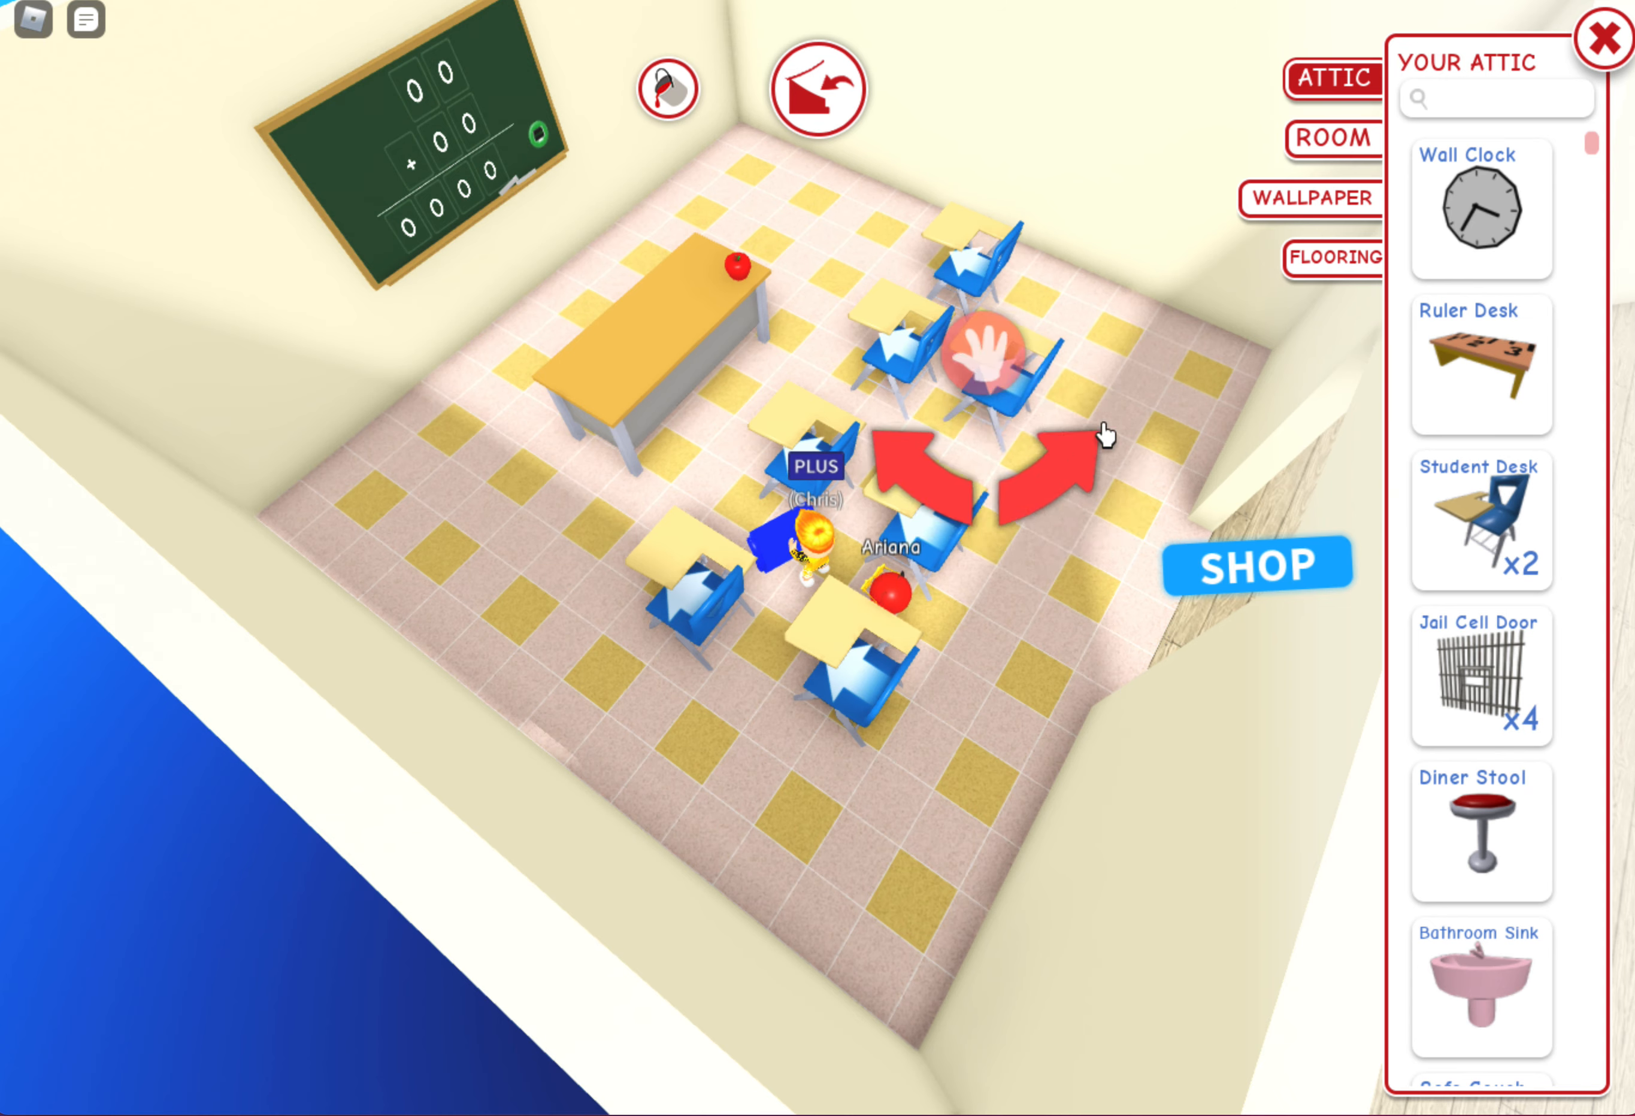
scroll("down", 3)
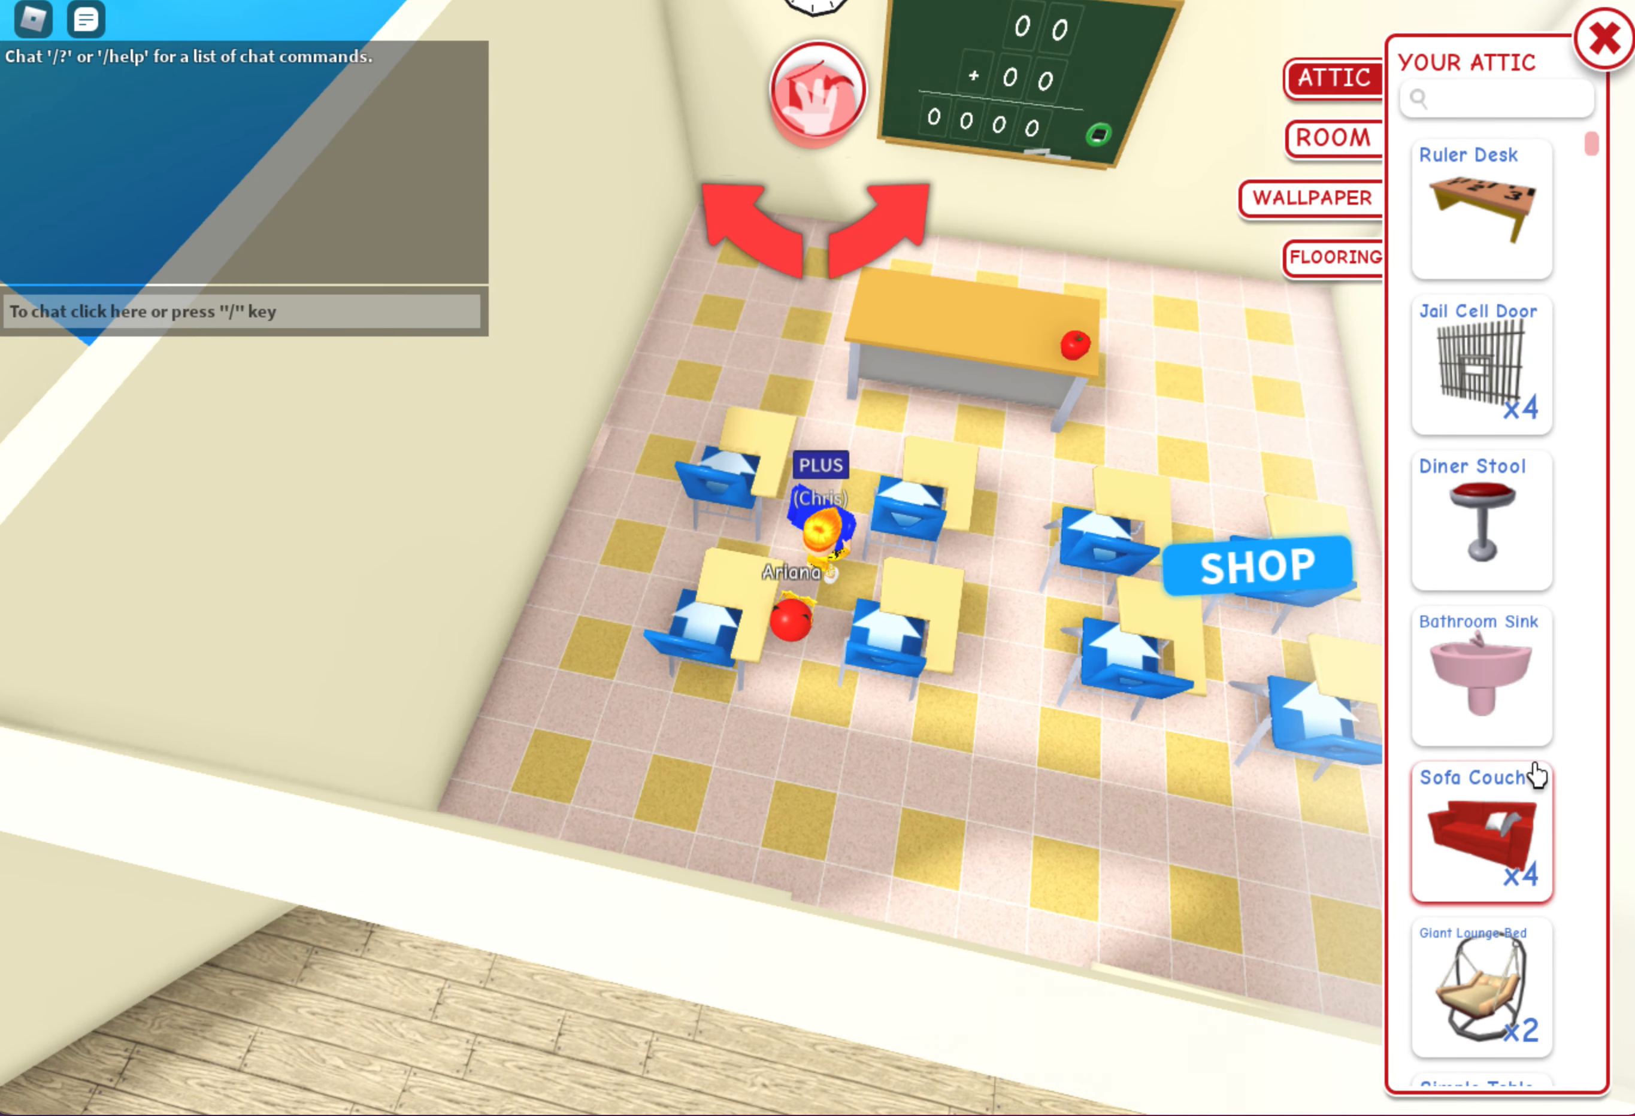
Take the Ruler Desk out of the attic and set it at the front beside the chalkboard
scroll("down", 3)
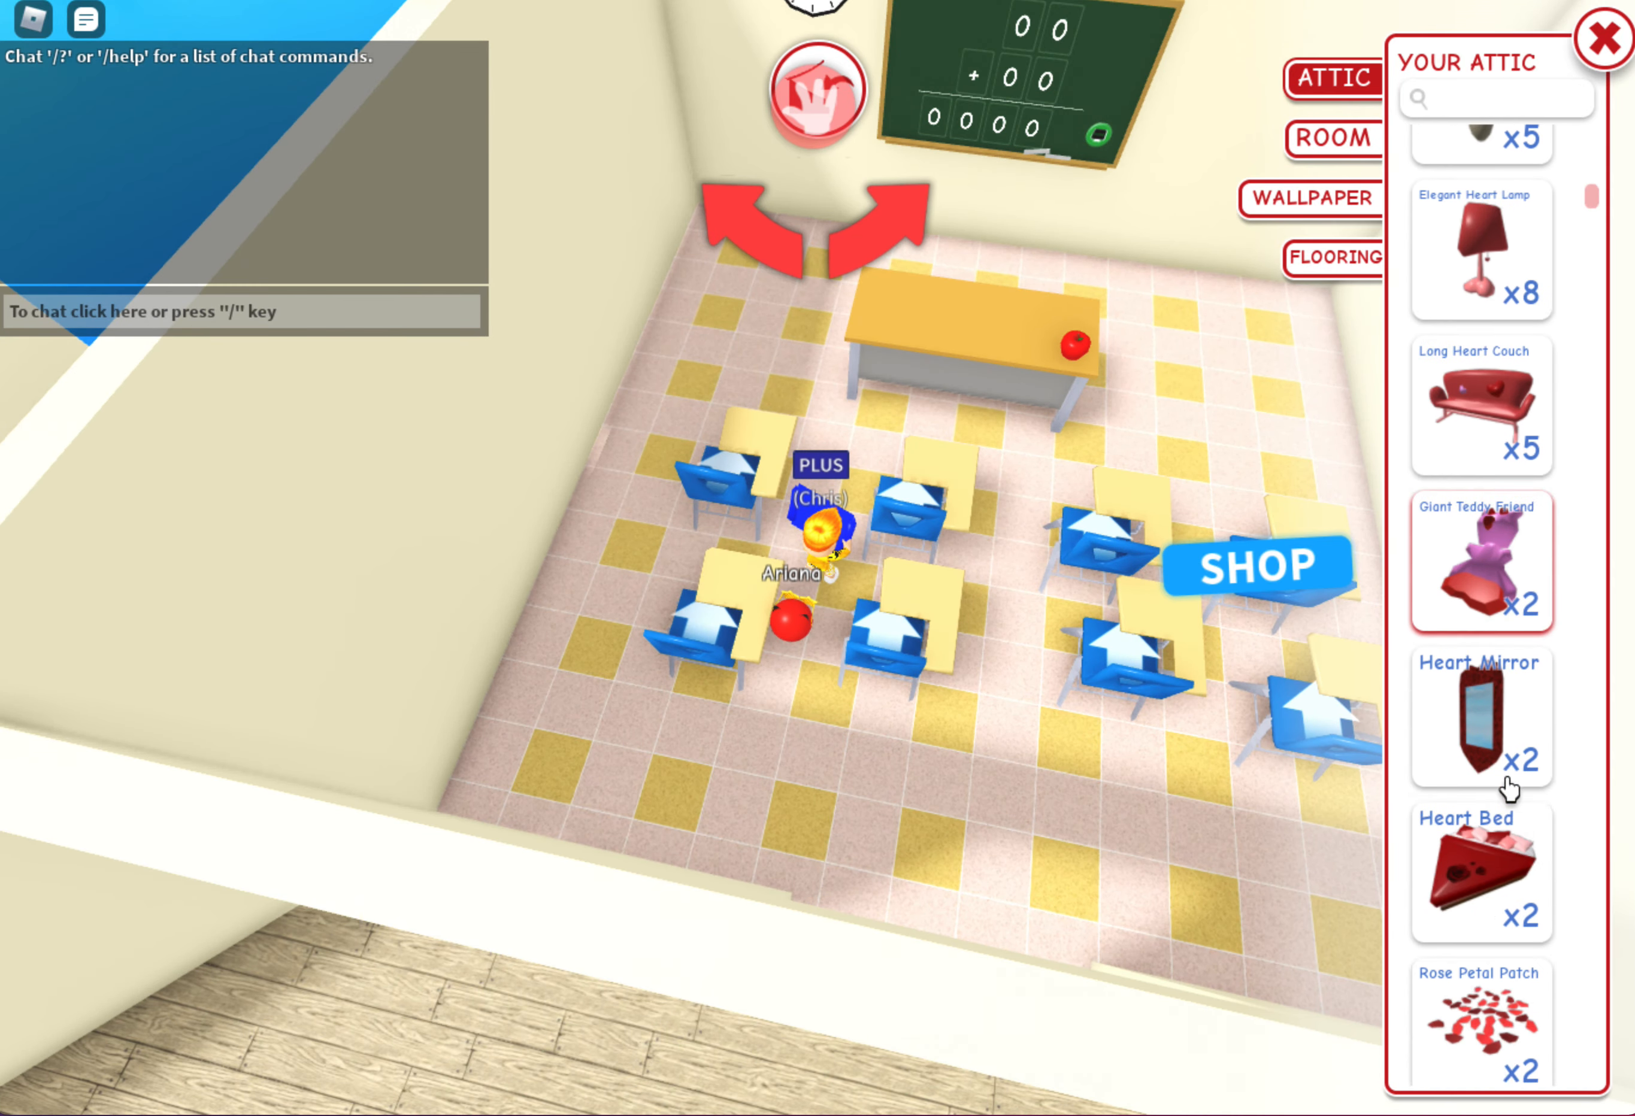
scroll("down", 3)
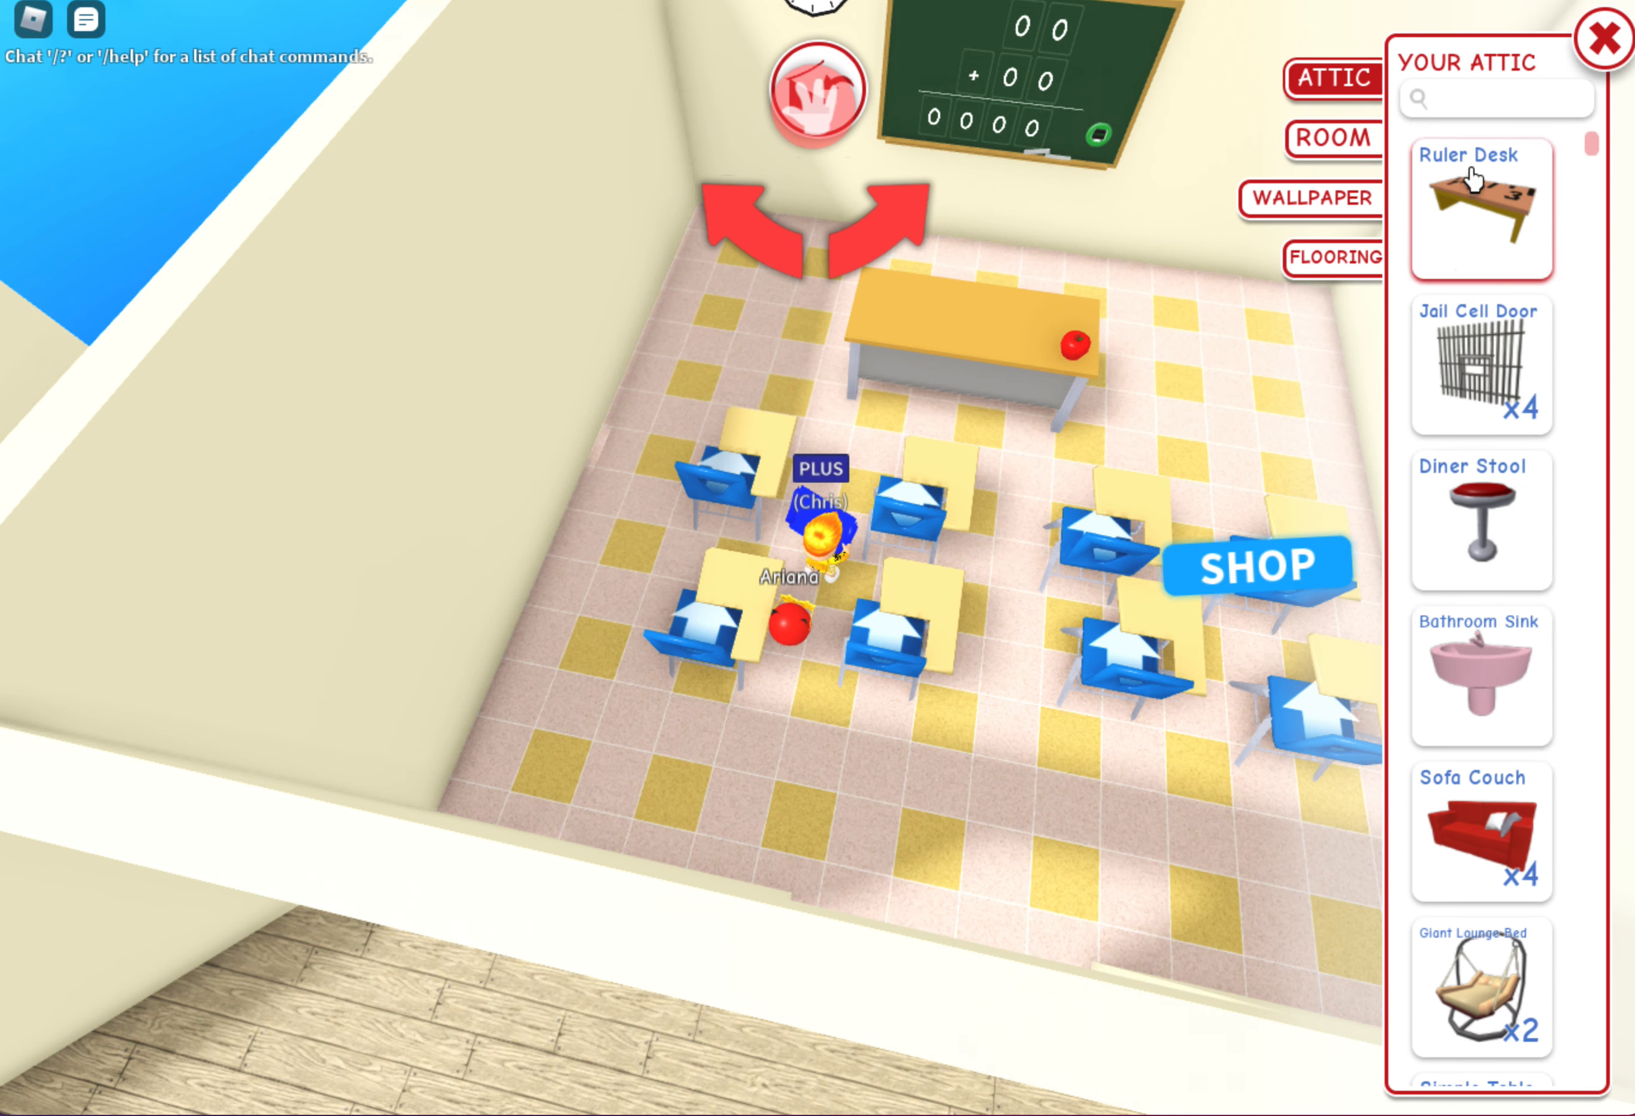
left_click(1477, 206)
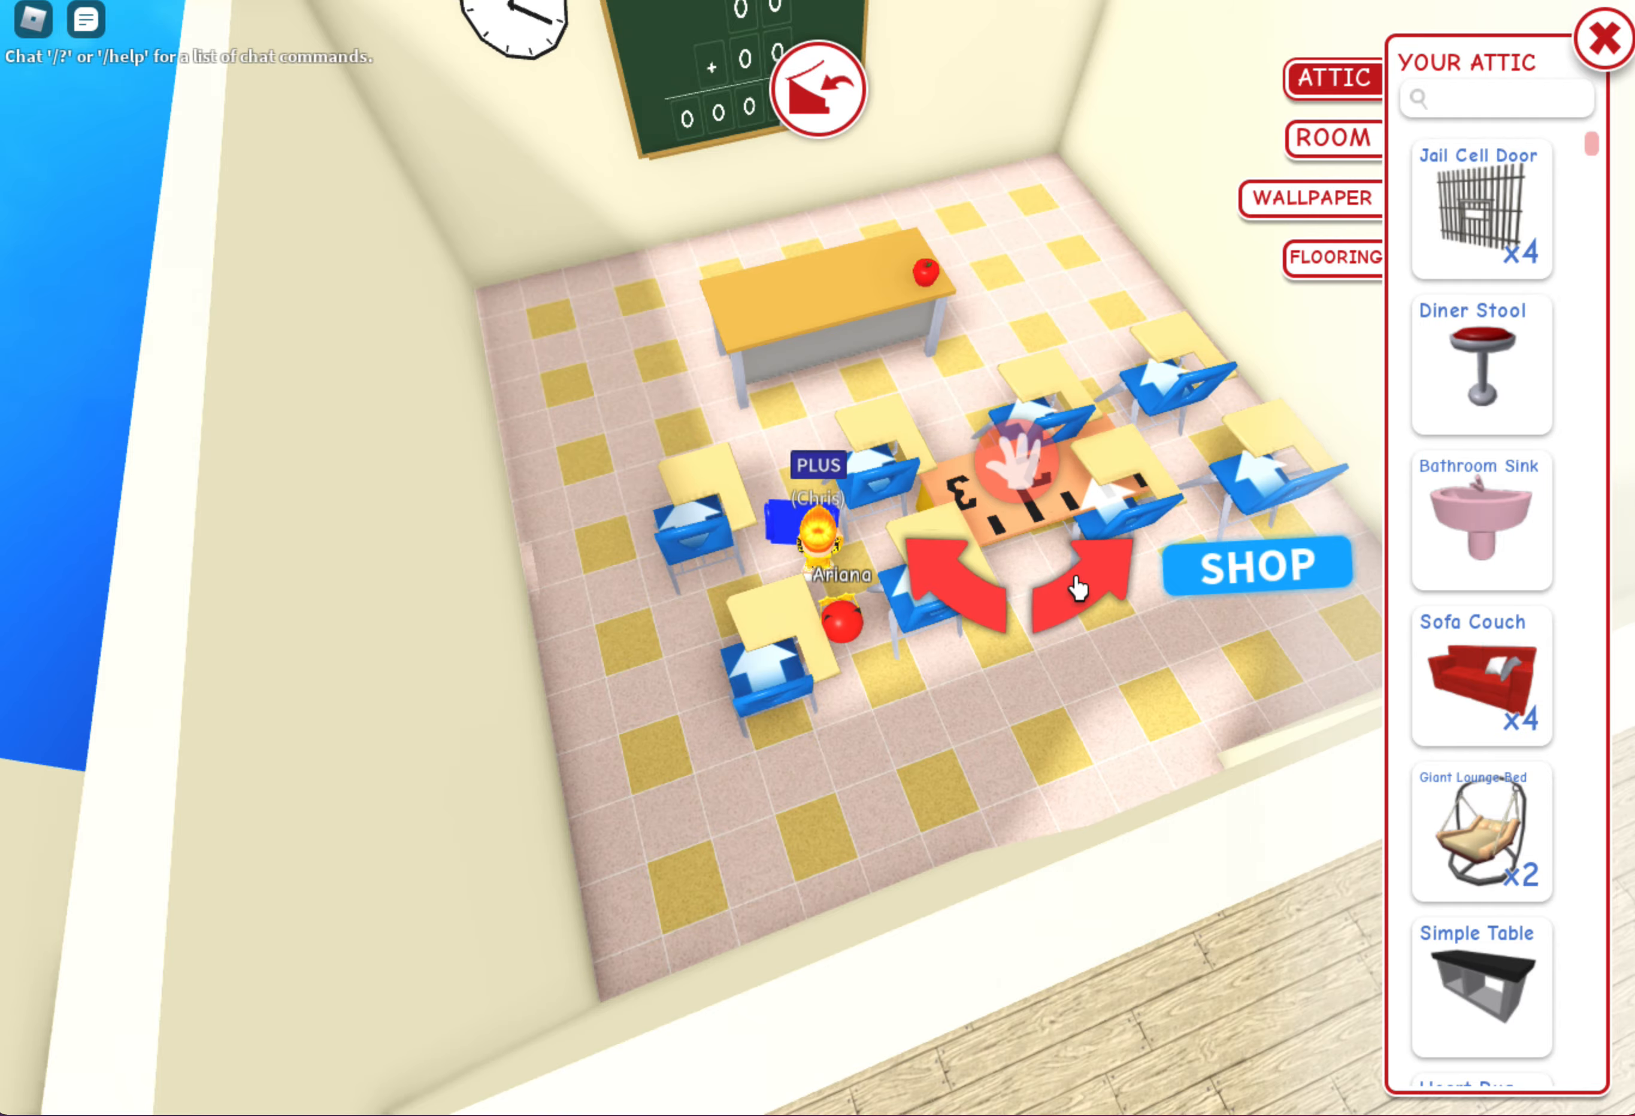
mouse_move(1163, 138)
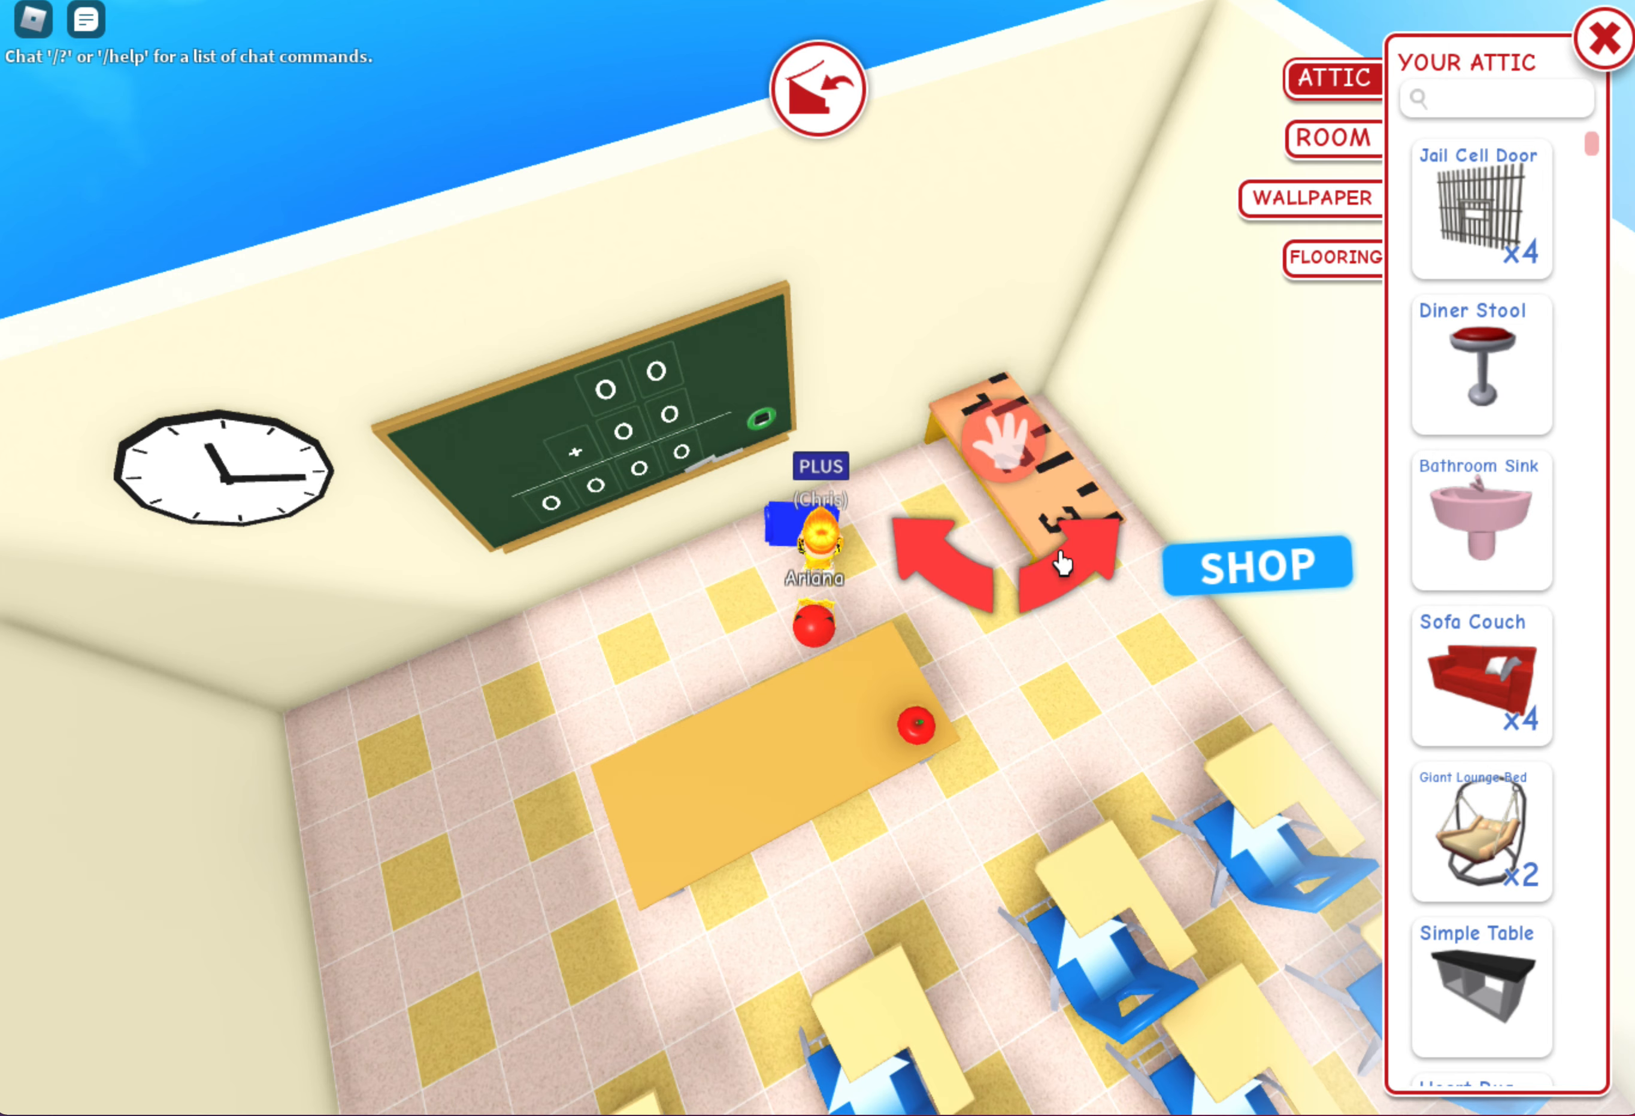
mouse_move(797, 204)
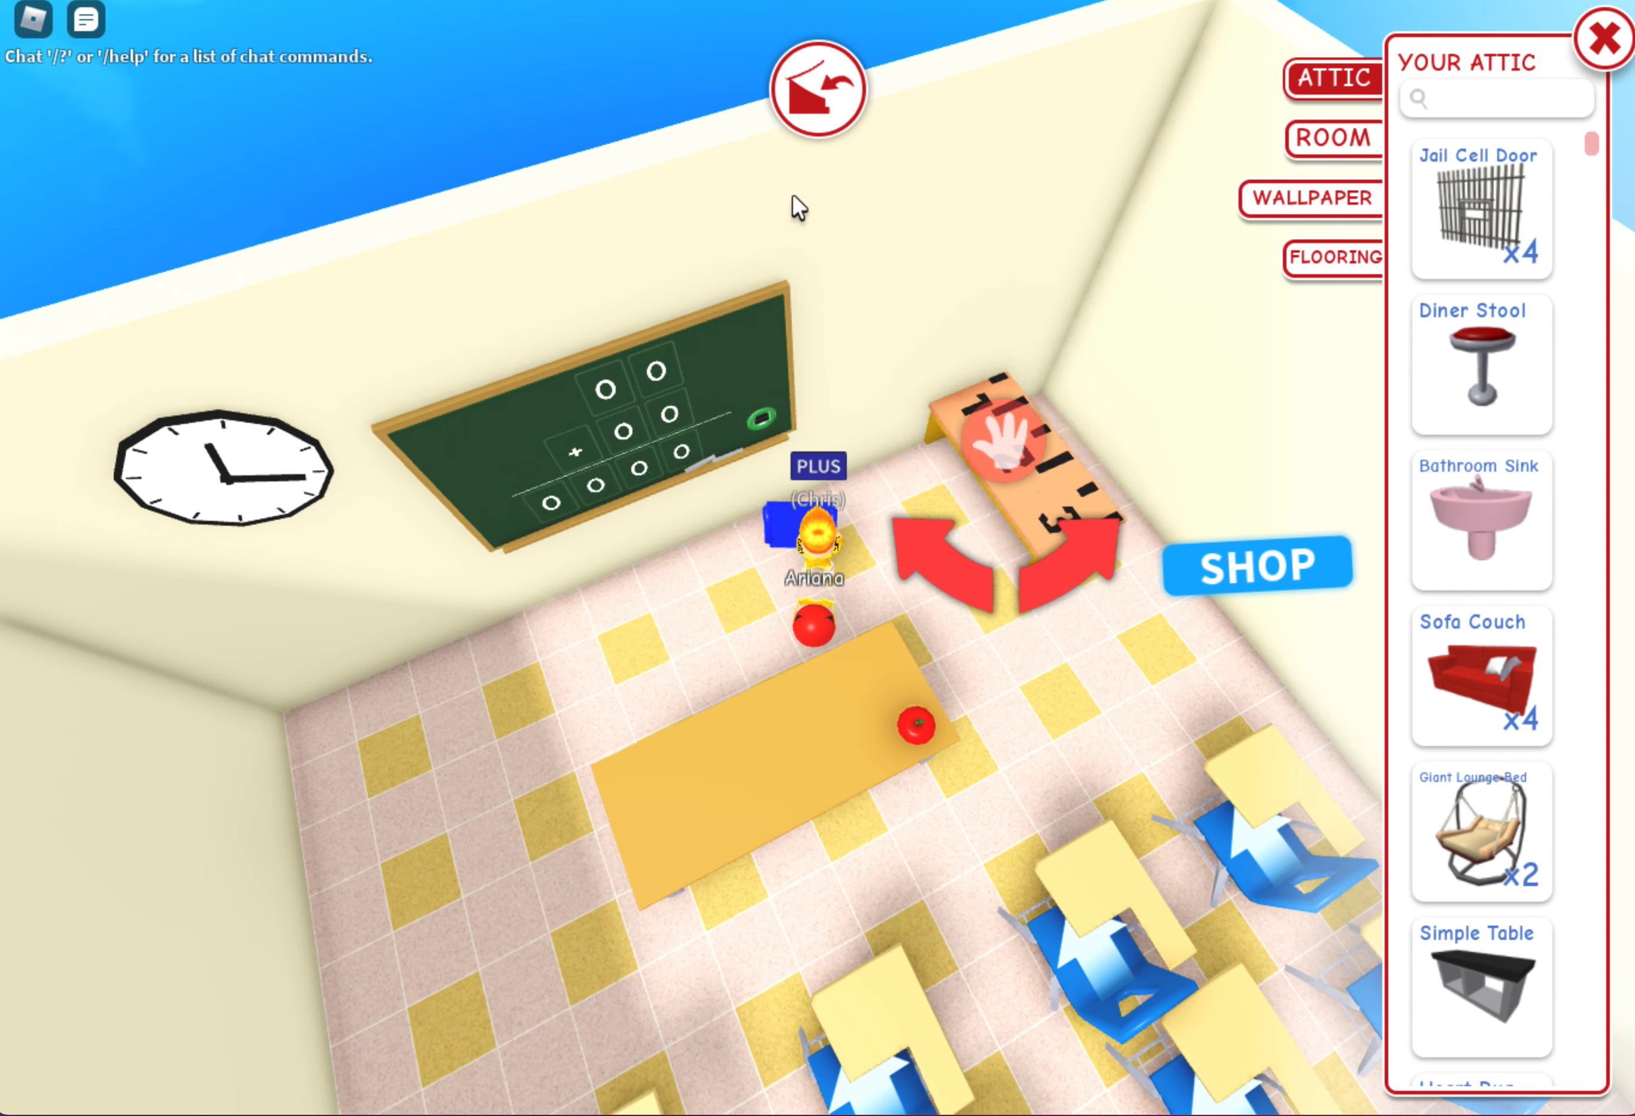
mouse_move(1352, 177)
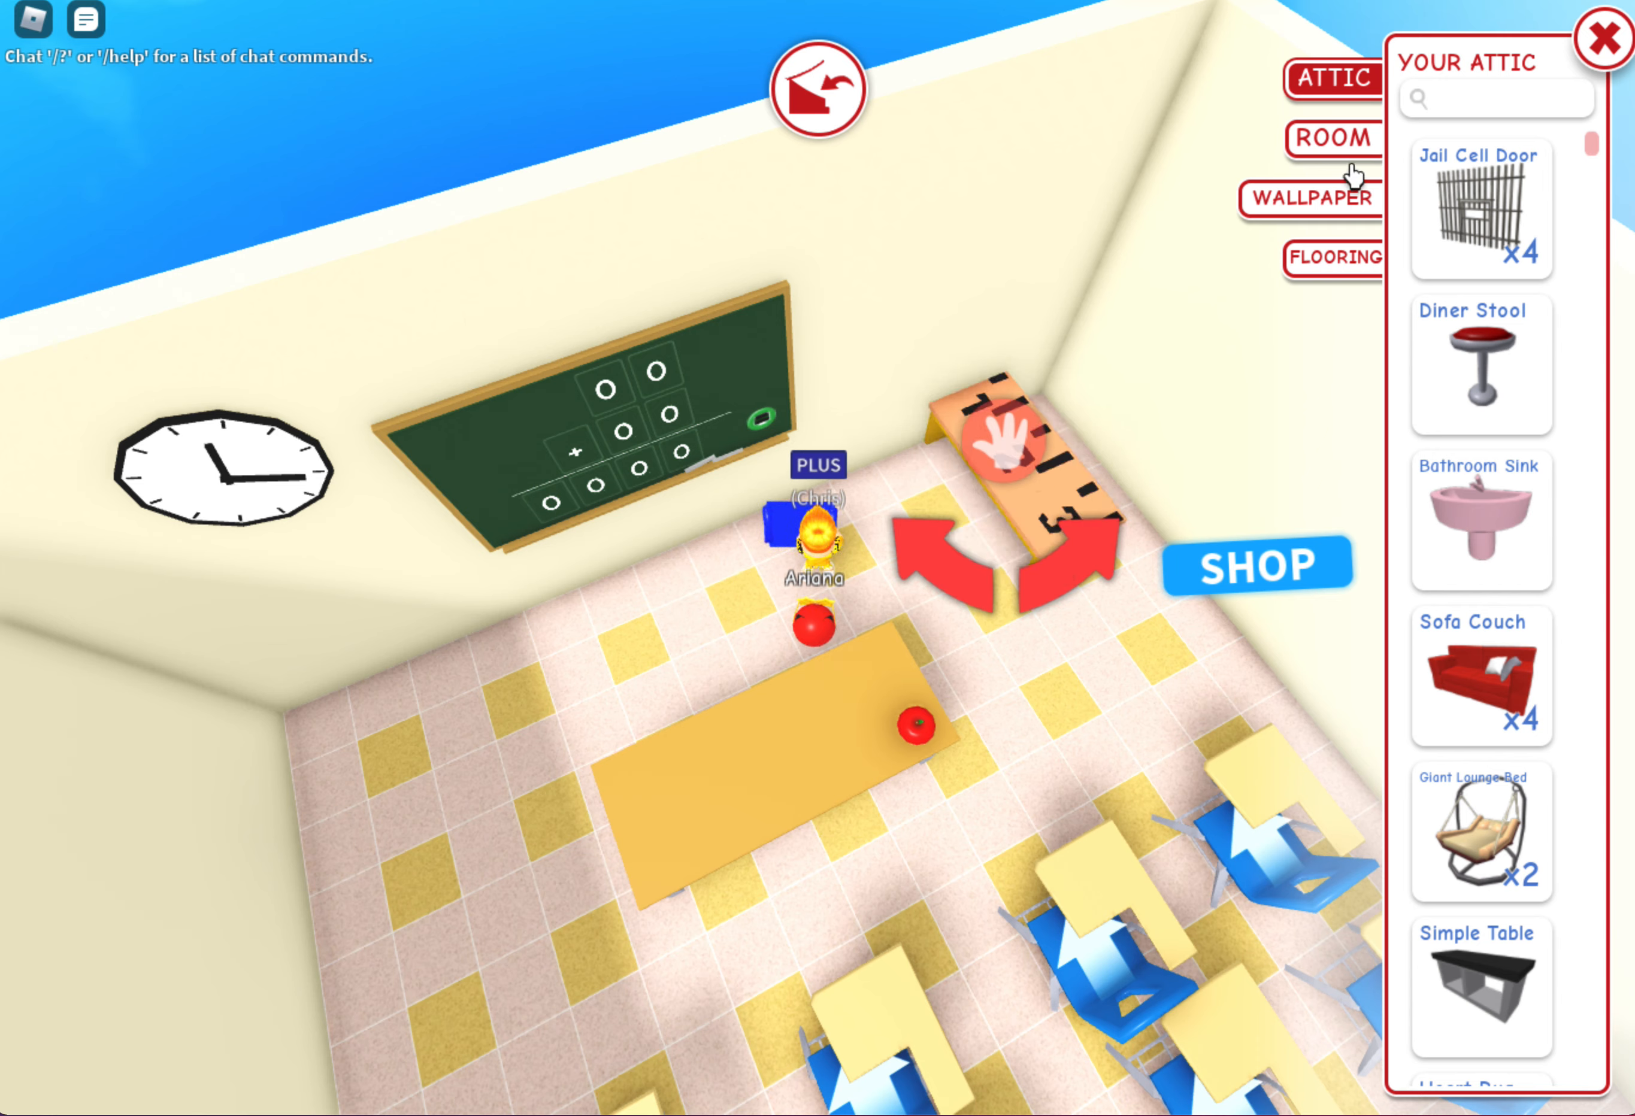
Browse the shop's School furniture category down to the Desk Chair
left_click(1256, 566)
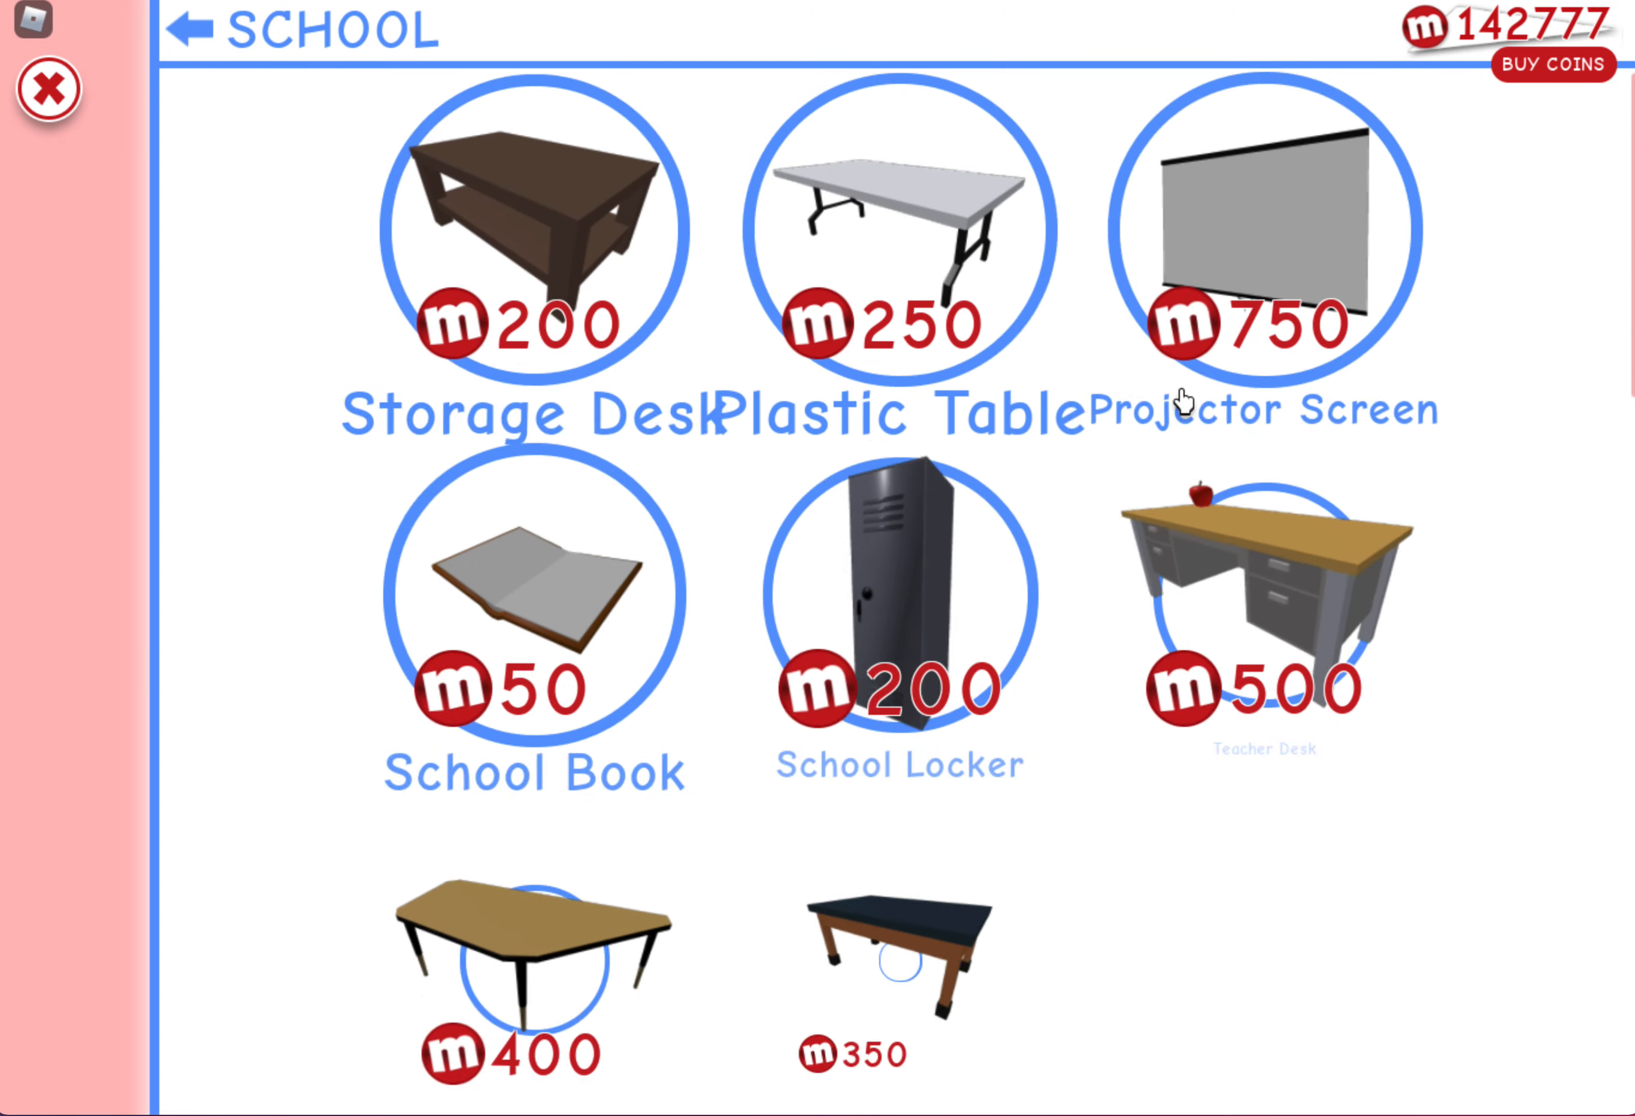
scroll("down", 3)
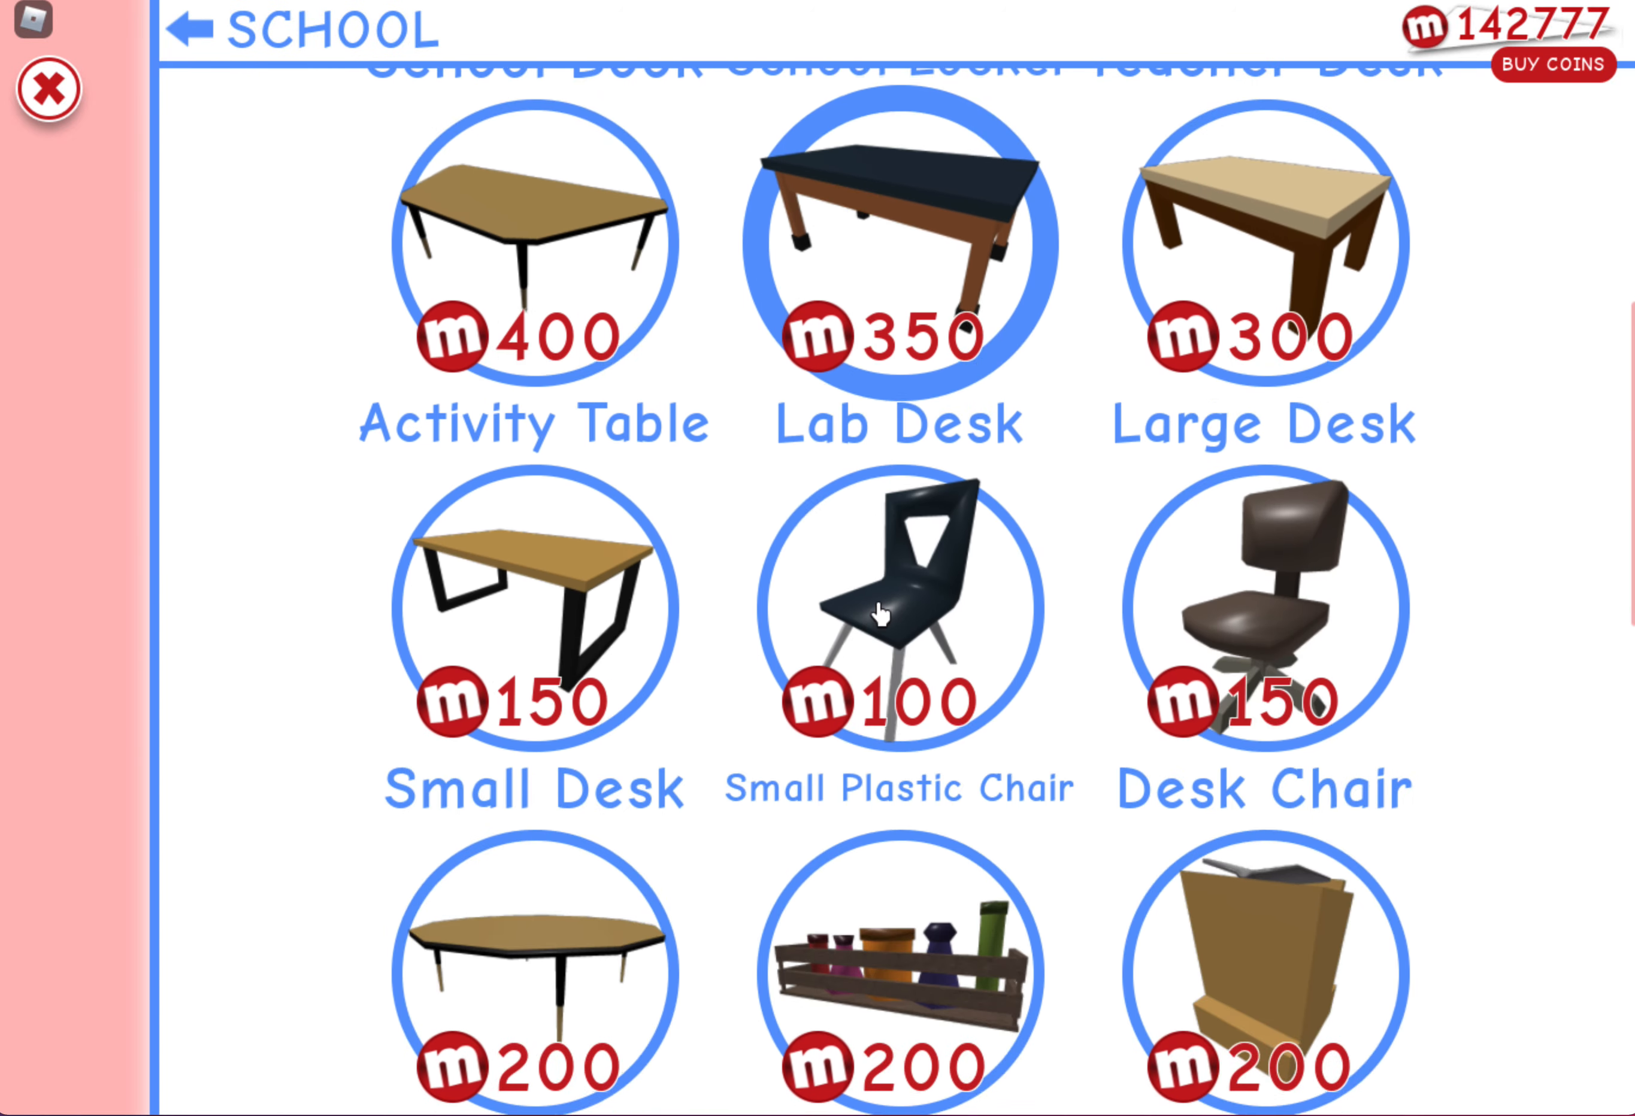
scroll("up", 3)
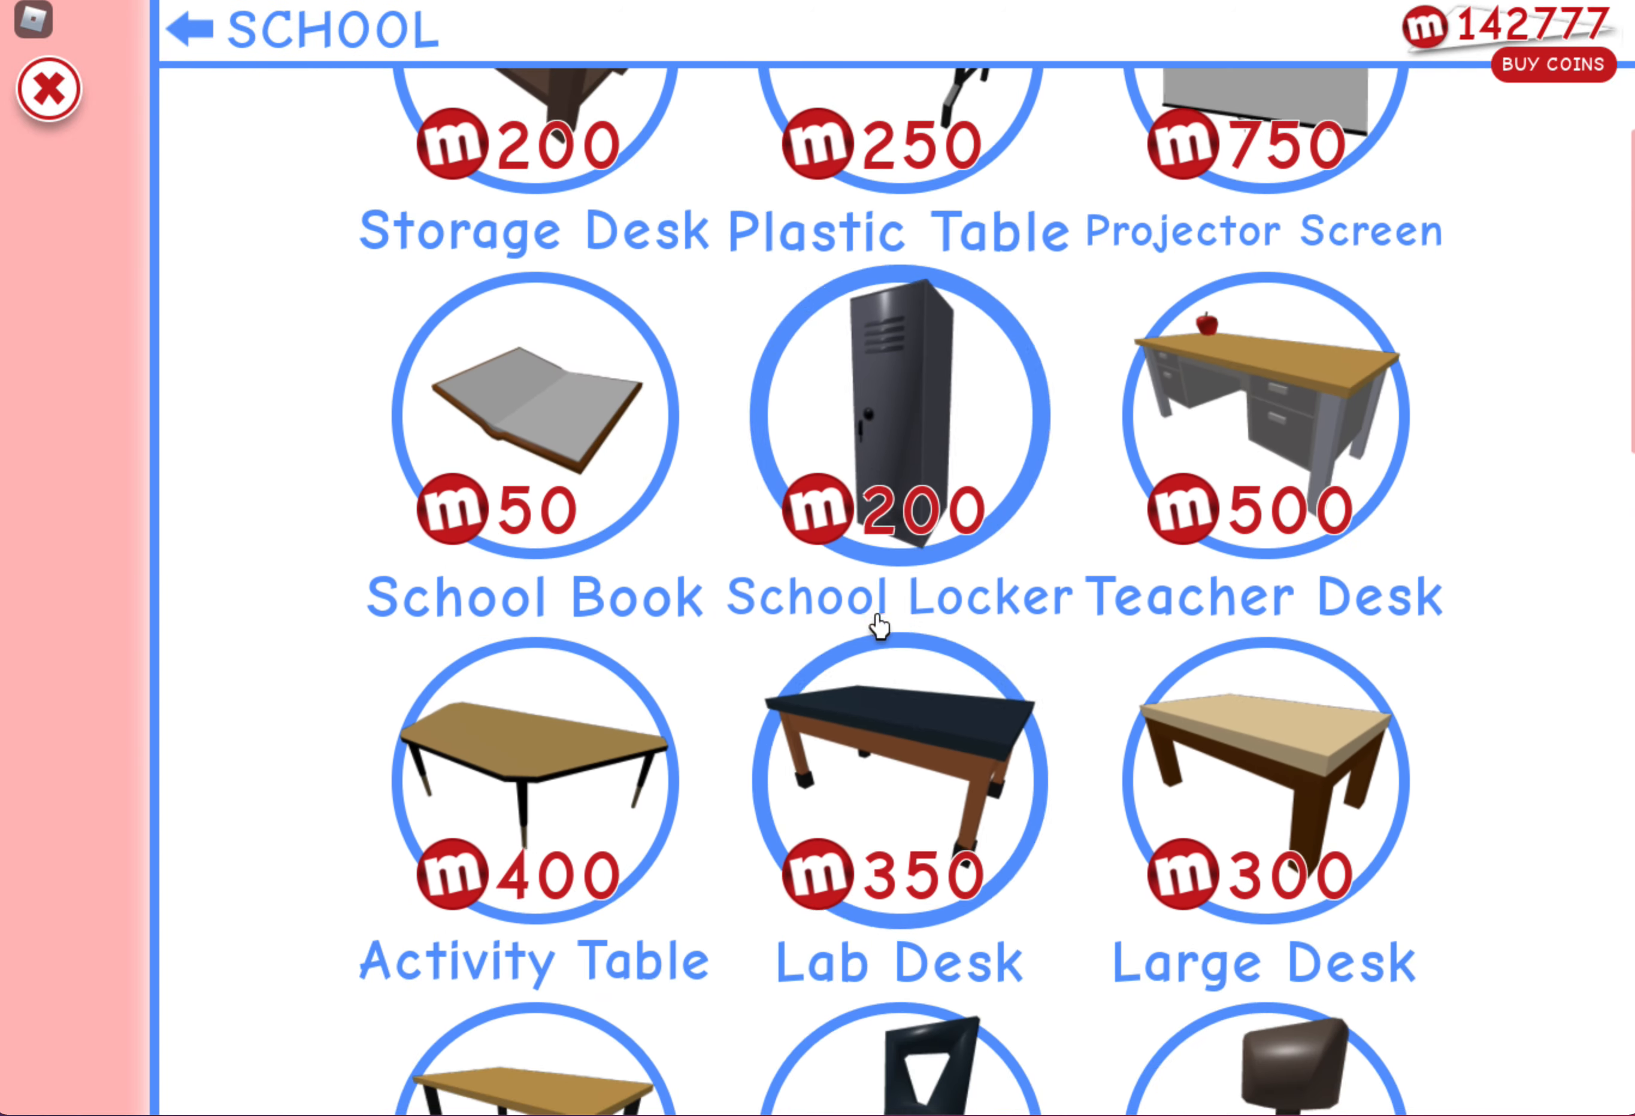
scroll("down", 3)
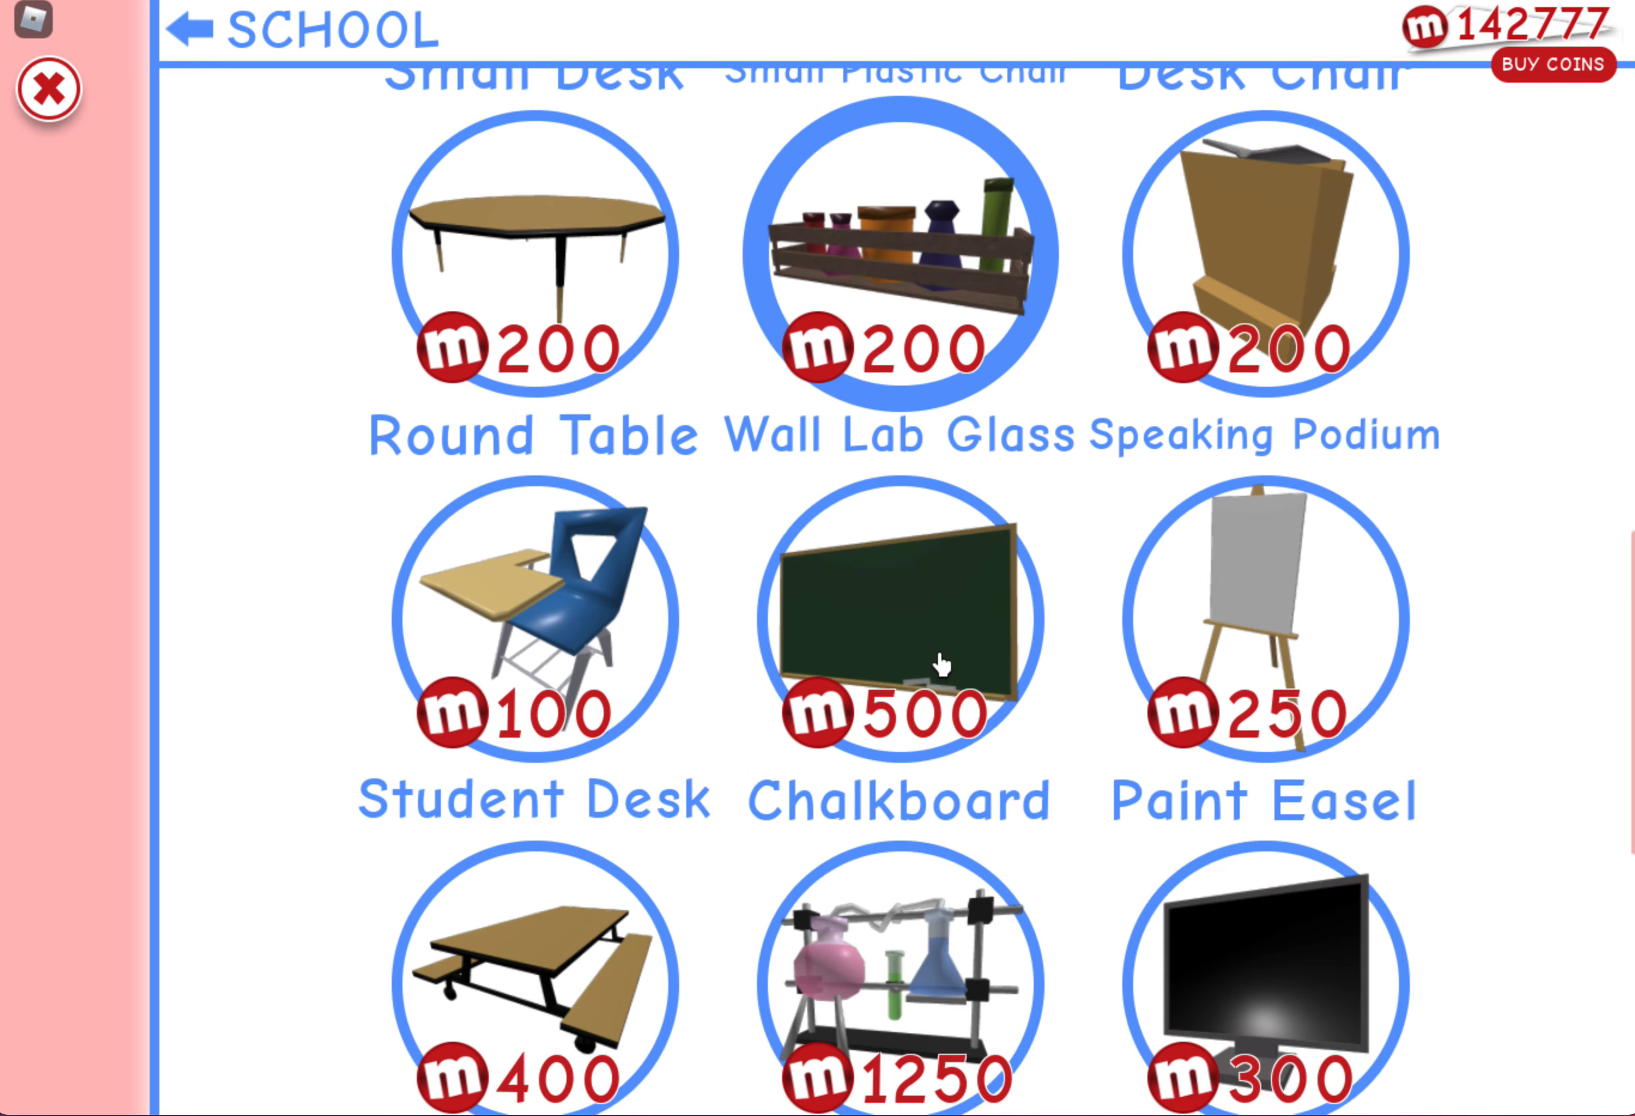
scroll("down", 3)
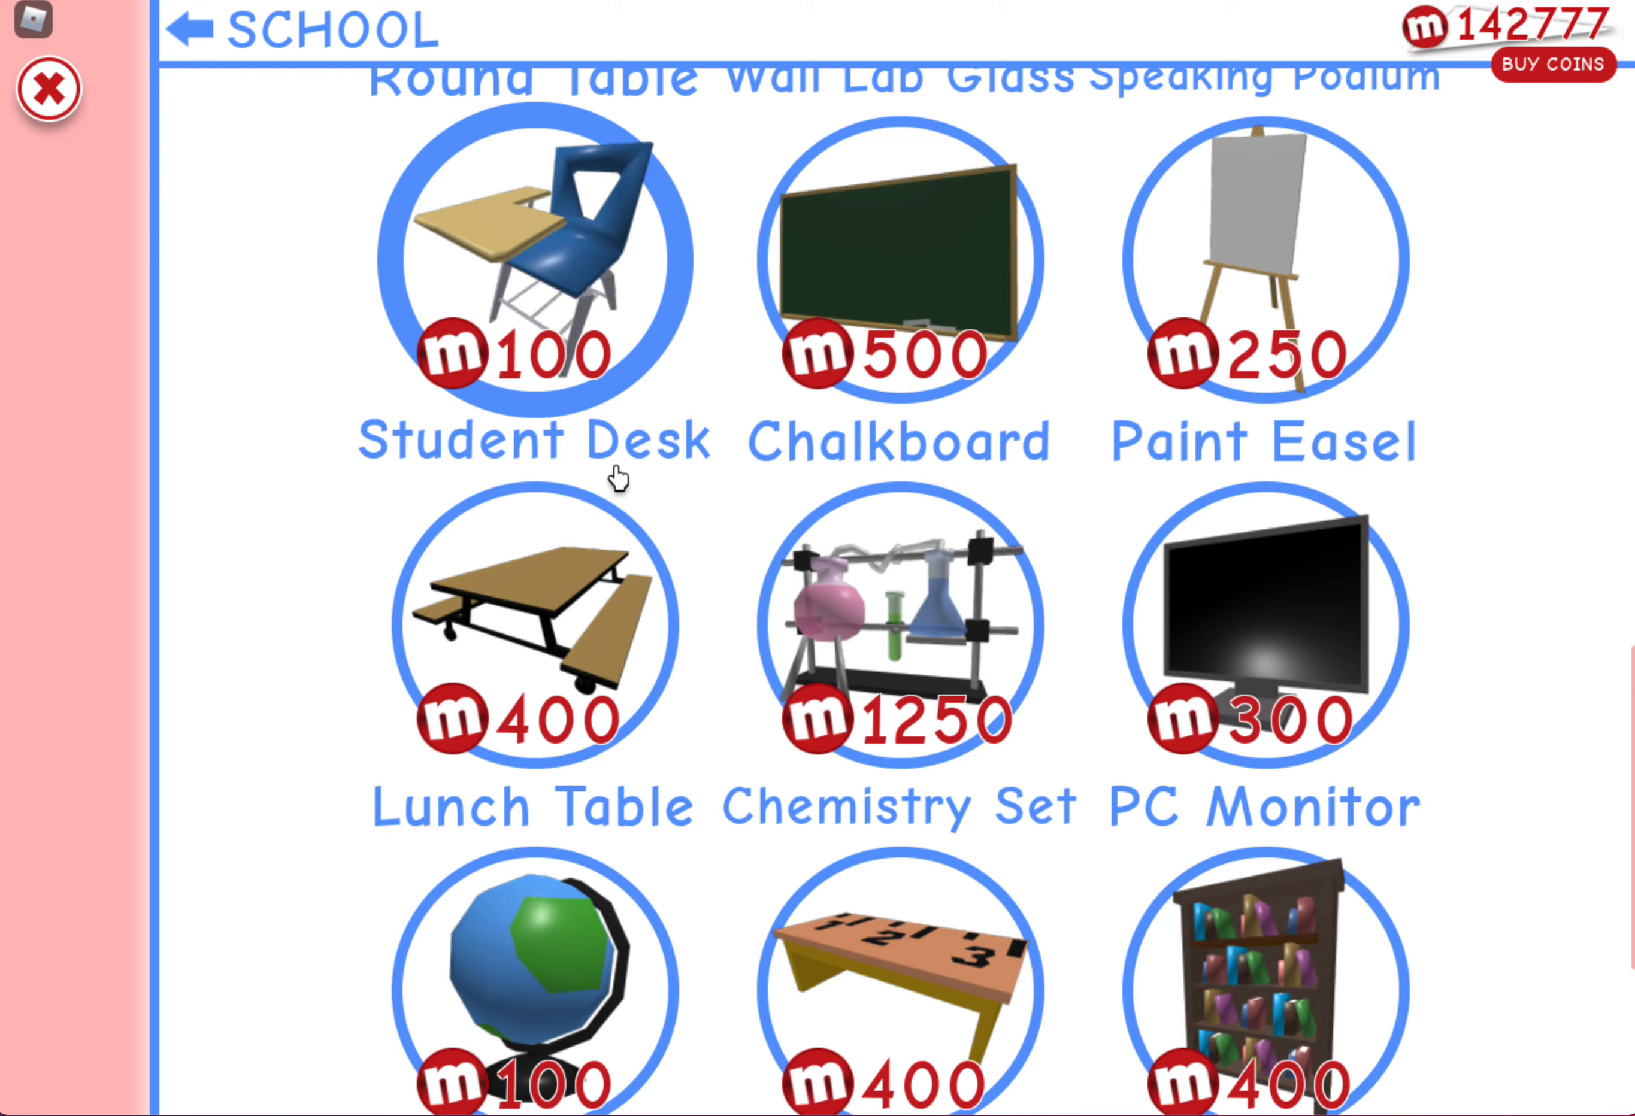
scroll("down", 3)
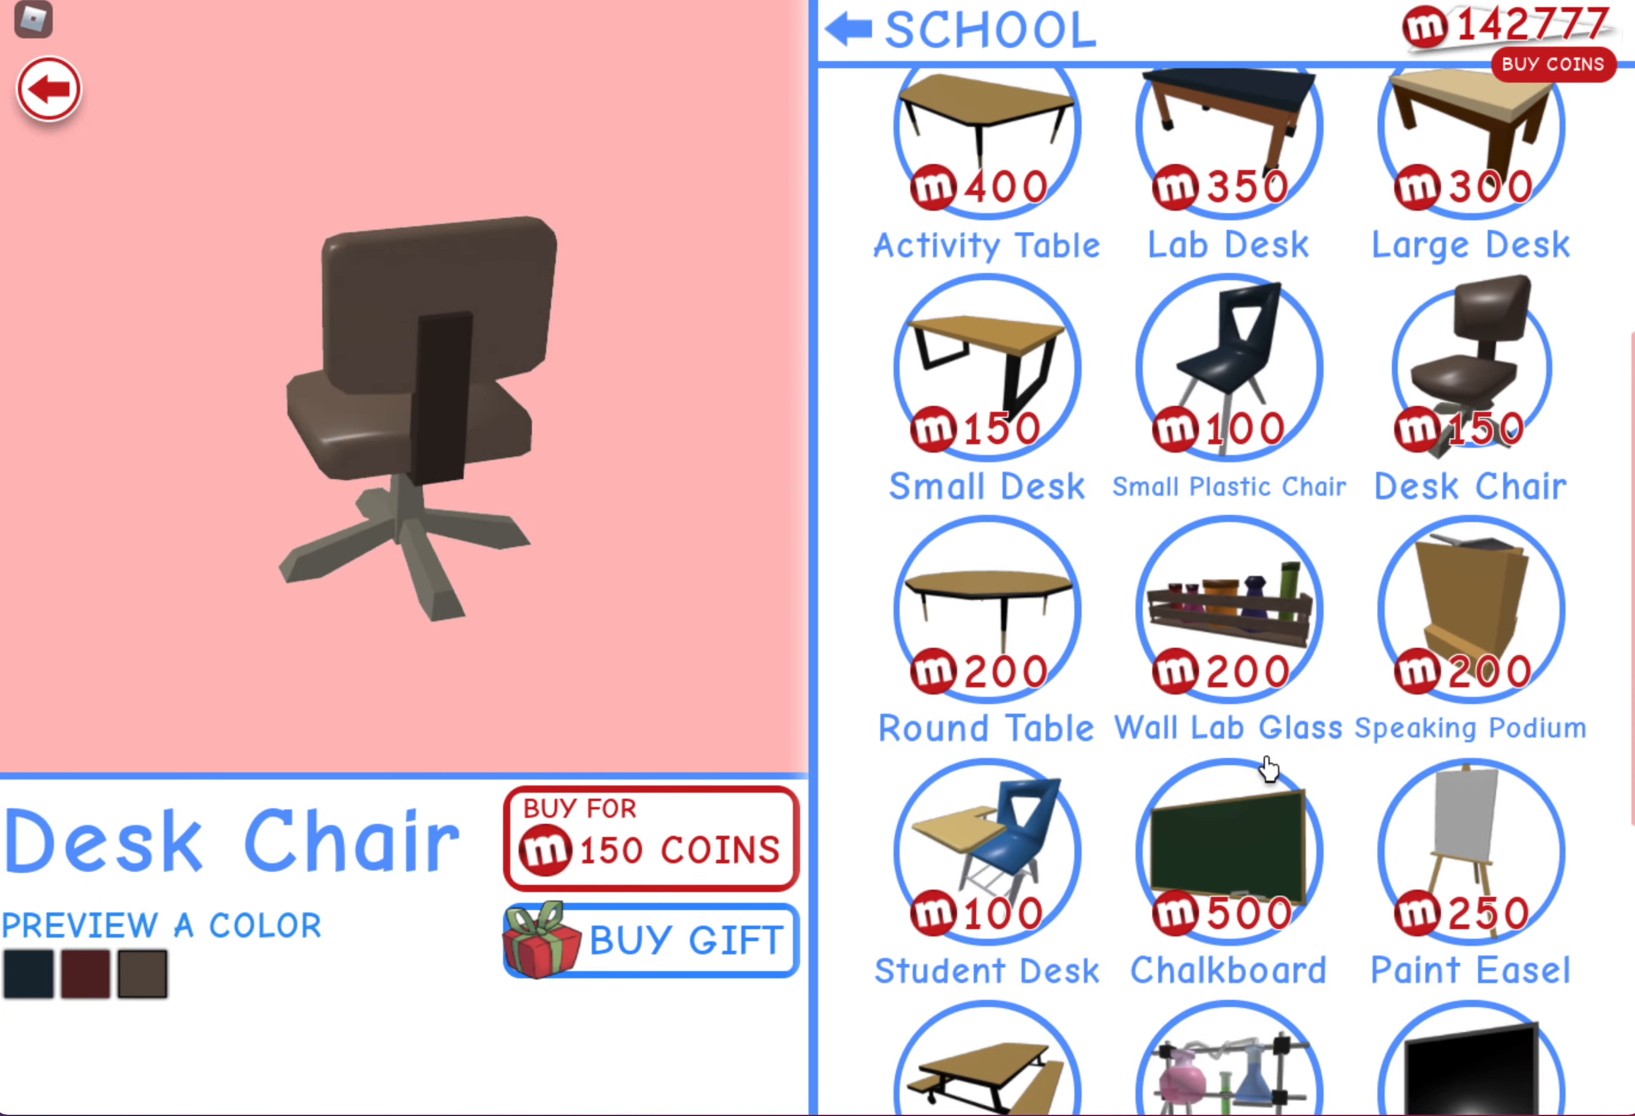
Purchase the Desk Chair for 150 coins and return to the house
left_click(649, 843)
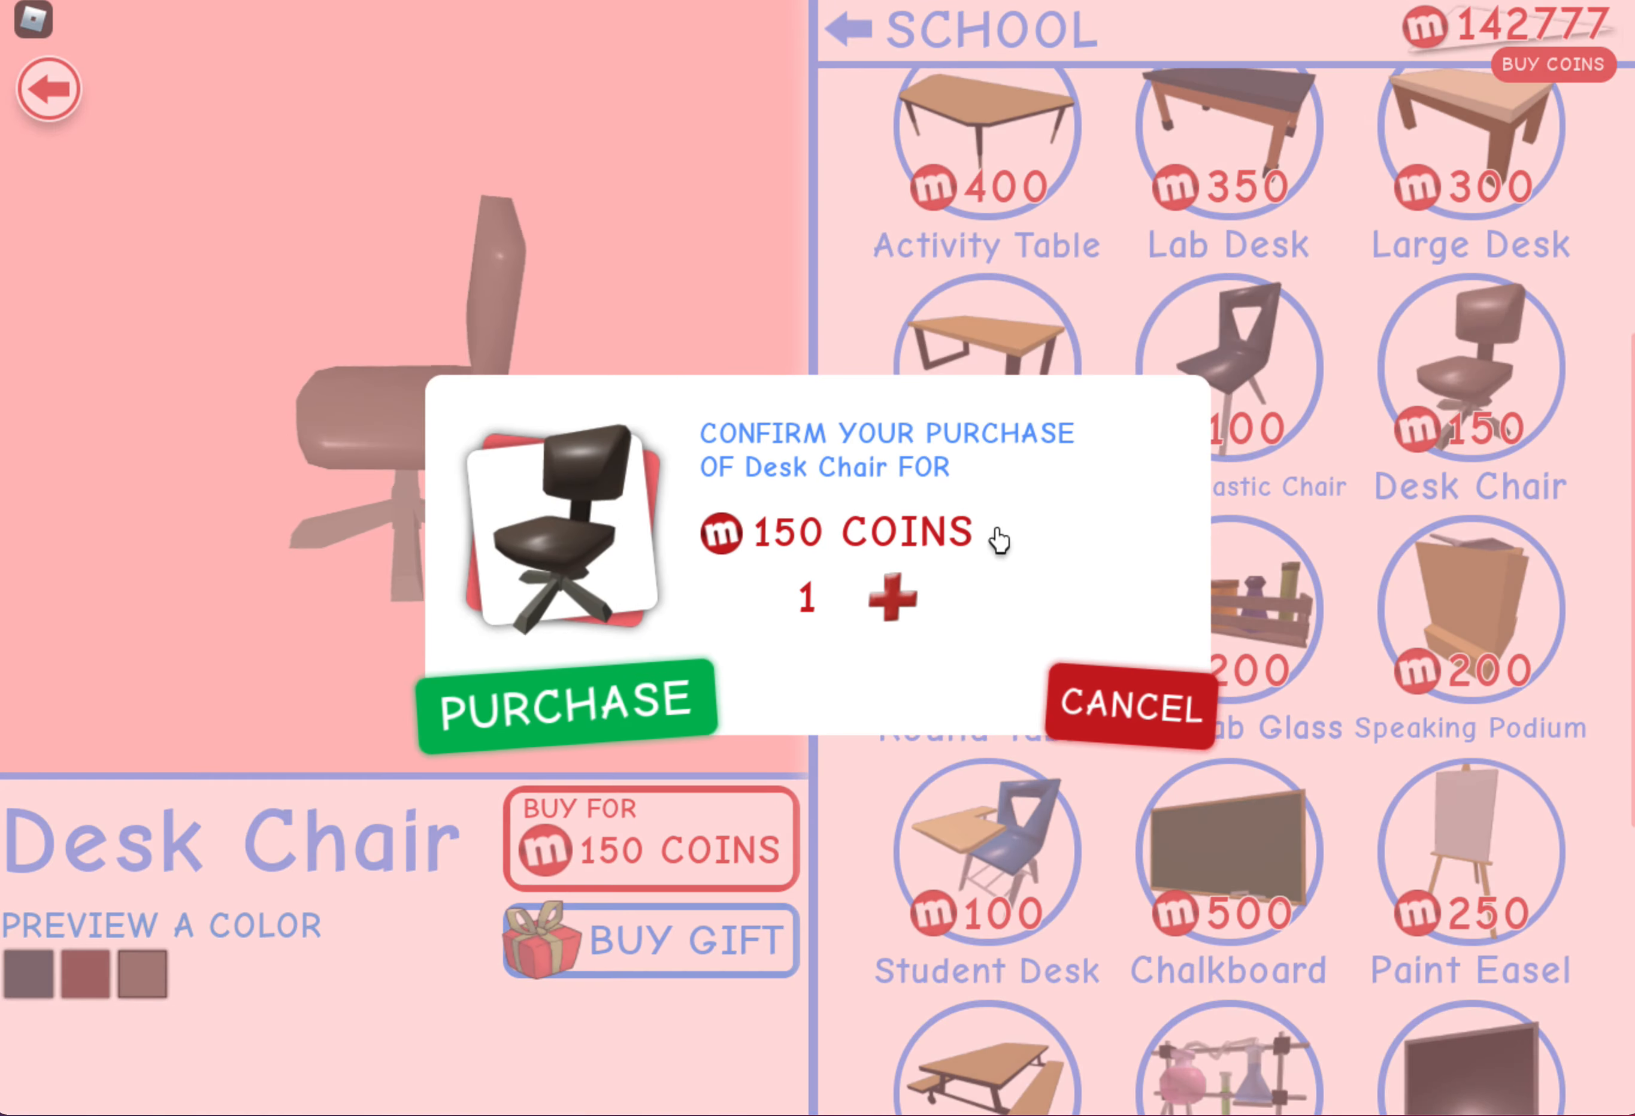
left_click(562, 701)
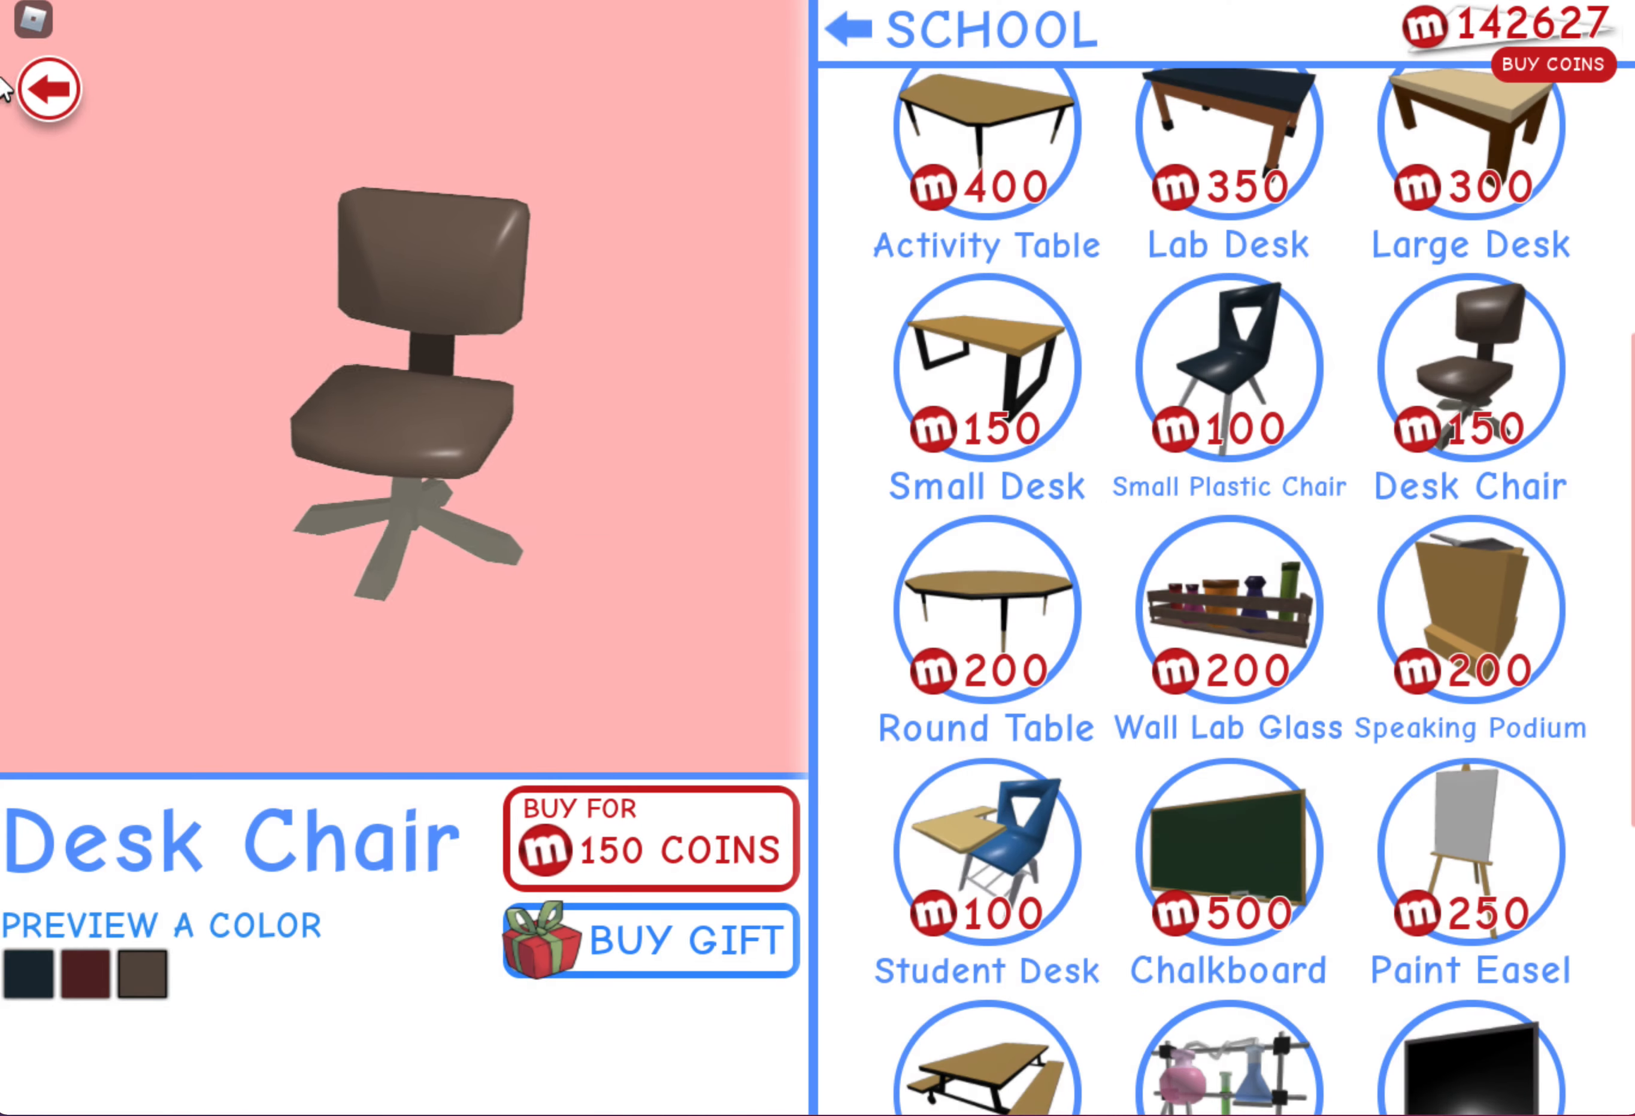
left_click(52, 88)
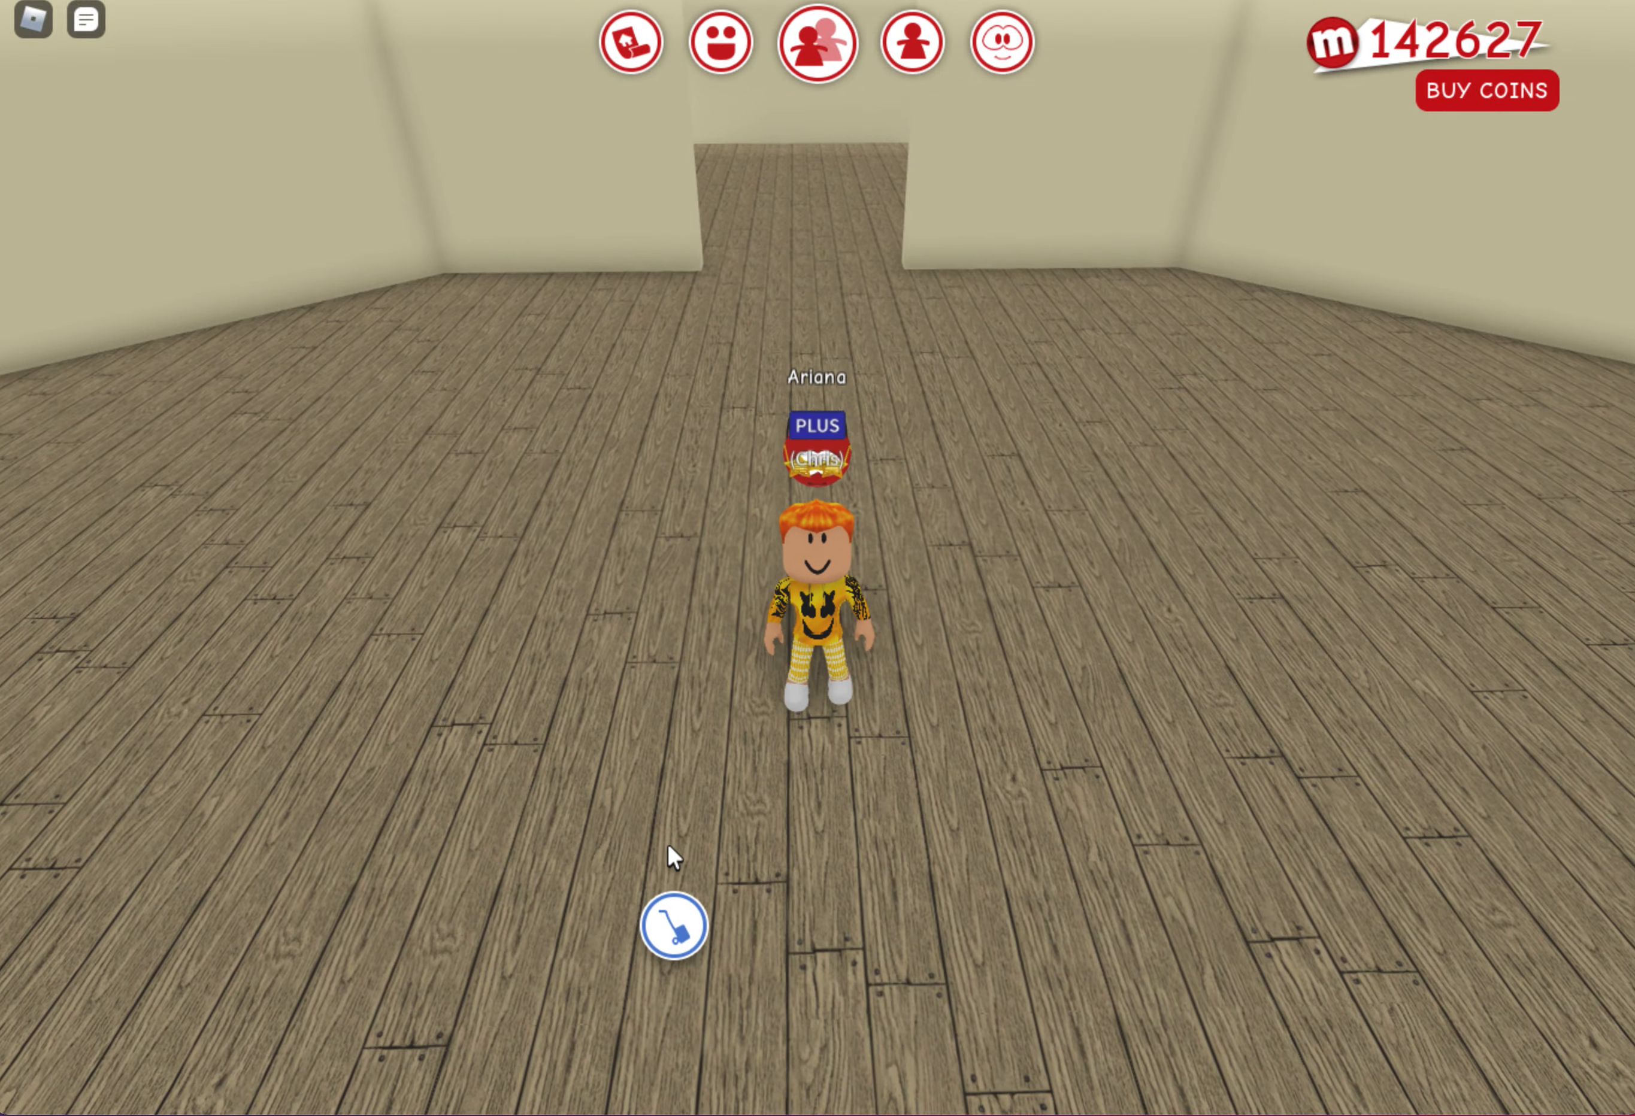
From build mode in the empty room, reach the shop's School category showing the School Locker
left_click(672, 925)
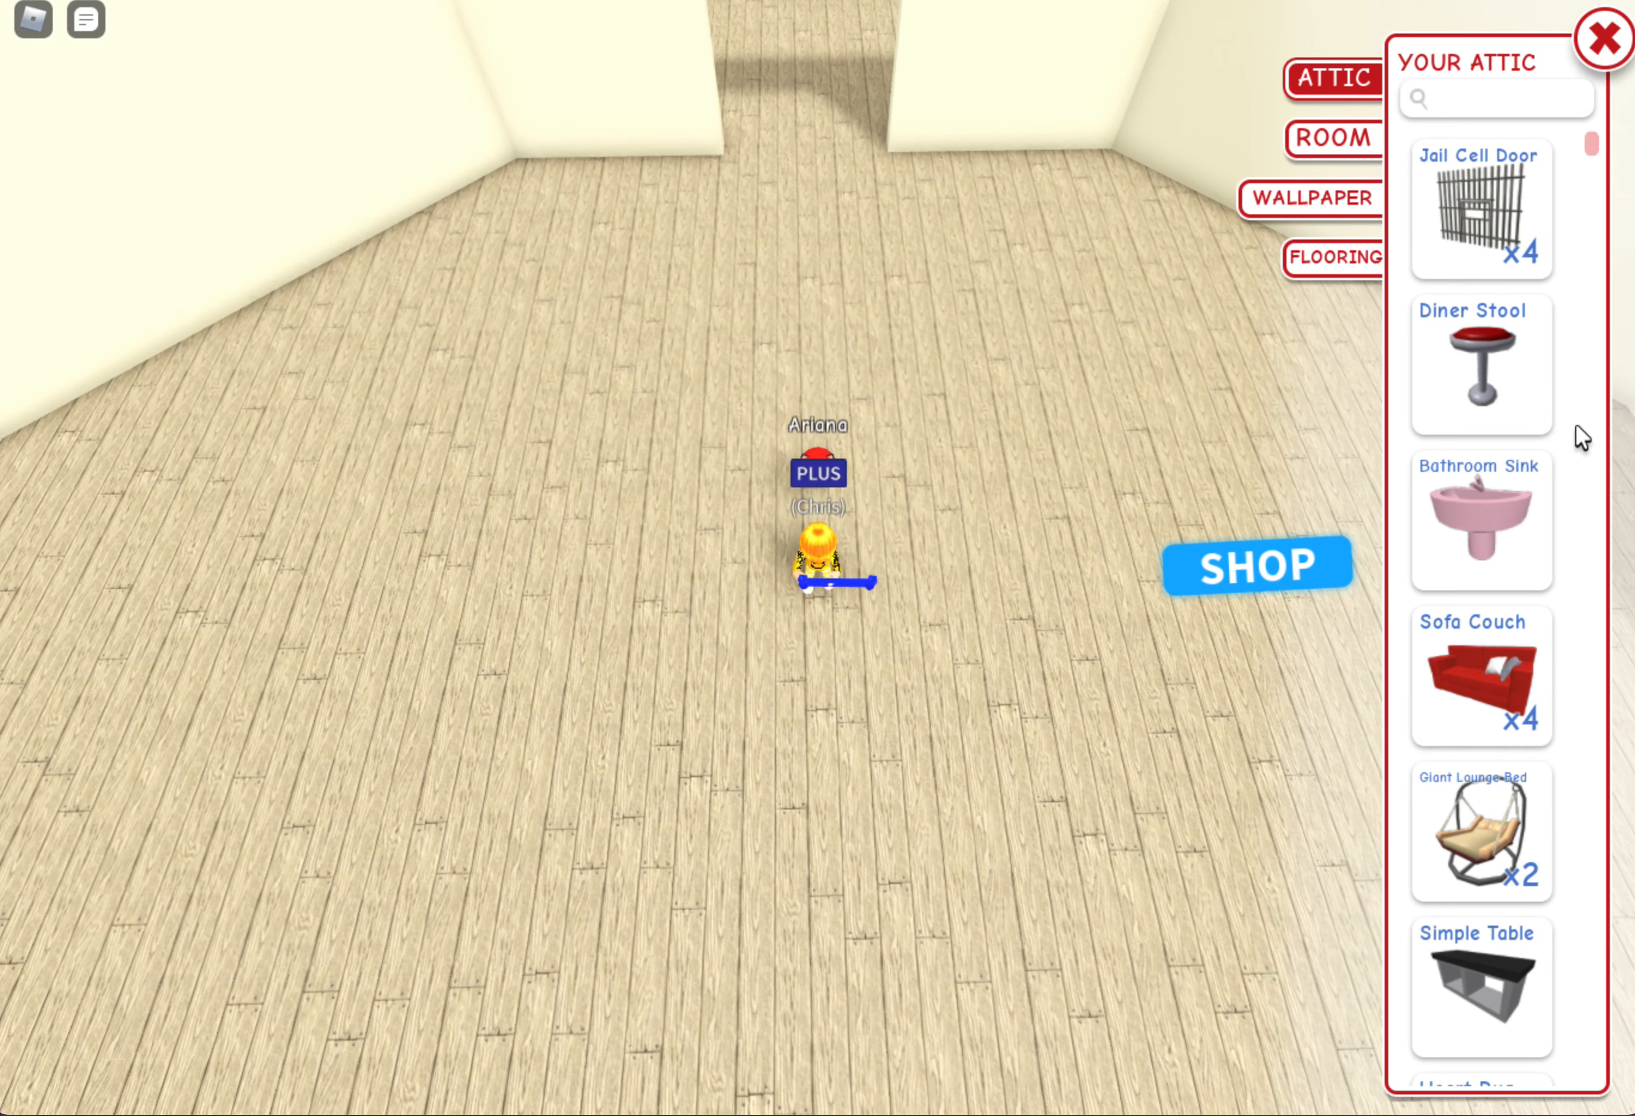
scroll("down", 3)
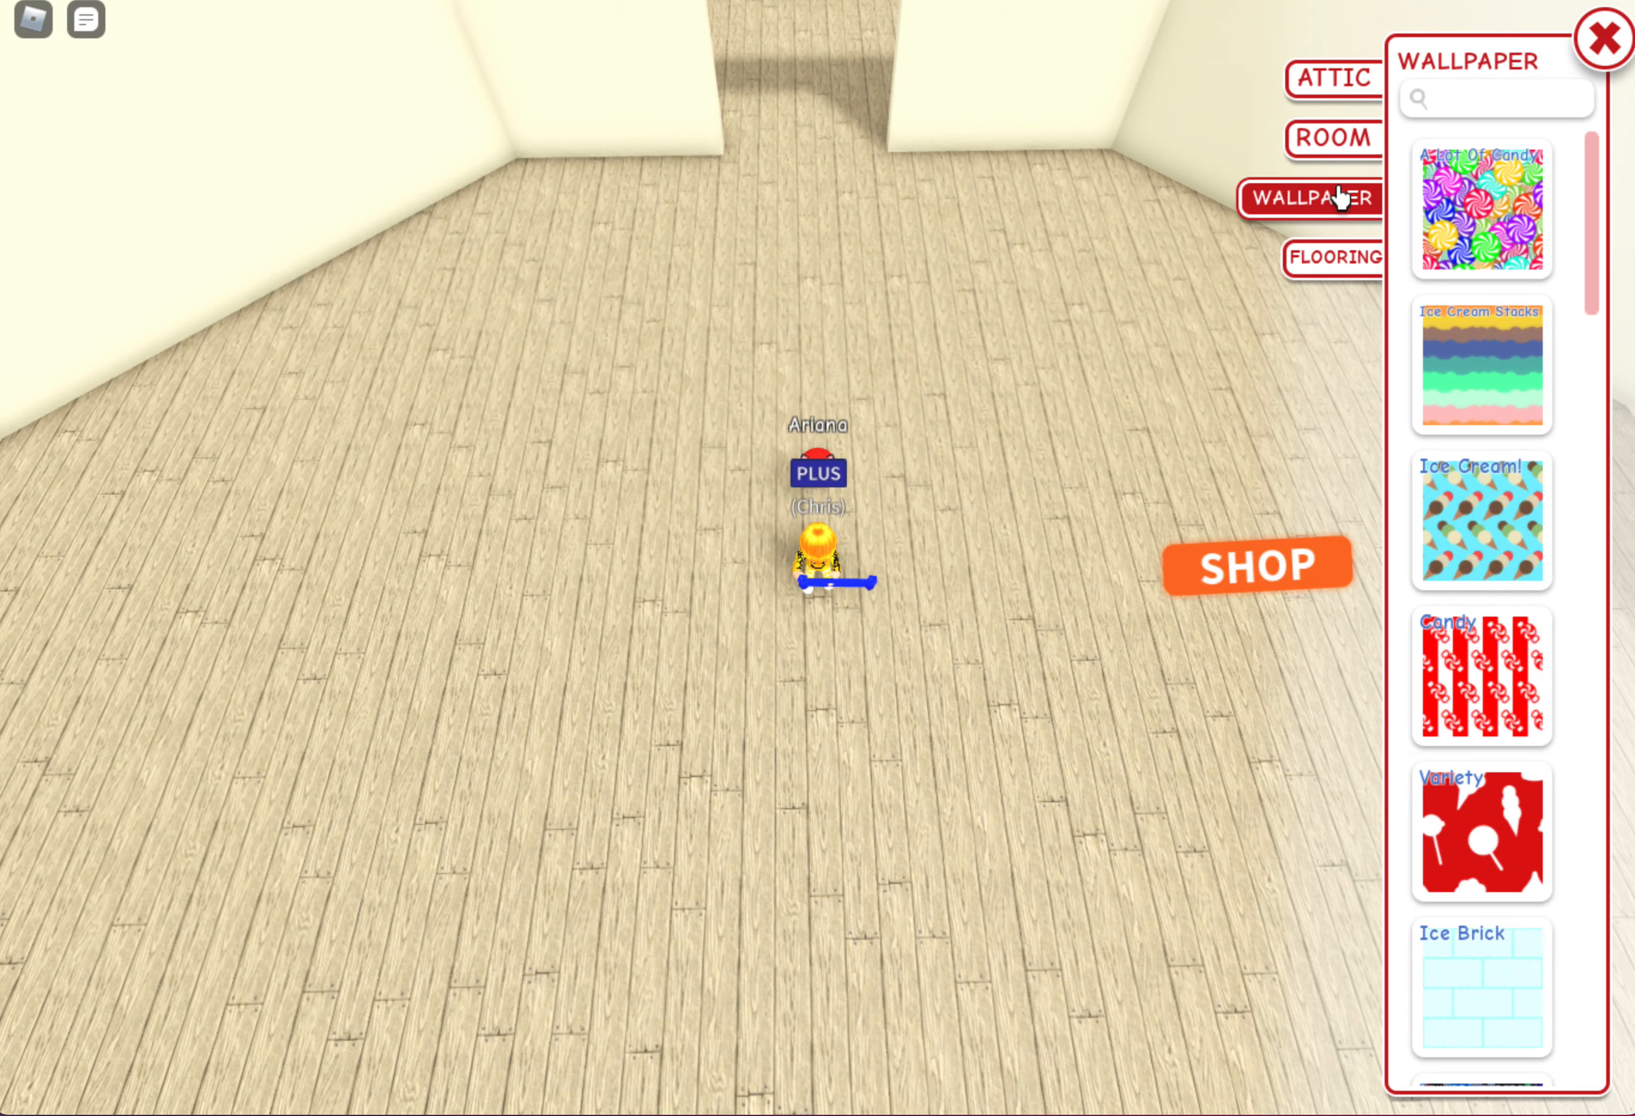
left_click(1336, 257)
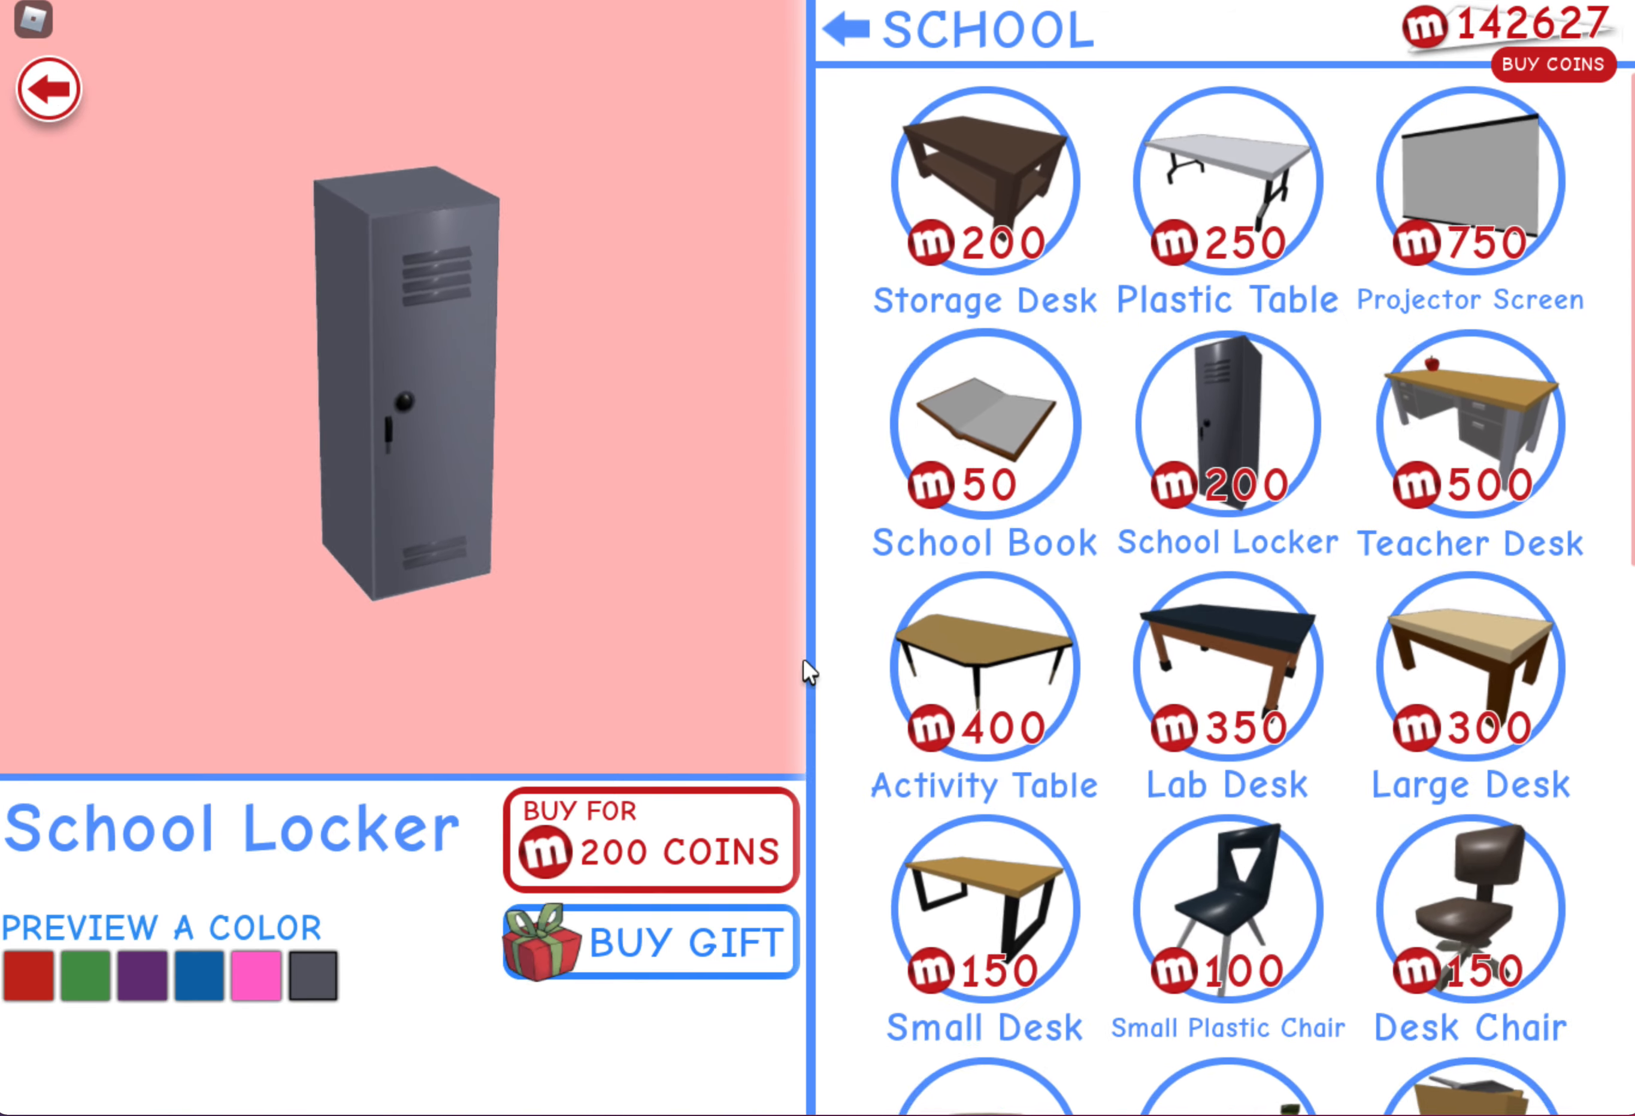
Purchase School Lockers at 200 coins each through repeated Buy and Purchase confirmations
left_click(649, 842)
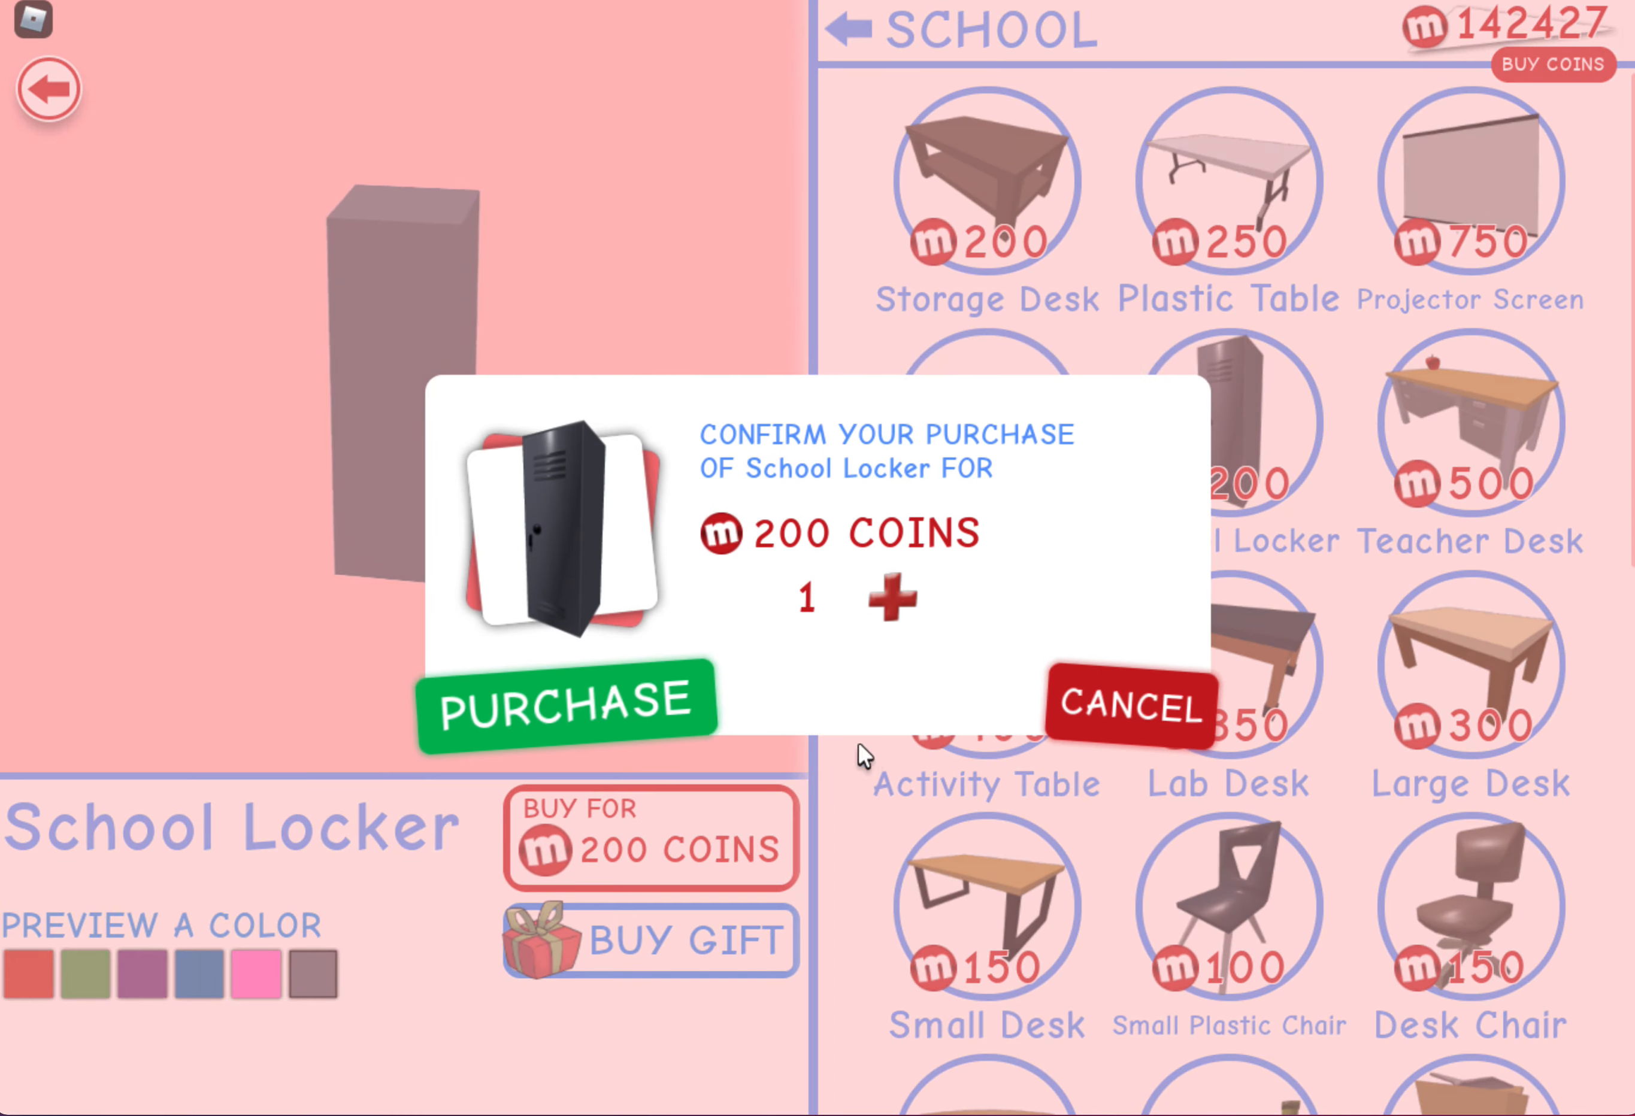
left_click(565, 699)
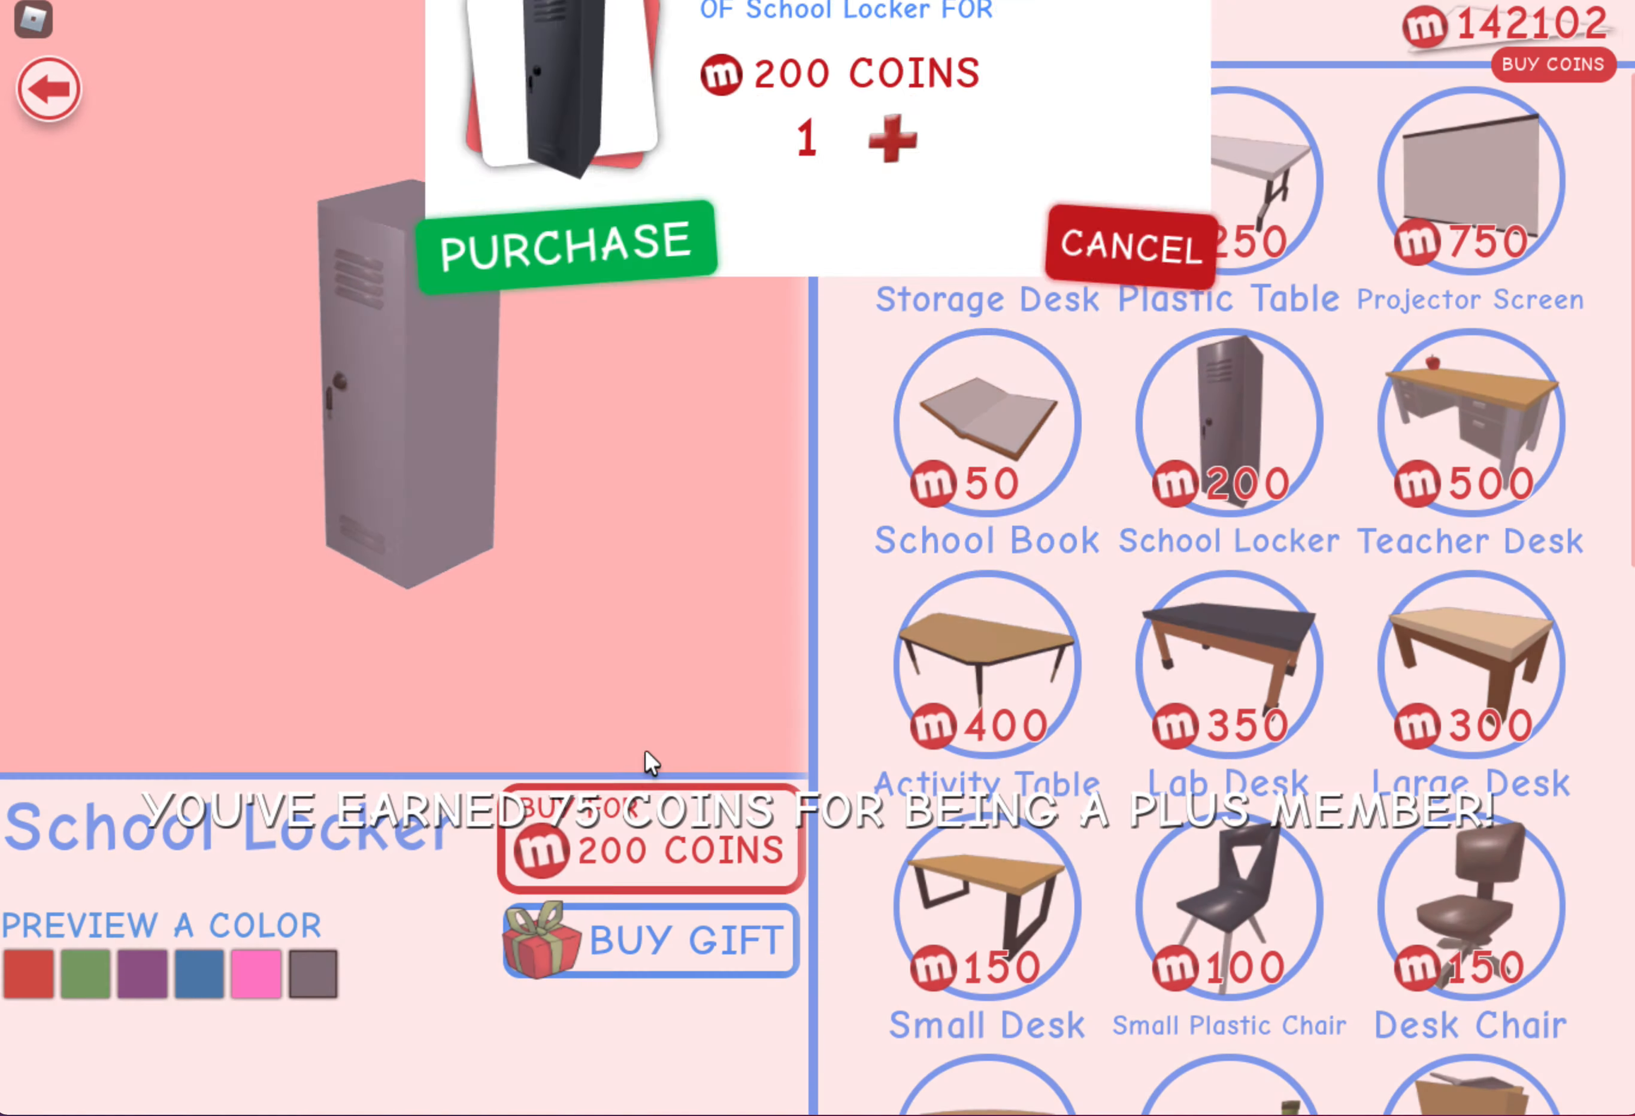
left_click(566, 246)
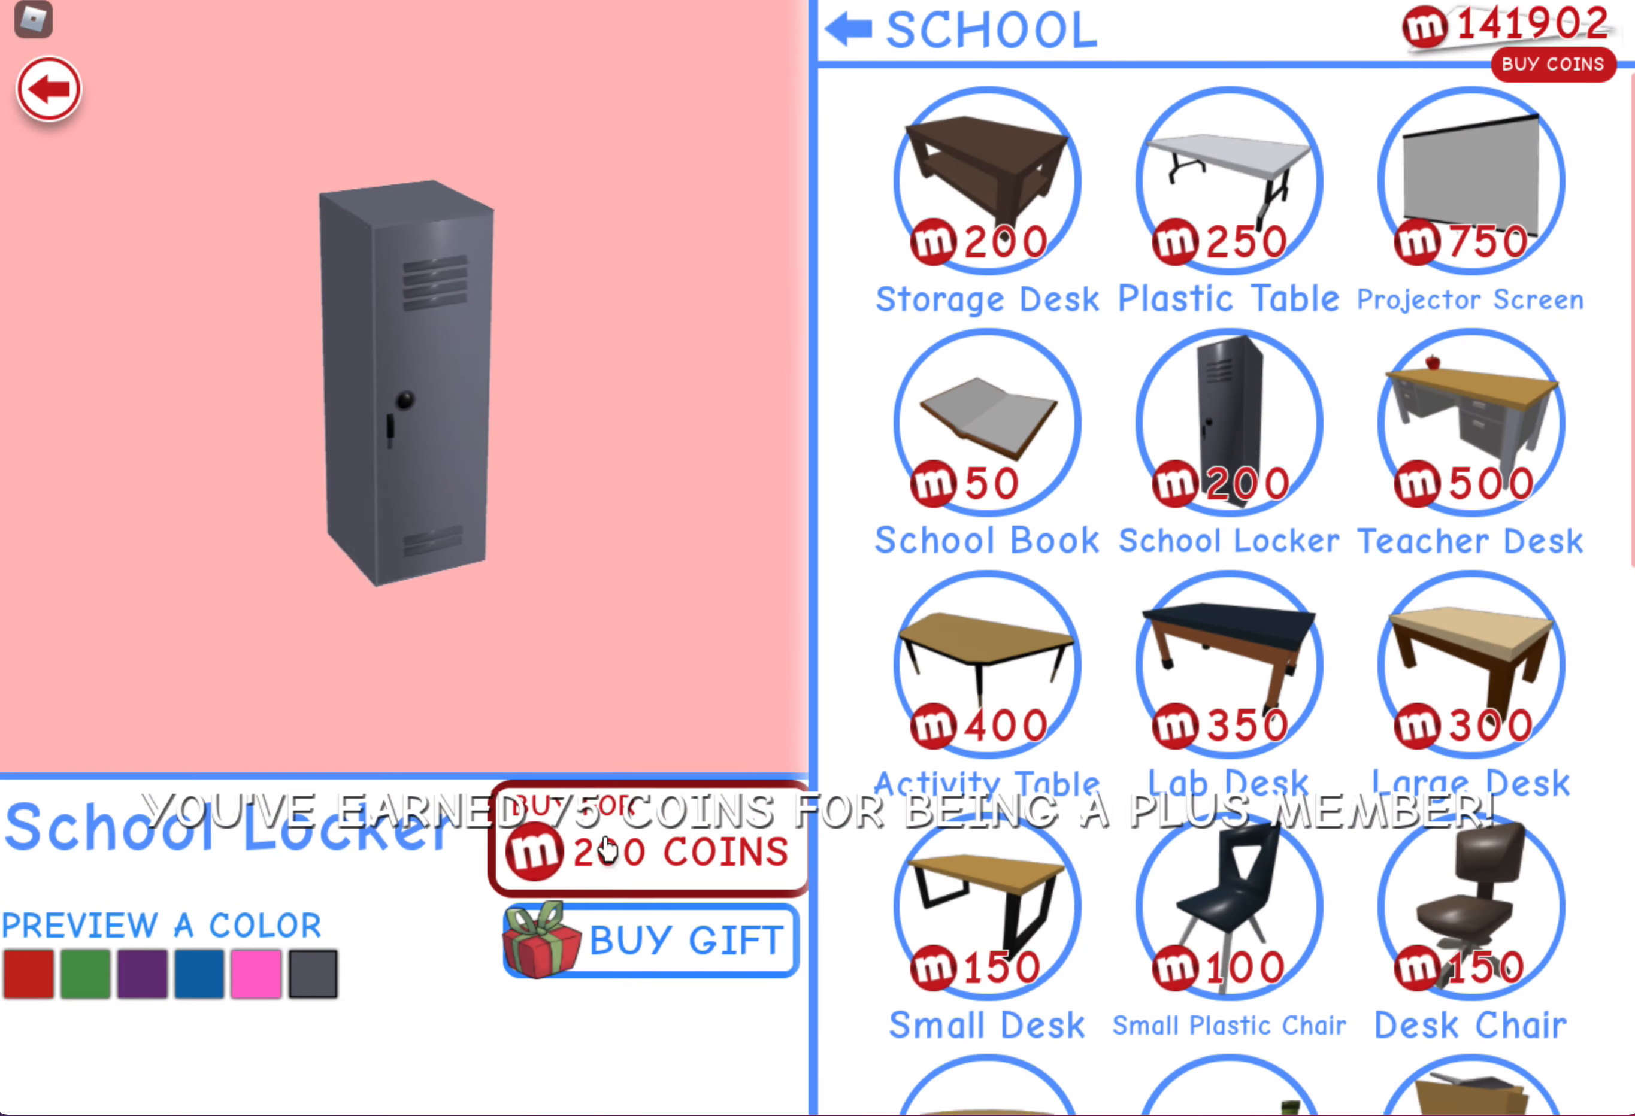
left_click(648, 844)
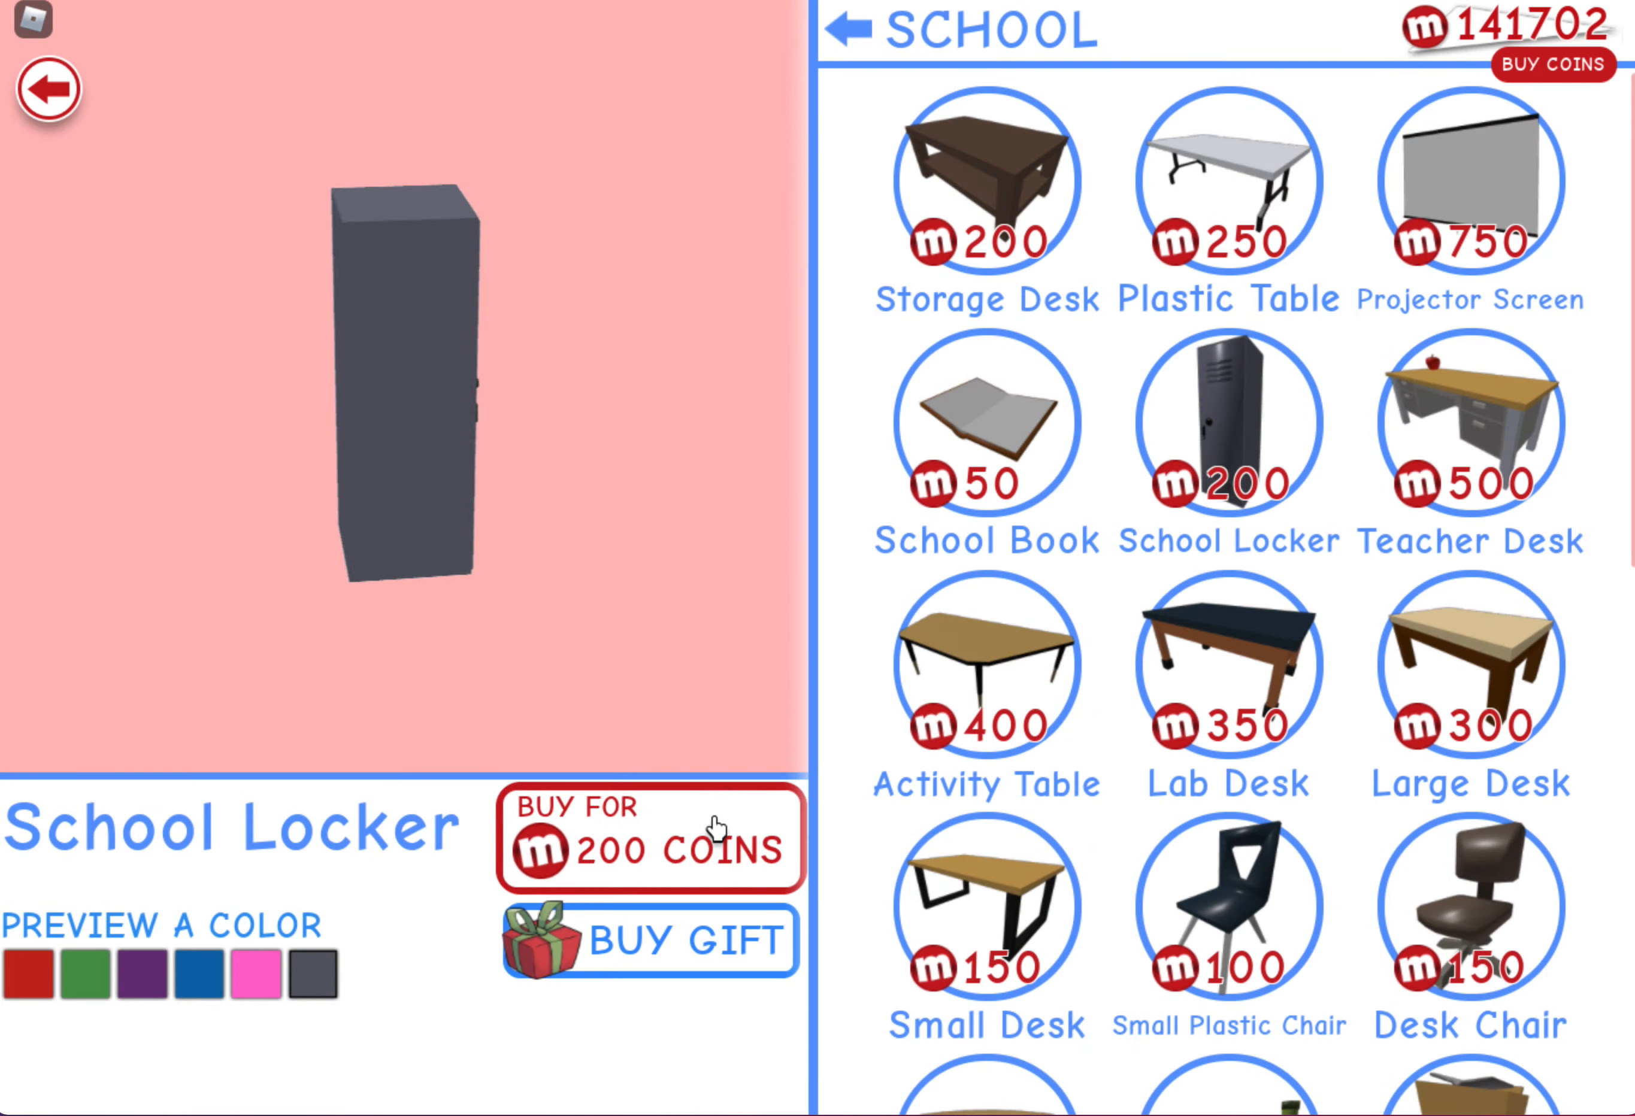
left_click(649, 839)
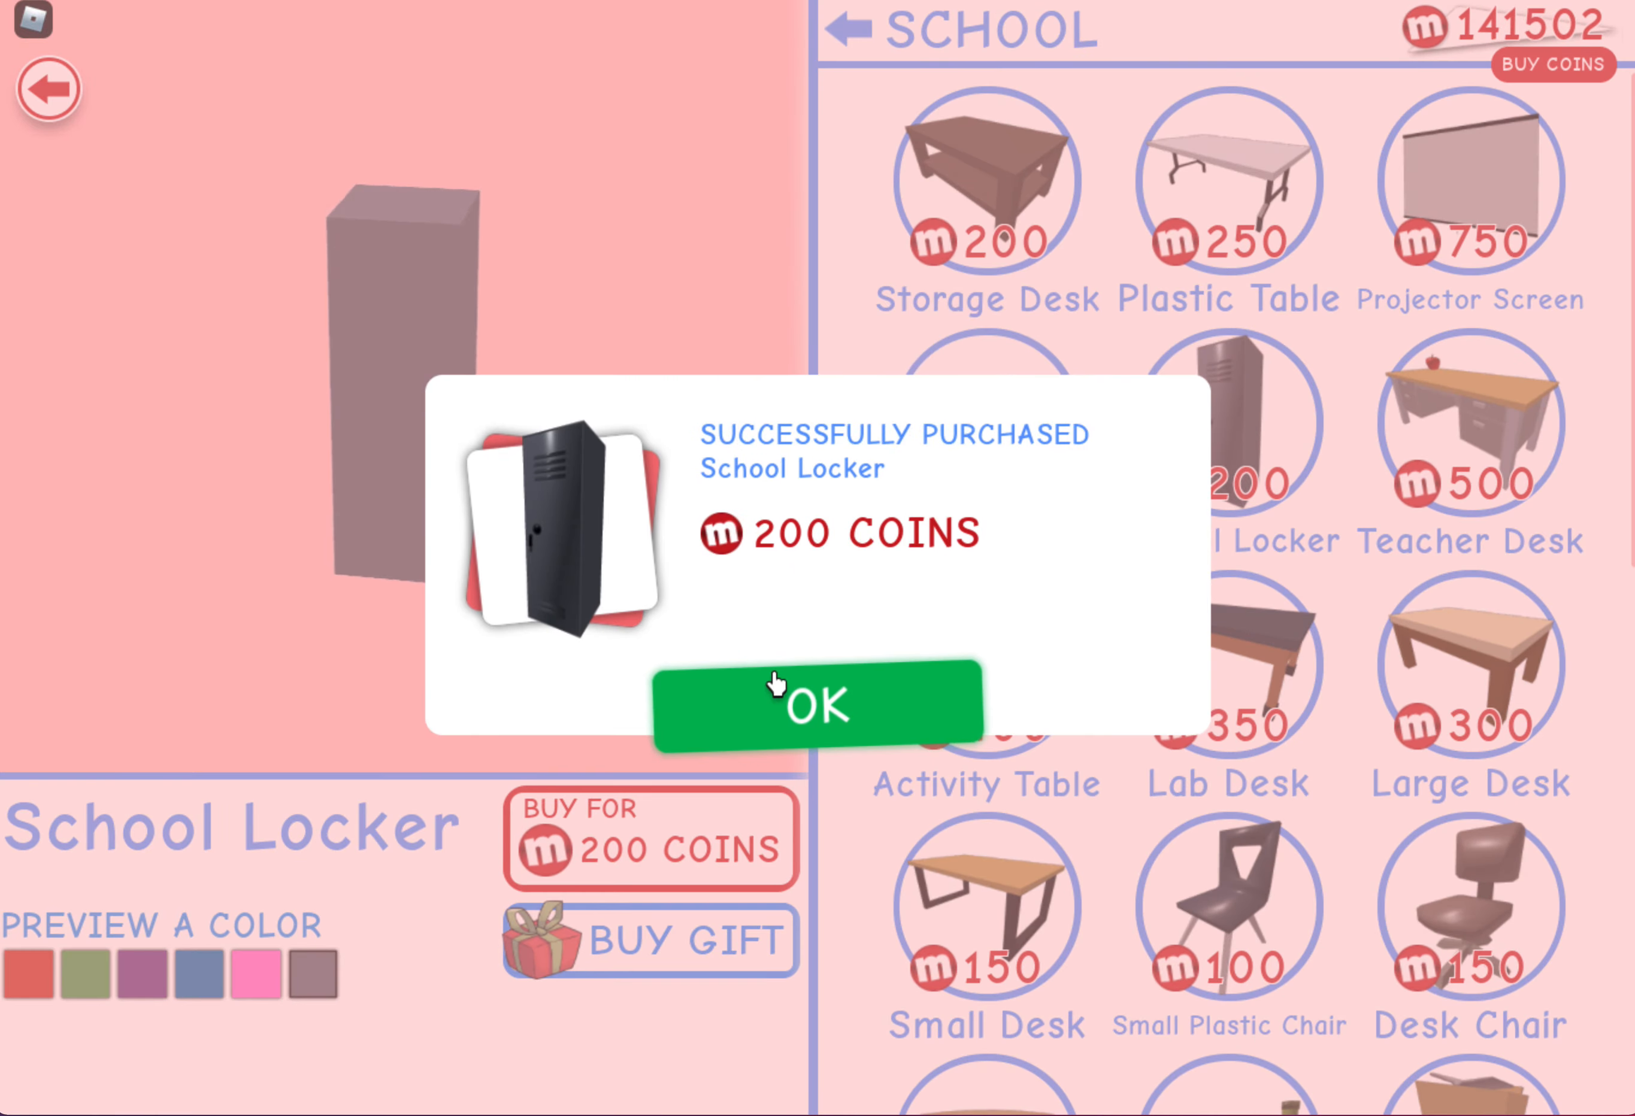
left_click(817, 701)
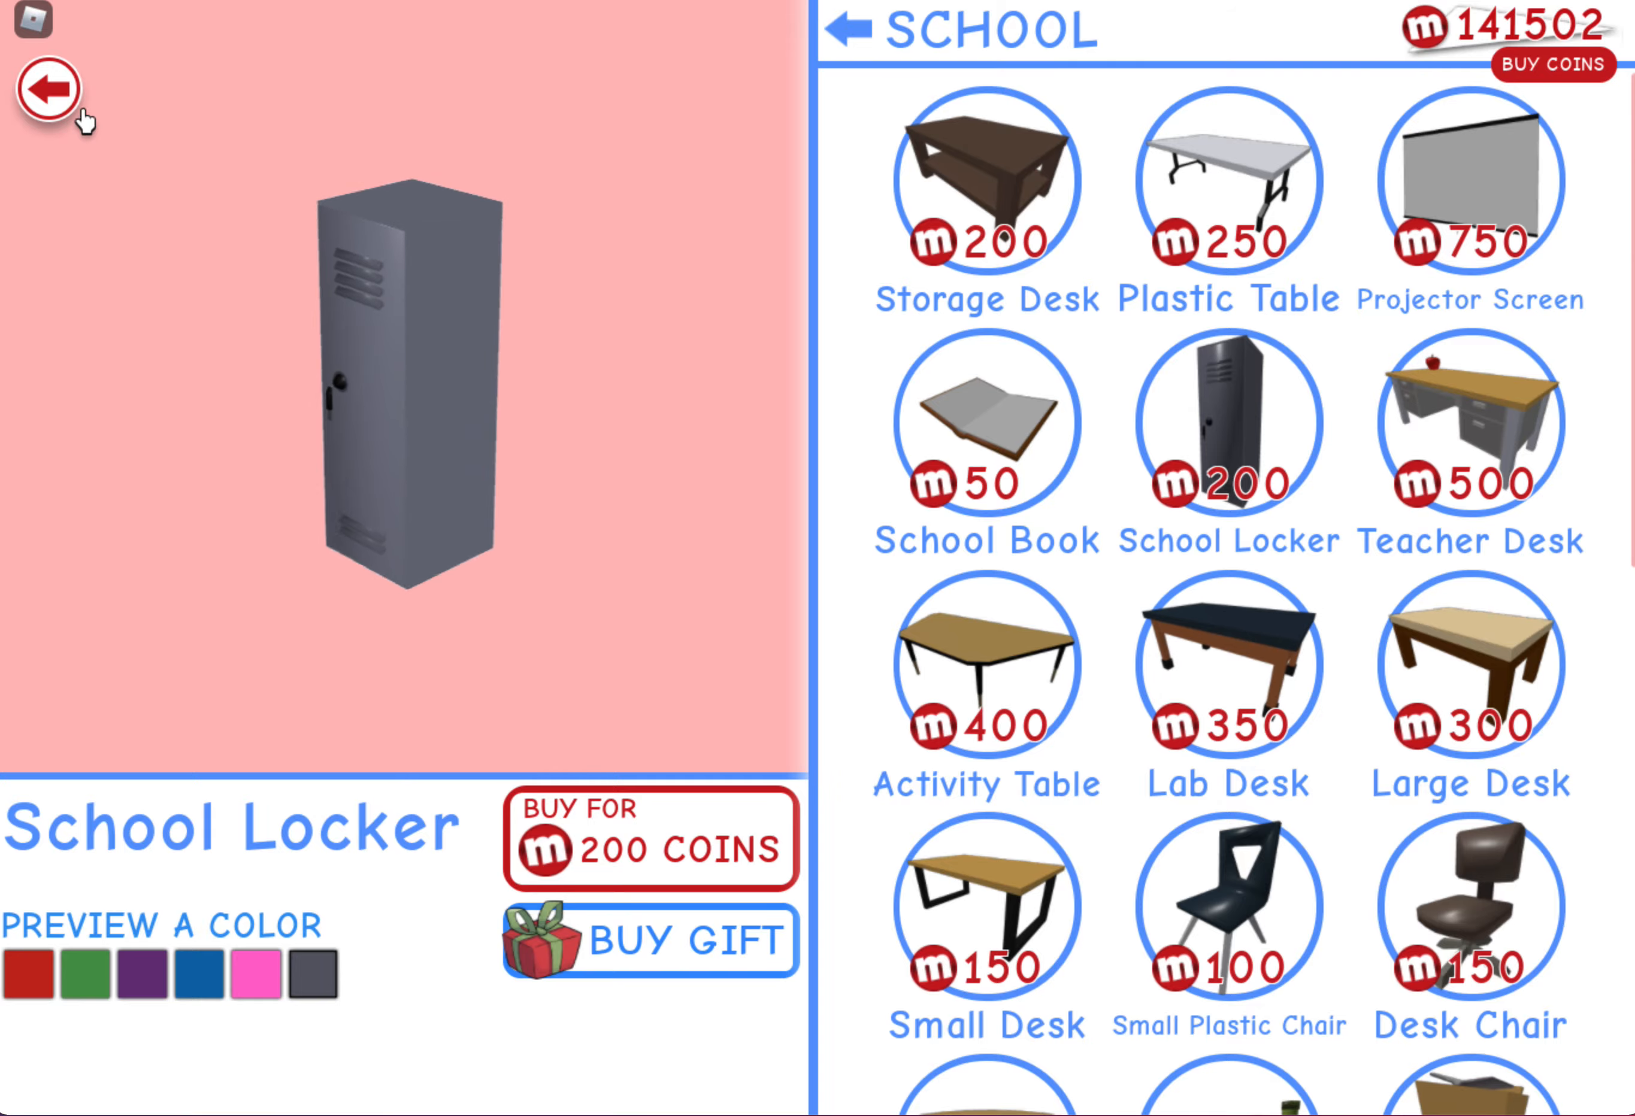
Return to the house and bring up the attic inventory holding the six lockers
left_click(46, 93)
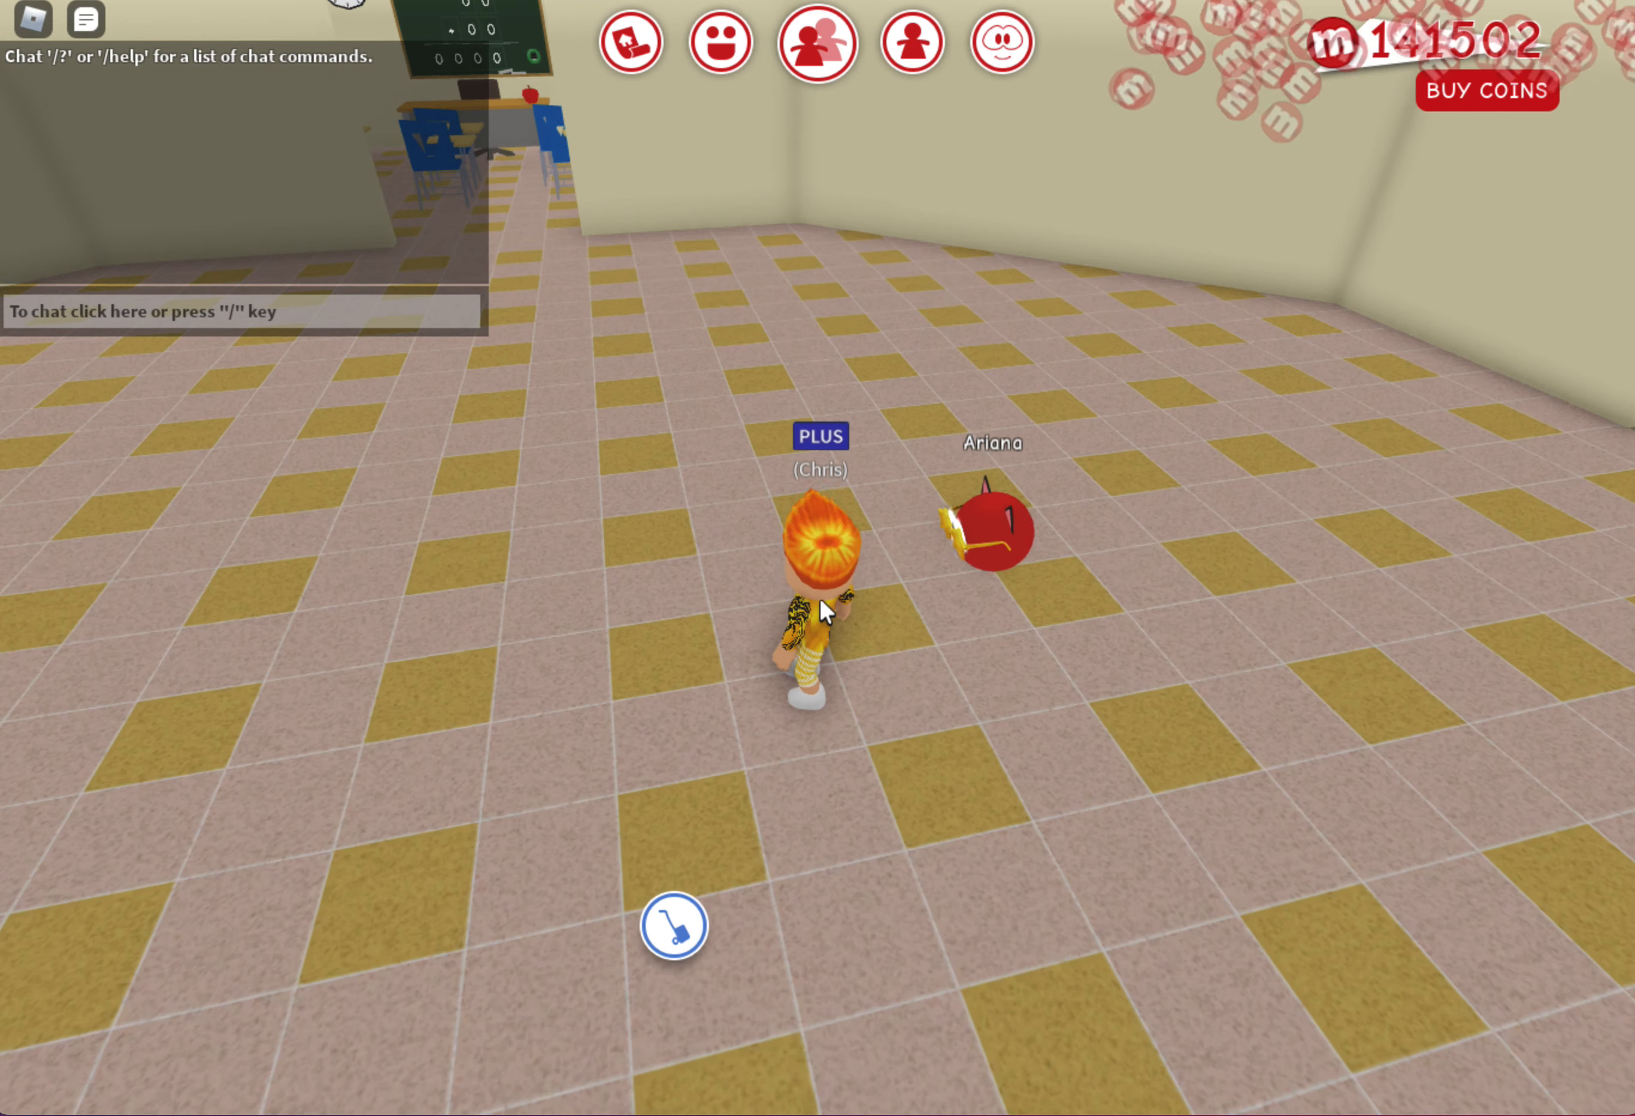
left_click(672, 927)
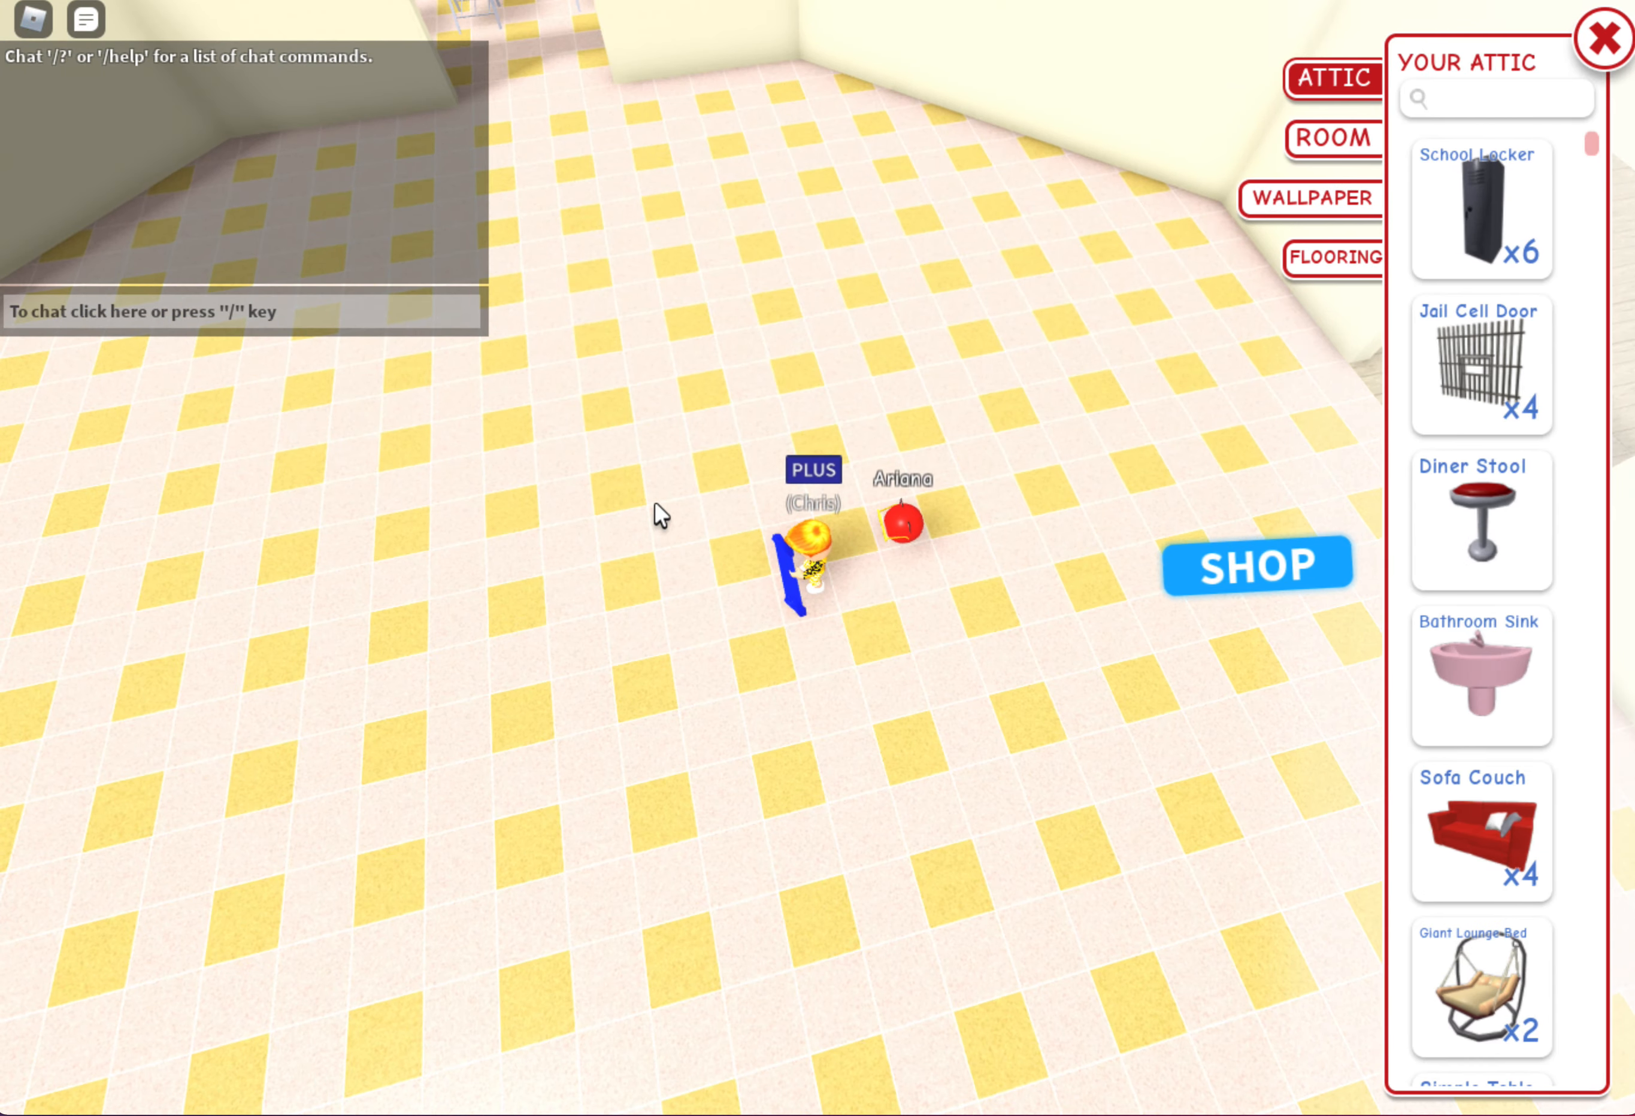